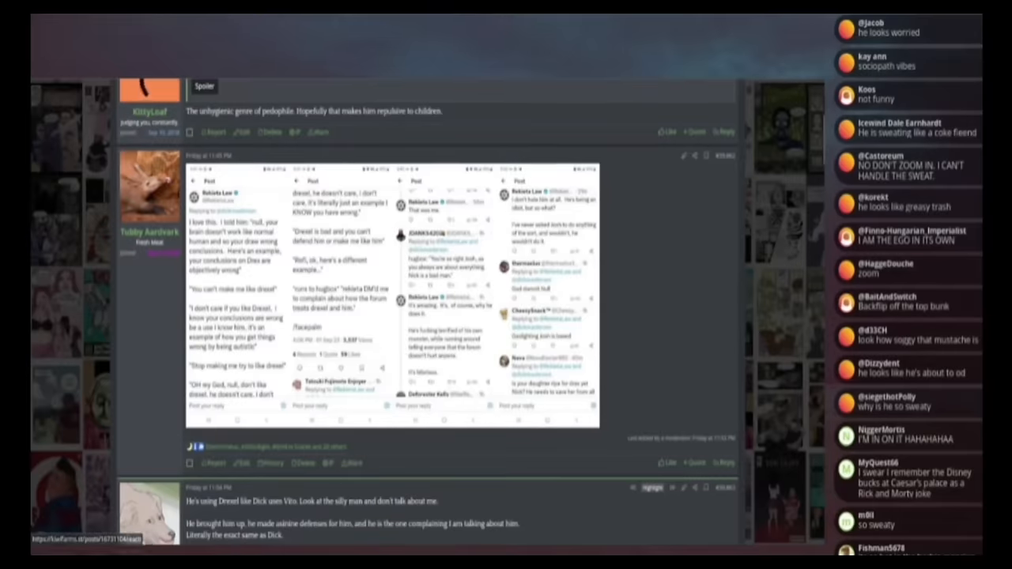
# Step: Scroll through the Drex tweet screenshot calling for a show discussion while reading it aloud
pyautogui.scroll(3)
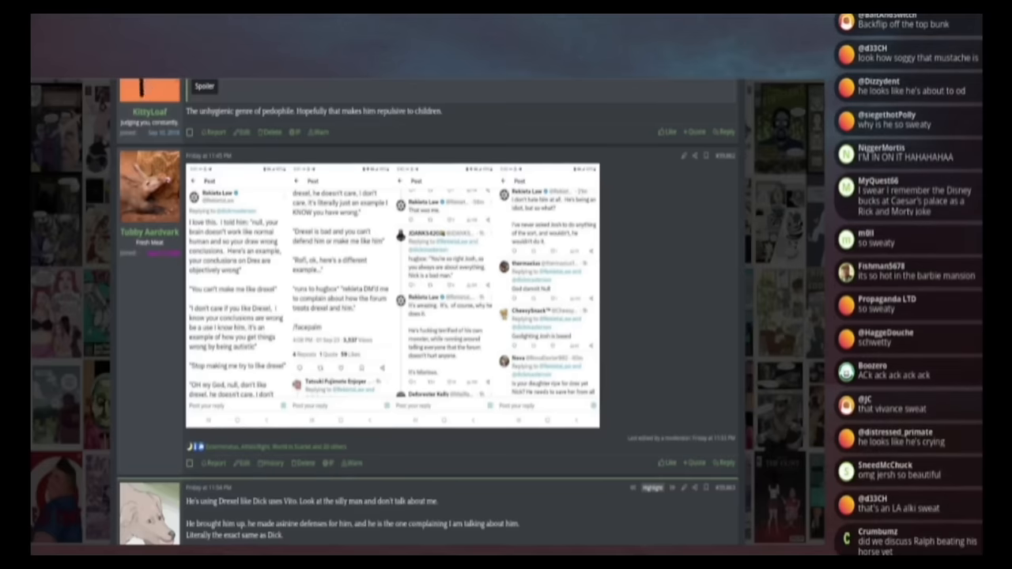
pyautogui.scroll(-3)
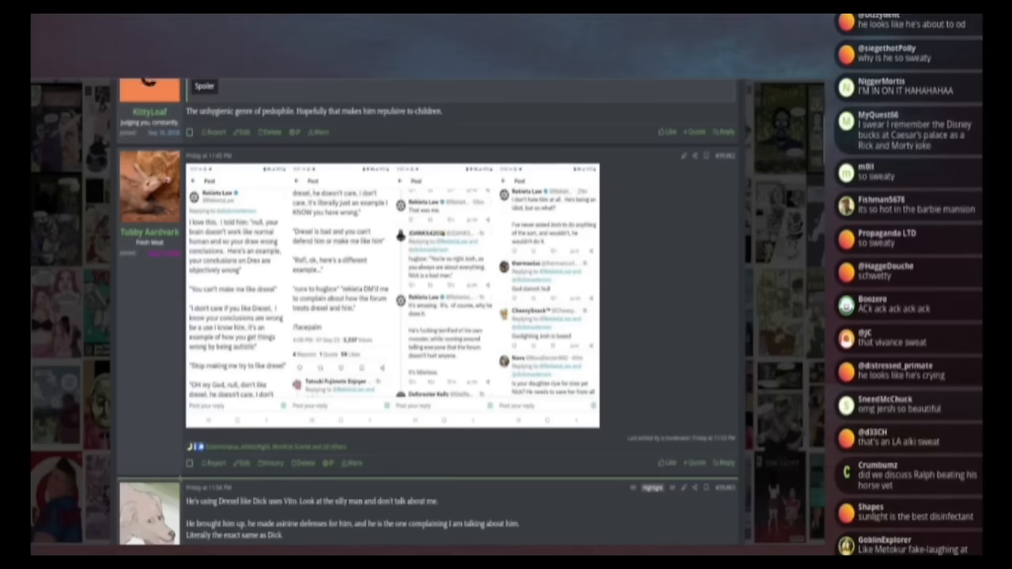
pyautogui.scroll(-3)
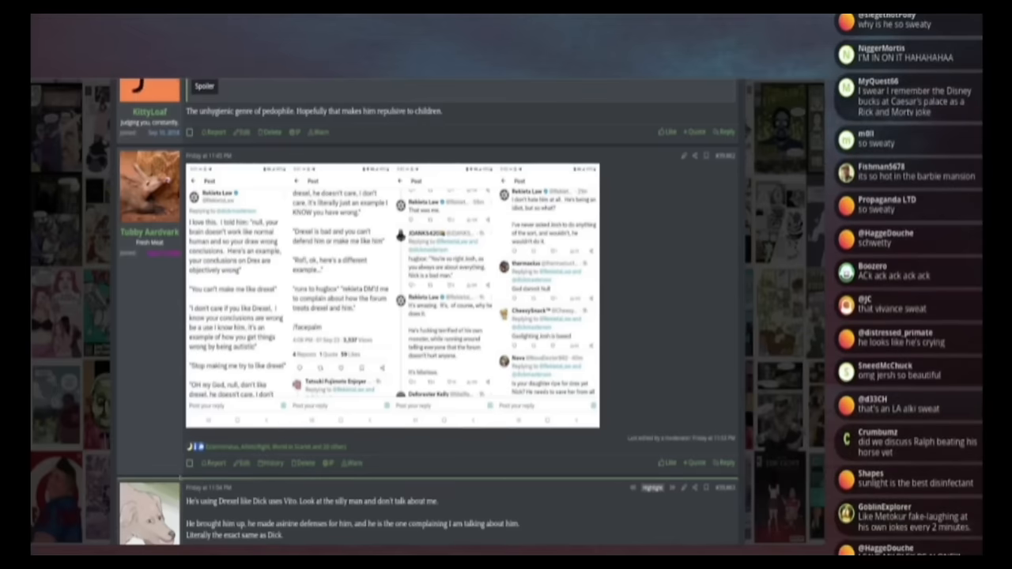
pyautogui.scroll(-3)
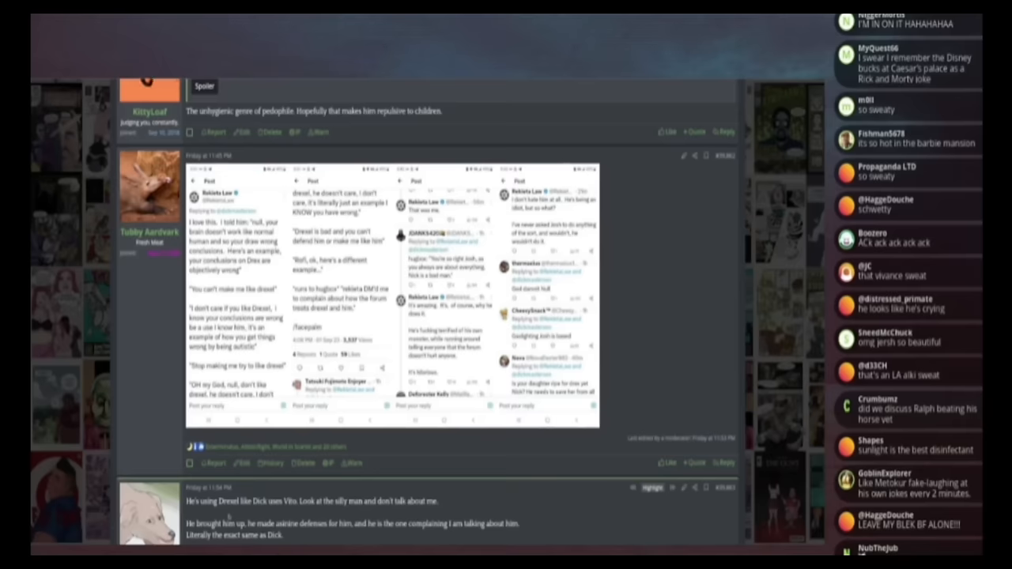
pyautogui.scroll(-3)
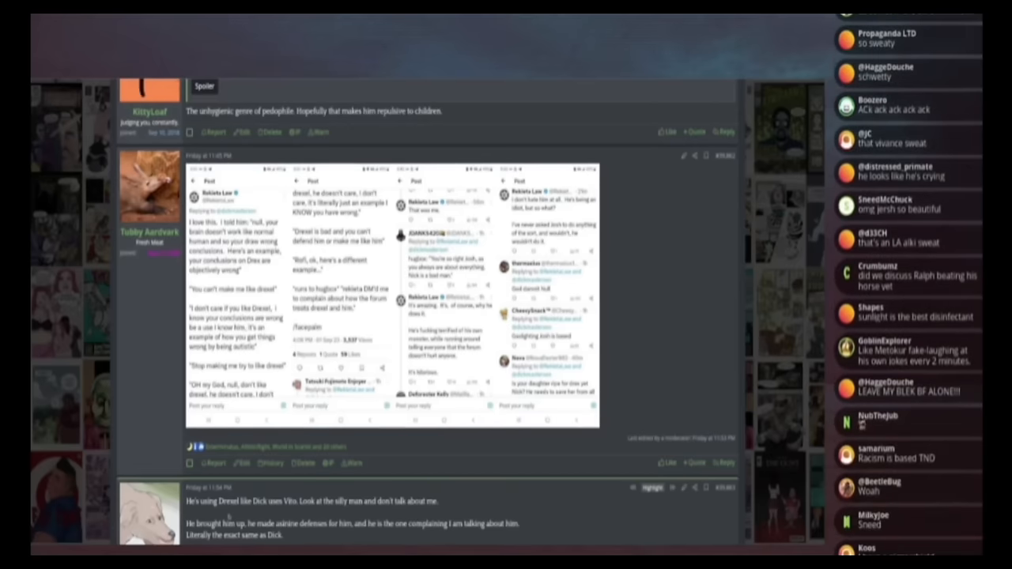
pyautogui.scroll(-3)
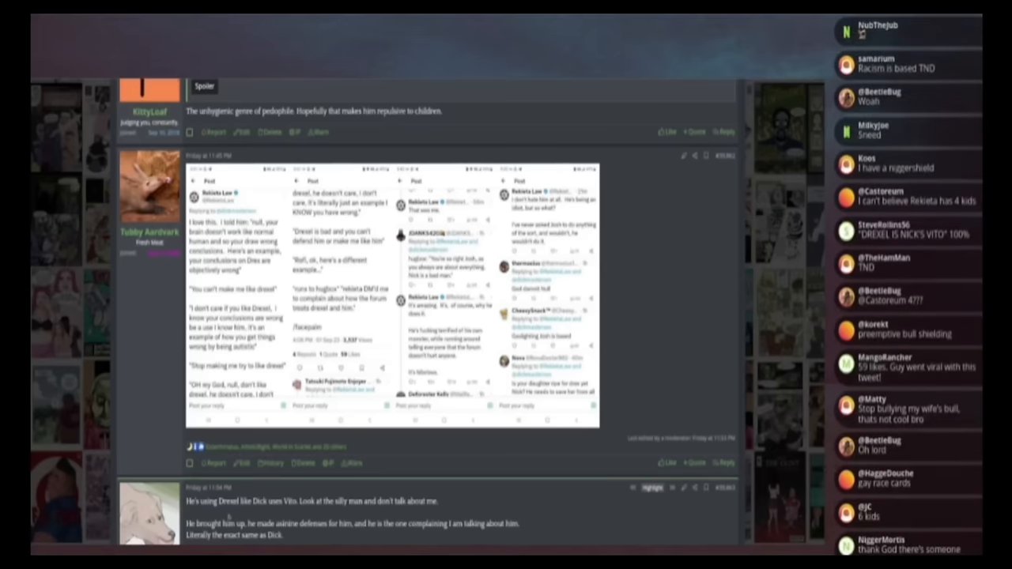
pyautogui.scroll(-3)
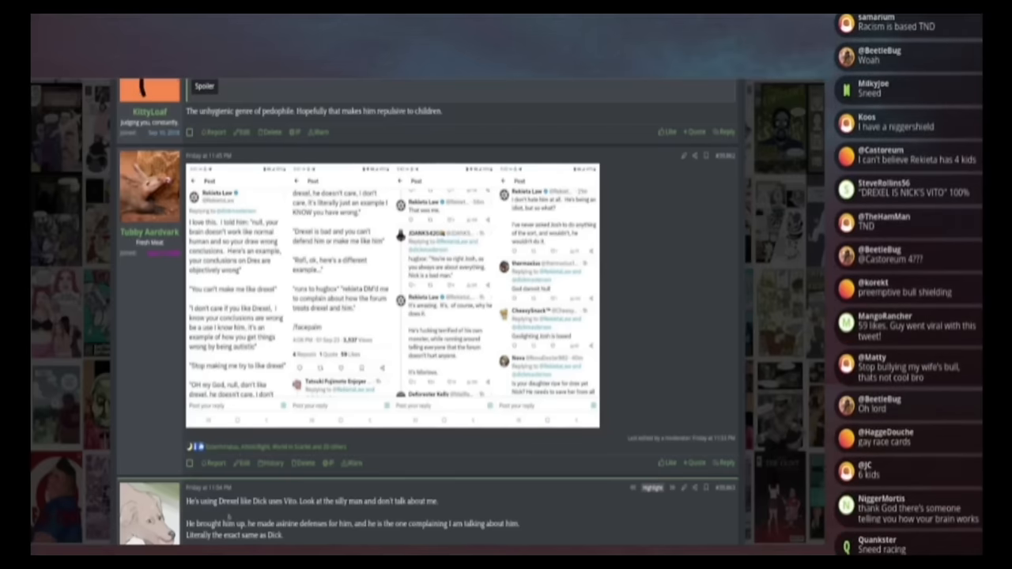
pyautogui.scroll(-3)
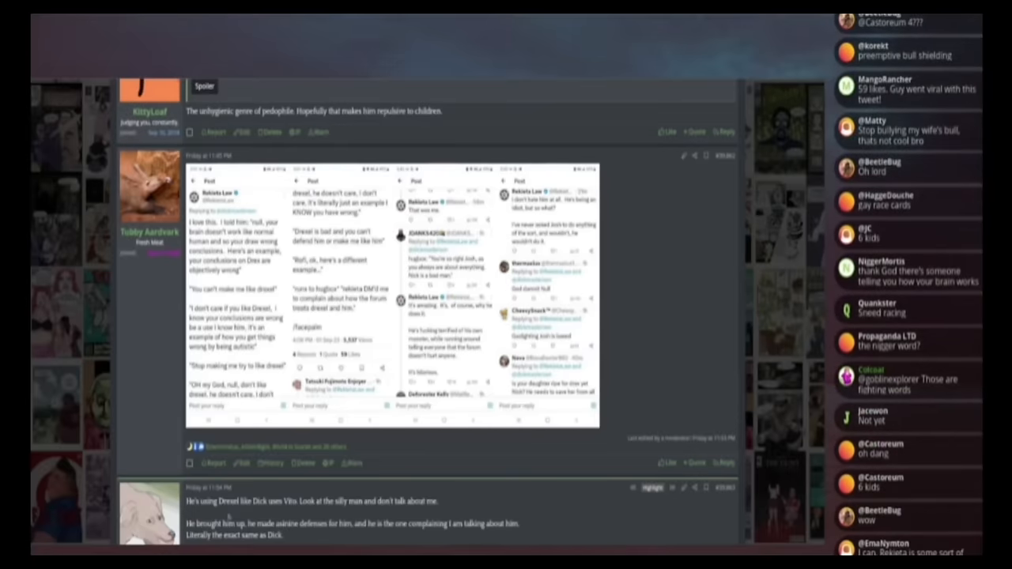
pyautogui.scroll(-3)
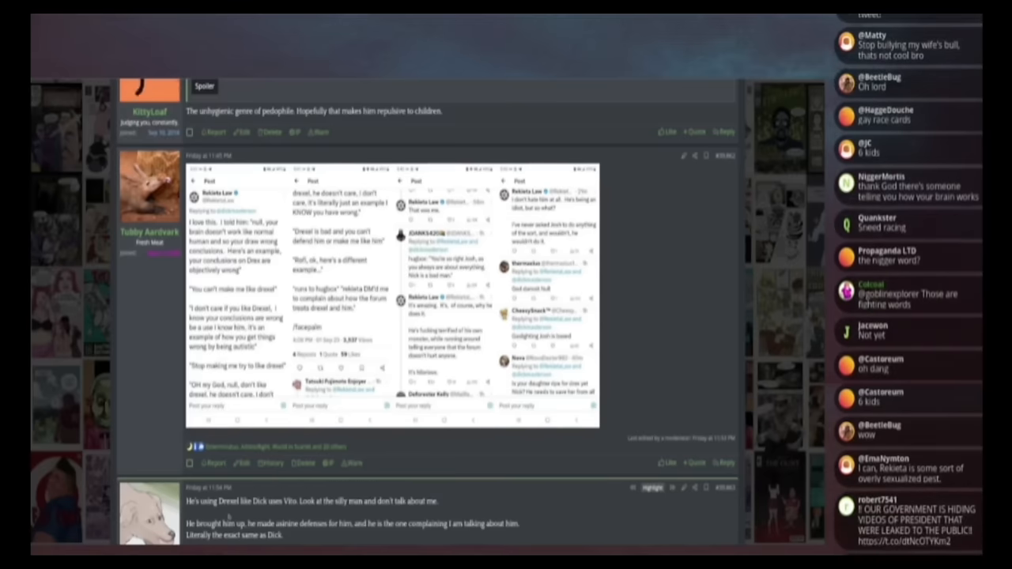
pyautogui.scroll(-3)
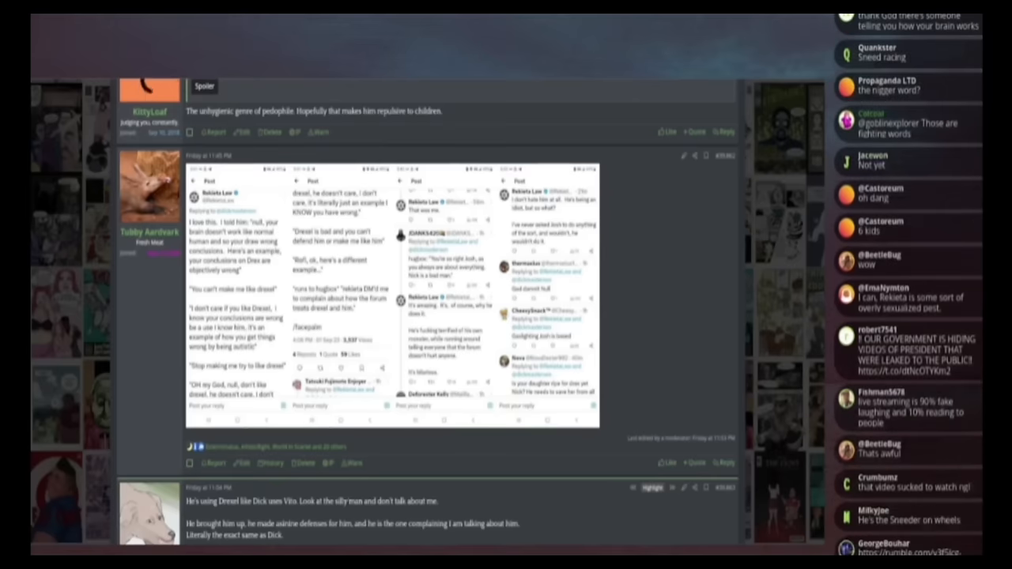
pyautogui.scroll(-3)
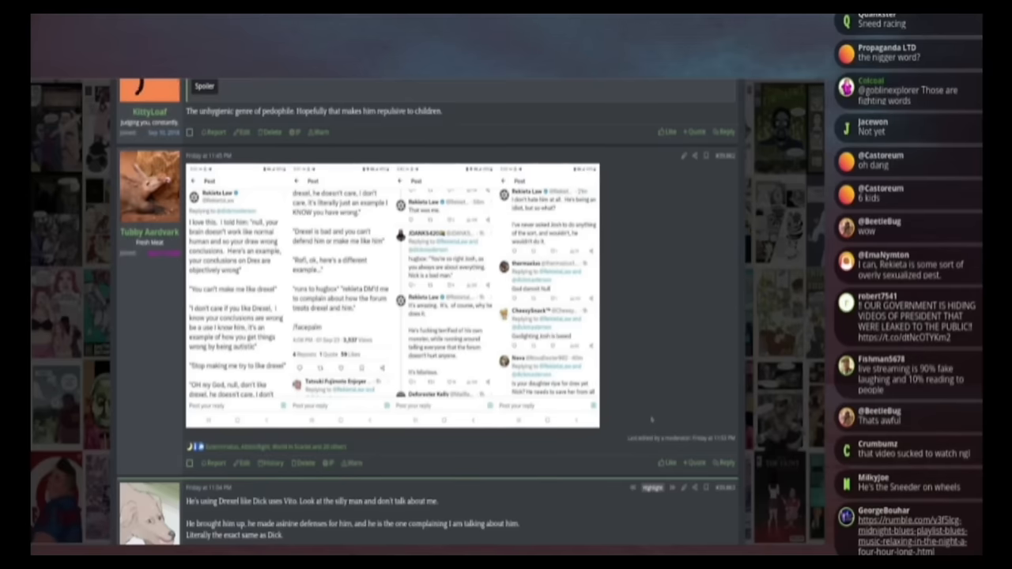
pyautogui.scroll(-3)
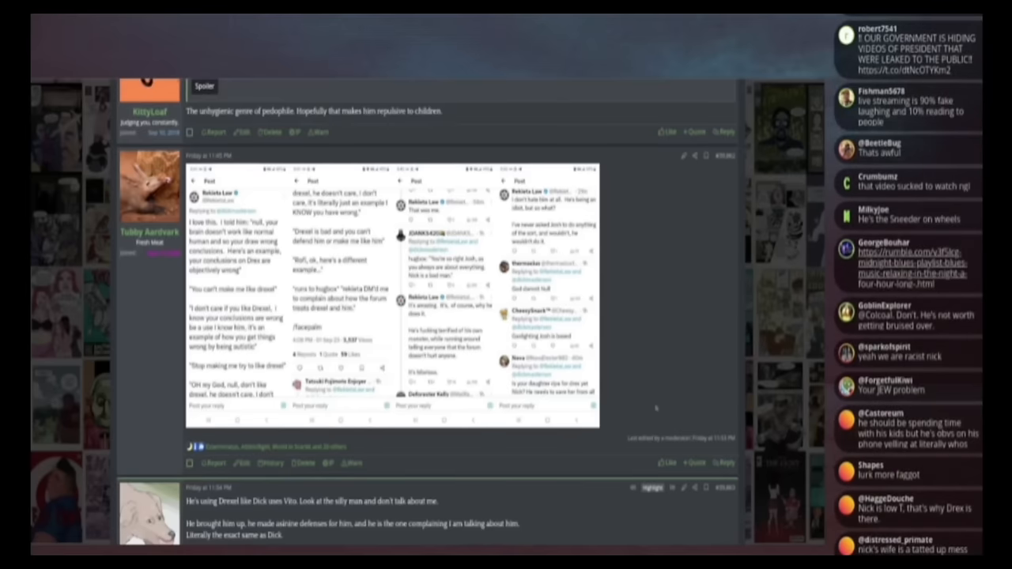
pyautogui.scroll(-3)
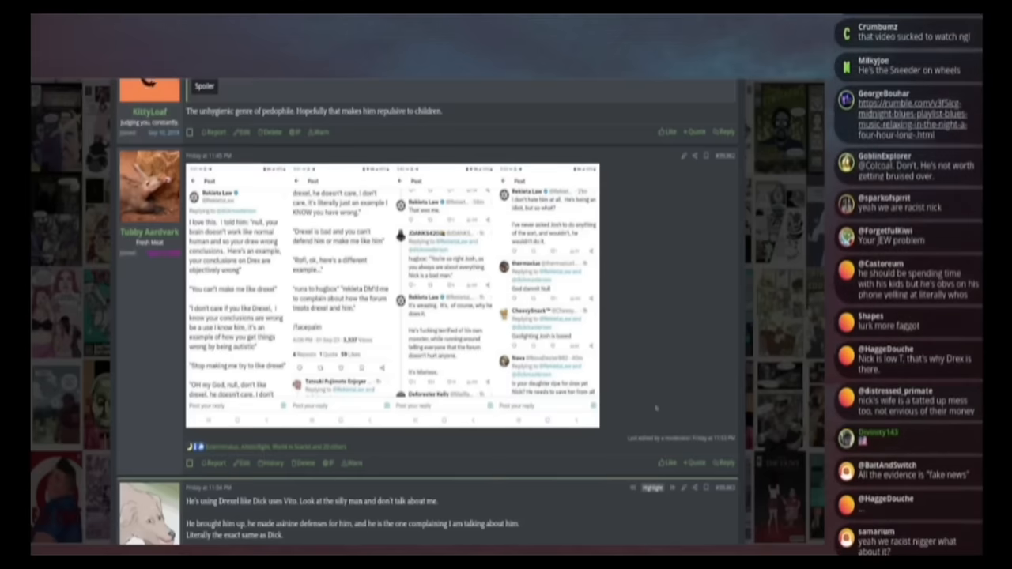
pyautogui.scroll(-3)
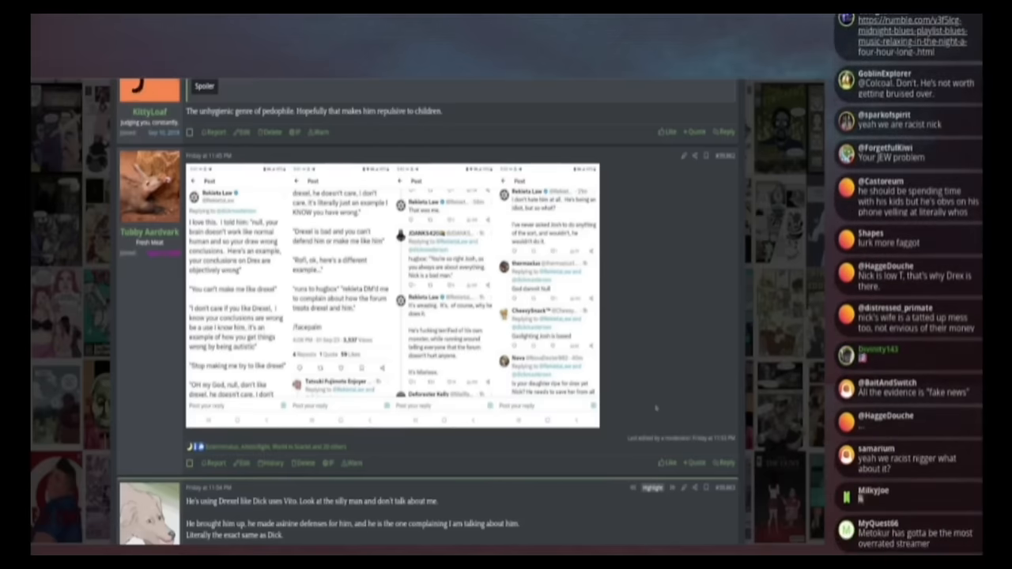
pyautogui.scroll(-3)
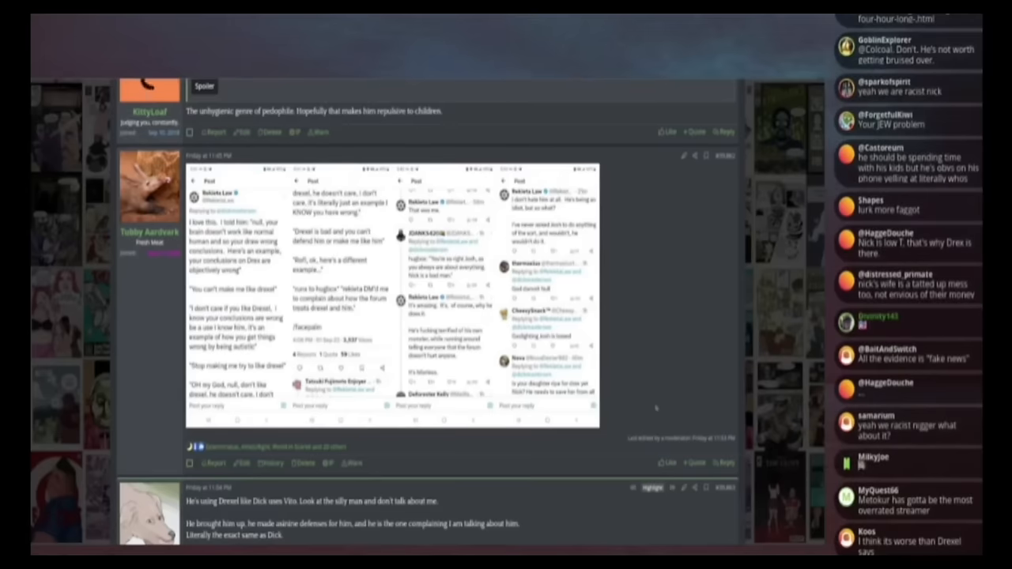
pyautogui.scroll(-3)
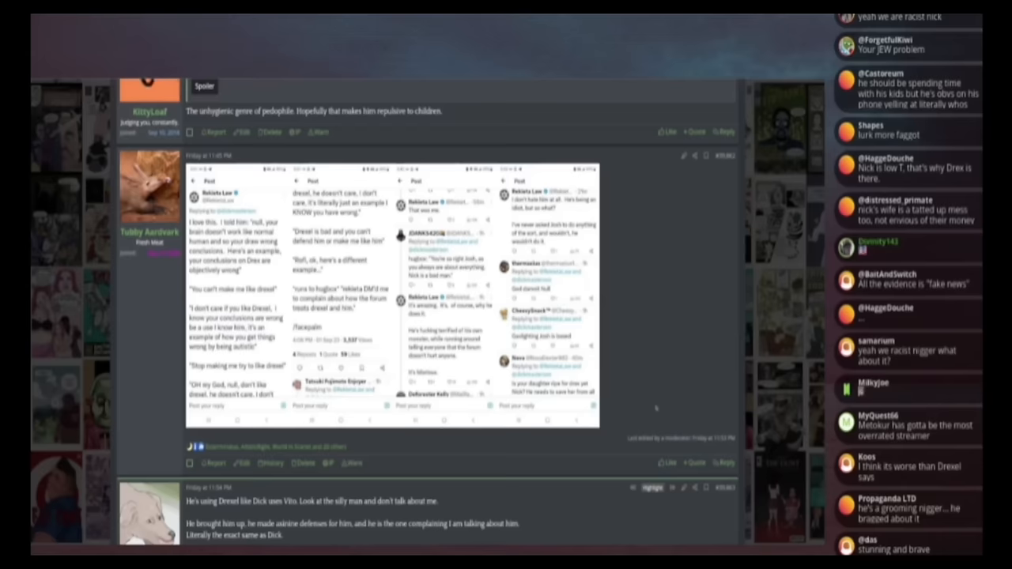
pyautogui.scroll(-3)
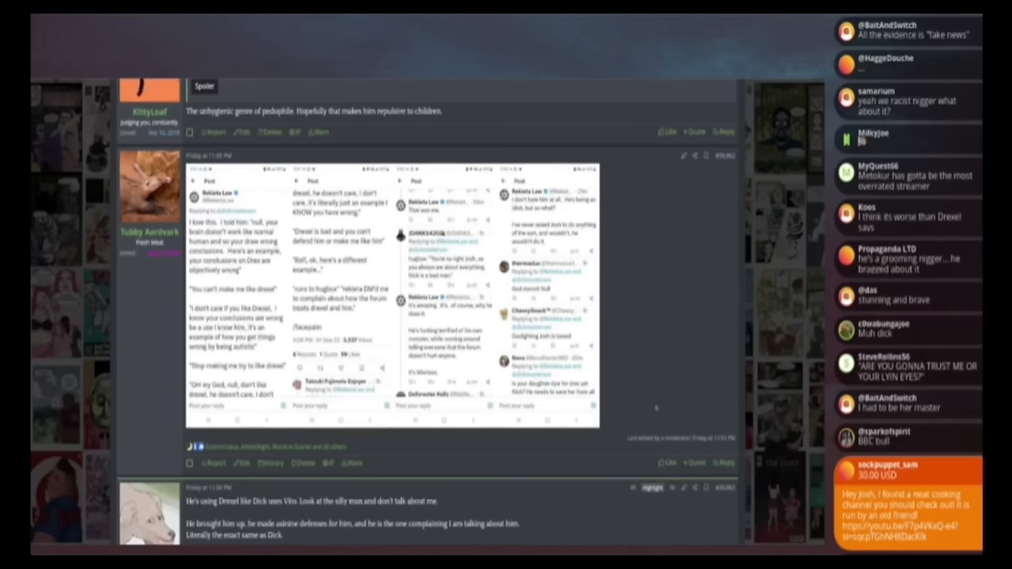
pyautogui.scroll(-3)
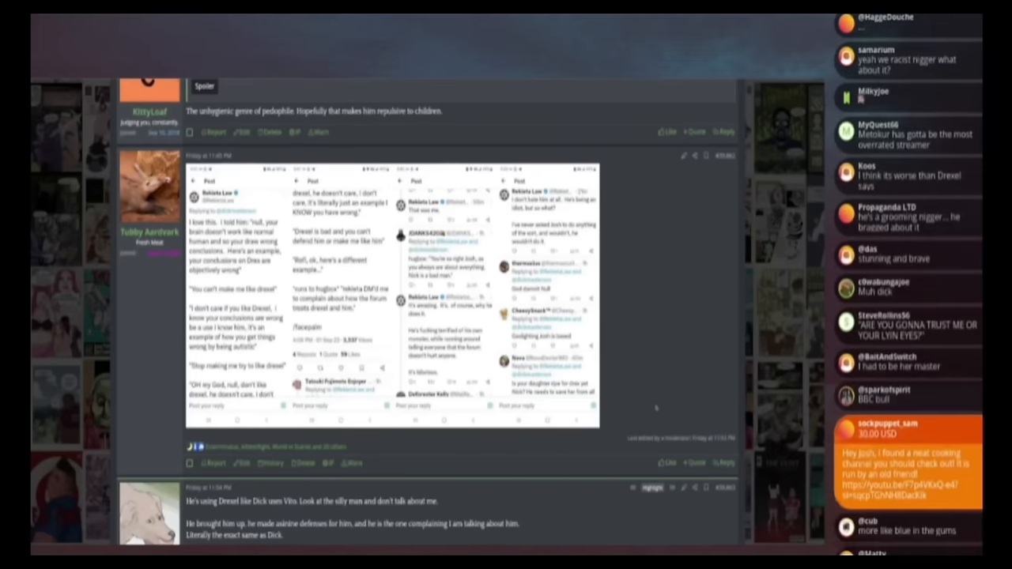
pyautogui.scroll(-3)
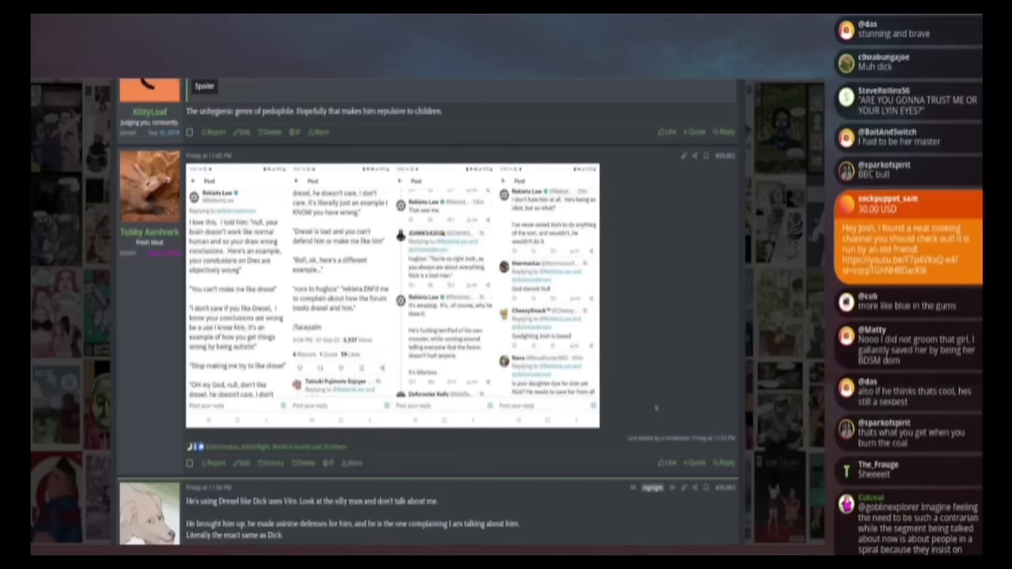
pyautogui.scroll(-3)
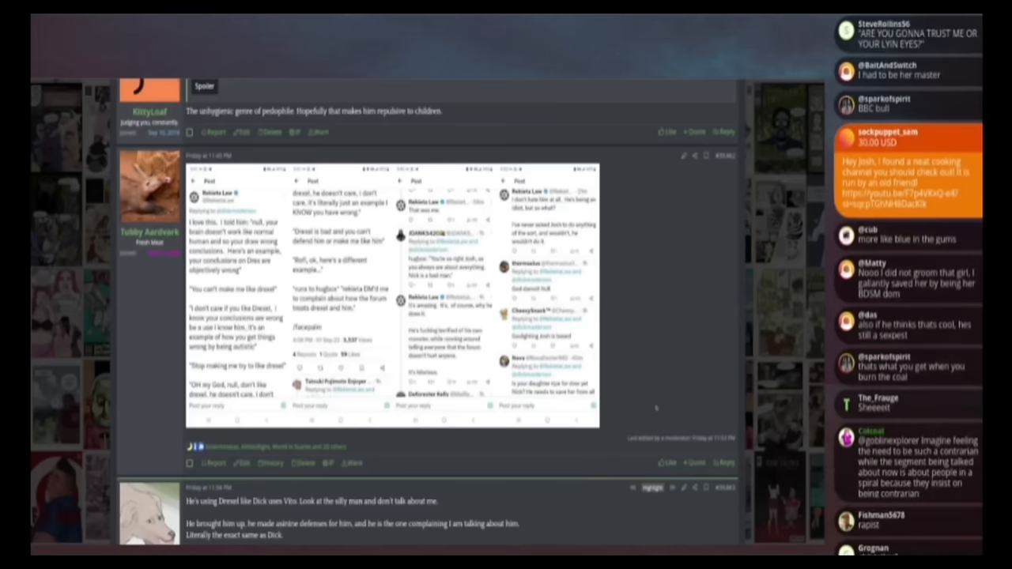
pyautogui.scroll(-3)
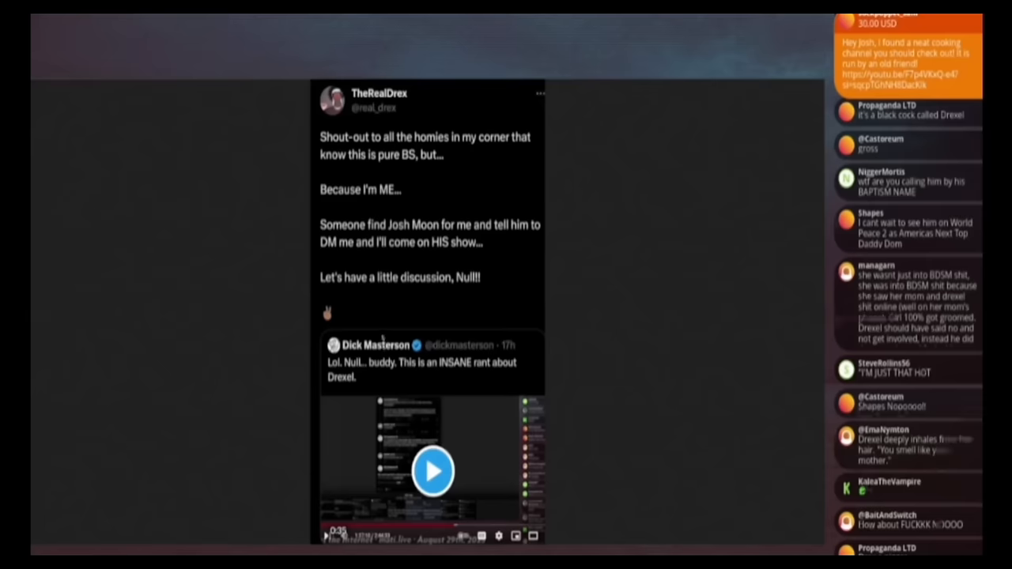
# Step: Scroll down into the reply thread beneath the quoted video post to read the replies
pyautogui.scroll(-3)
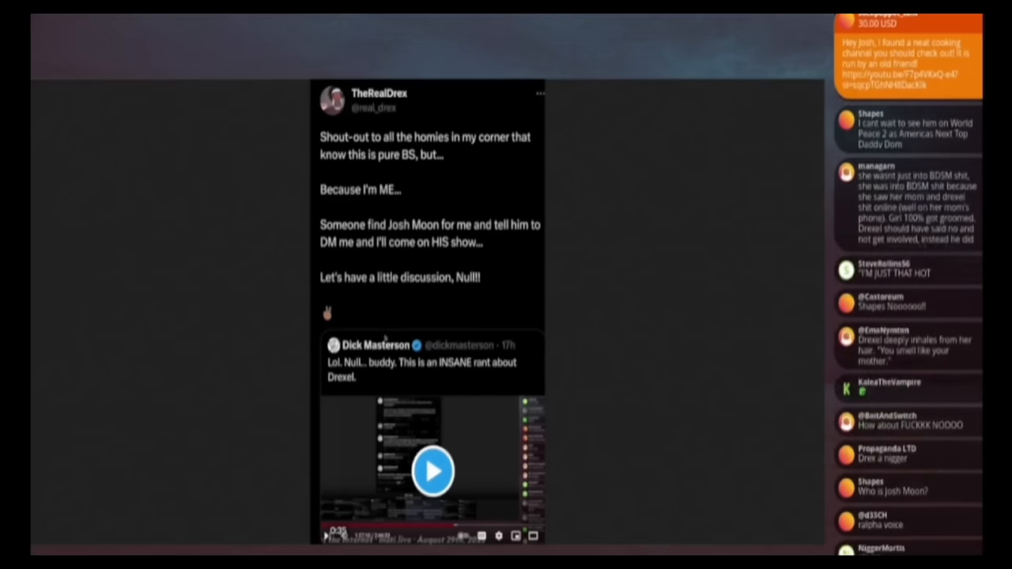
pyautogui.scroll(-3)
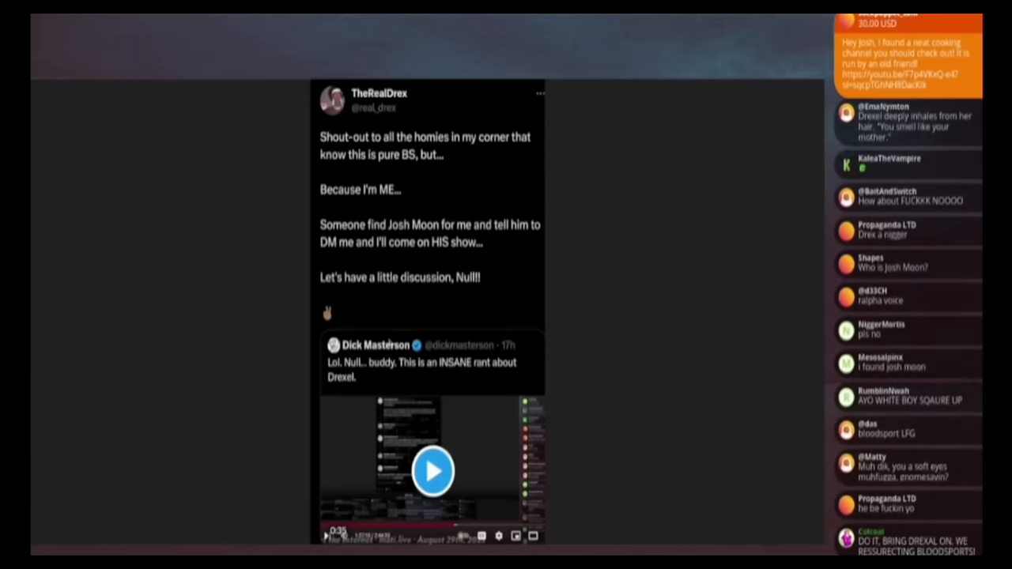
pyautogui.scroll(-3)
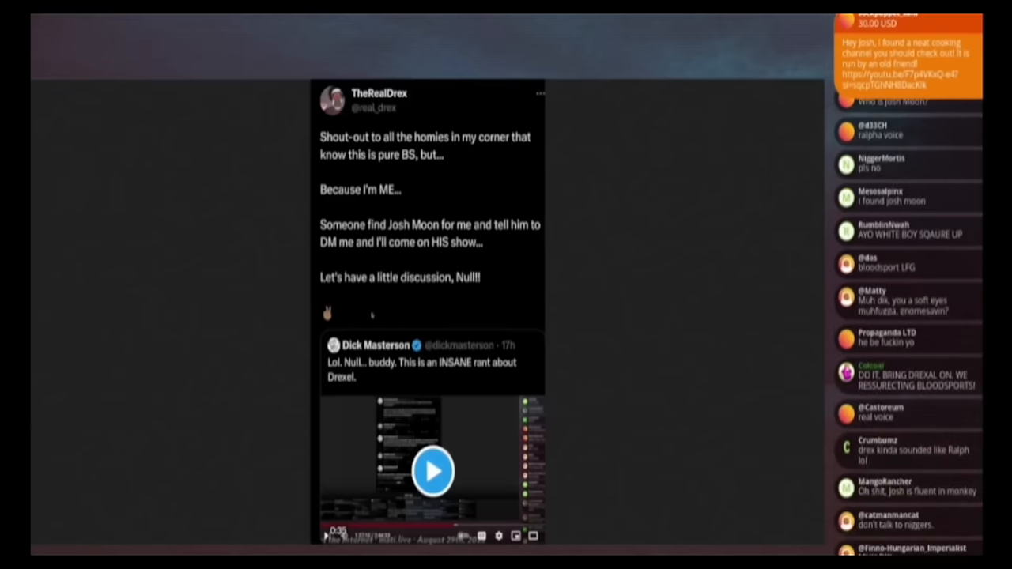
pyautogui.scroll(-3)
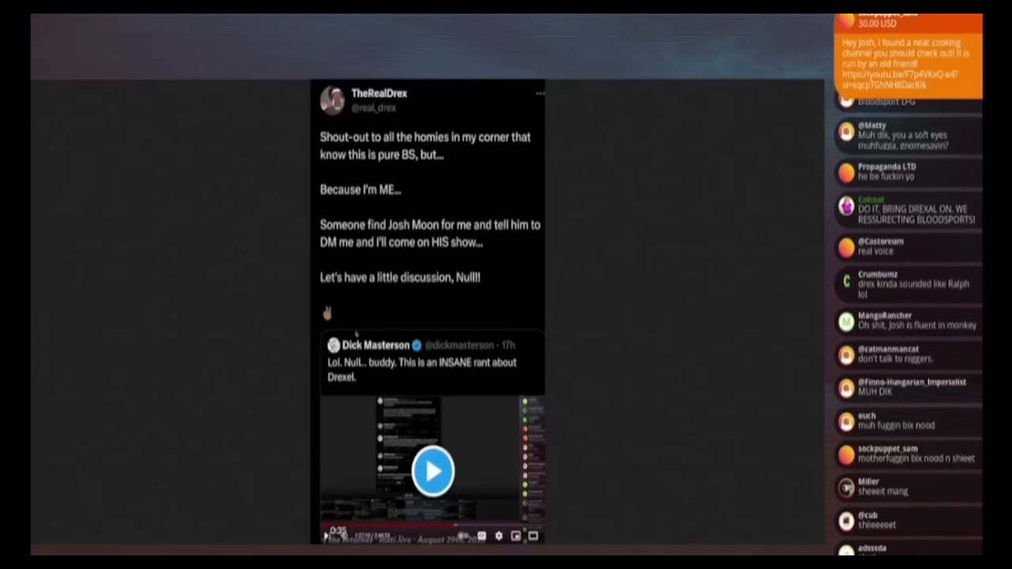
pyautogui.scroll(-3)
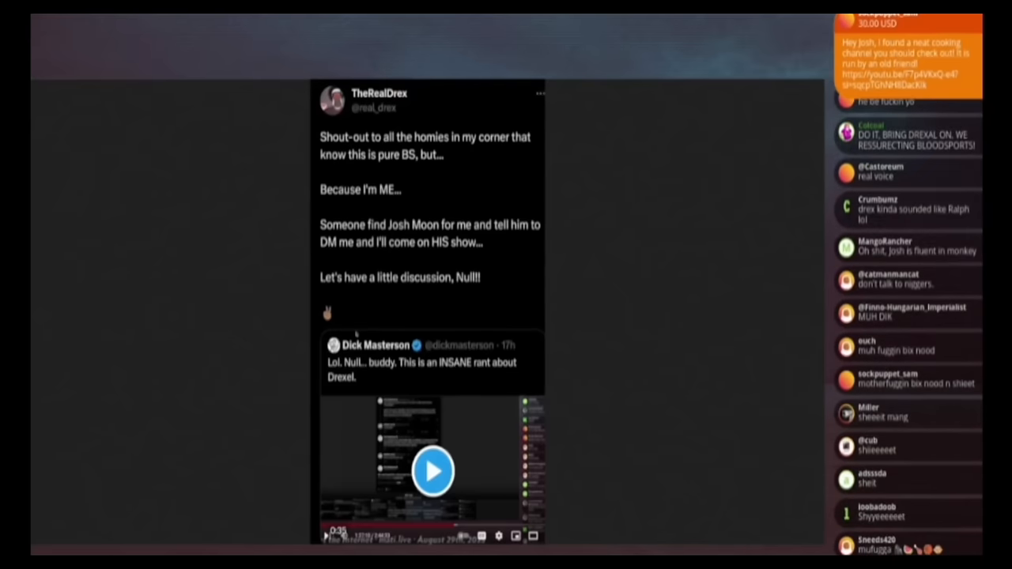
pyautogui.scroll(-3)
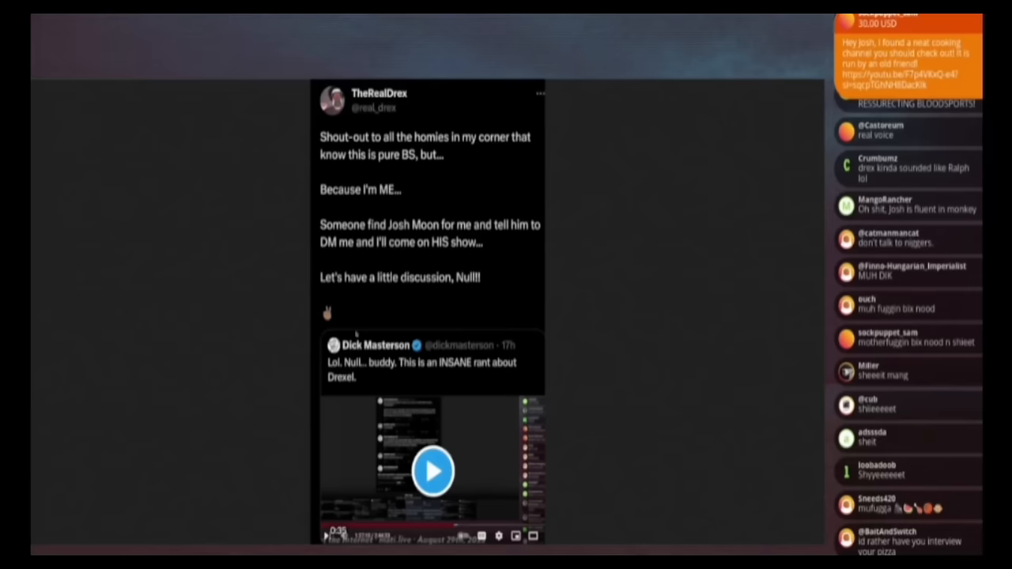
pyautogui.scroll(-3)
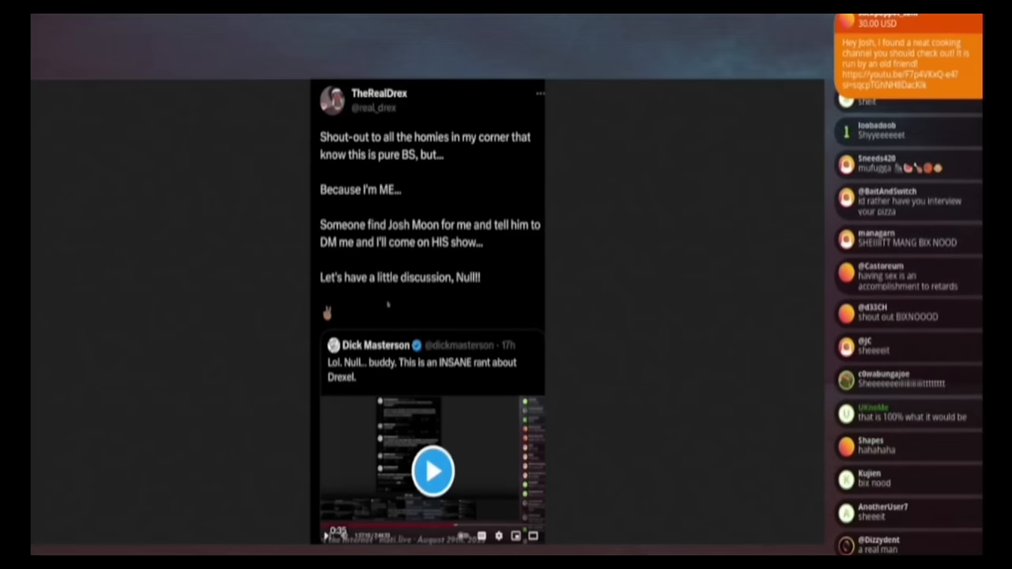
pyautogui.scroll(-3)
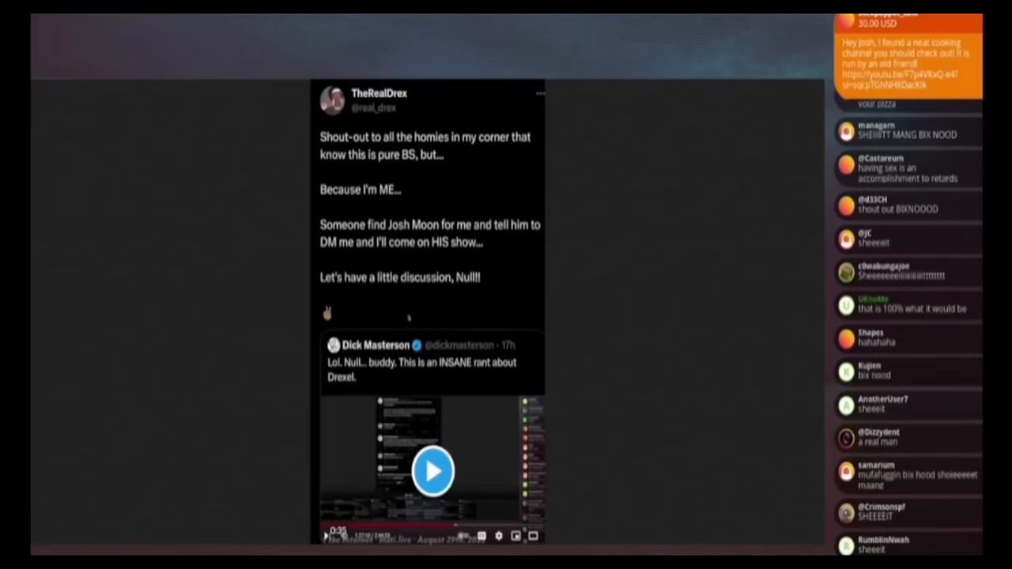
pyautogui.scroll(-3)
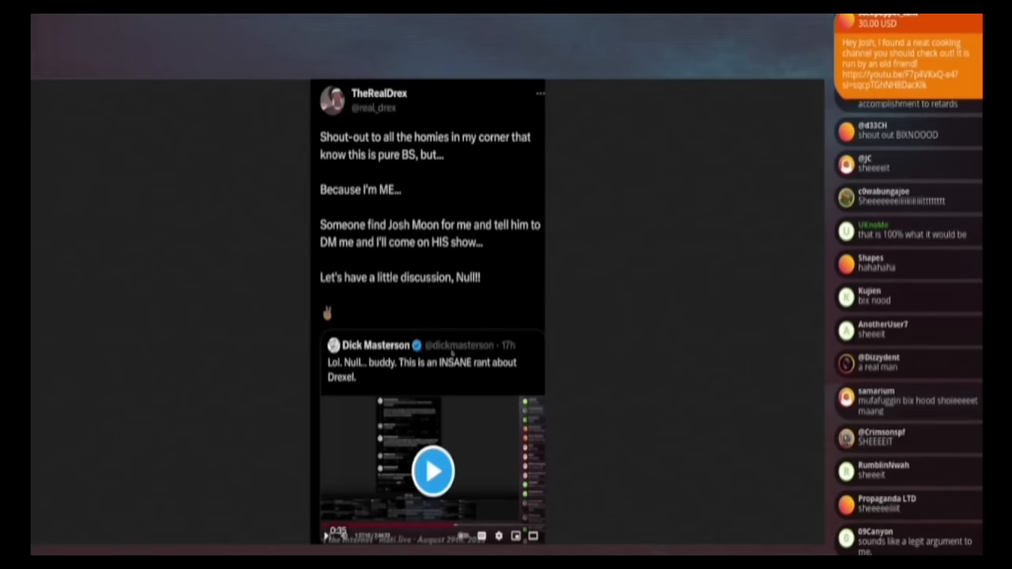
pyautogui.scroll(-3)
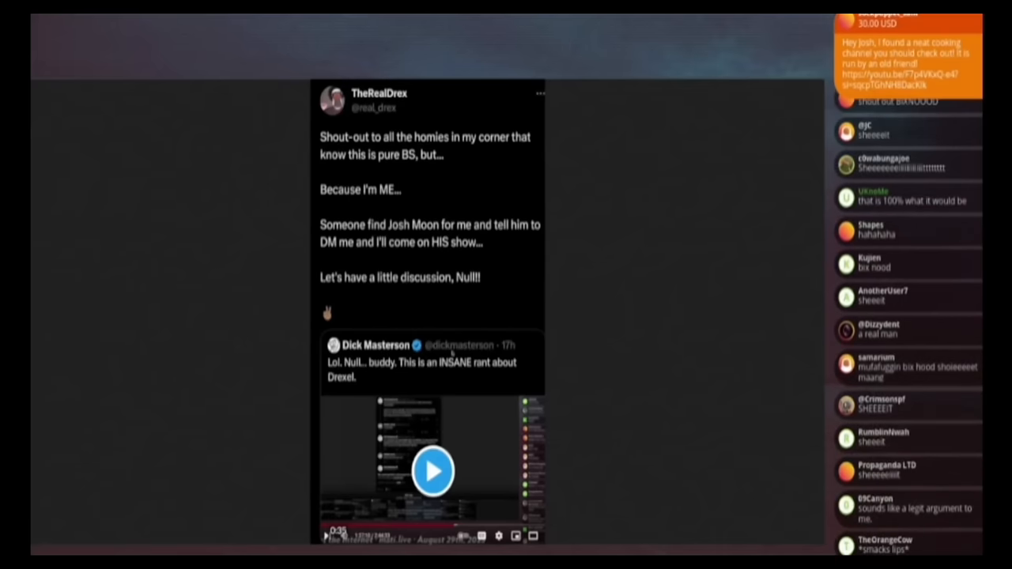
pyautogui.scroll(-3)
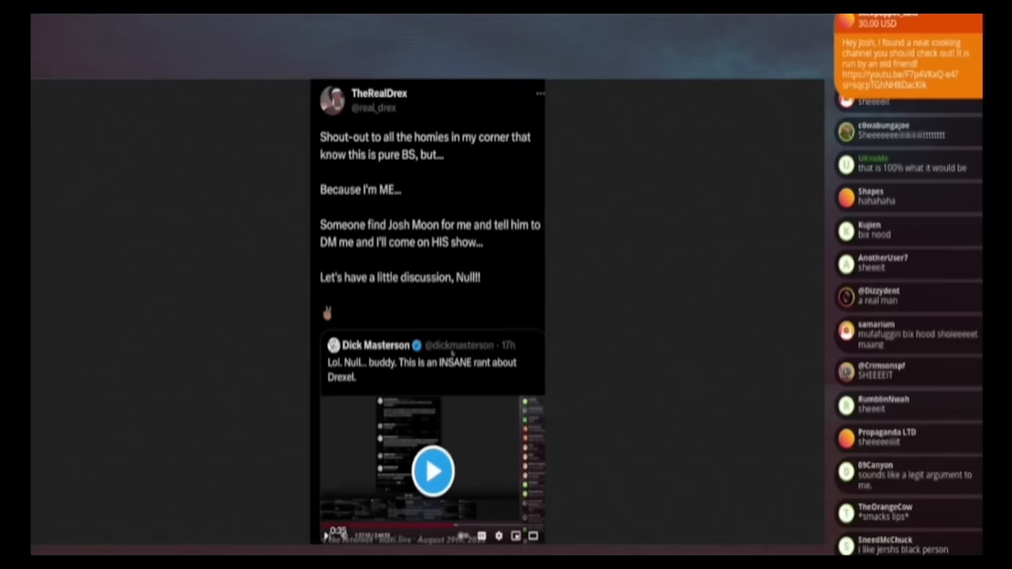
pyautogui.scroll(-3)
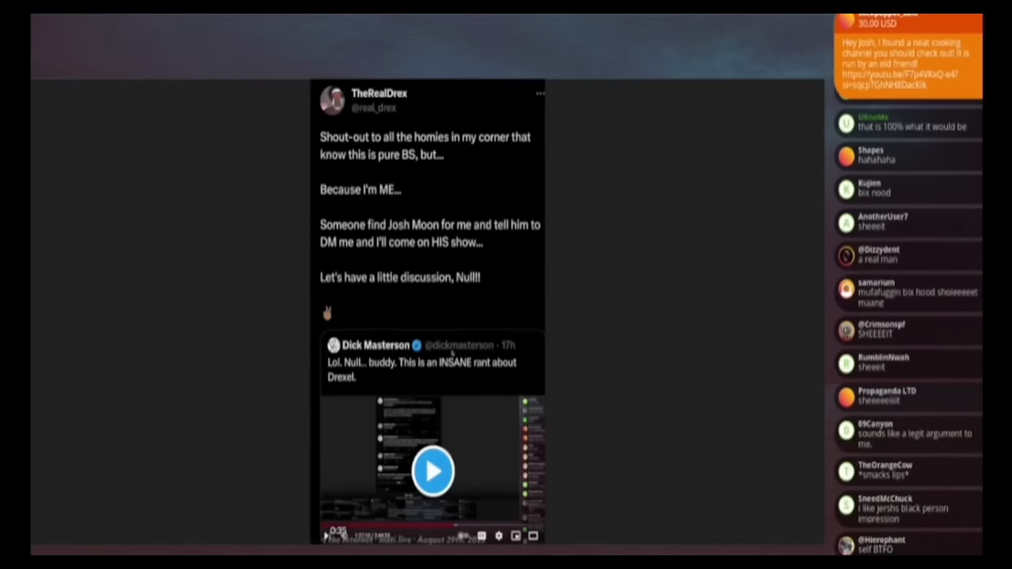
pyautogui.scroll(-3)
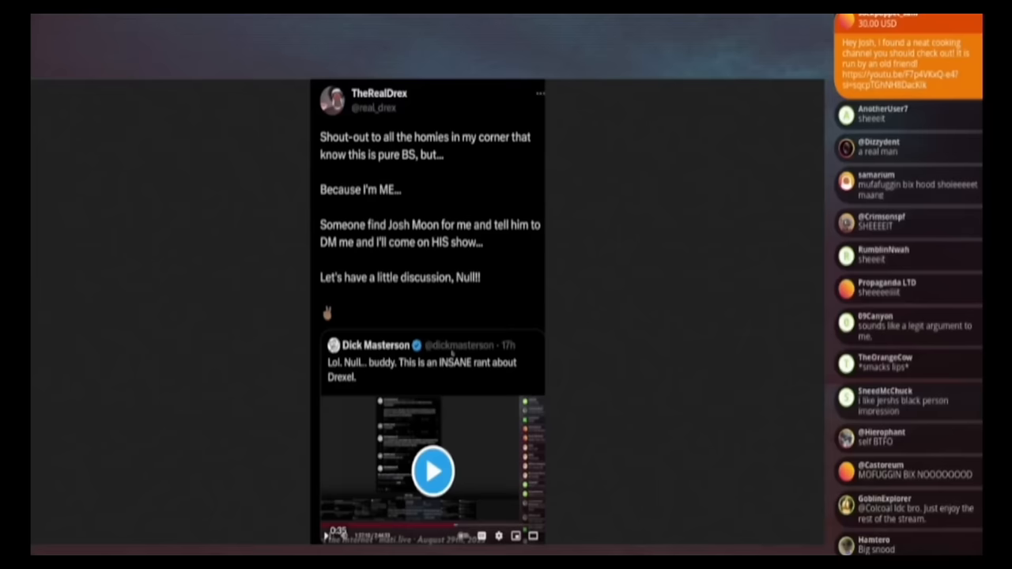
pyautogui.scroll(-3)
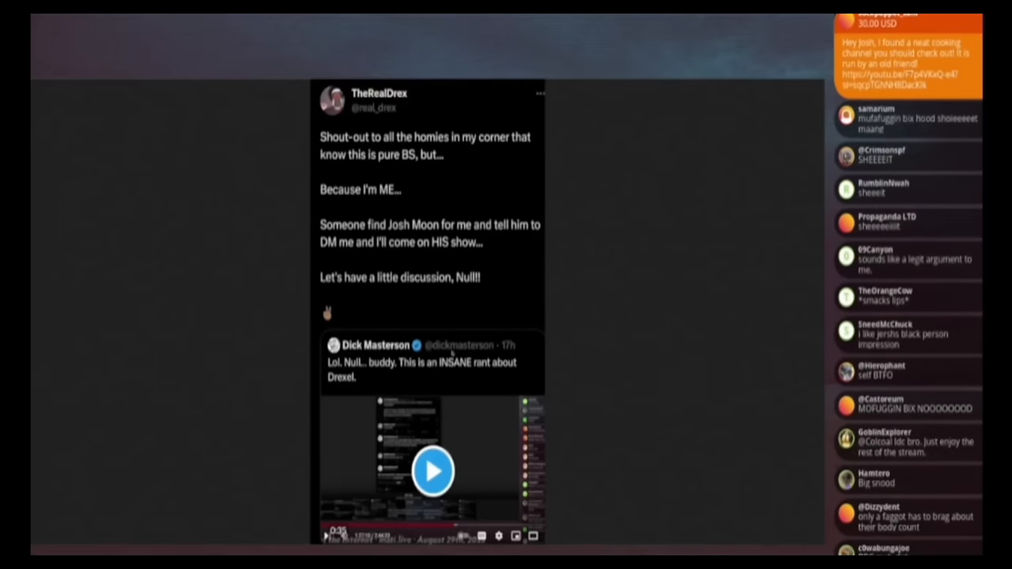
pyautogui.scroll(-3)
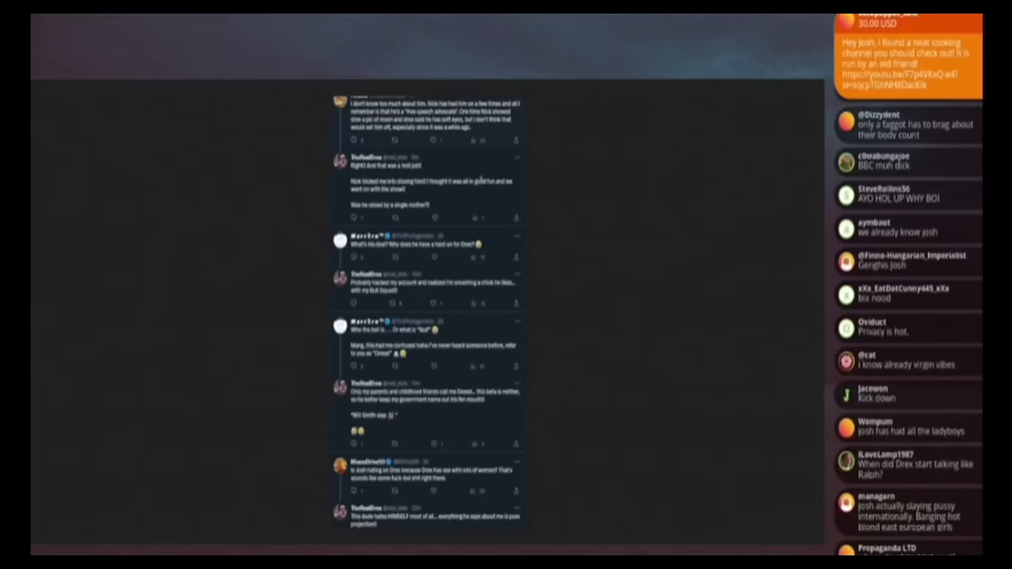
# Step: Scroll through the remaining replies in the X reply thread while reading them
pyautogui.scroll(-3)
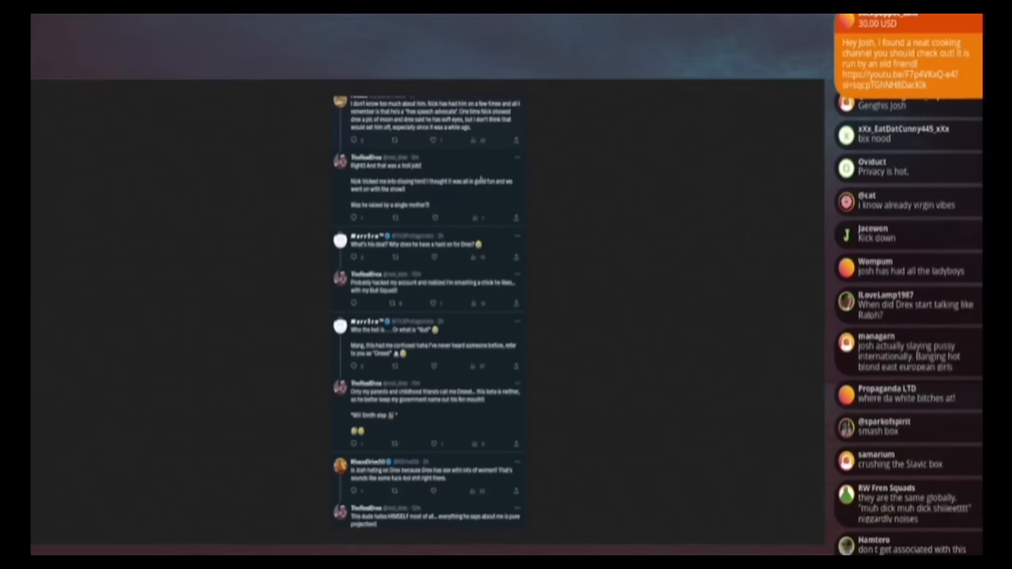
pyautogui.scroll(-3)
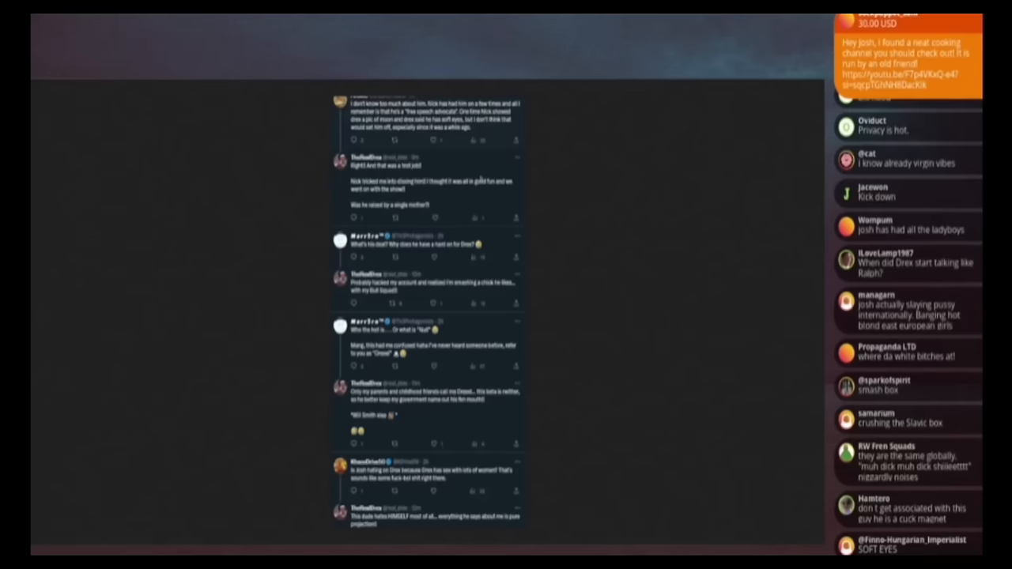
pyautogui.scroll(-3)
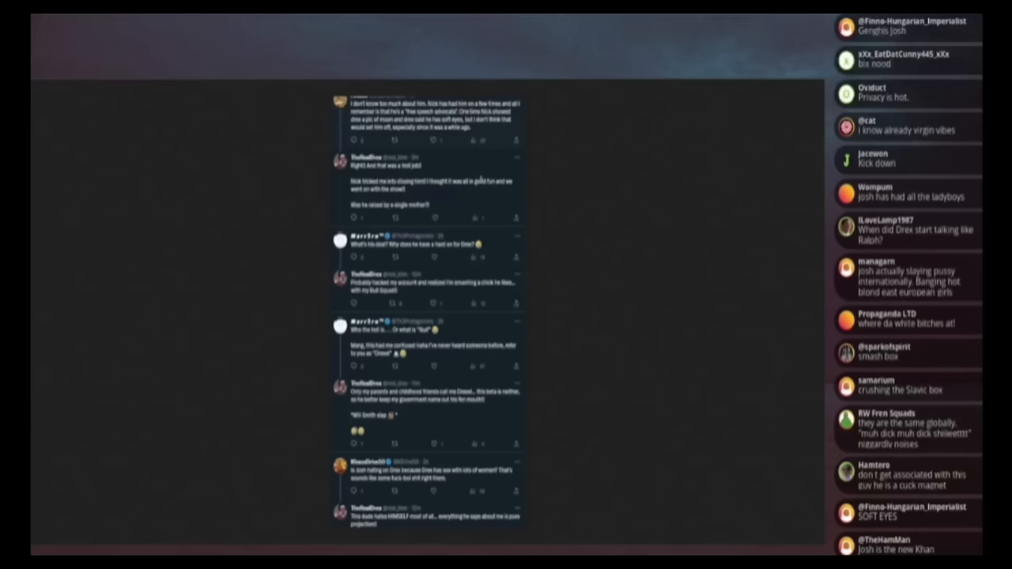
pyautogui.scroll(-3)
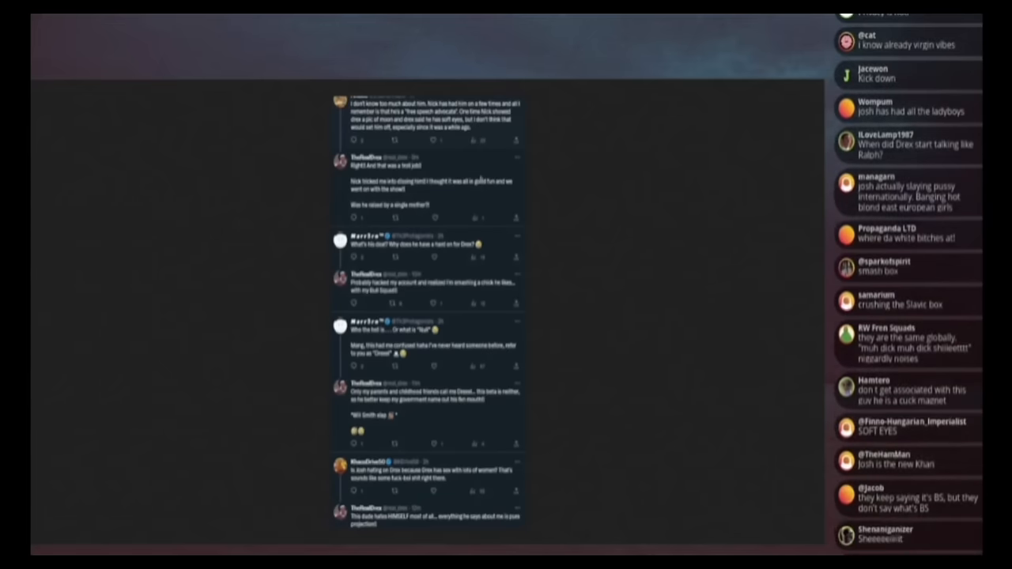
pyautogui.scroll(-3)
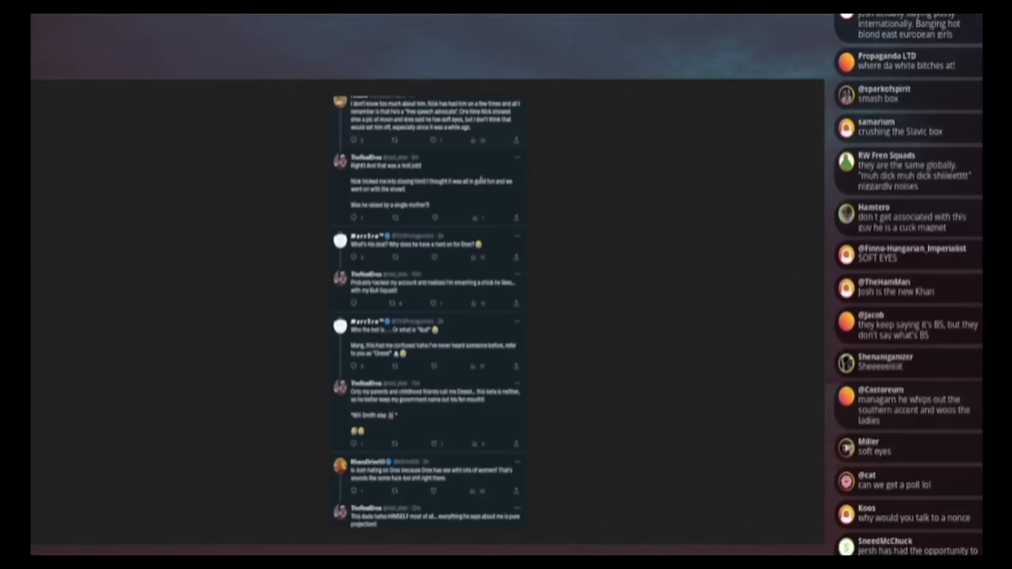
pyautogui.scroll(-3)
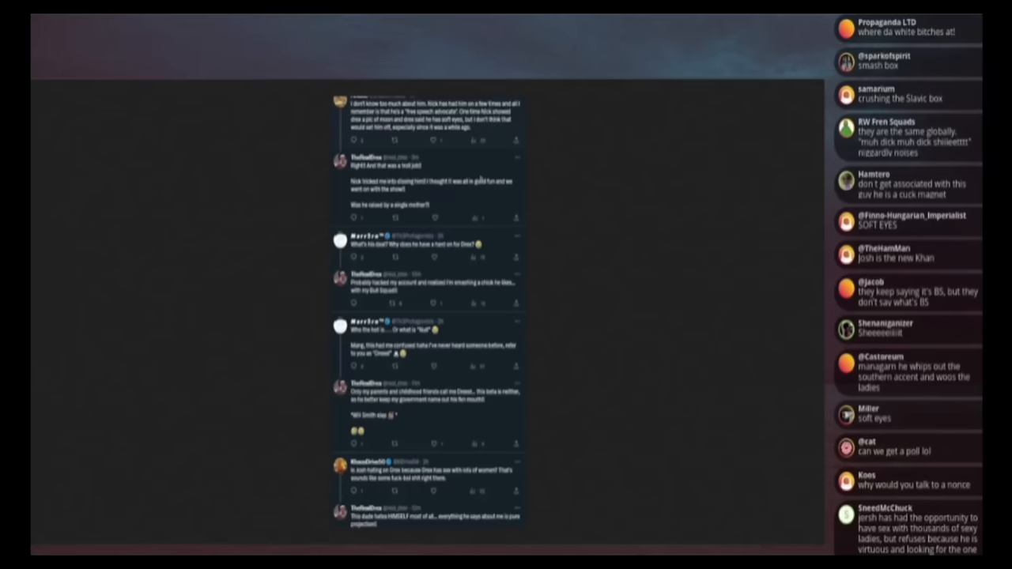
pyautogui.scroll(-3)
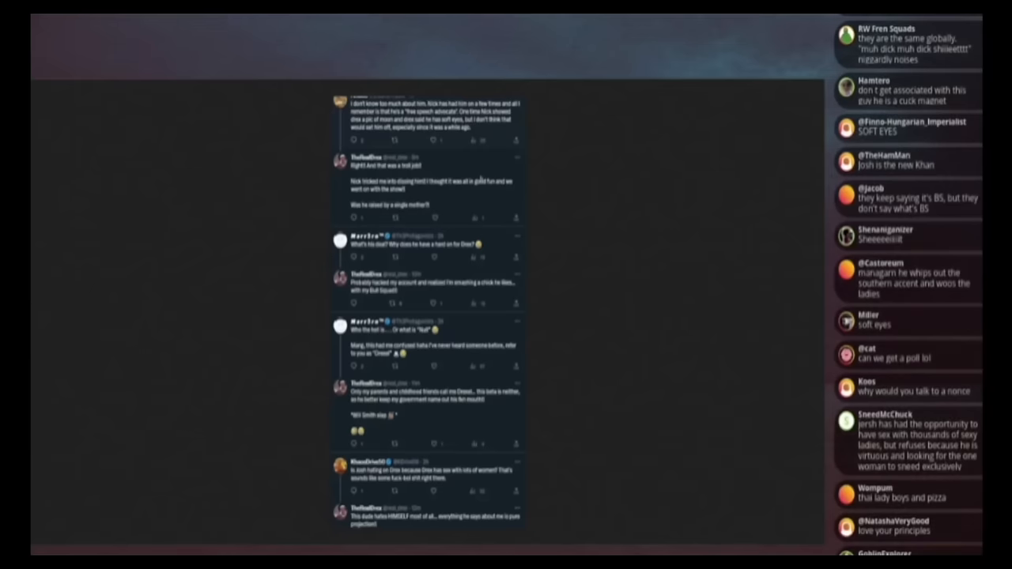
pyautogui.scroll(-3)
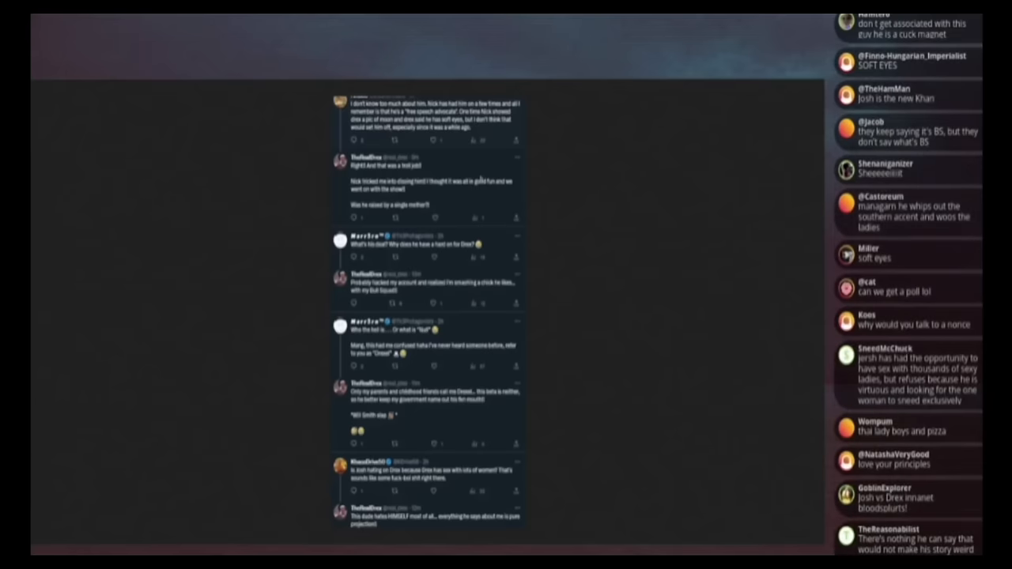
pyautogui.scroll(-3)
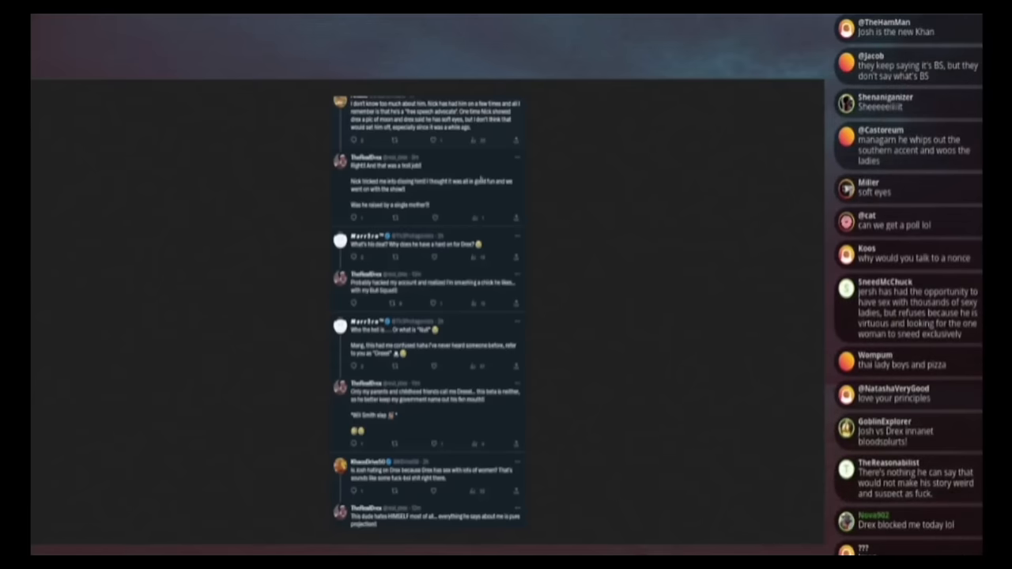
pyautogui.scroll(-3)
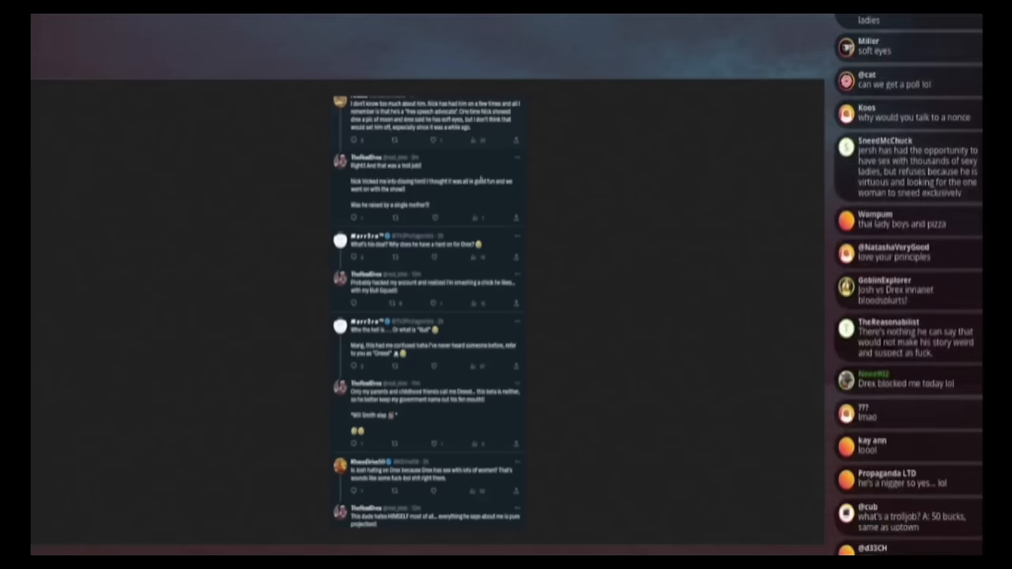
pyautogui.scroll(-3)
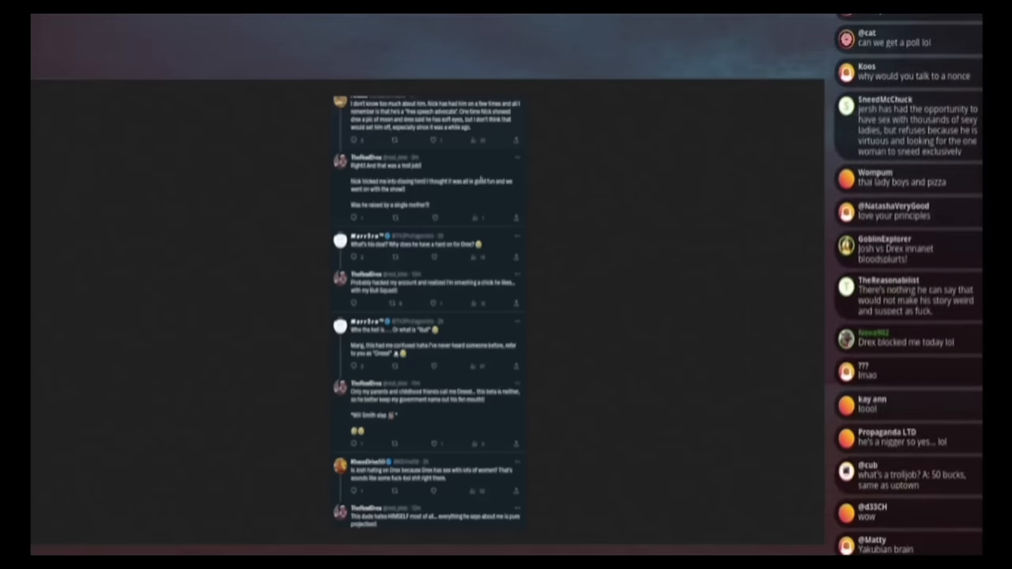
pyautogui.scroll(-3)
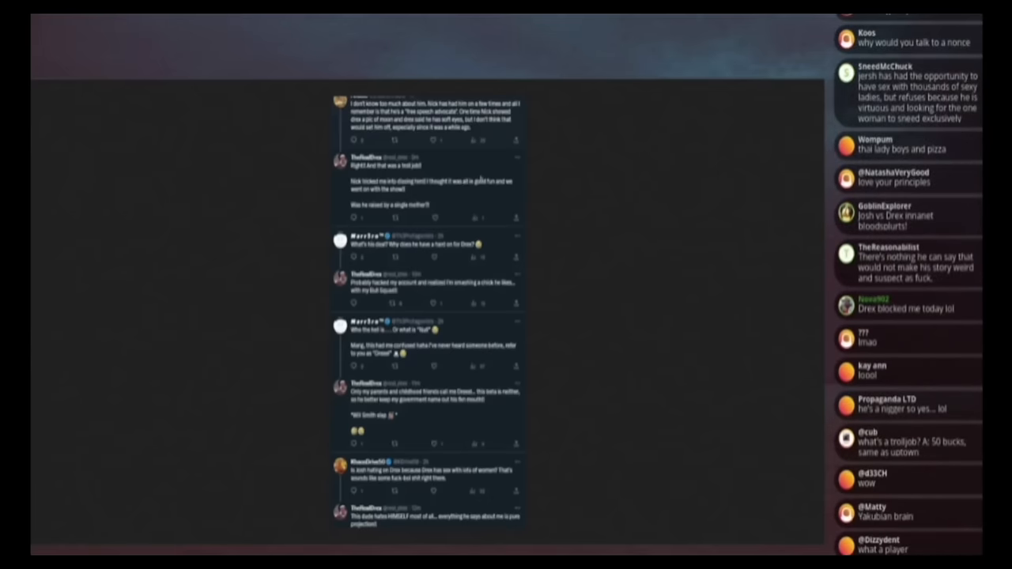
pyautogui.scroll(-3)
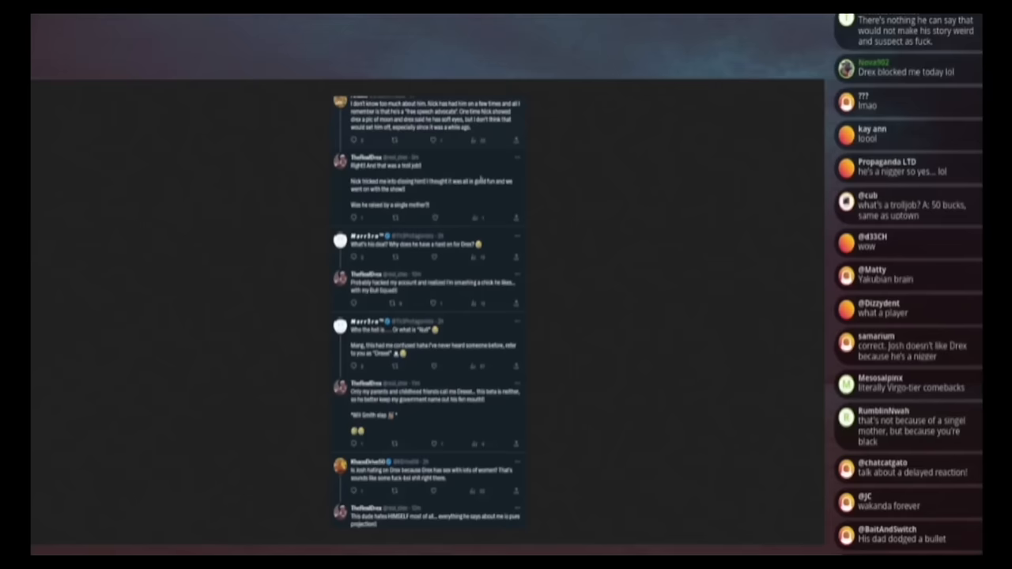
pyautogui.scroll(-3)
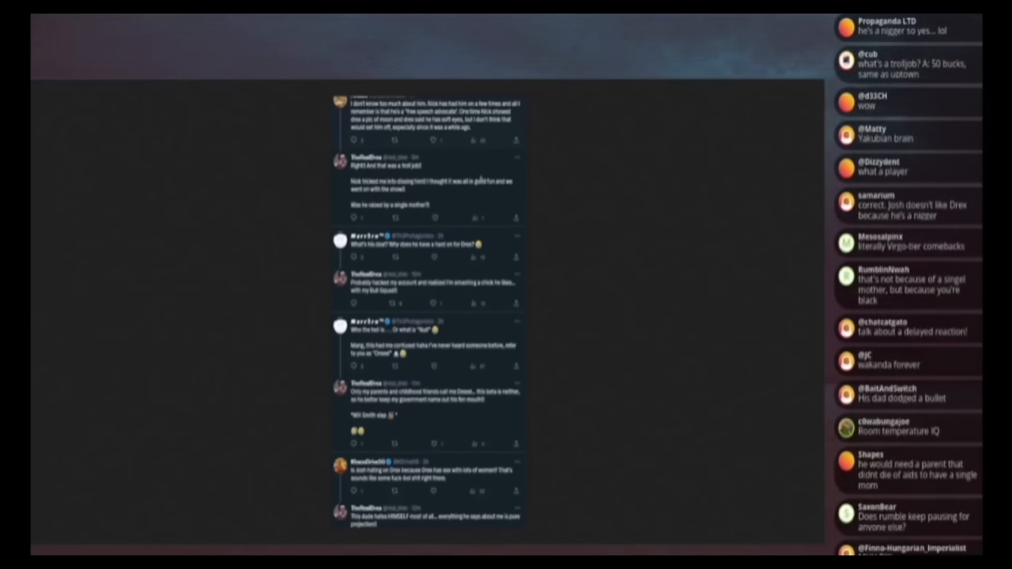
pyautogui.scroll(-3)
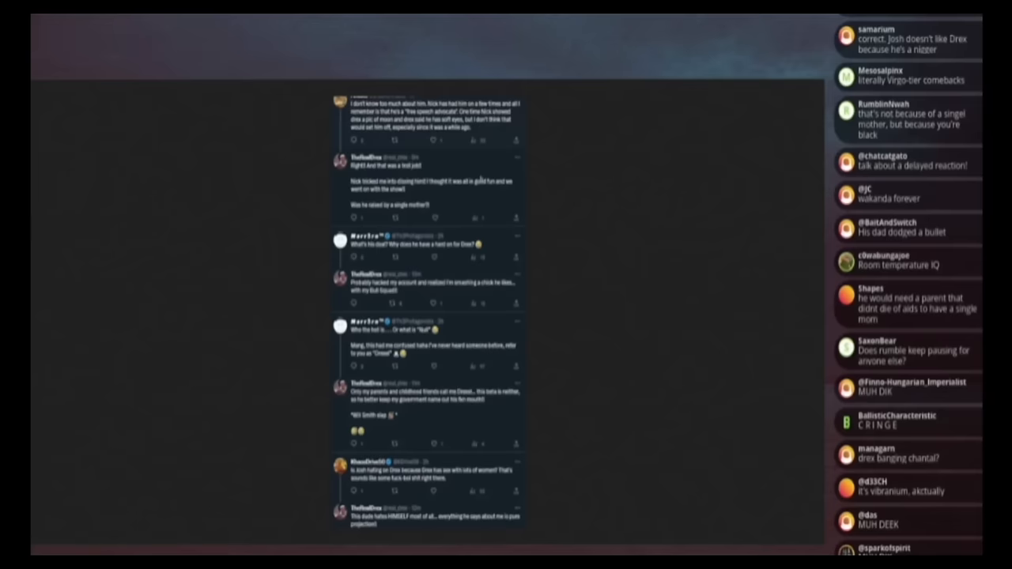
# Step: Scroll on to the tweet-thread screenshot with the large smiley face overlay and read it
pyautogui.scroll(-3)
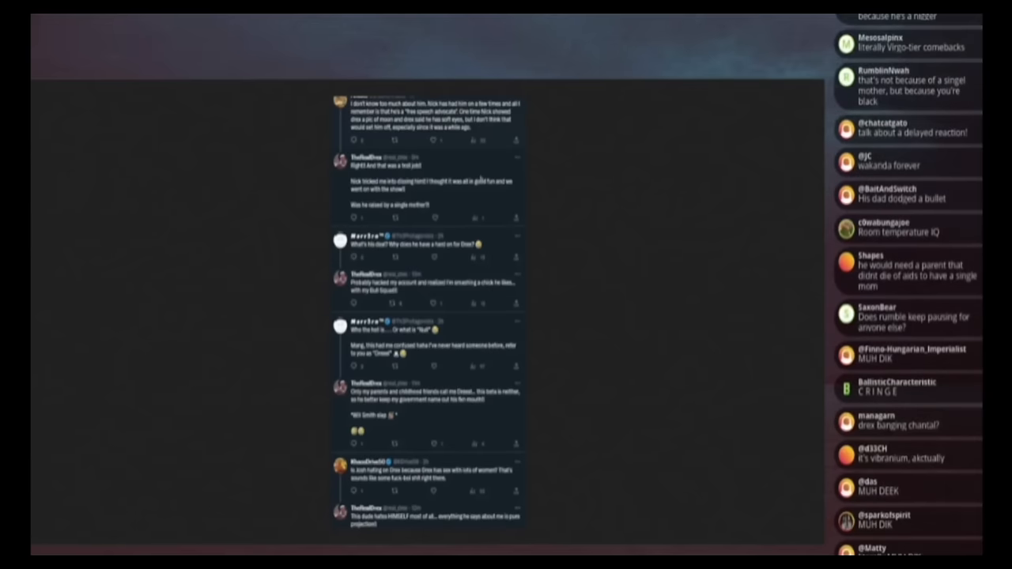
pyautogui.scroll(-3)
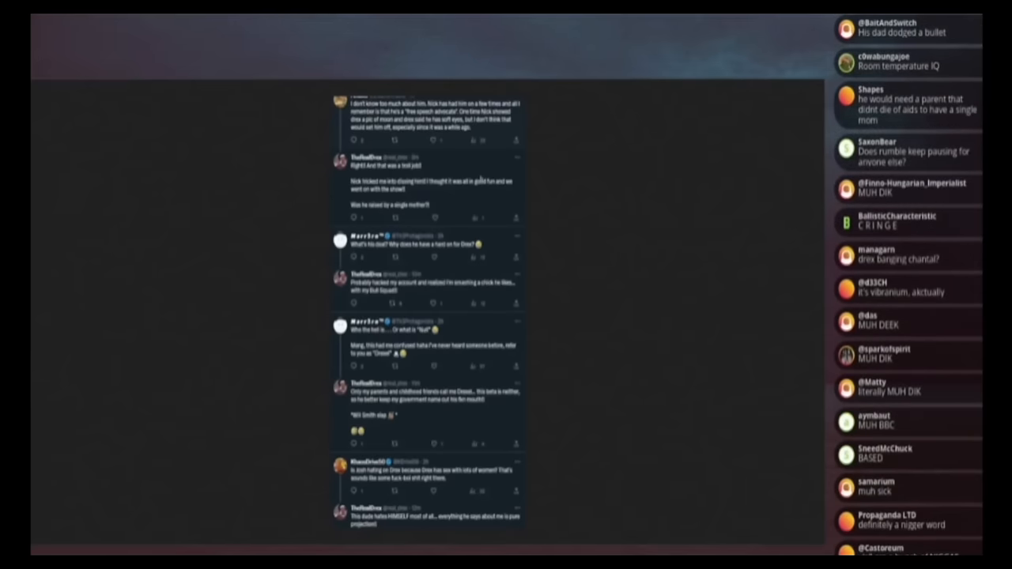
pyautogui.scroll(-3)
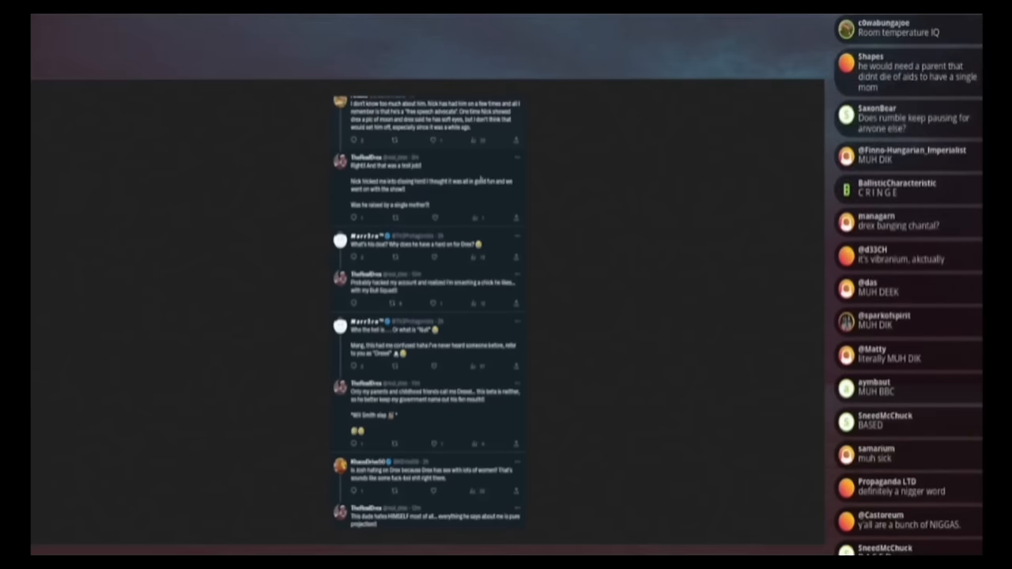
pyautogui.scroll(-3)
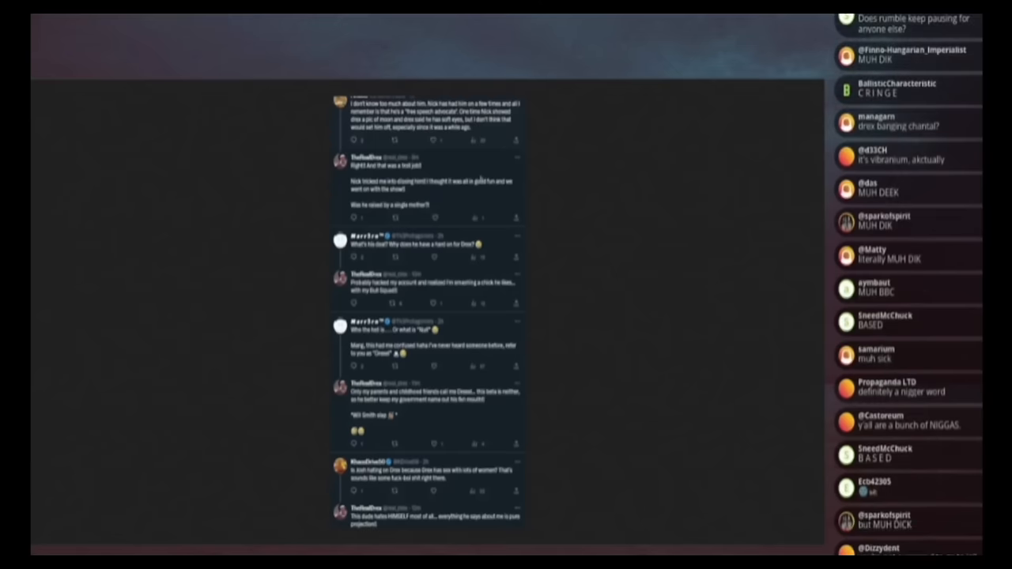
pyautogui.scroll(-3)
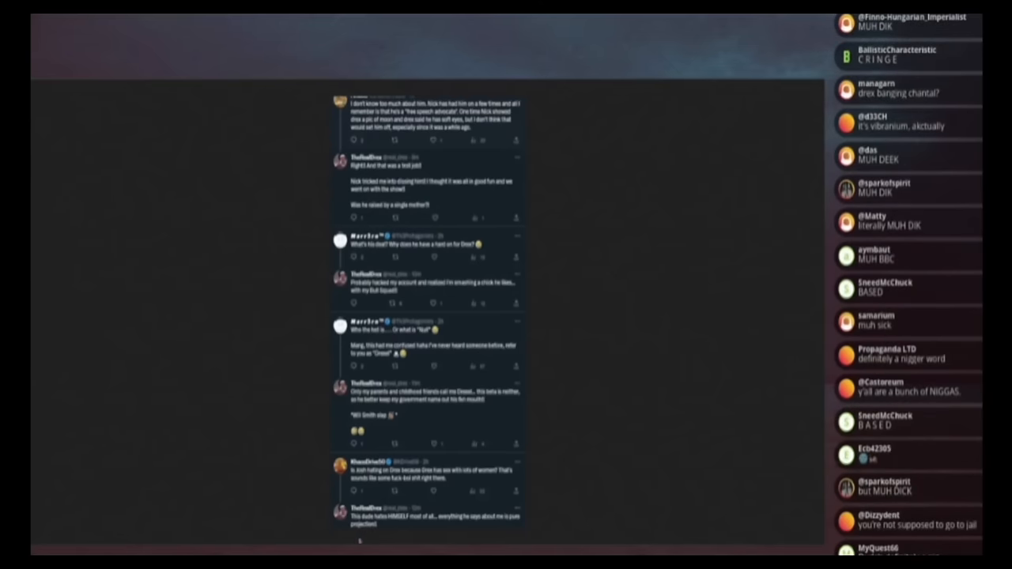
pyautogui.scroll(-3)
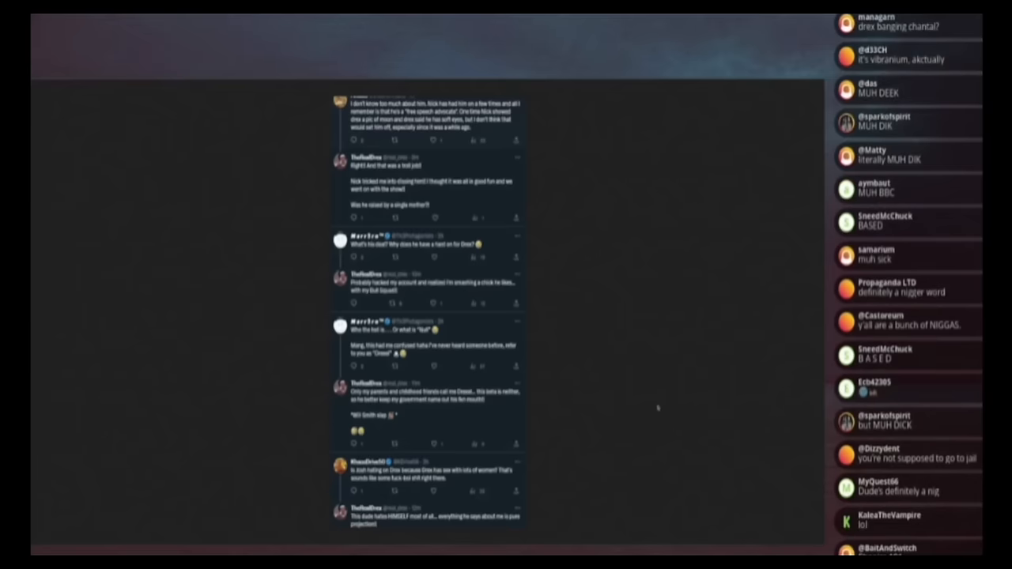
pyautogui.scroll(-3)
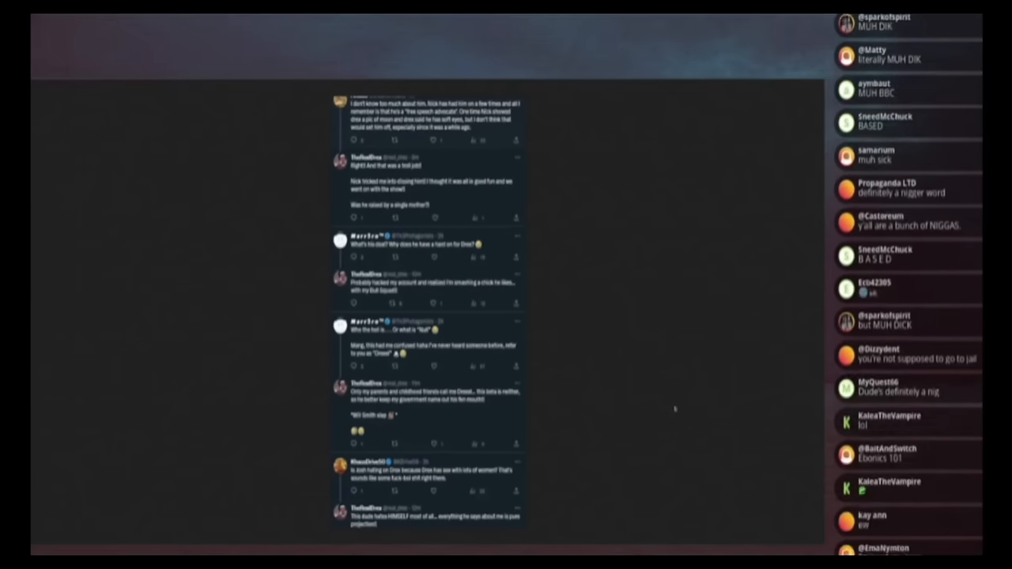
pyautogui.scroll(-3)
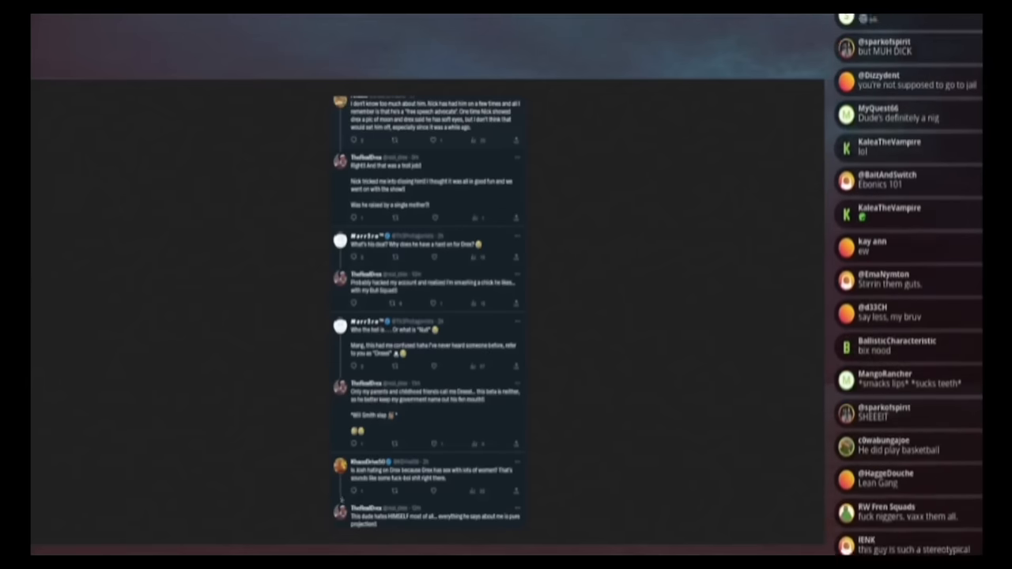
pyautogui.scroll(-3)
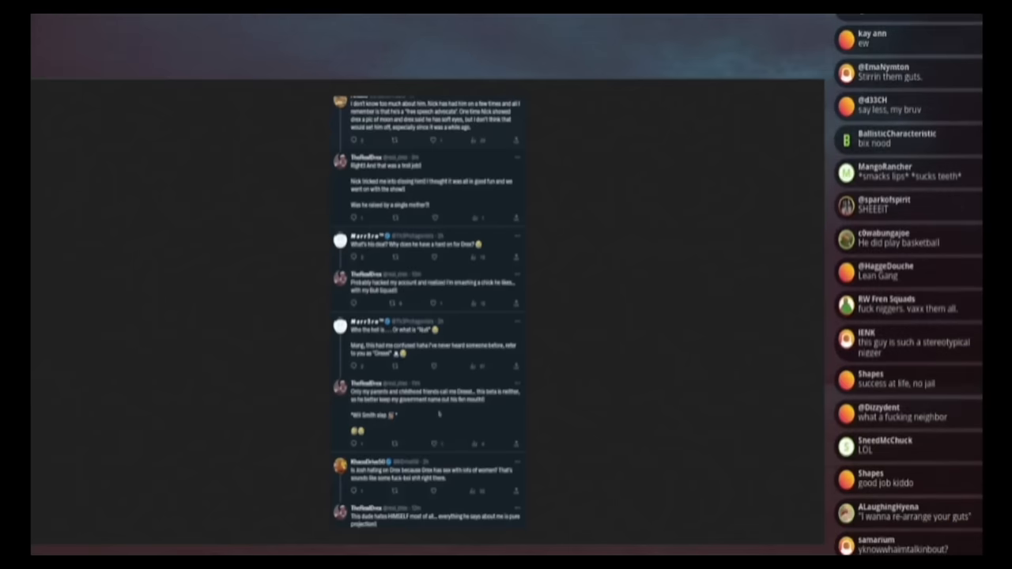
pyautogui.scroll(-3)
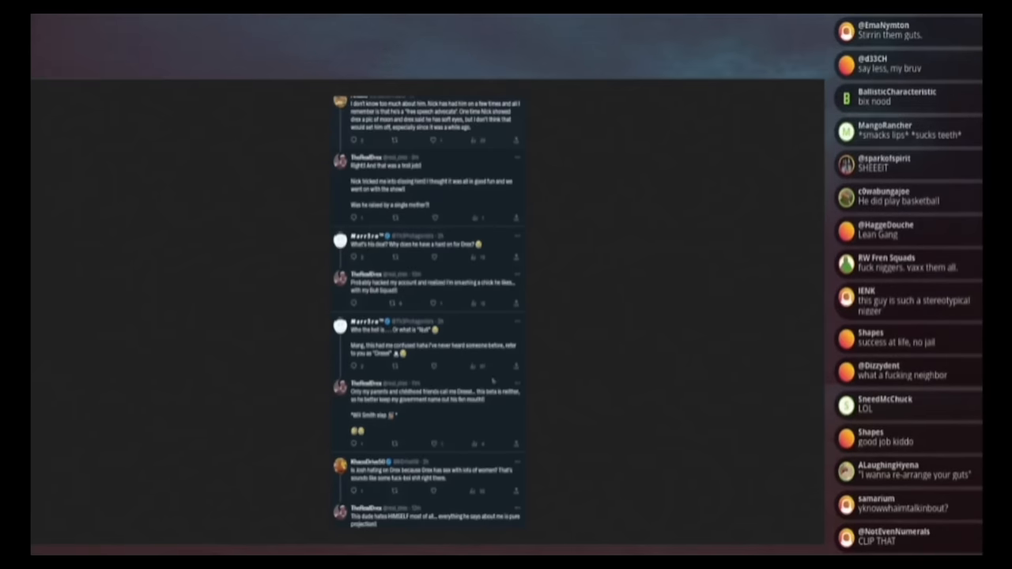
pyautogui.scroll(-3)
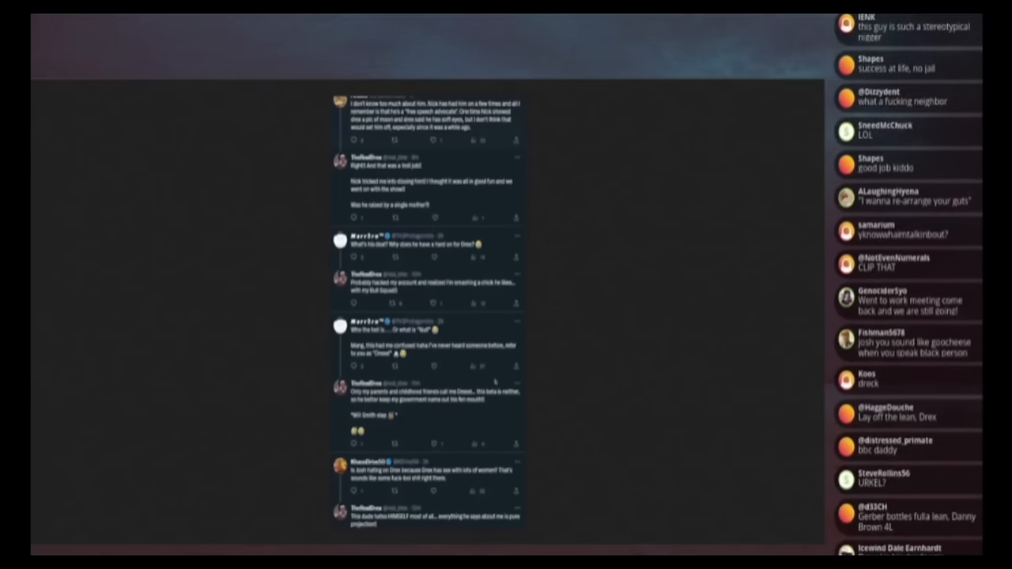
pyautogui.scroll(-3)
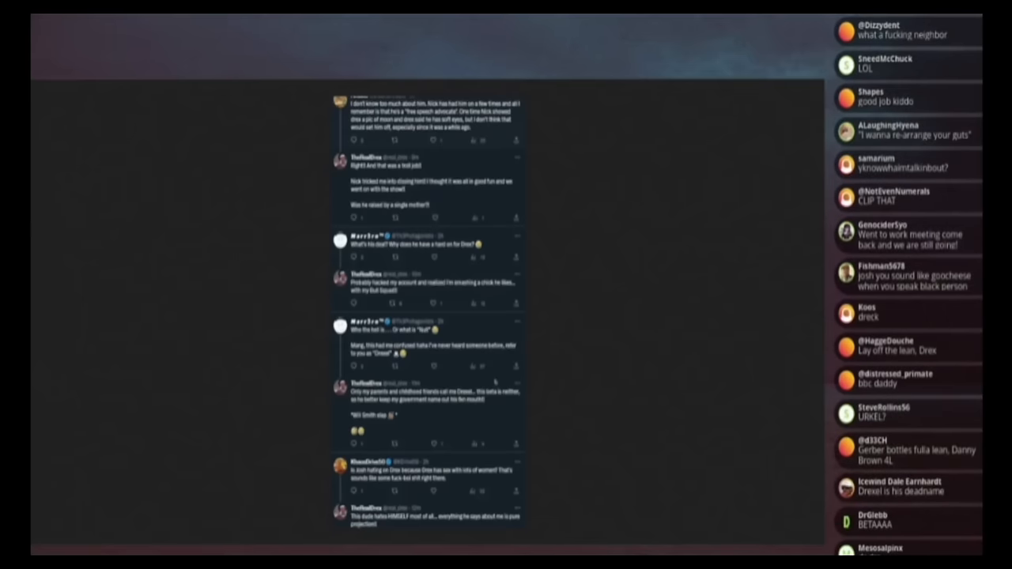
pyautogui.scroll(-3)
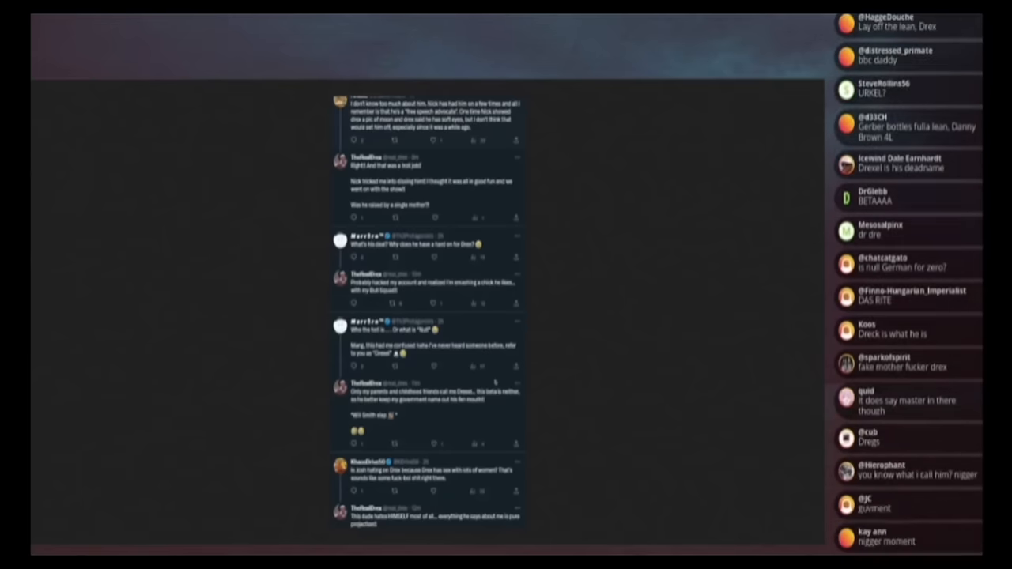
pyautogui.scroll(-3)
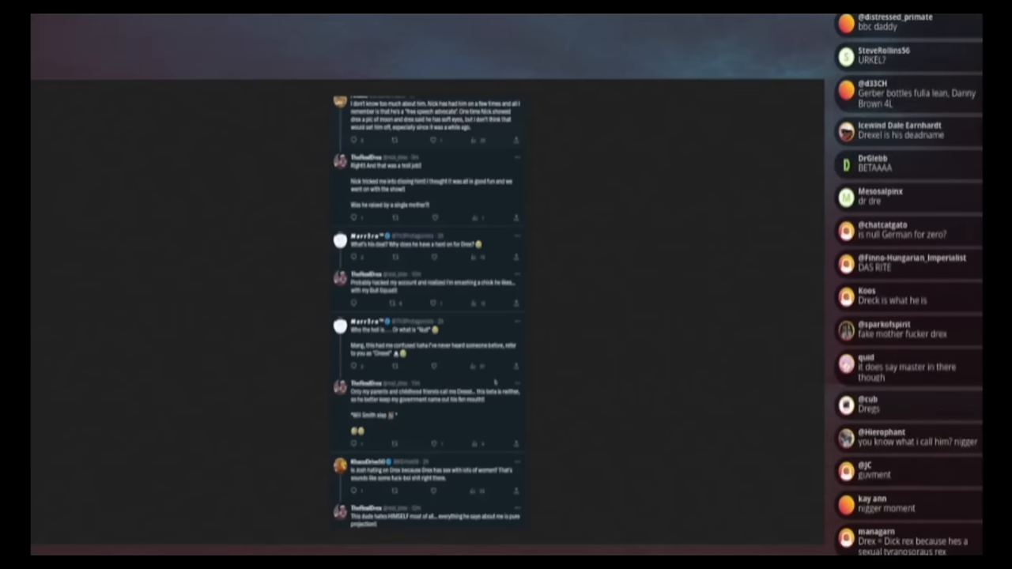
pyautogui.scroll(-3)
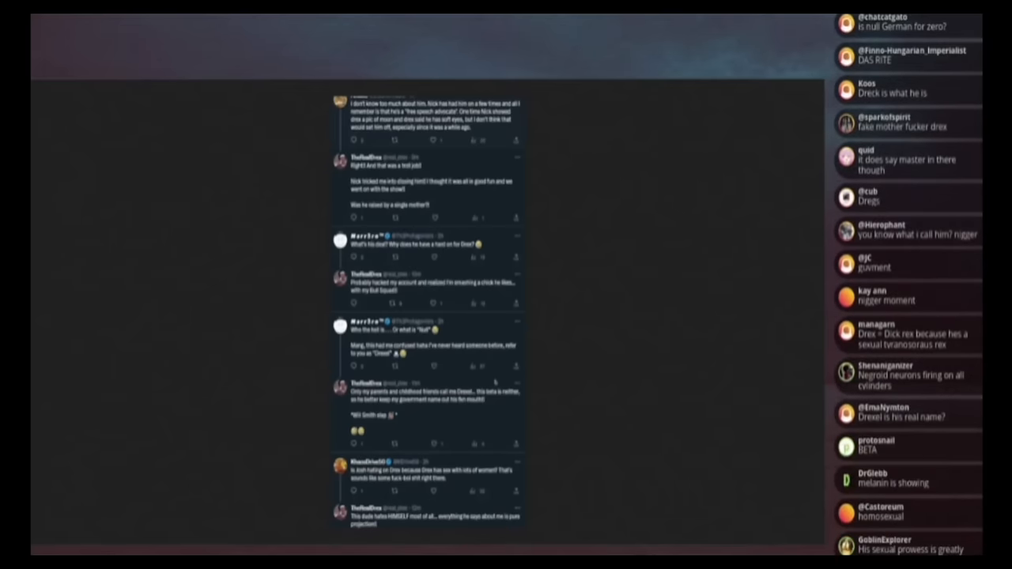
pyautogui.scroll(-3)
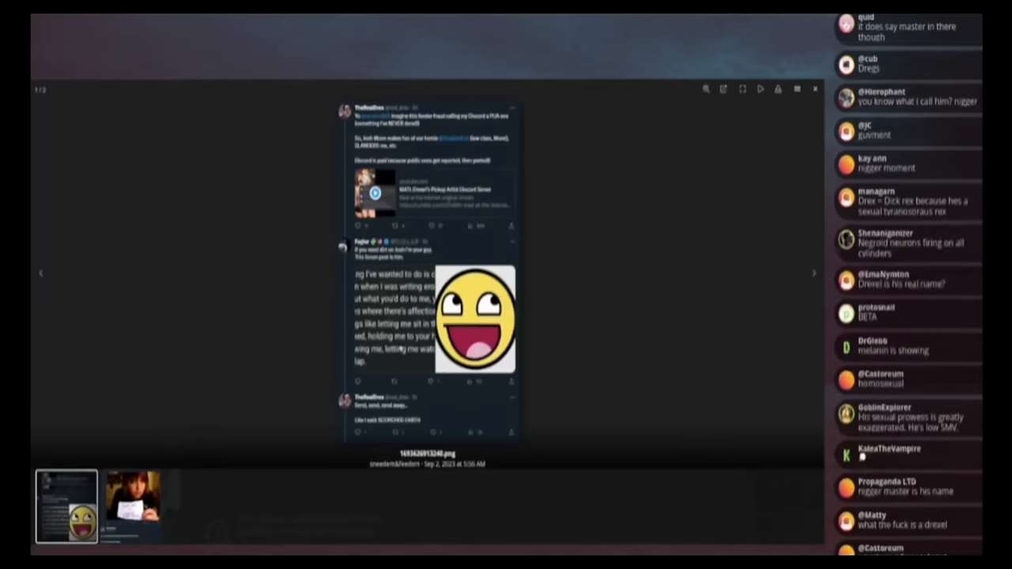
# Step: Finish scrolling the smiley screenshot and advance to the woman-with-handwritten-sign tweet attachment
pyautogui.scroll(-3)
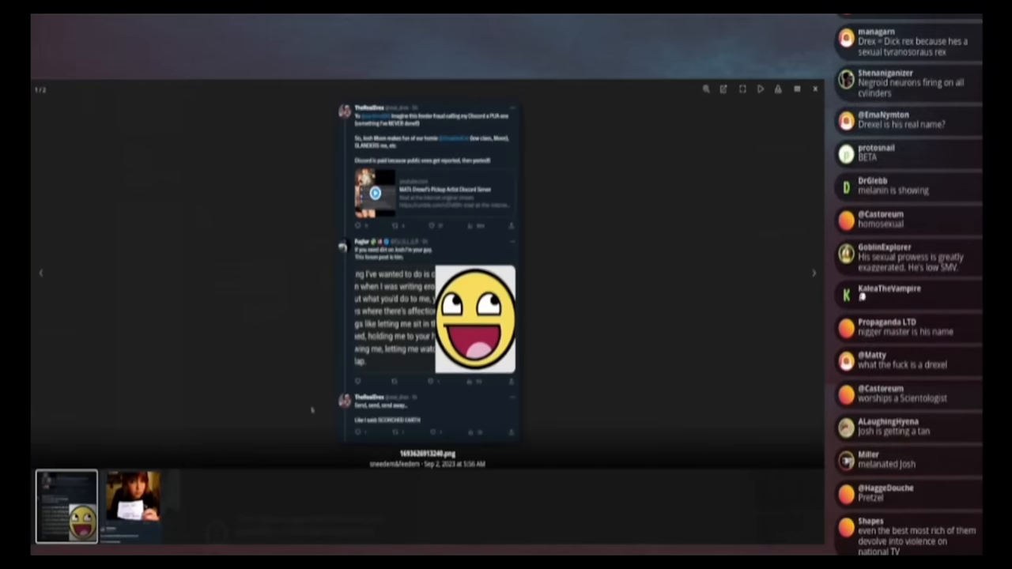
pyautogui.scroll(-3)
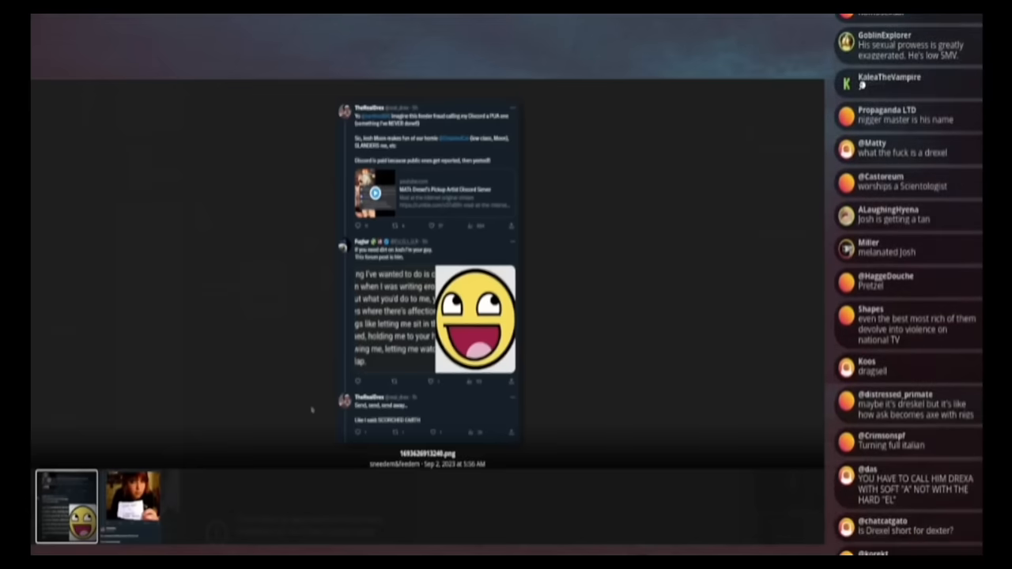
pyautogui.scroll(-3)
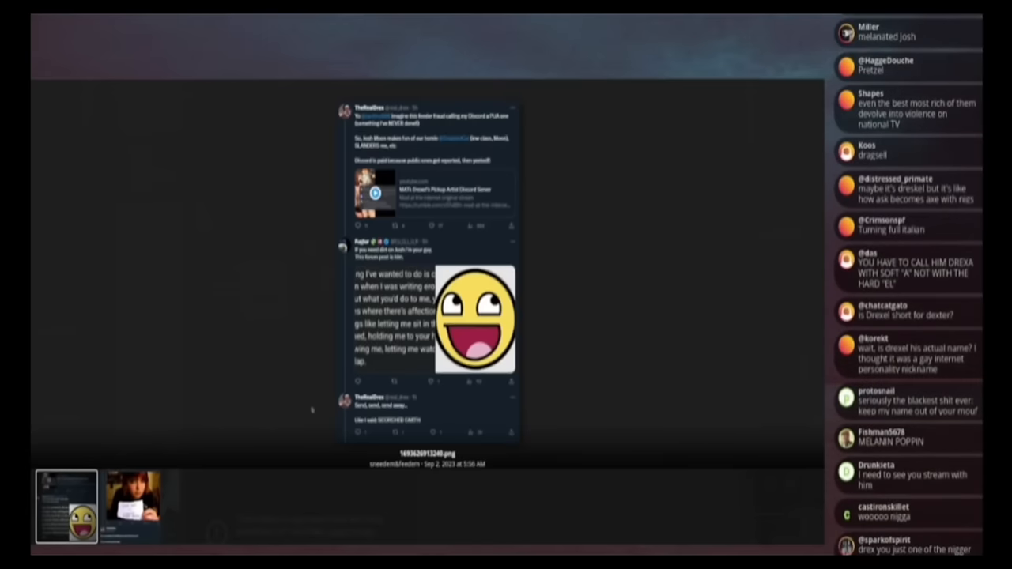
pyautogui.scroll(-3)
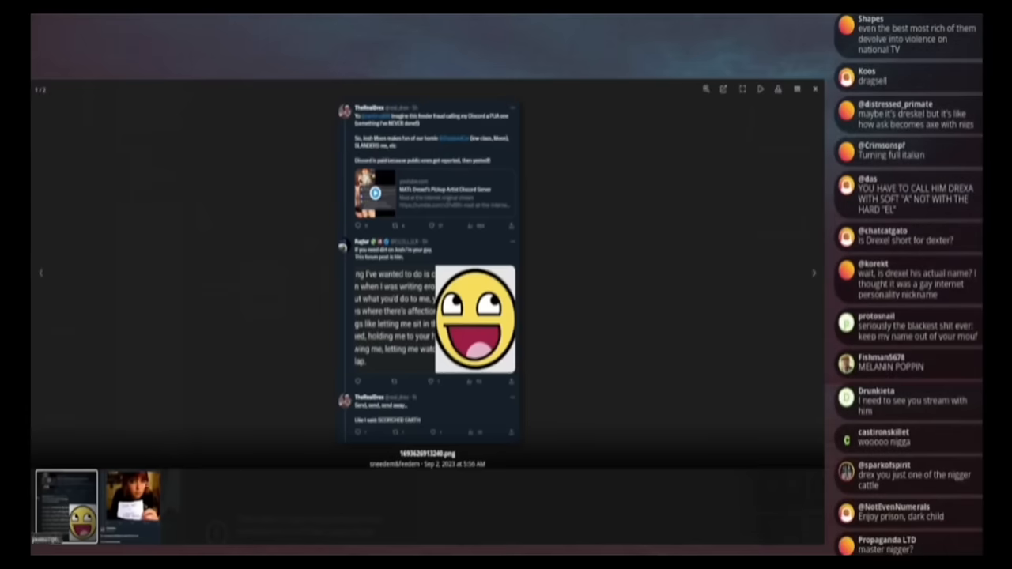
pyautogui.scroll(-3)
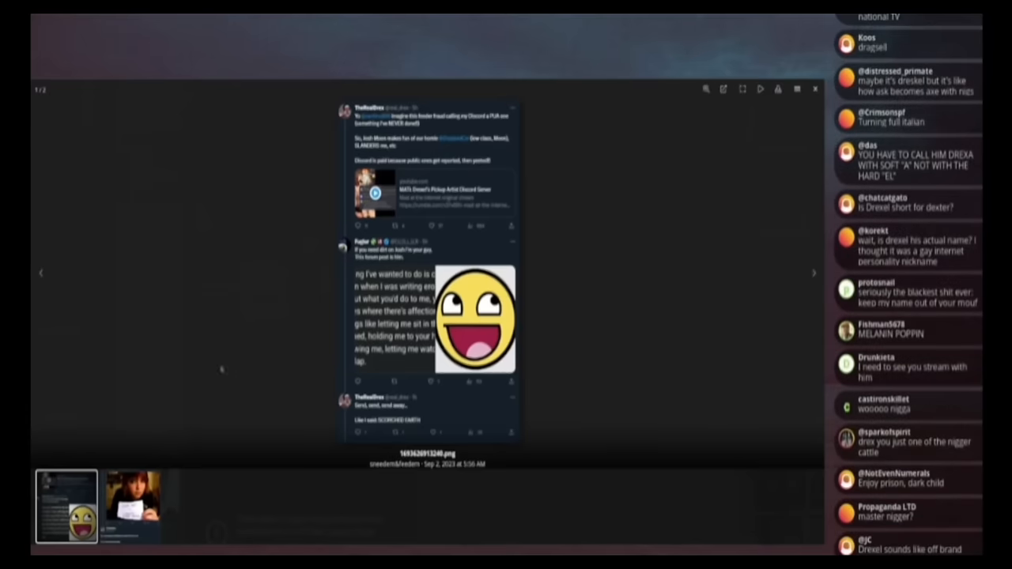
pyautogui.click(813, 272)
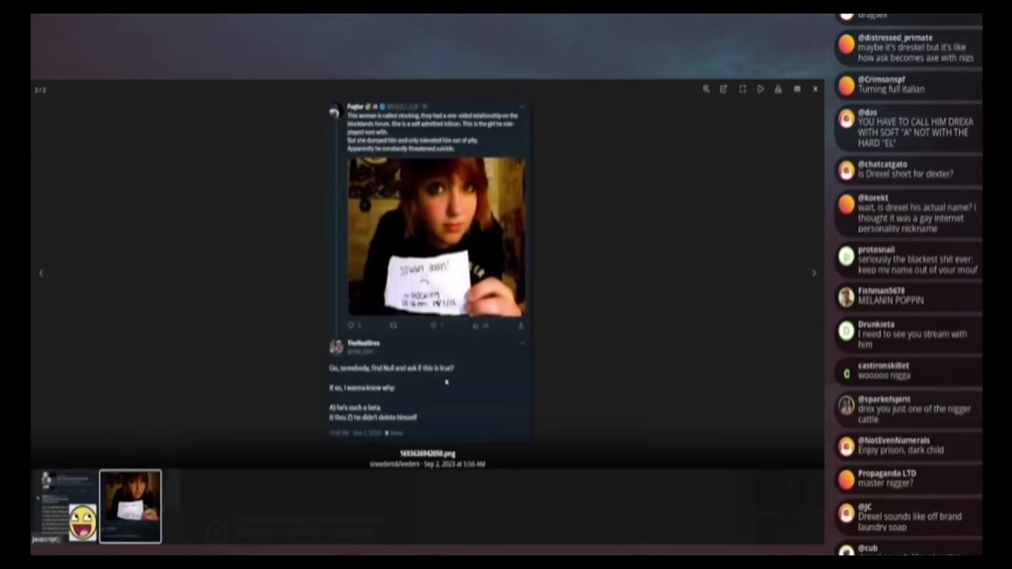
# Step: Scroll through the sign photo tweet, then close the lightbox back to the post with both screenshots
pyautogui.scroll(-3)
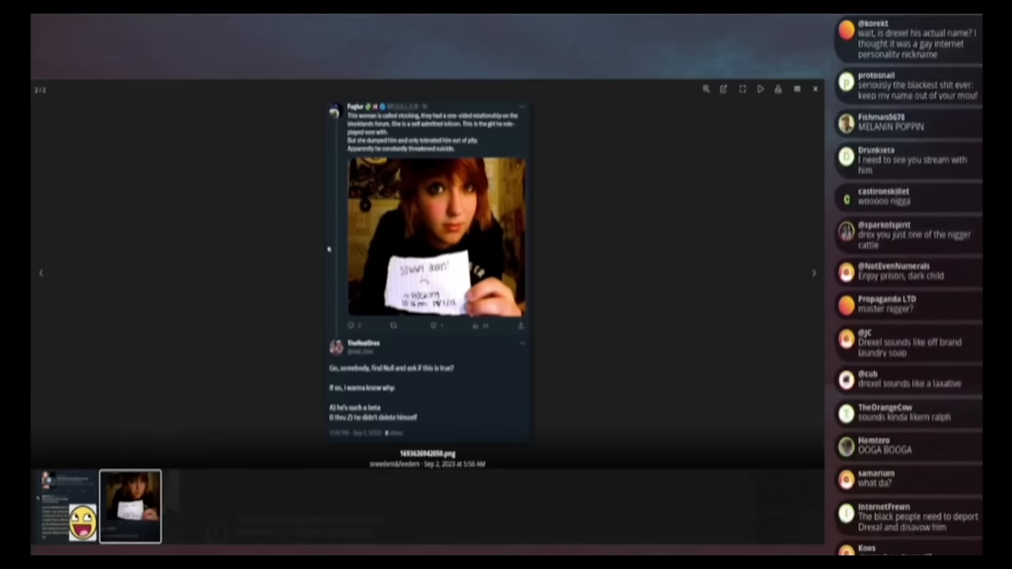
pyautogui.scroll(-3)
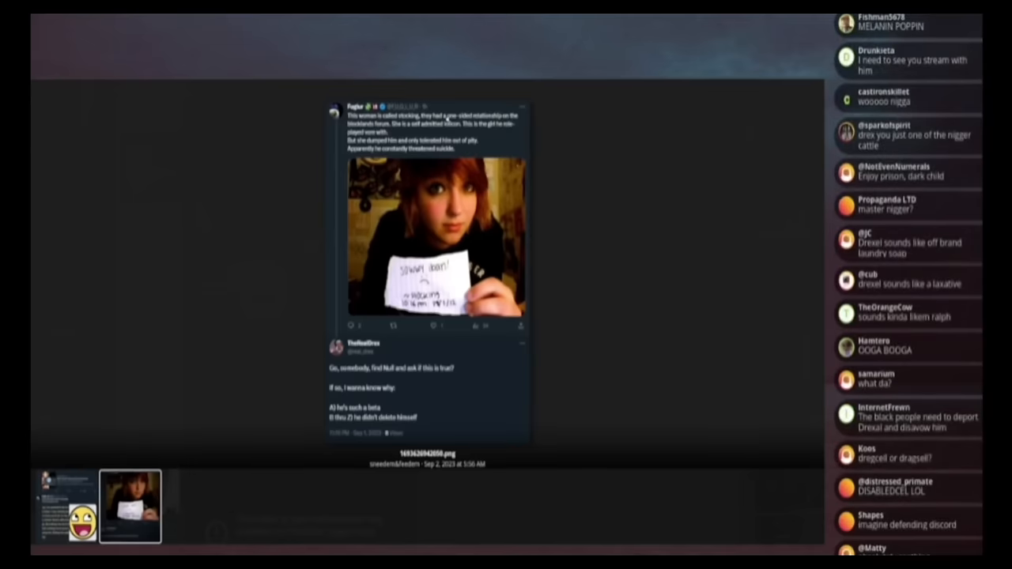
pyautogui.scroll(-3)
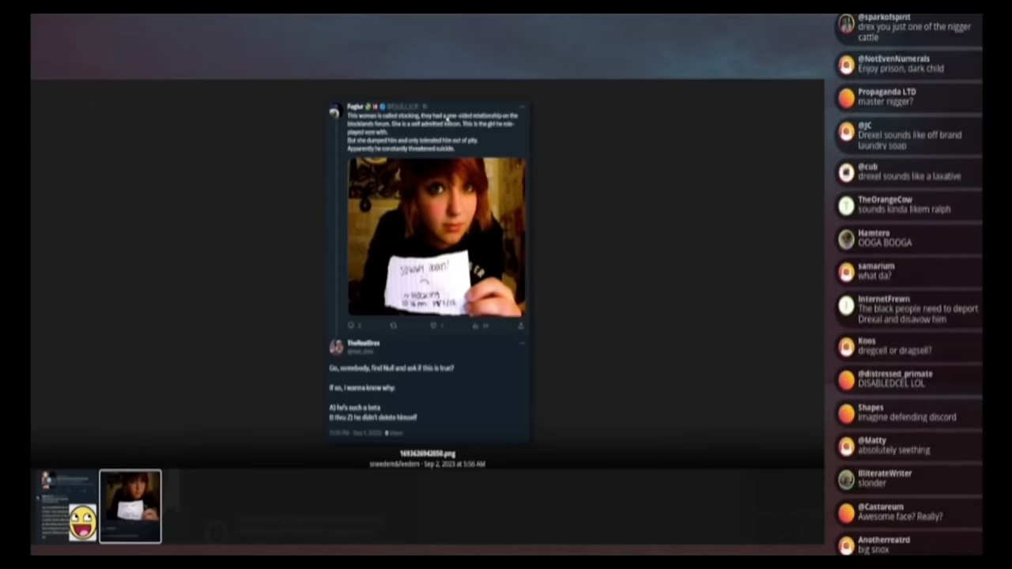
pyautogui.scroll(-3)
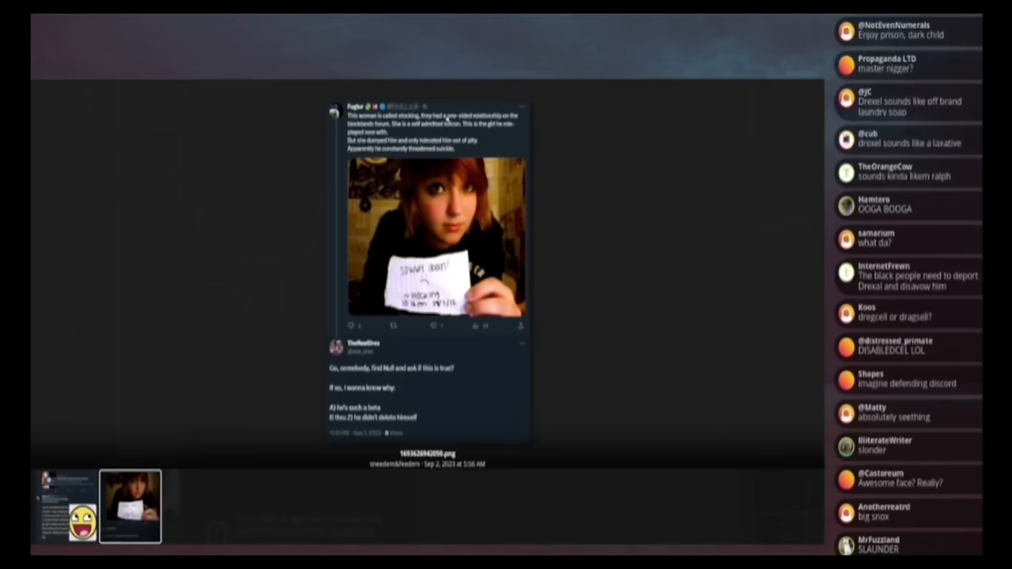
pyautogui.scroll(-3)
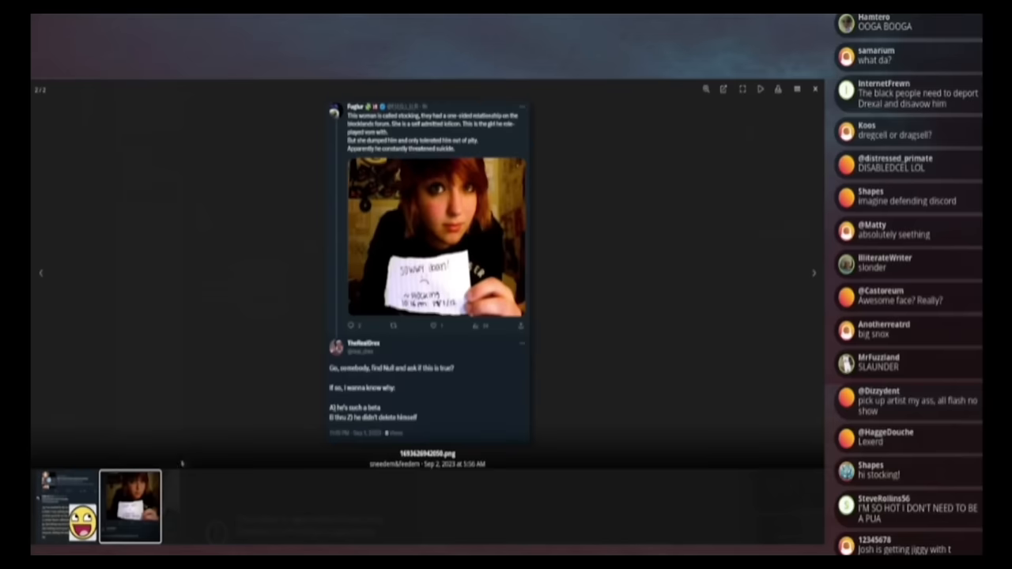
pyautogui.click(816, 88)
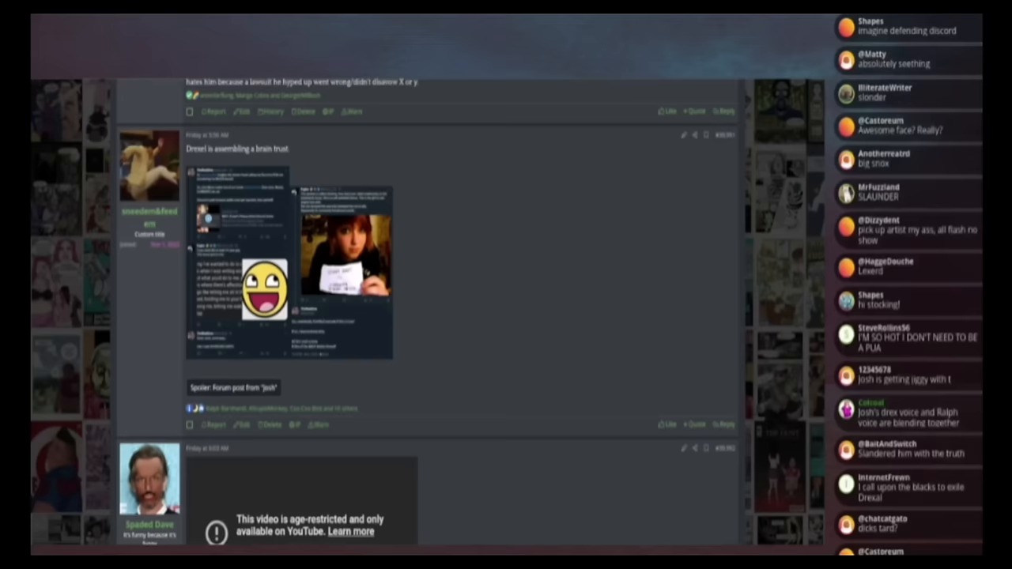
# Step: Scroll down the thread to the post with the long series of Discord chat-log attachments
pyautogui.scroll(-3)
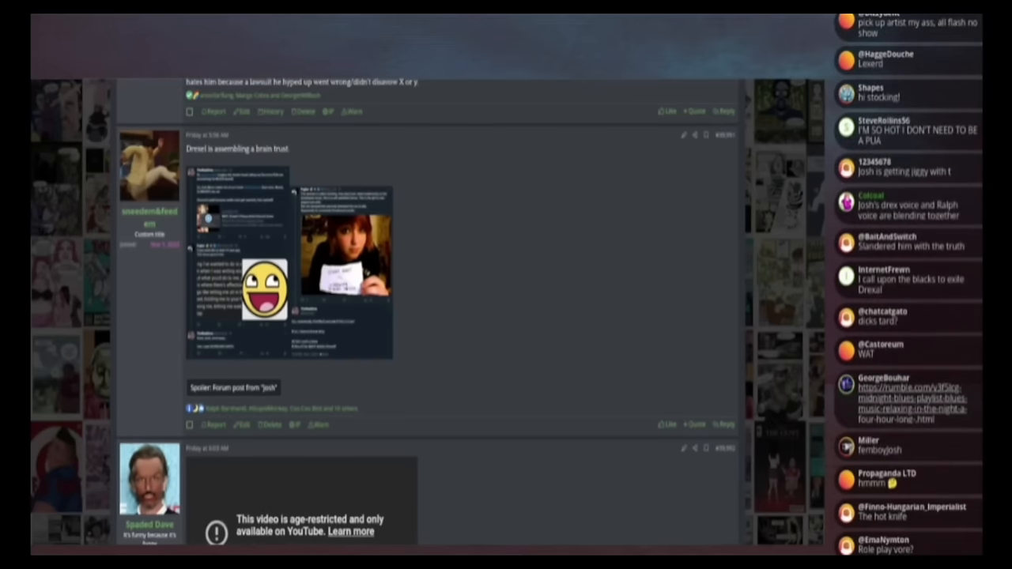
pyautogui.scroll(-3)
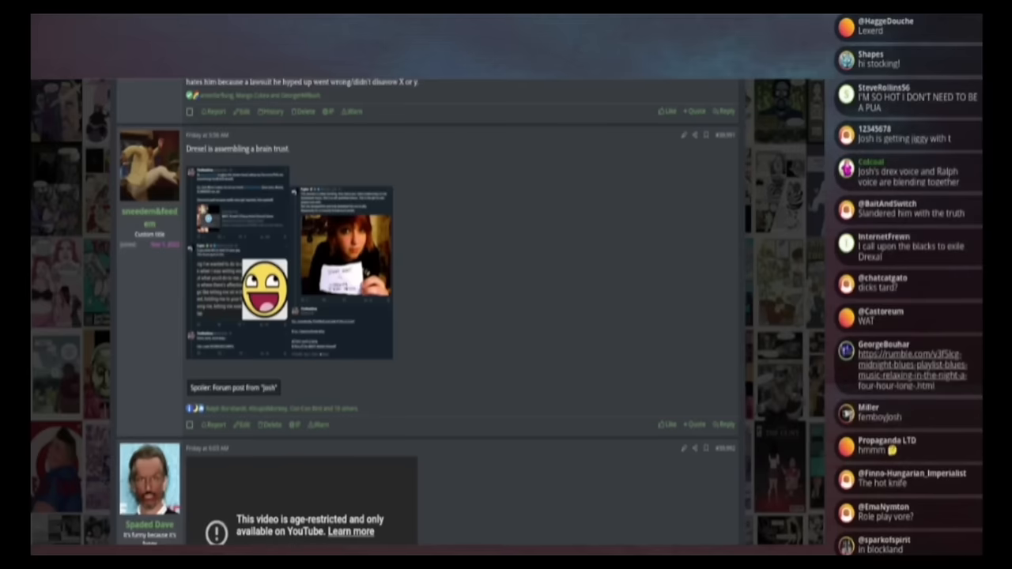
pyautogui.scroll(-3)
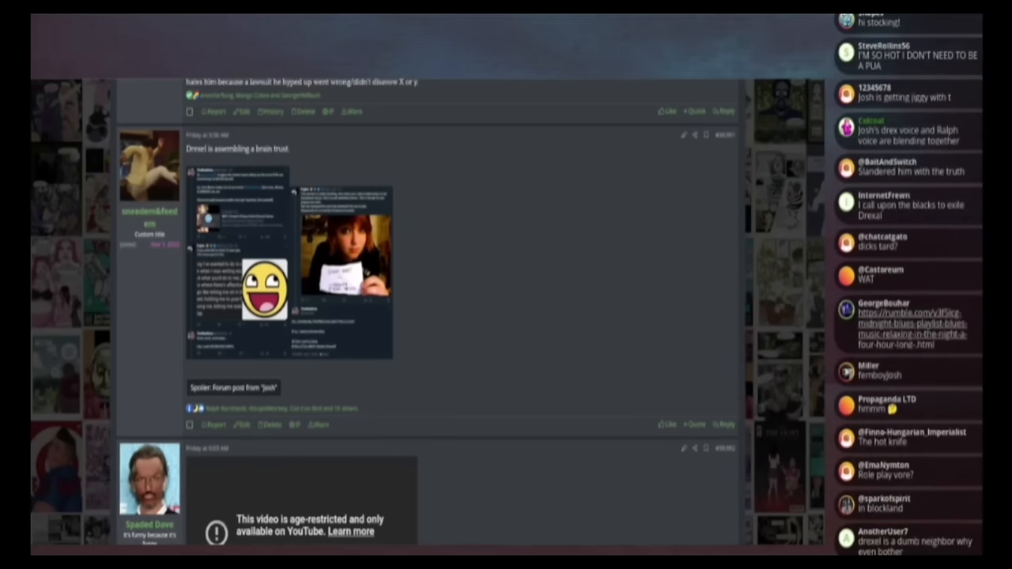
pyautogui.scroll(-3)
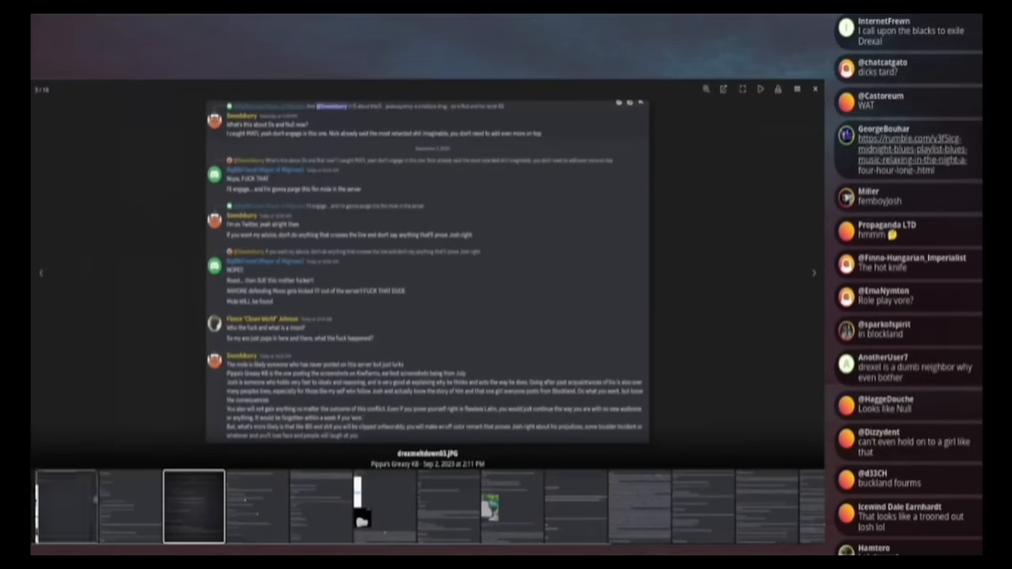
# Step: Jump to the first Discord screenshot, show the second one and scroll through its chat log
pyautogui.click(41, 272)
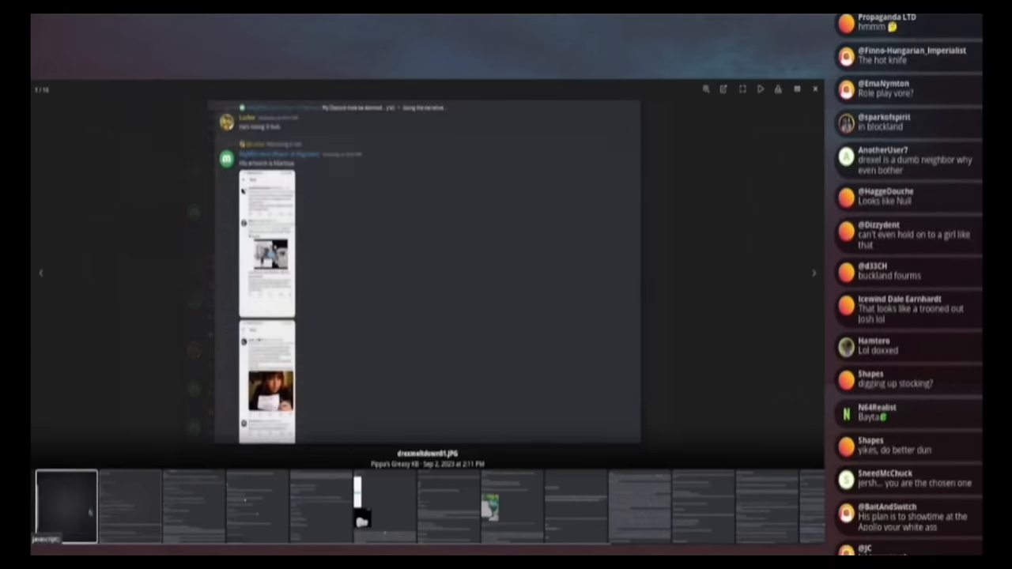
pyautogui.click(812, 272)
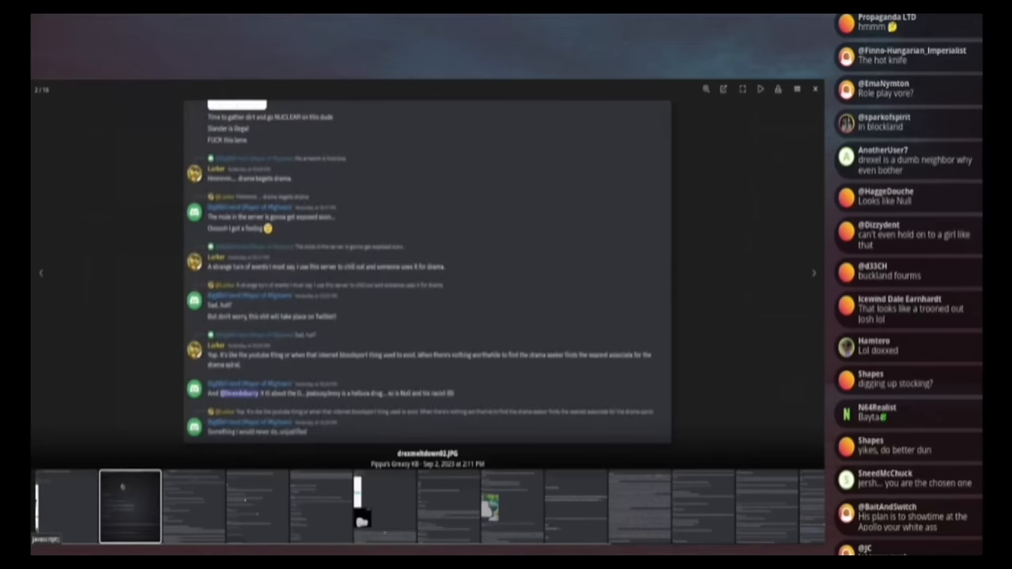
pyautogui.scroll(-3)
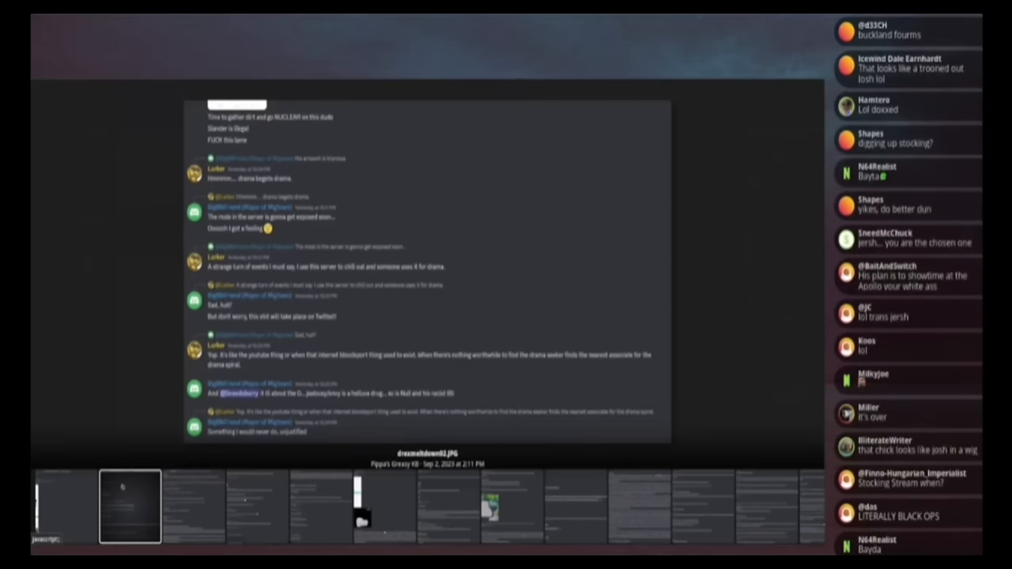
pyautogui.scroll(-3)
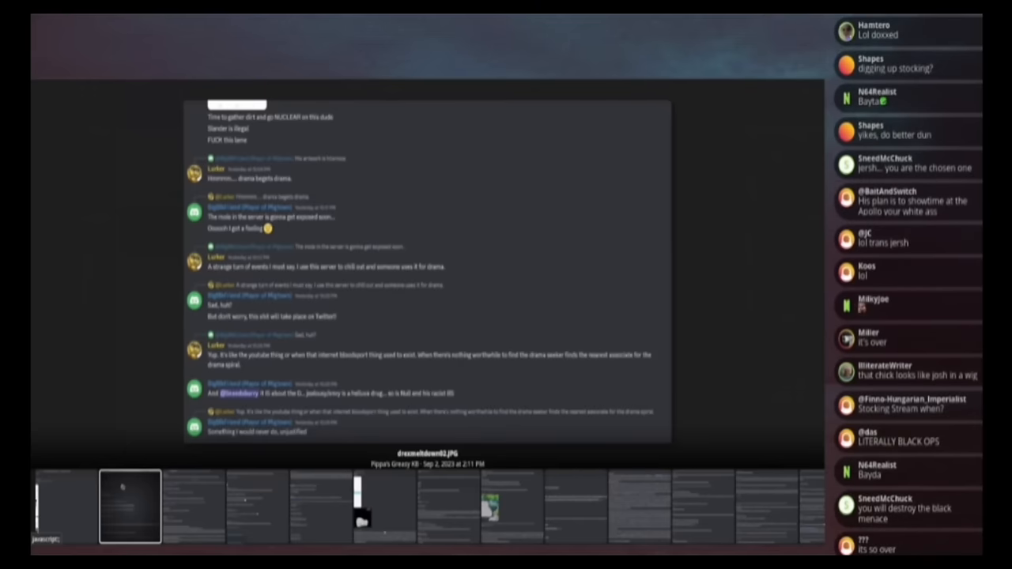
pyautogui.scroll(-3)
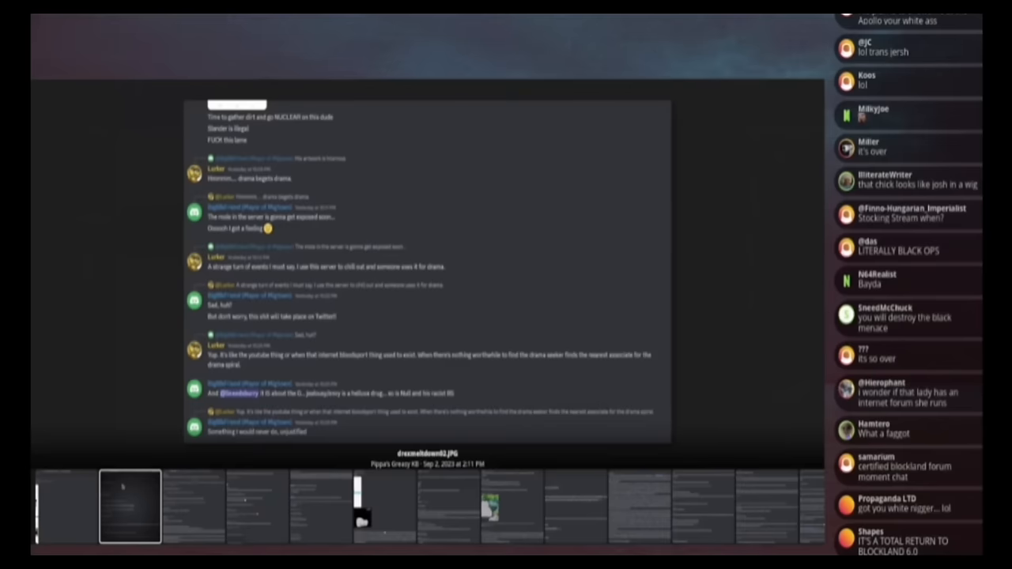
pyautogui.scroll(-3)
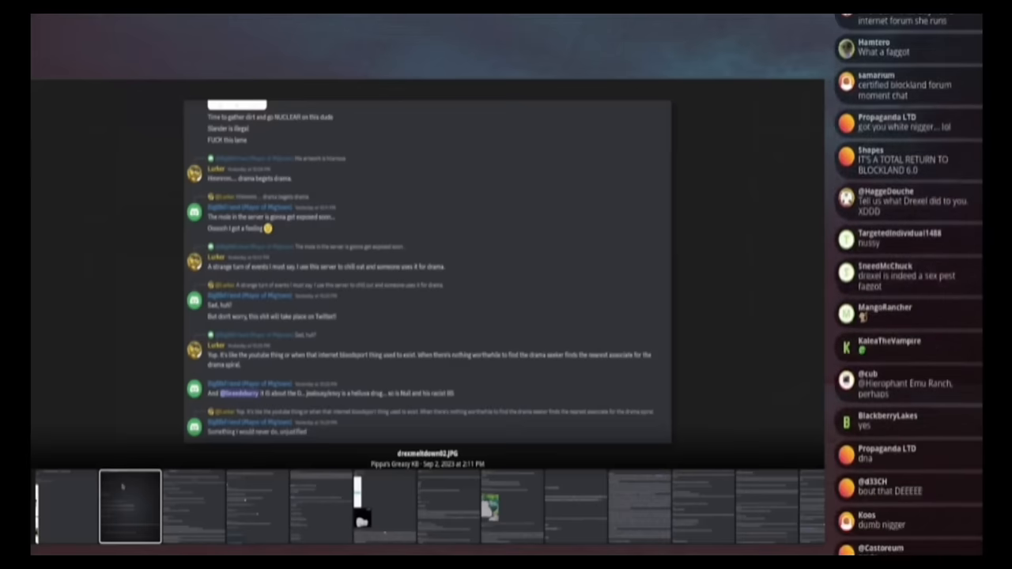
pyautogui.scroll(-3)
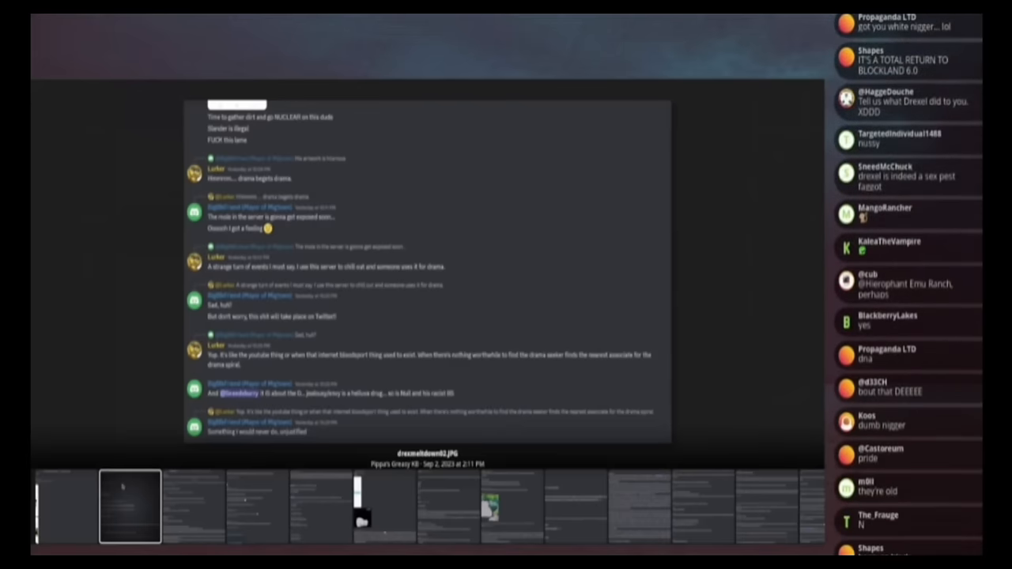
pyautogui.scroll(-3)
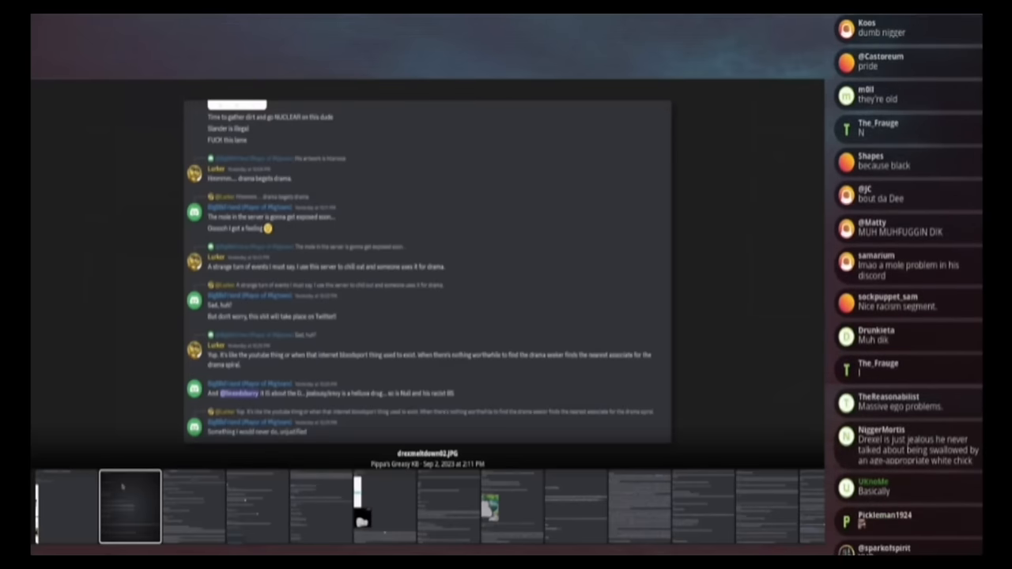
pyautogui.scroll(-3)
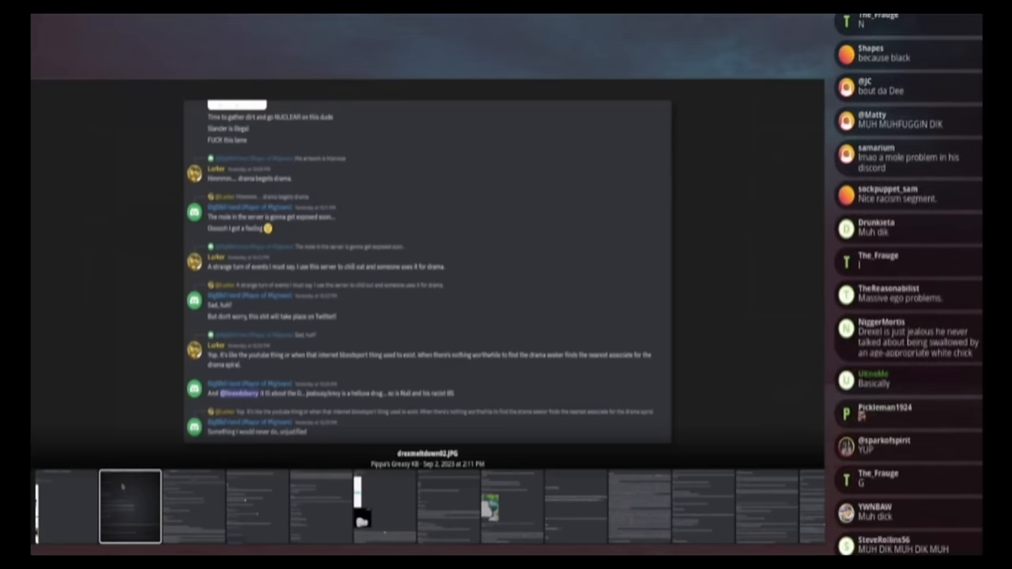
pyautogui.scroll(-3)
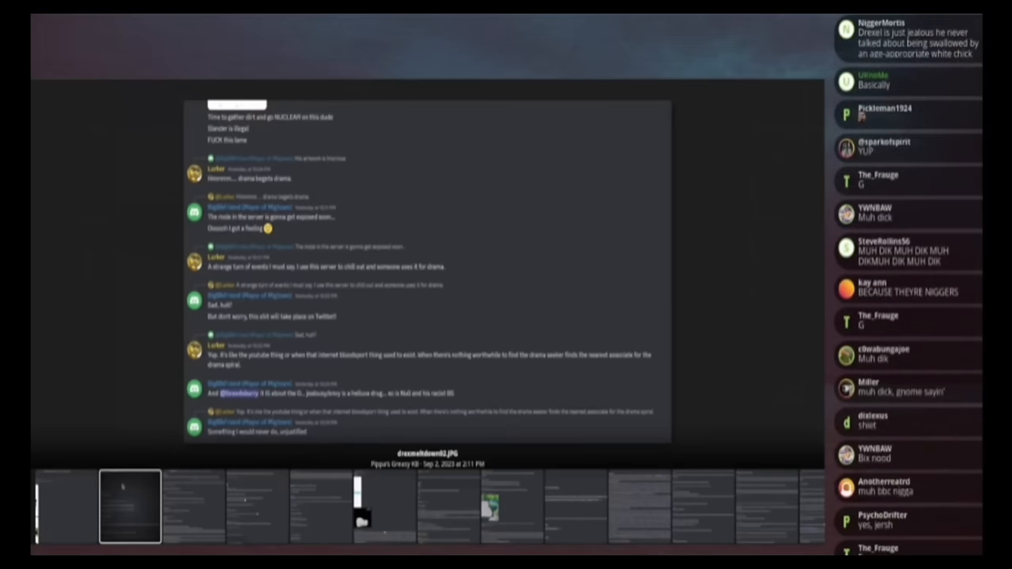
pyautogui.scroll(-3)
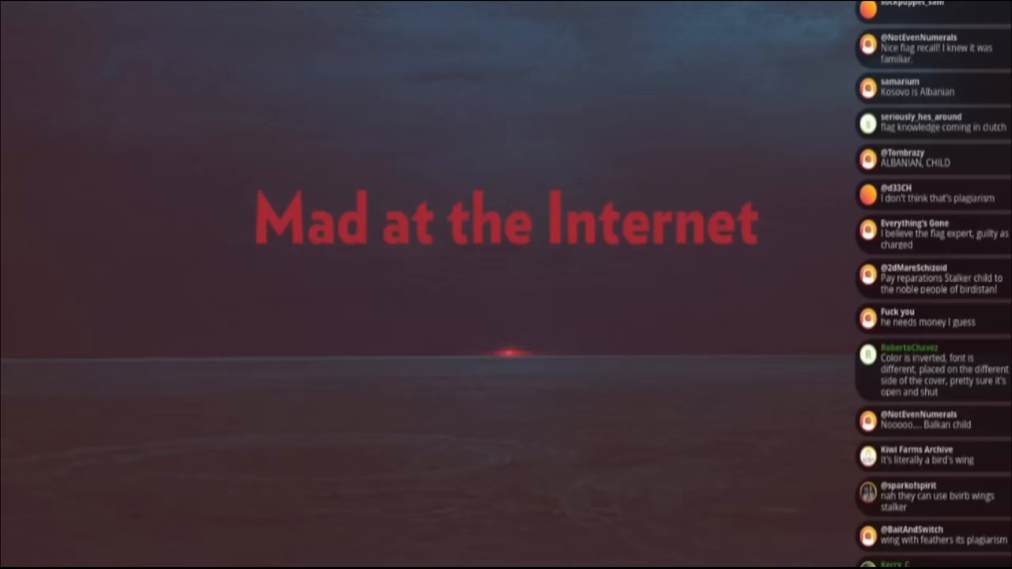
pyautogui.scroll(-3)
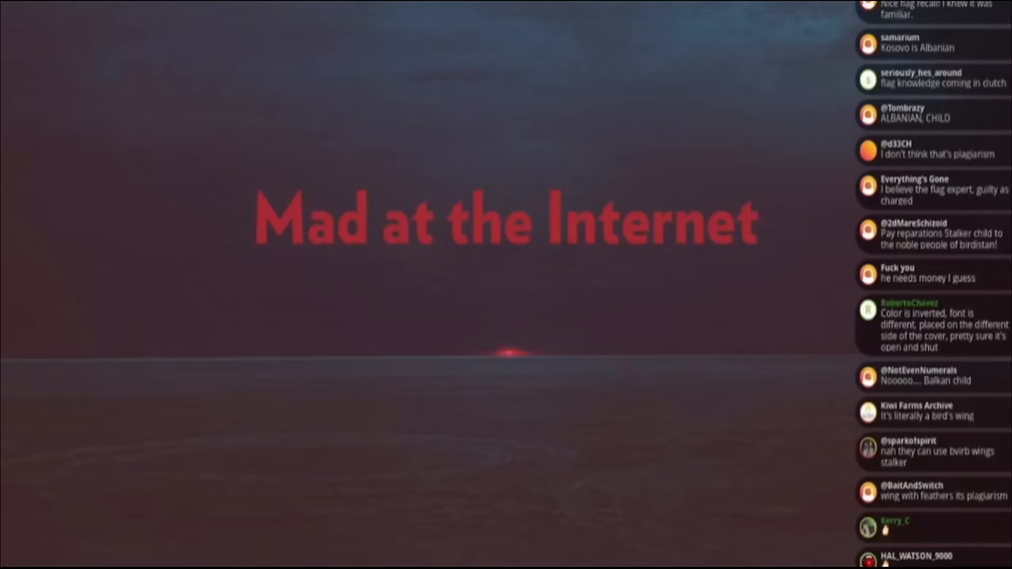
pyautogui.scroll(-3)
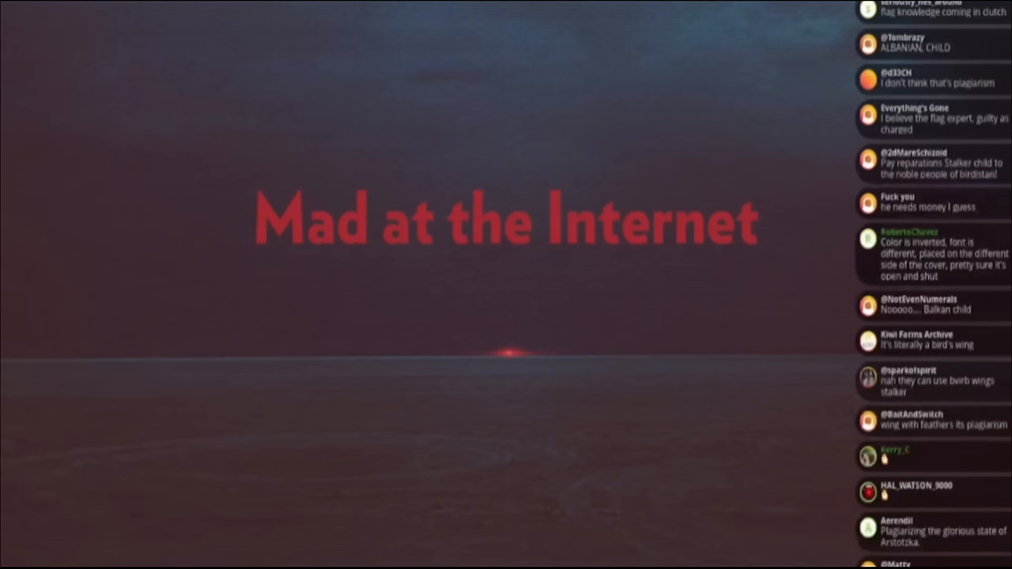
pyautogui.scroll(-3)
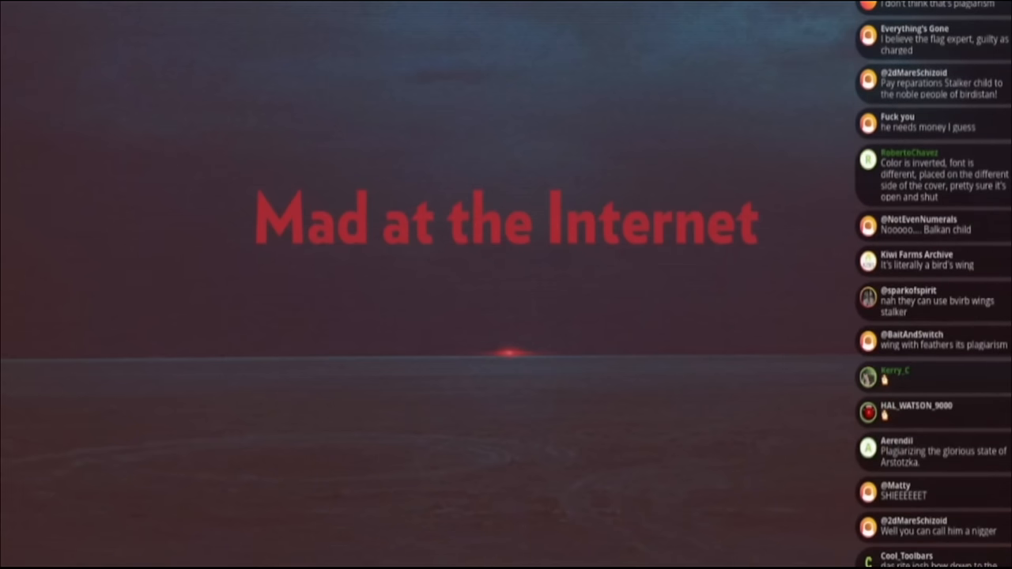
pyautogui.scroll(-3)
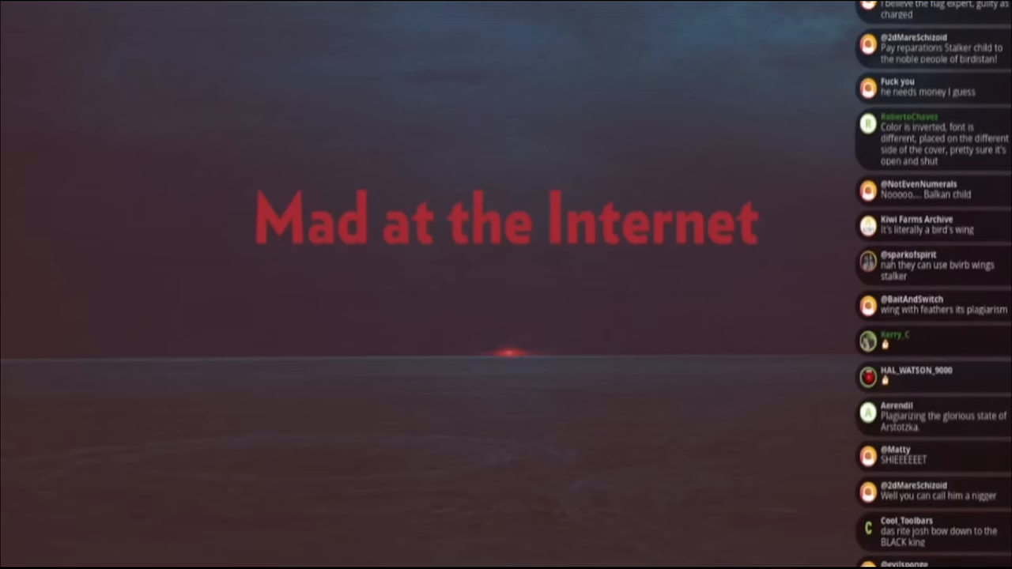
pyautogui.scroll(-3)
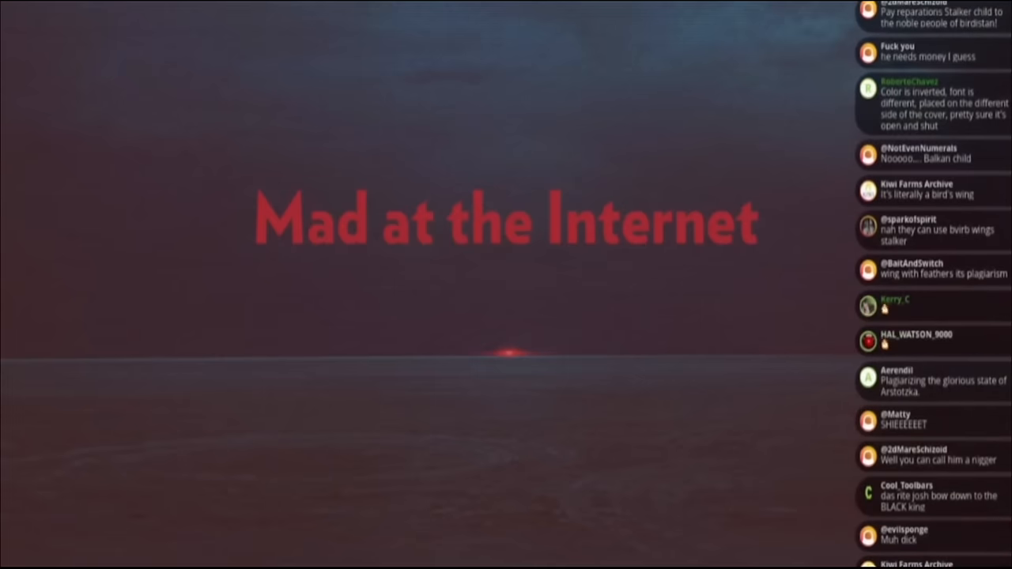
pyautogui.scroll(-3)
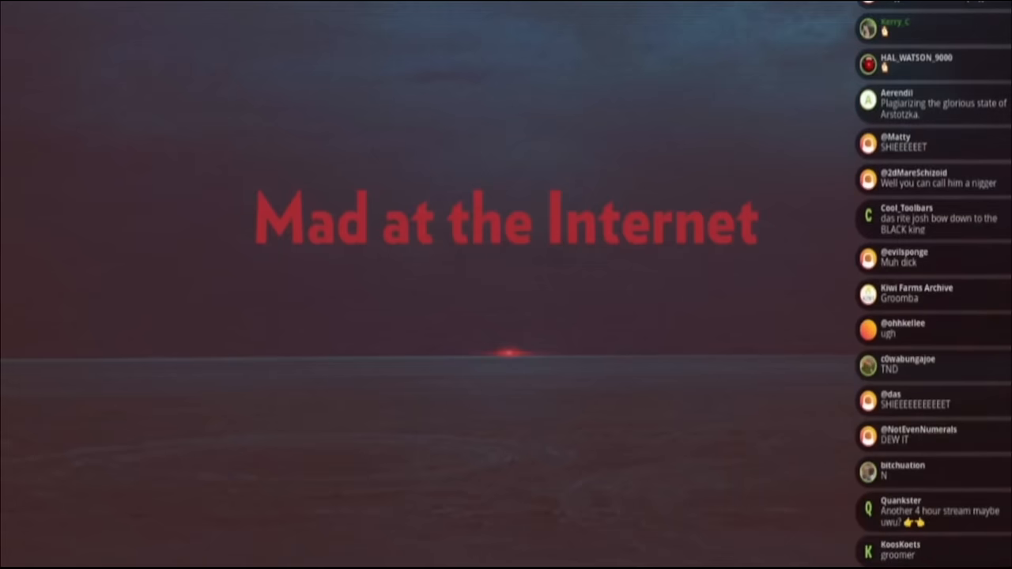
pyautogui.scroll(-3)
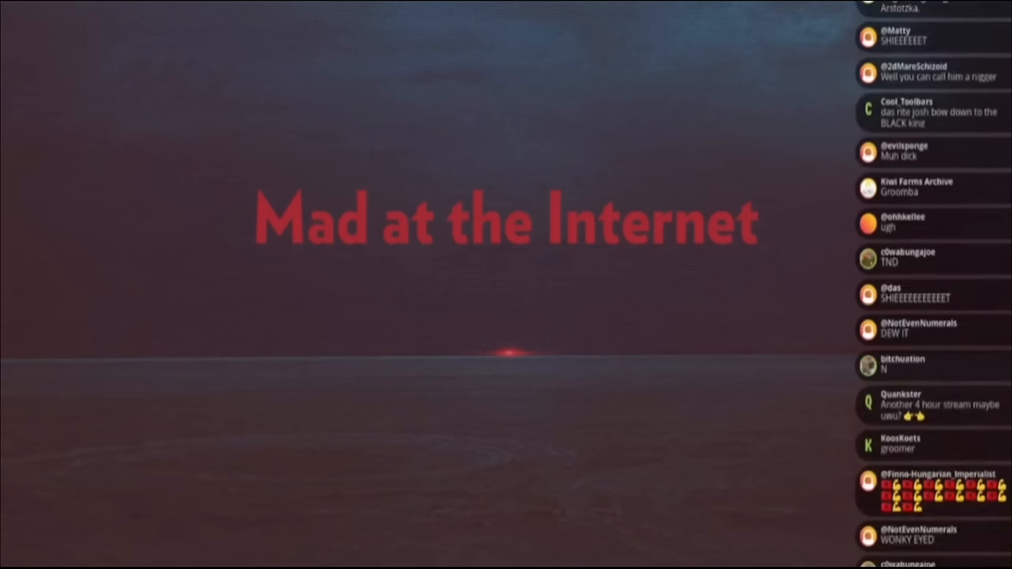
pyautogui.scroll(-3)
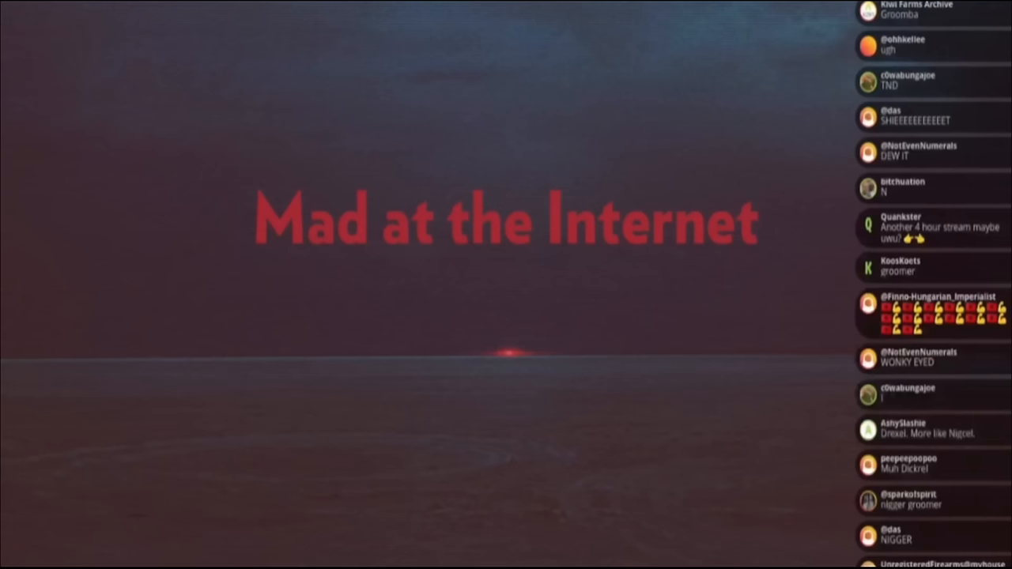
pyautogui.scroll(-3)
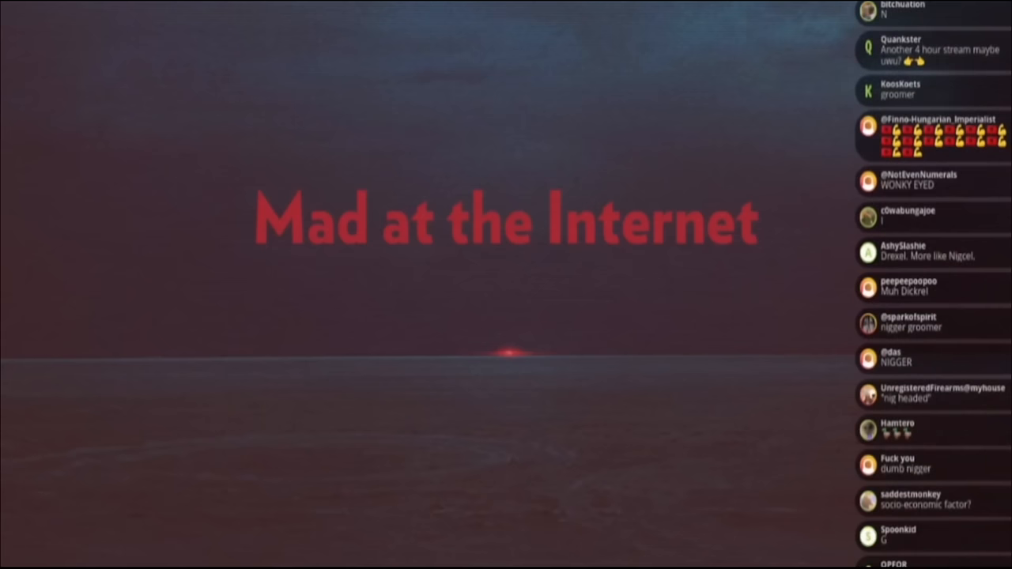
pyautogui.scroll(-3)
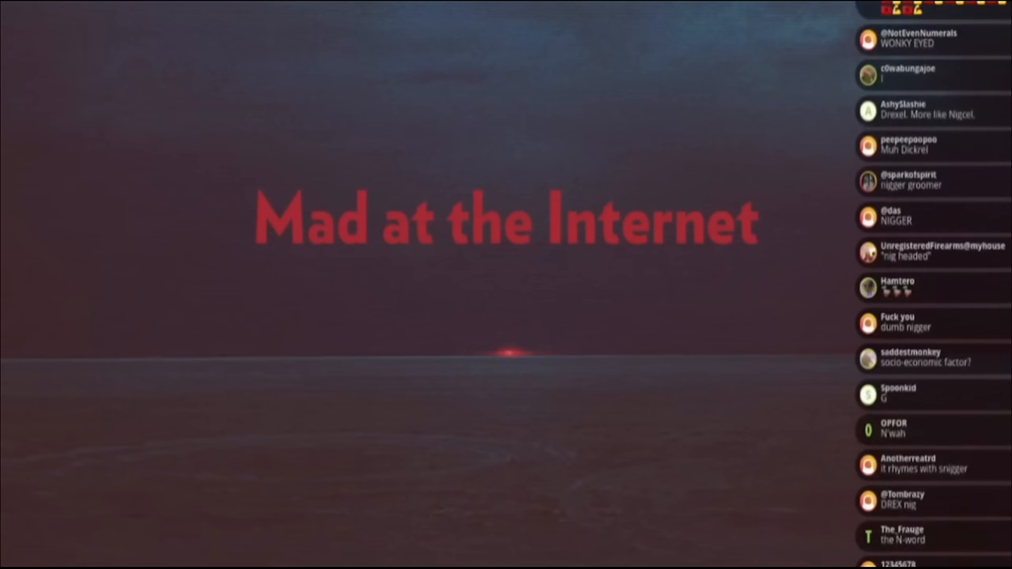
pyautogui.scroll(-3)
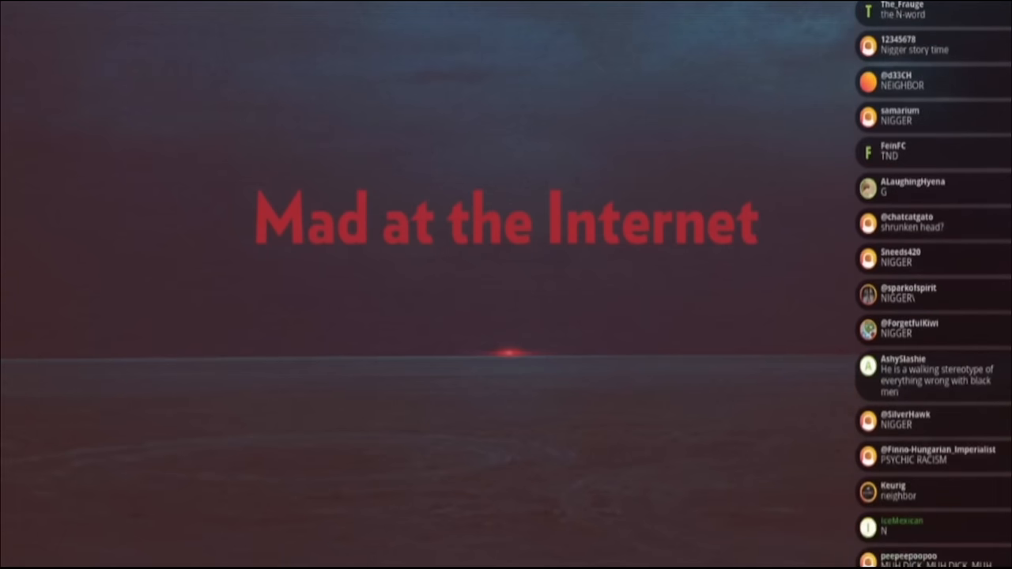
pyautogui.scroll(-3)
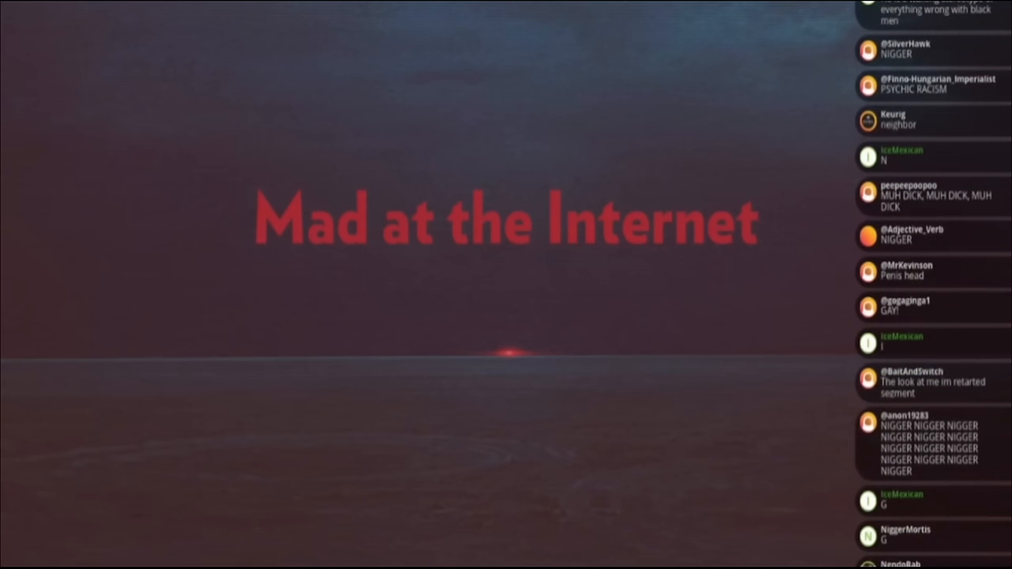
pyautogui.scroll(-3)
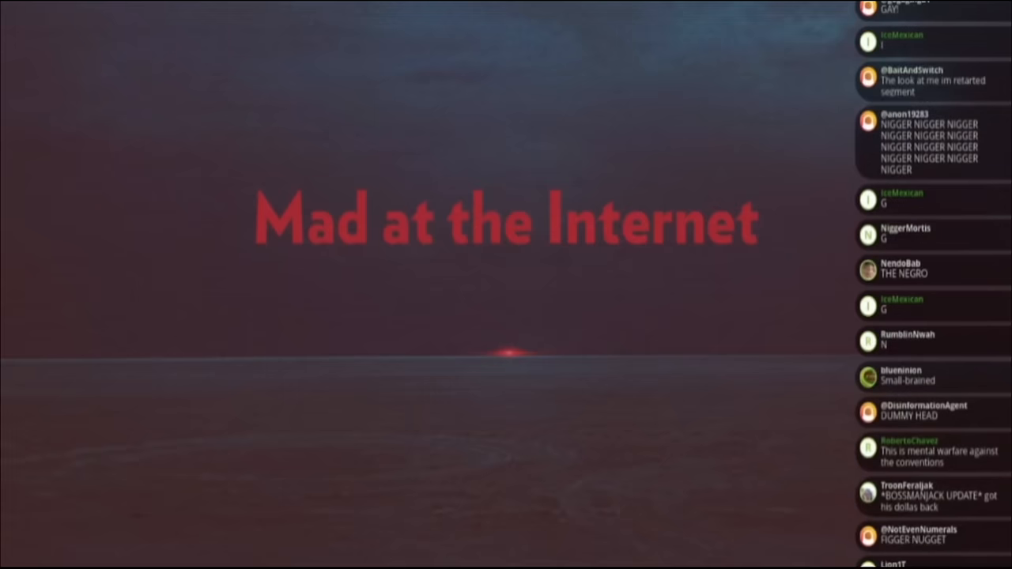
pyautogui.scroll(-3)
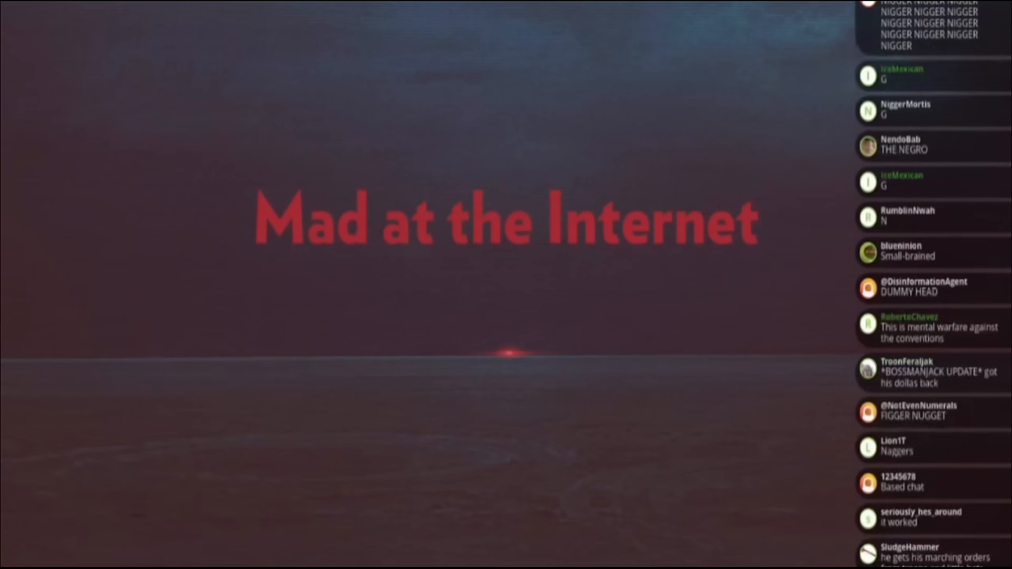
pyautogui.scroll(-3)
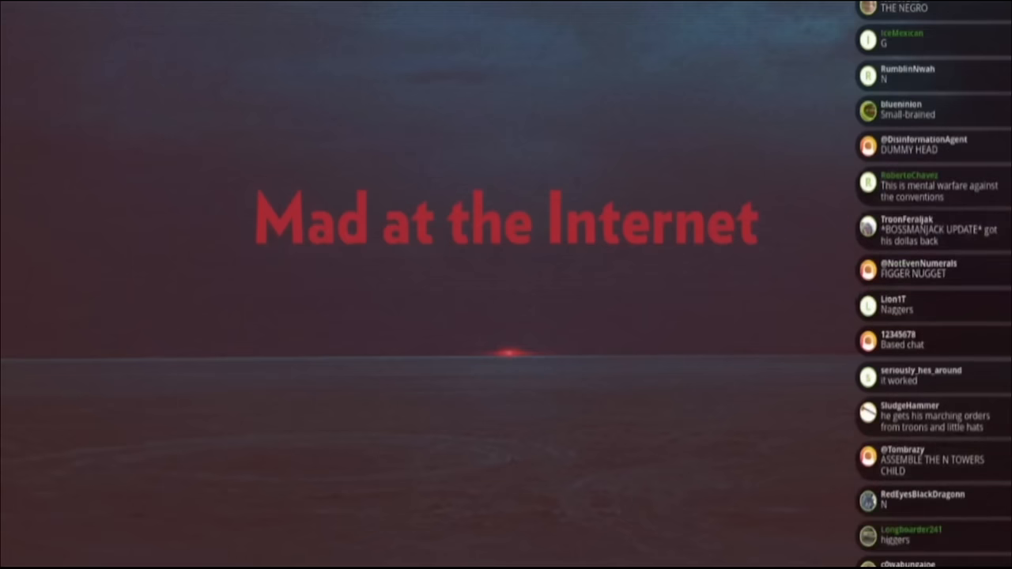
pyautogui.scroll(-3)
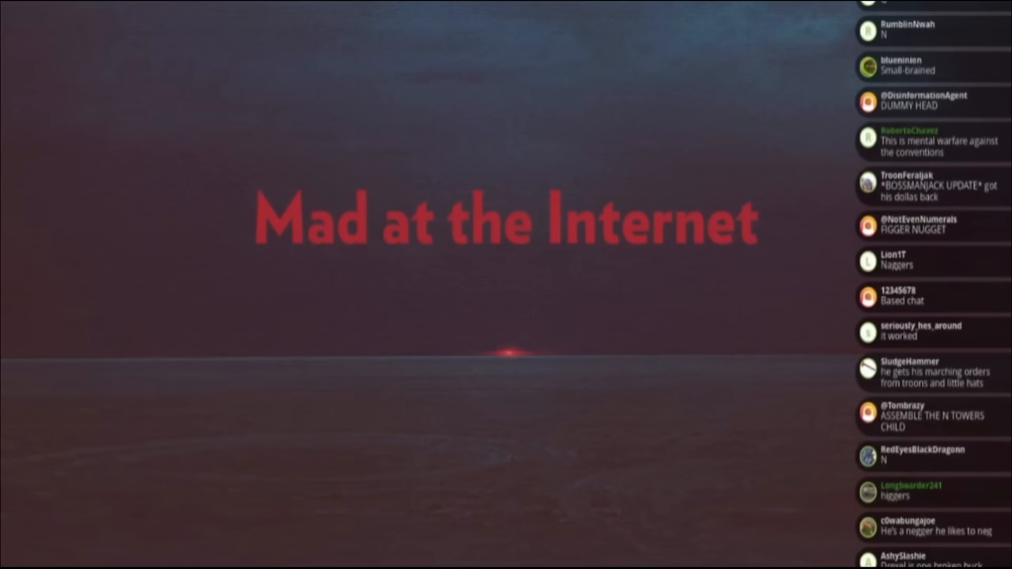
pyautogui.scroll(-3)
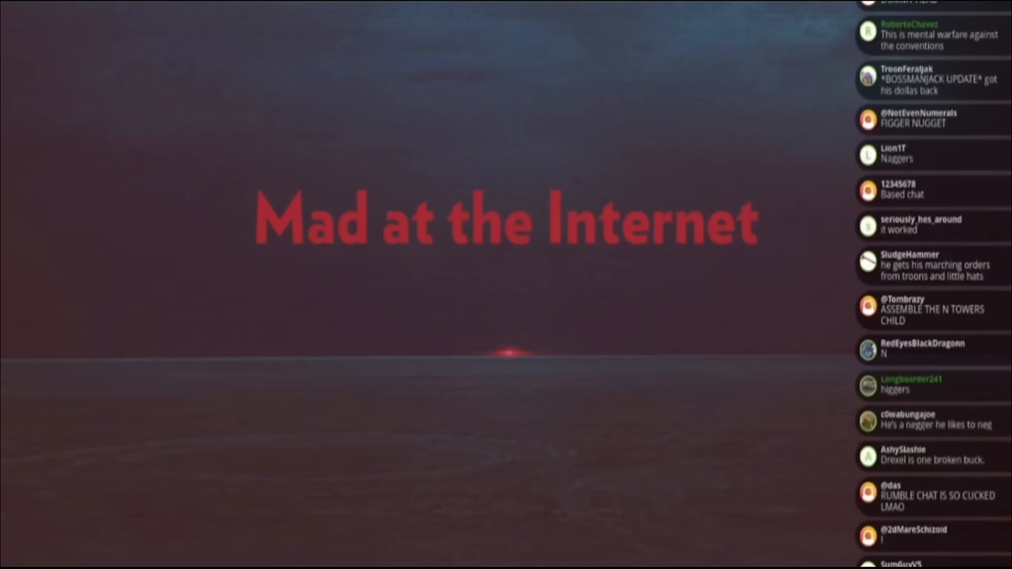
pyautogui.scroll(-3)
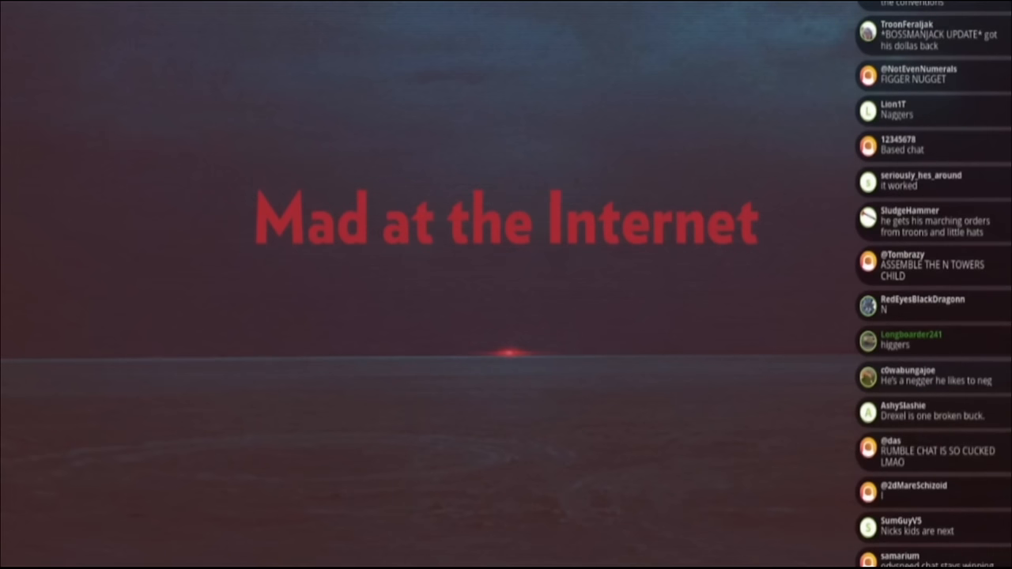
pyautogui.scroll(-3)
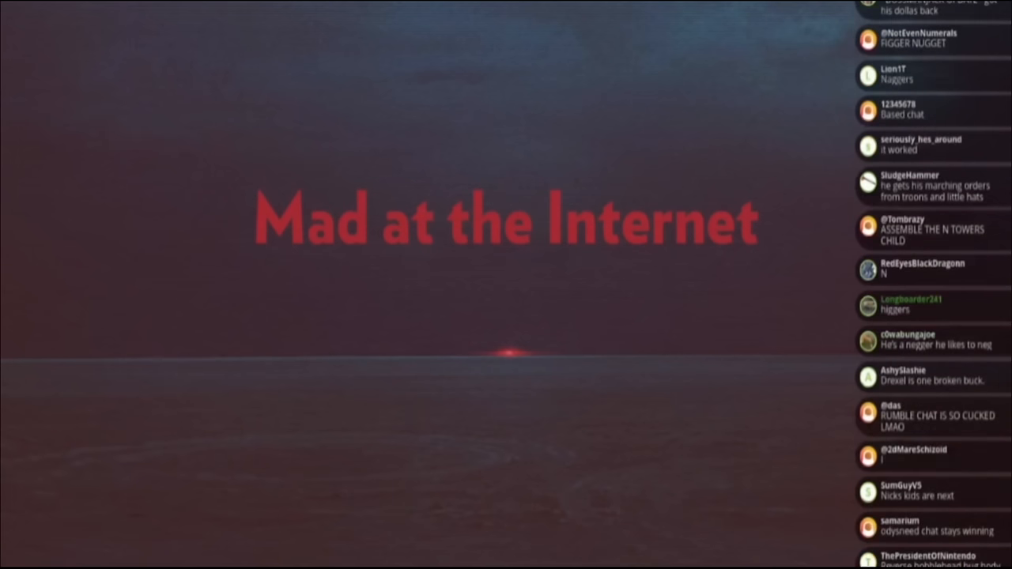
pyautogui.scroll(-3)
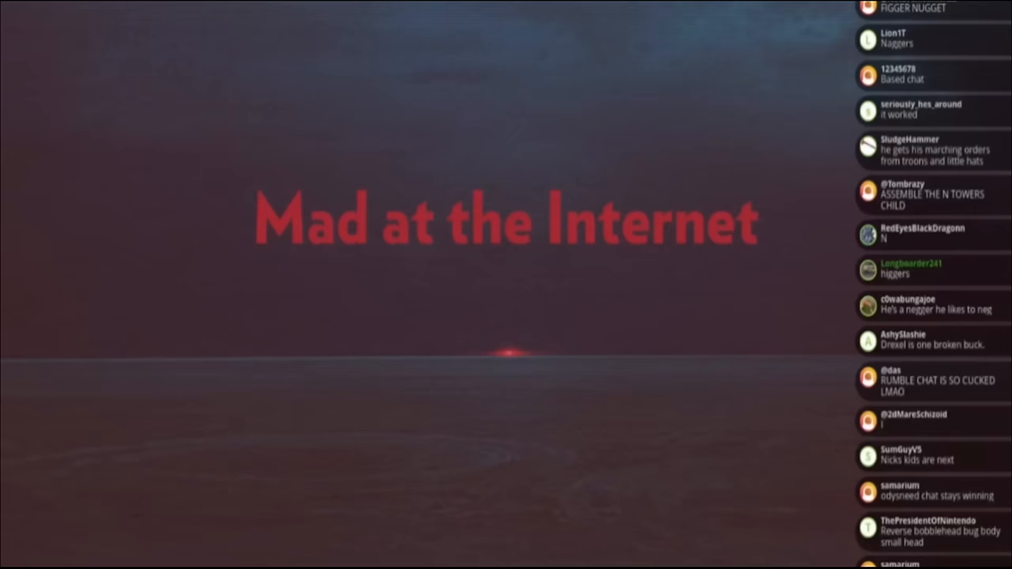
pyautogui.scroll(-3)
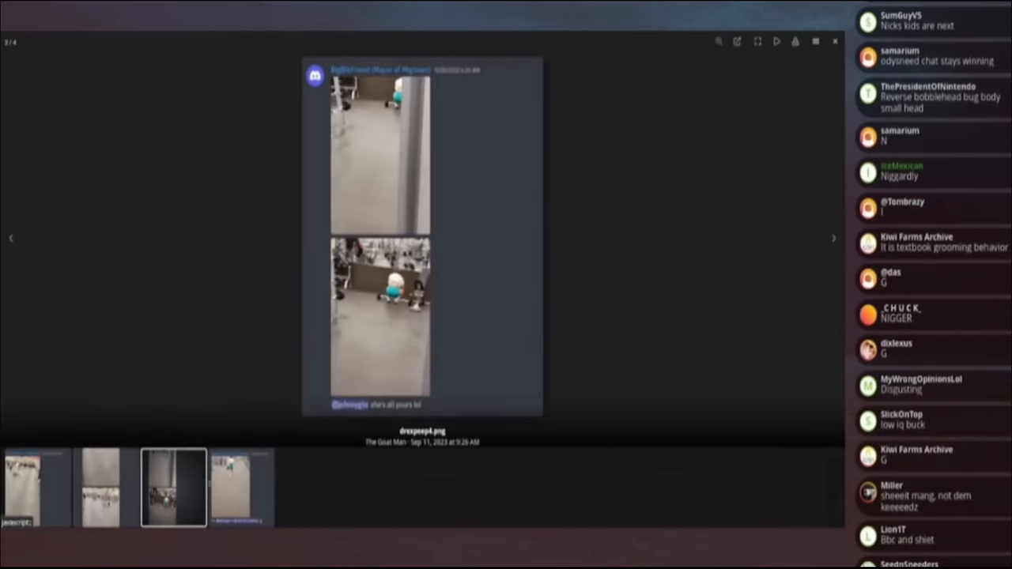
# Step: View the Discord gym screenshots full-size, scrolling the first and moving to the one with two photos
pyautogui.click(833, 237)
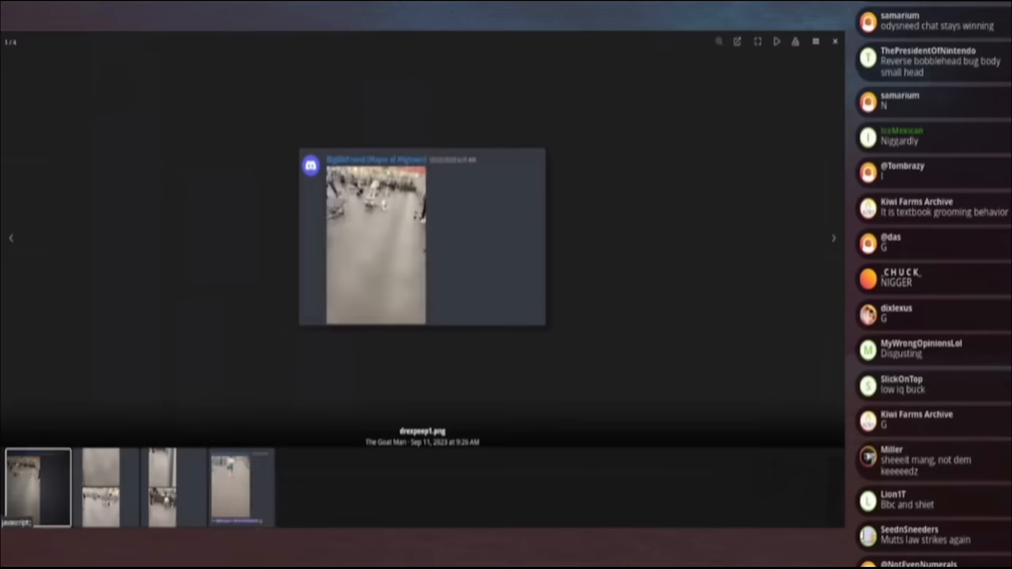
pyautogui.scroll(-3)
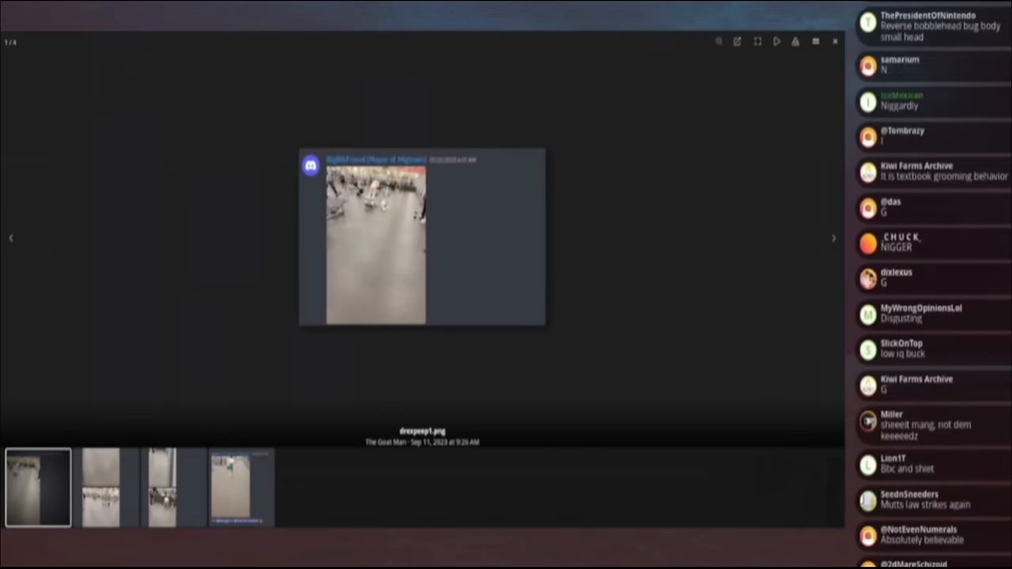
pyautogui.moveTo(247, 169)
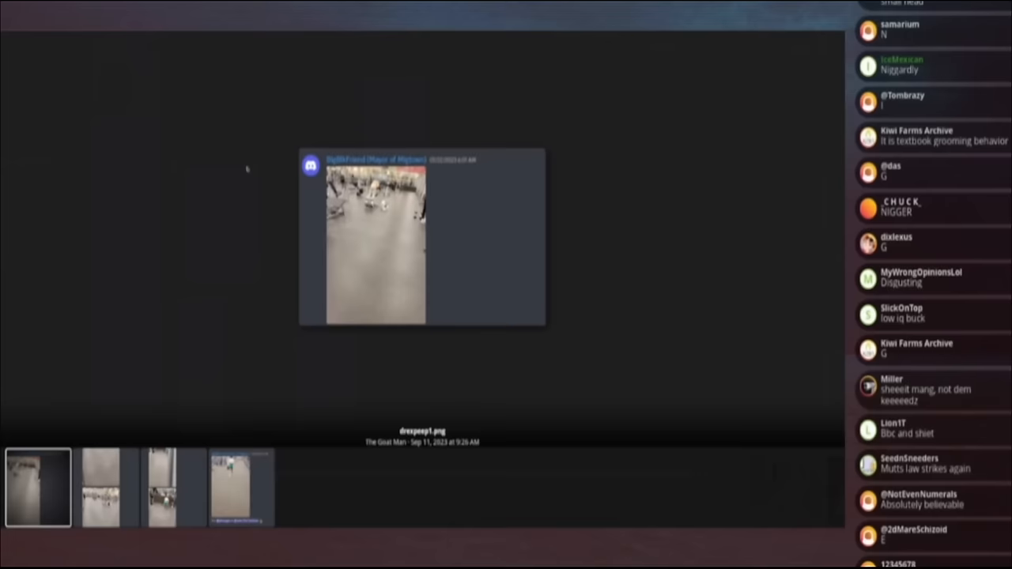
pyautogui.scroll(-3)
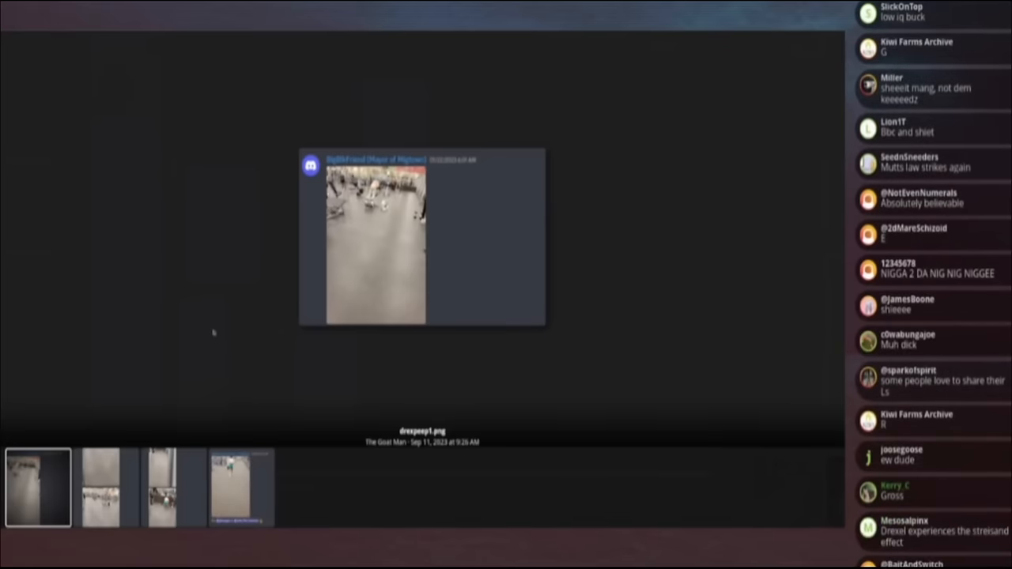
pyautogui.scroll(-3)
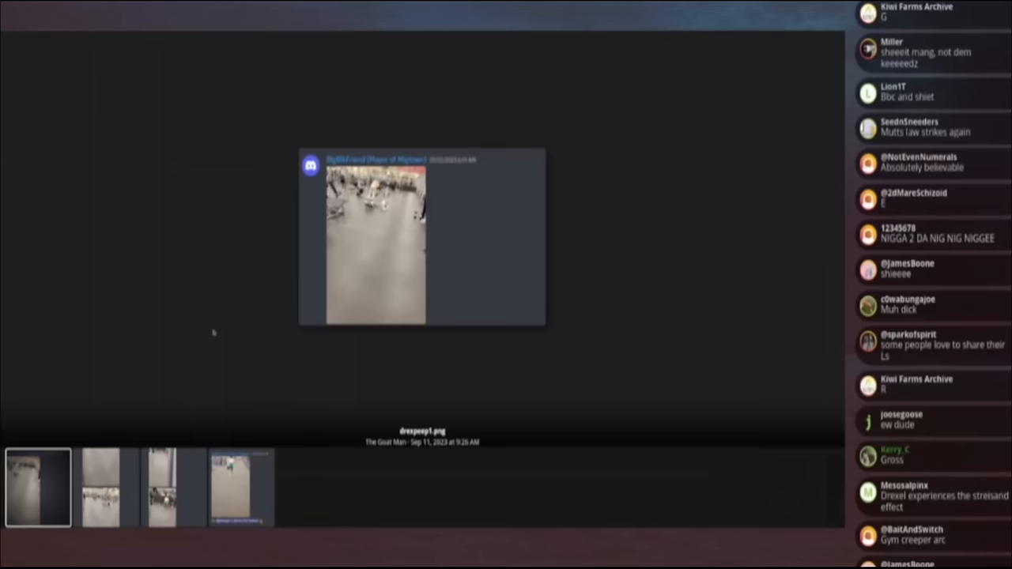
pyautogui.scroll(-3)
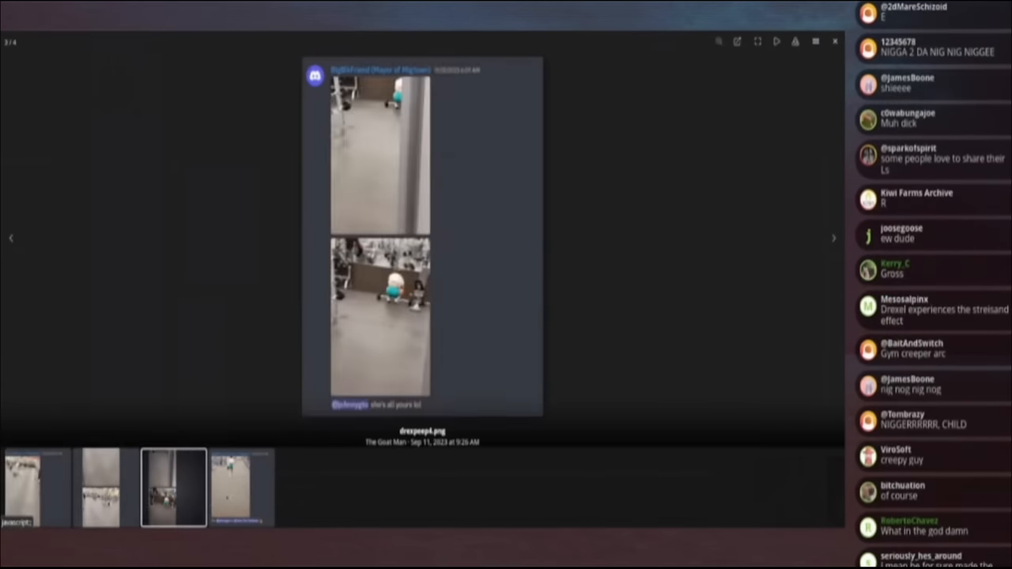
pyautogui.click(833, 237)
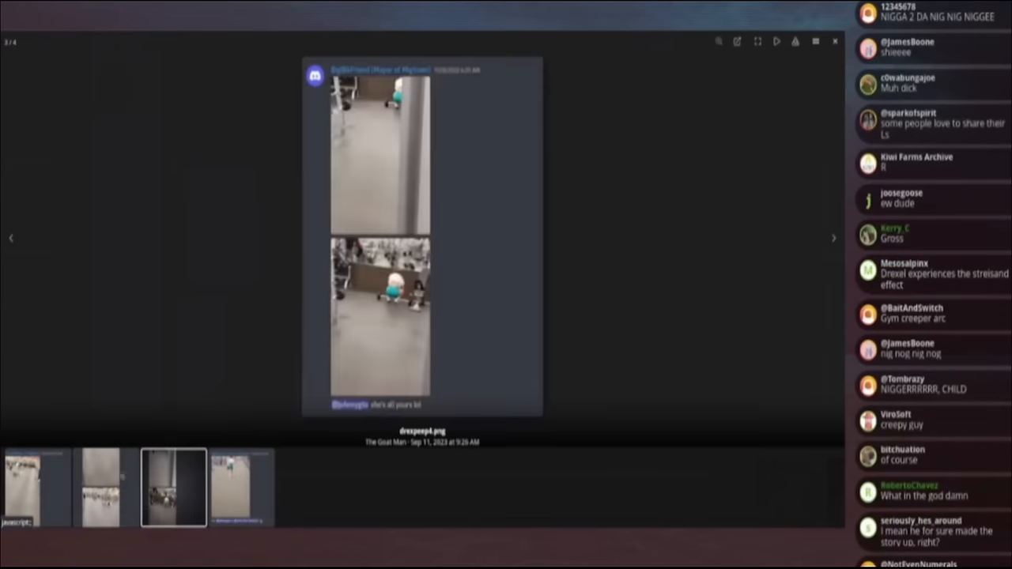
pyautogui.click(38, 487)
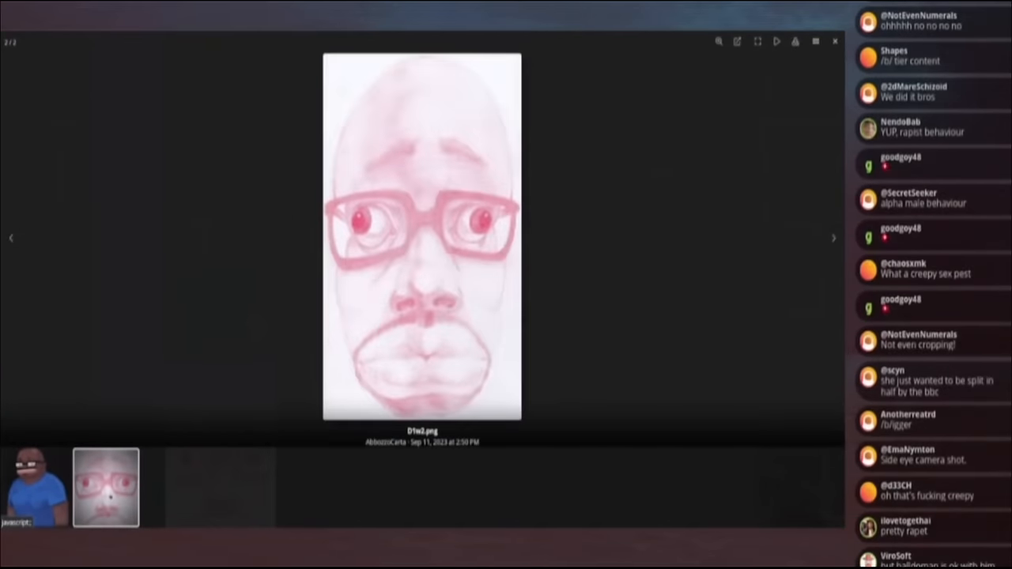
# Step: Close the lightbox on the pink glasses portrait, returning to the post with the cartoon figure
pyautogui.click(834, 41)
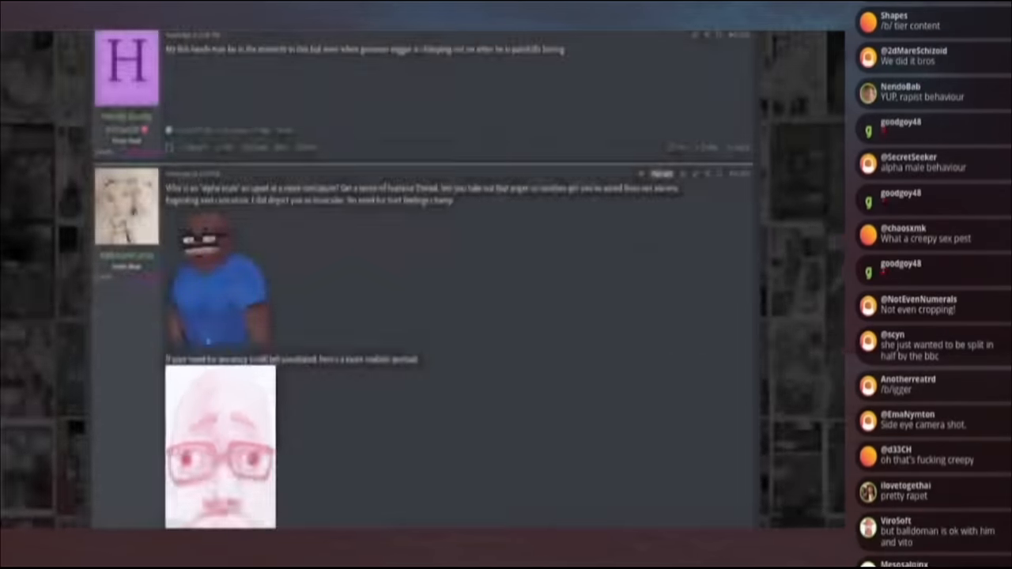
pyautogui.scroll(-3)
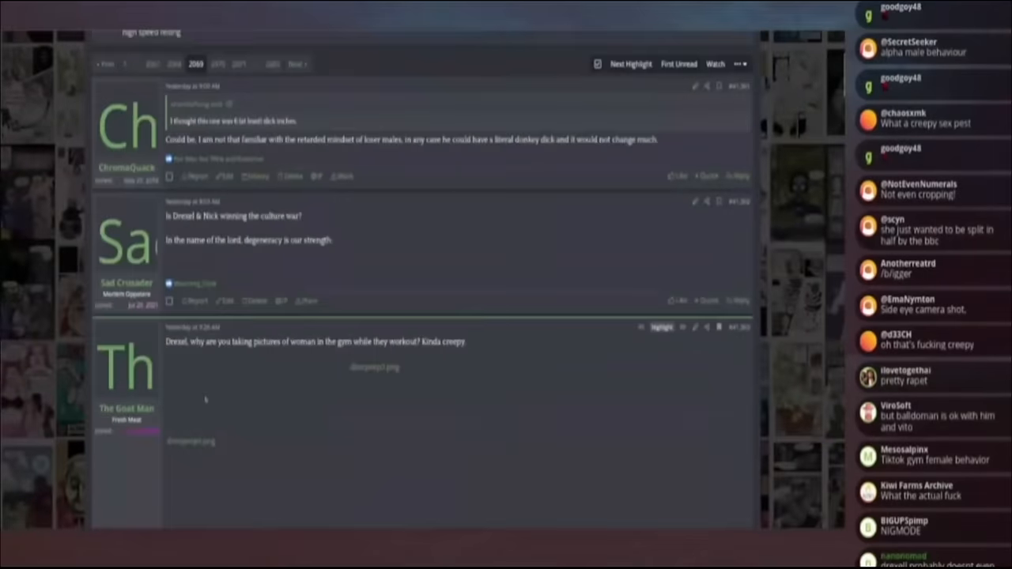
pyautogui.scroll(-3)
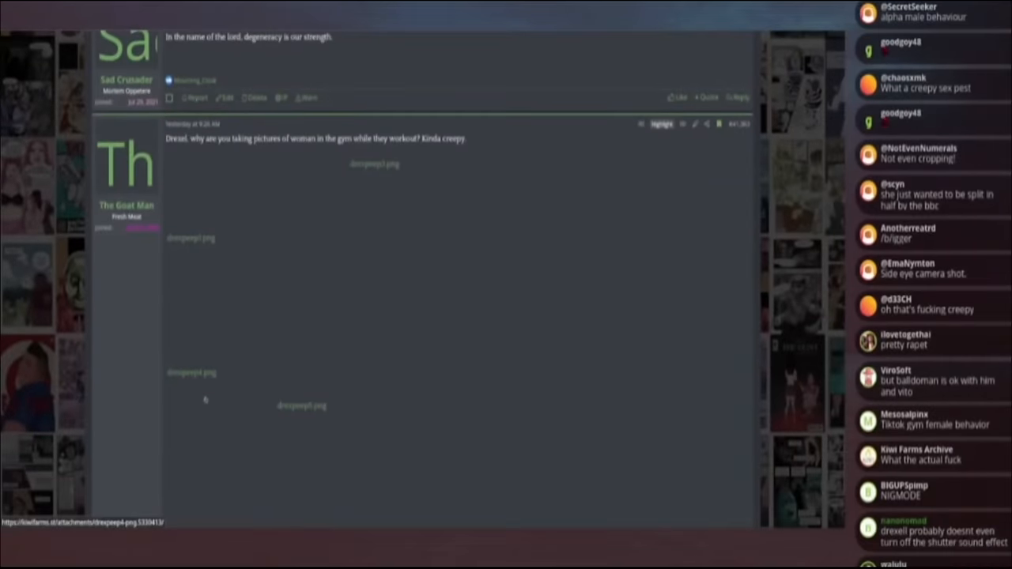
pyautogui.scroll(-3)
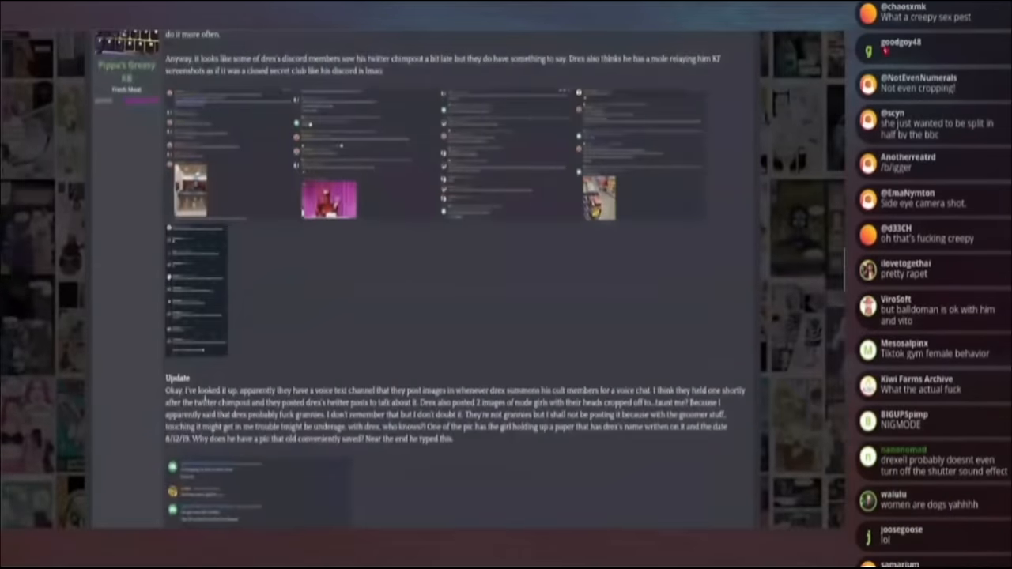
pyautogui.scroll(-3)
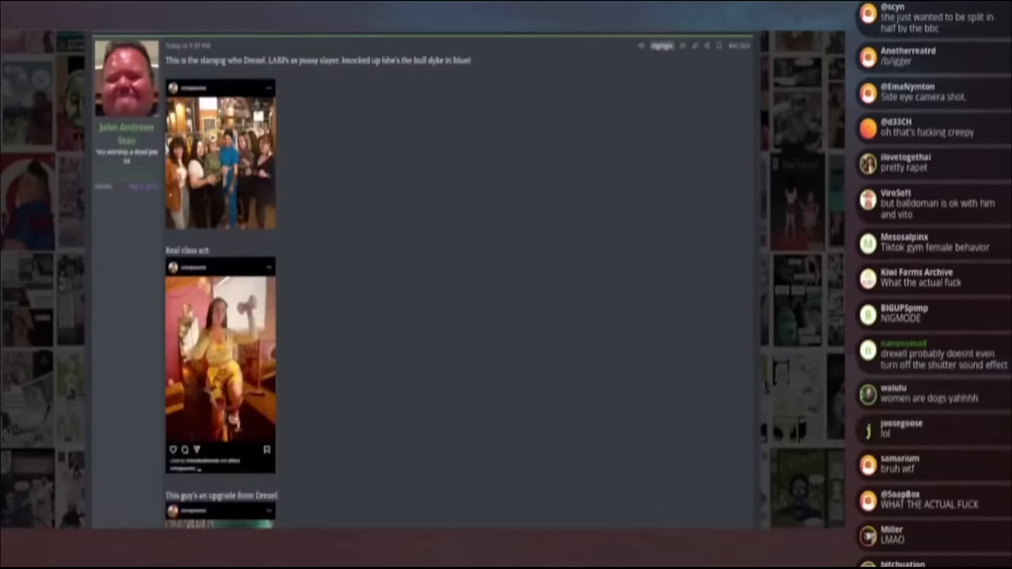
pyautogui.scroll(-3)
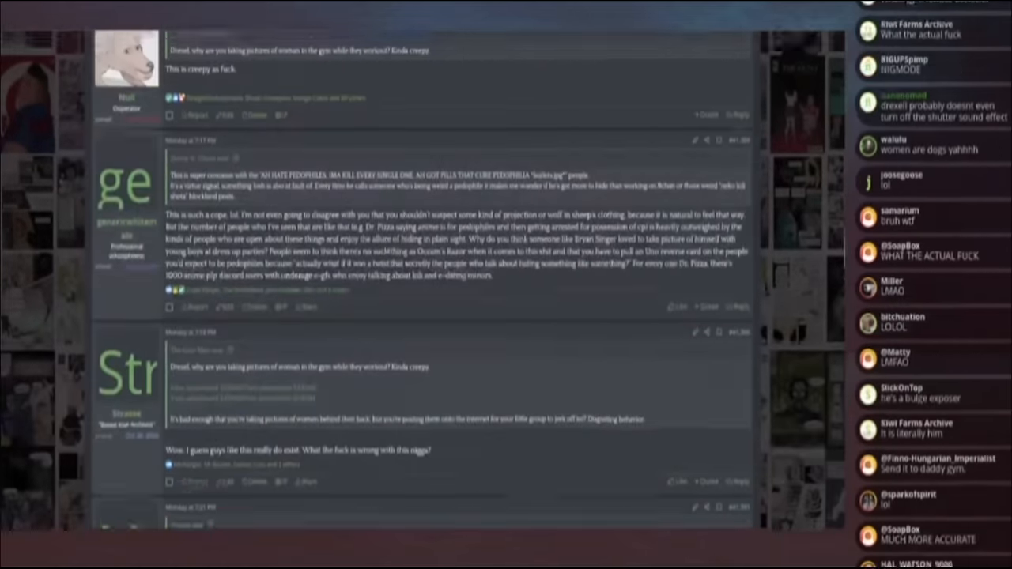
pyautogui.scroll(-3)
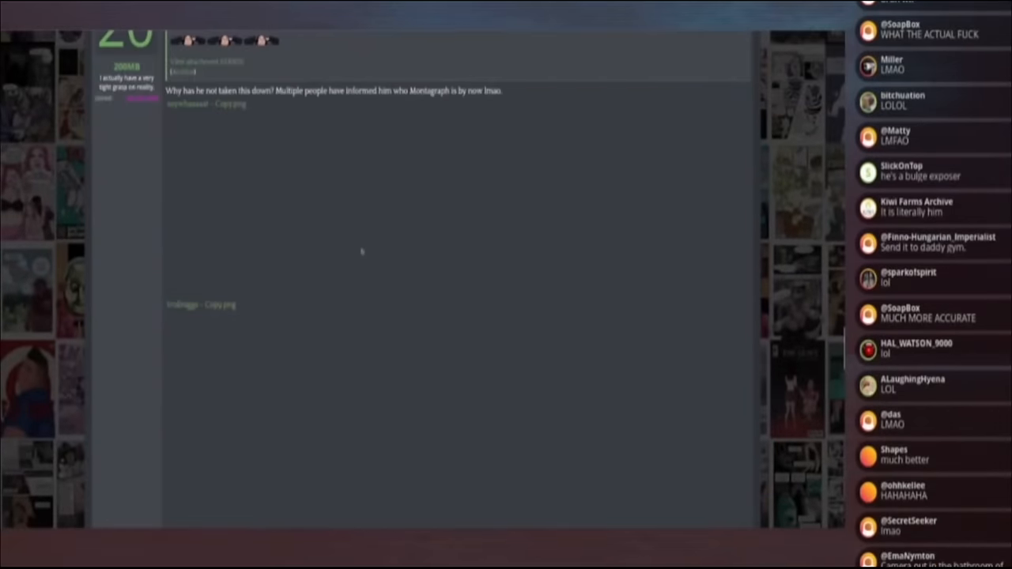
pyautogui.scroll(-3)
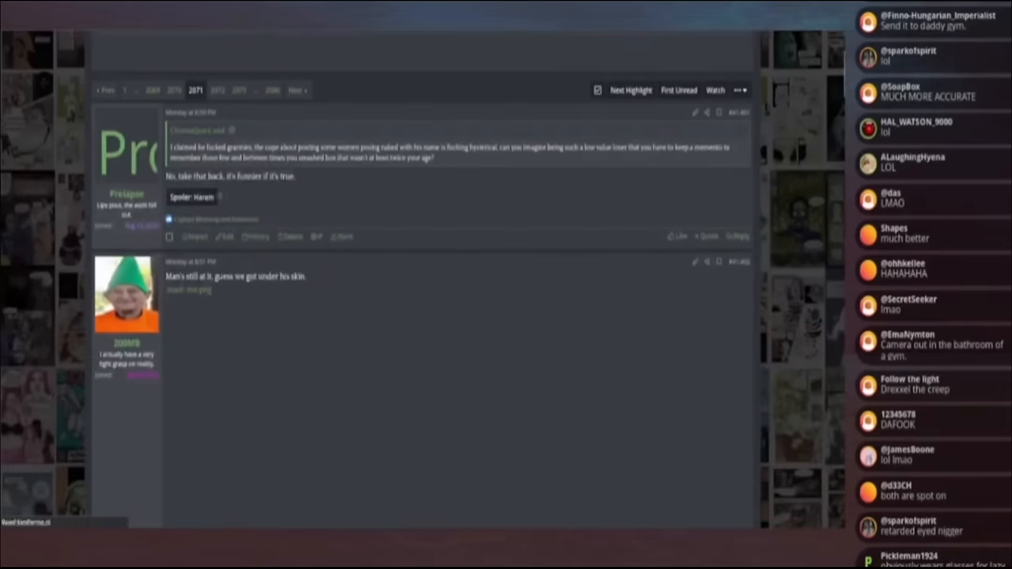
pyautogui.scroll(-3)
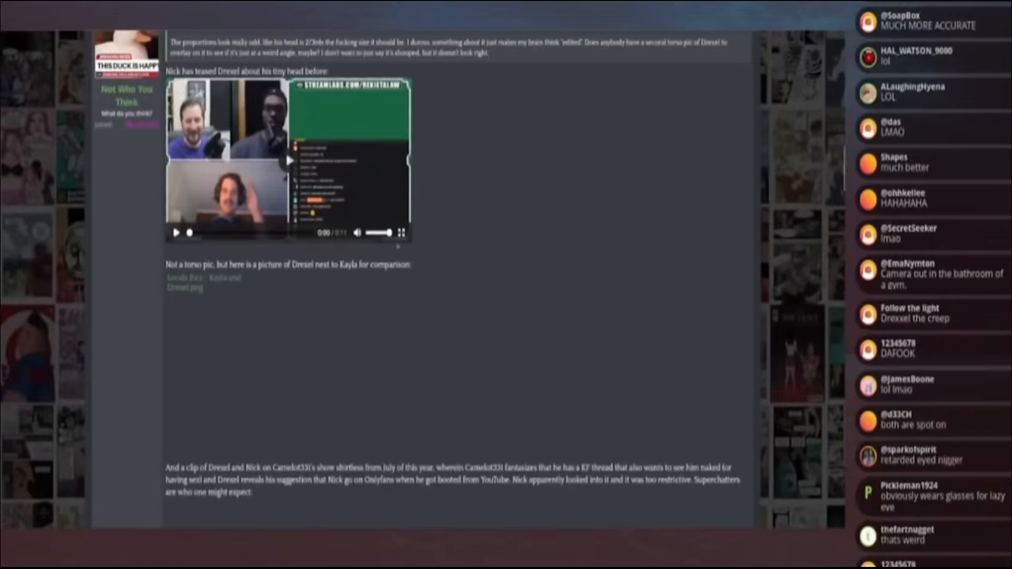
pyautogui.scroll(-3)
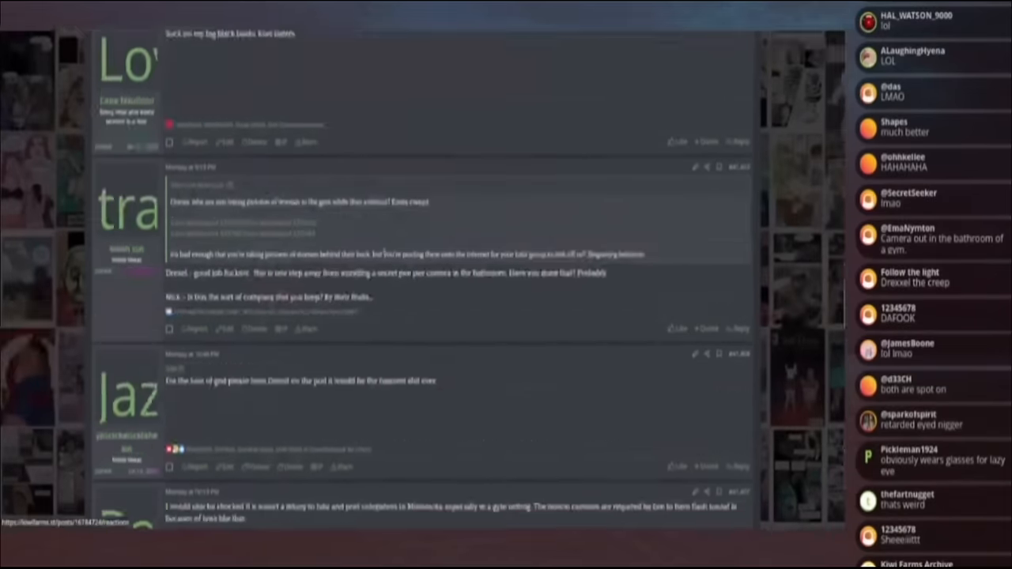
pyautogui.scroll(-3)
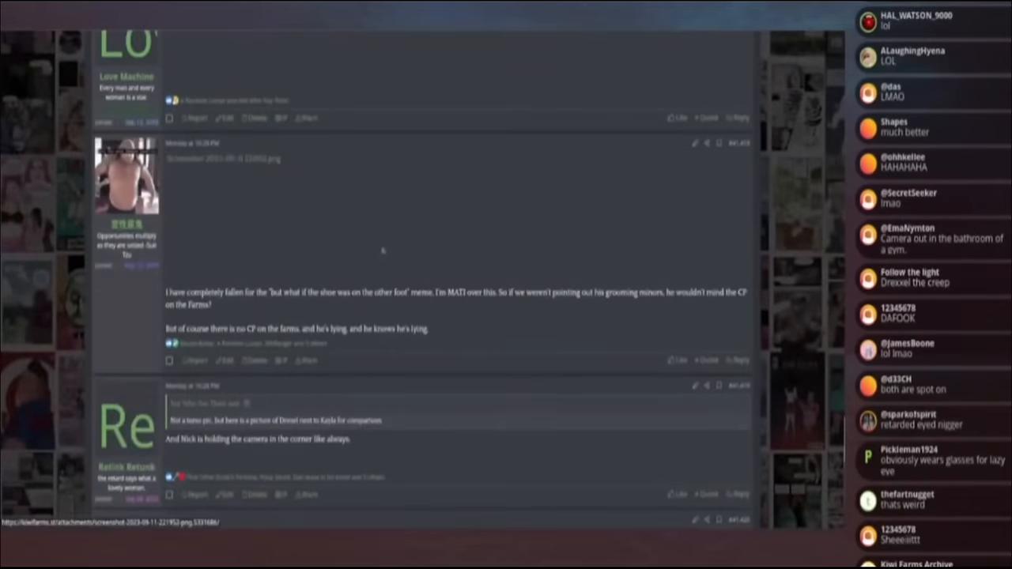
pyautogui.scroll(-3)
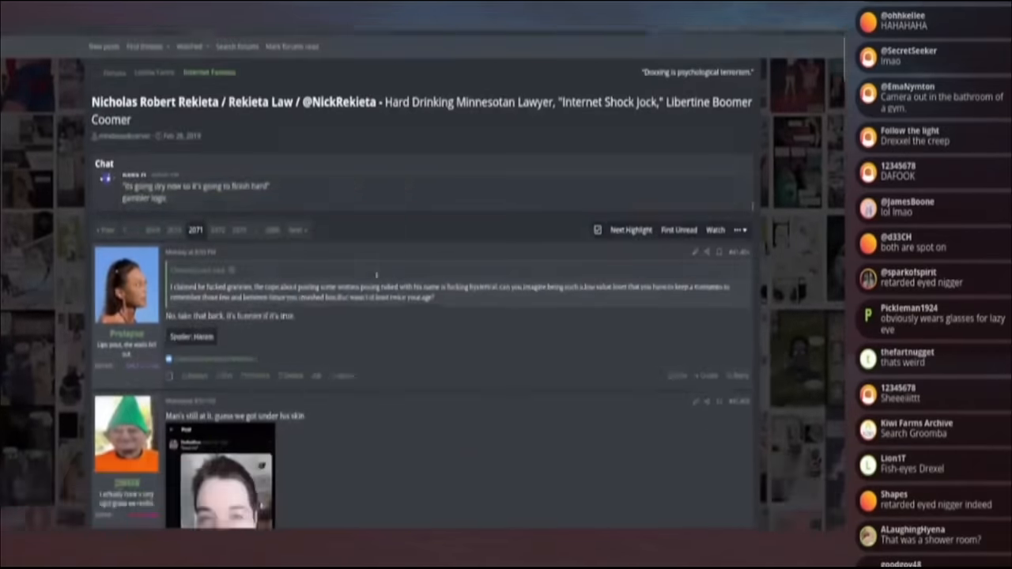
pyautogui.scroll(-3)
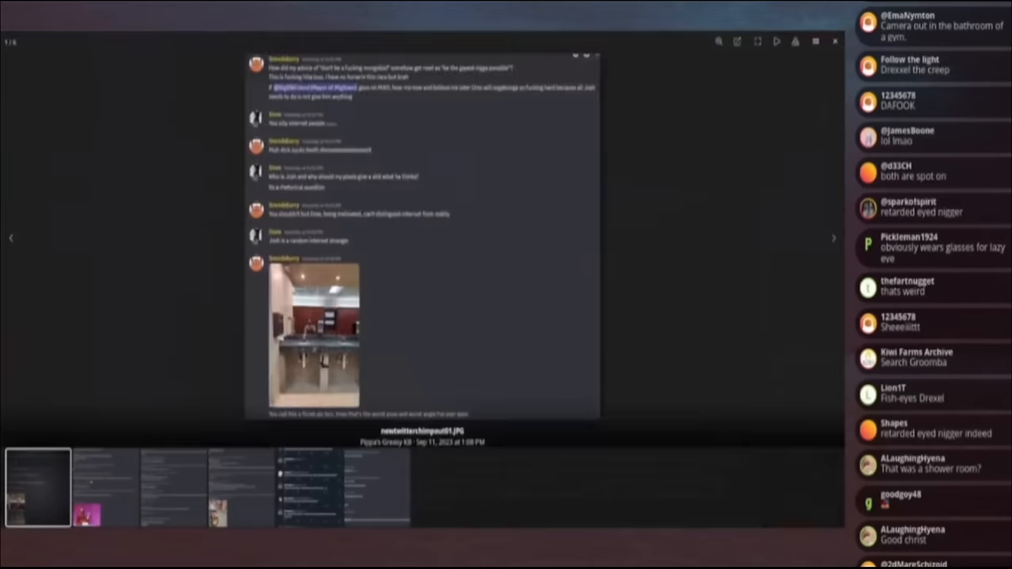
# Step: Scroll through the later Discord chat screenshot and close the viewer back to the post with the update section
pyautogui.scroll(-3)
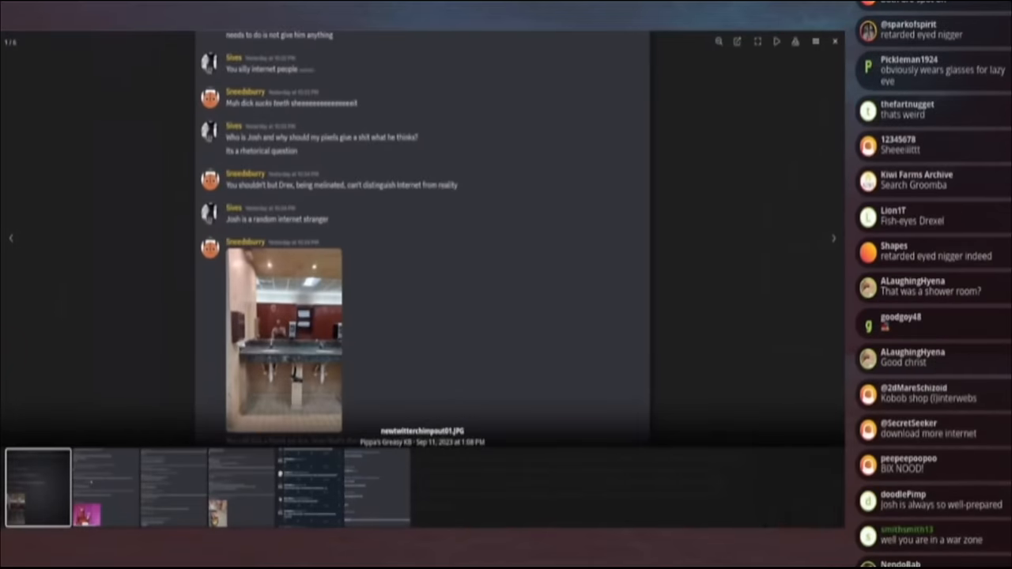
pyautogui.scroll(-3)
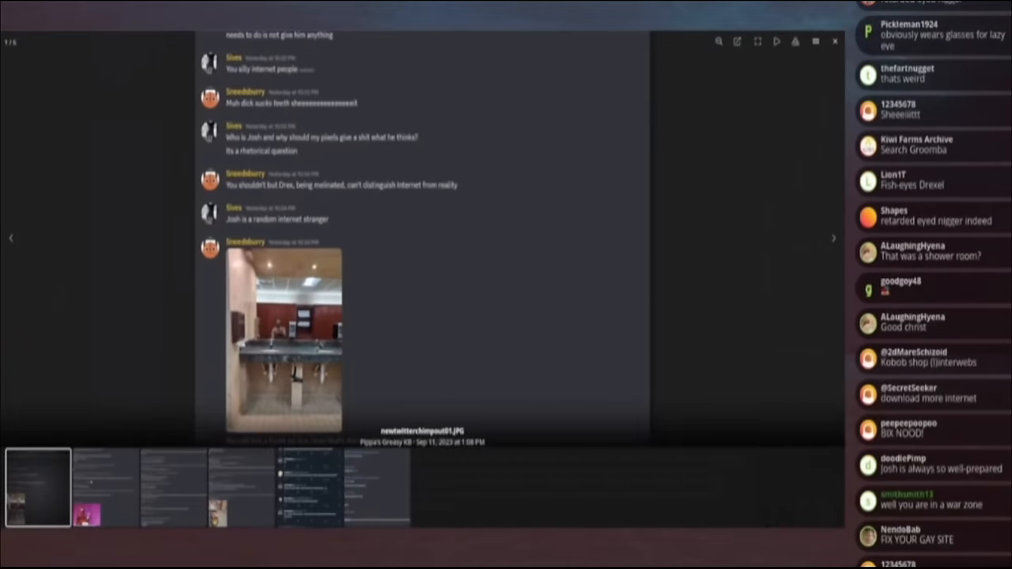
pyautogui.scroll(-3)
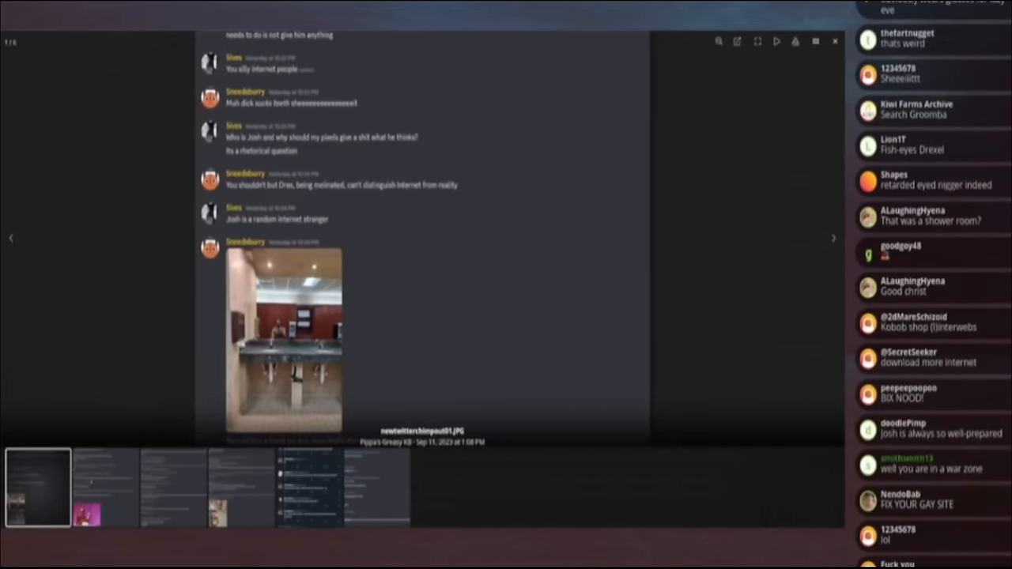
pyautogui.scroll(-3)
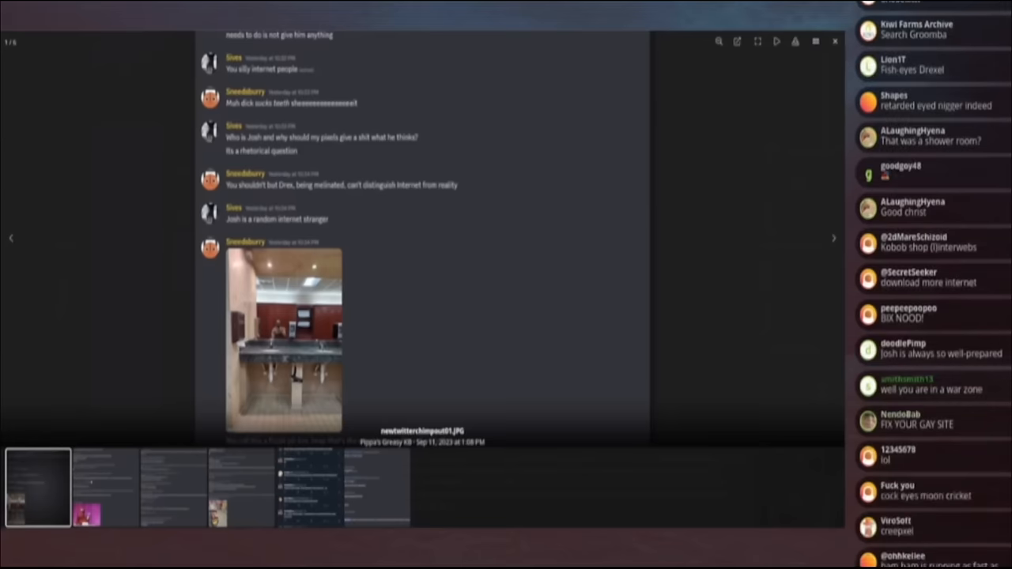
pyautogui.scroll(-3)
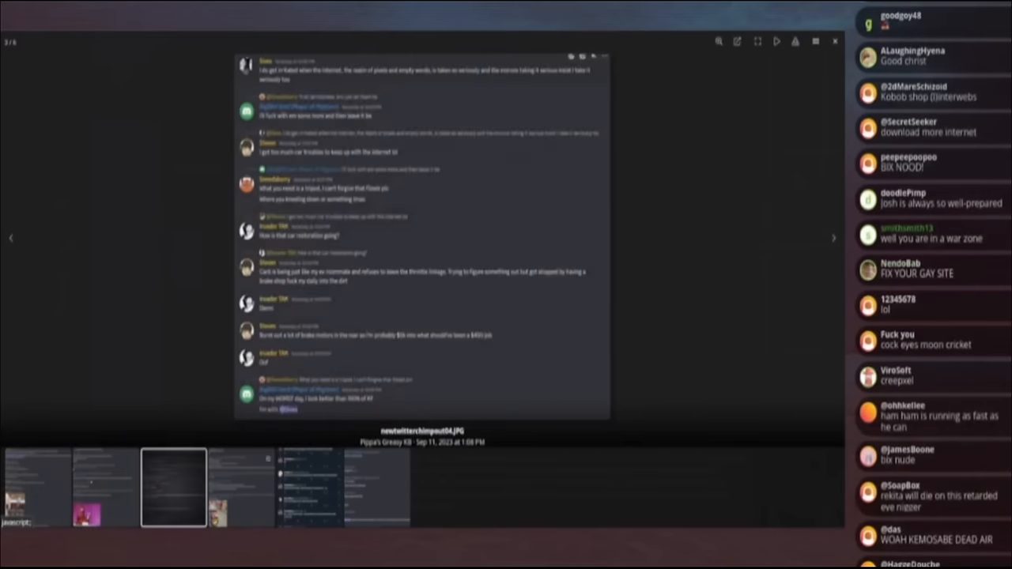
pyautogui.click(376, 487)
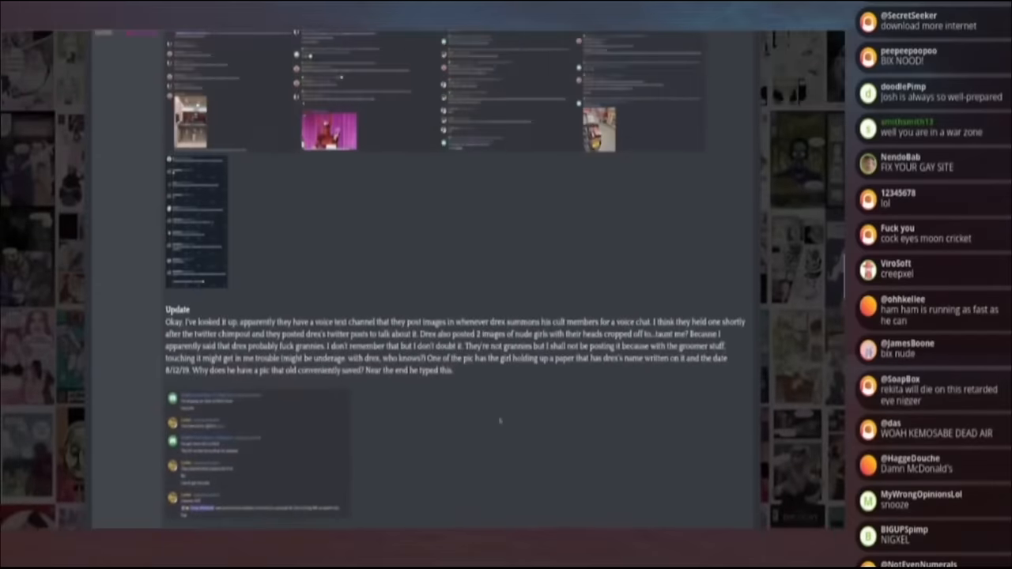
pyautogui.scroll(-3)
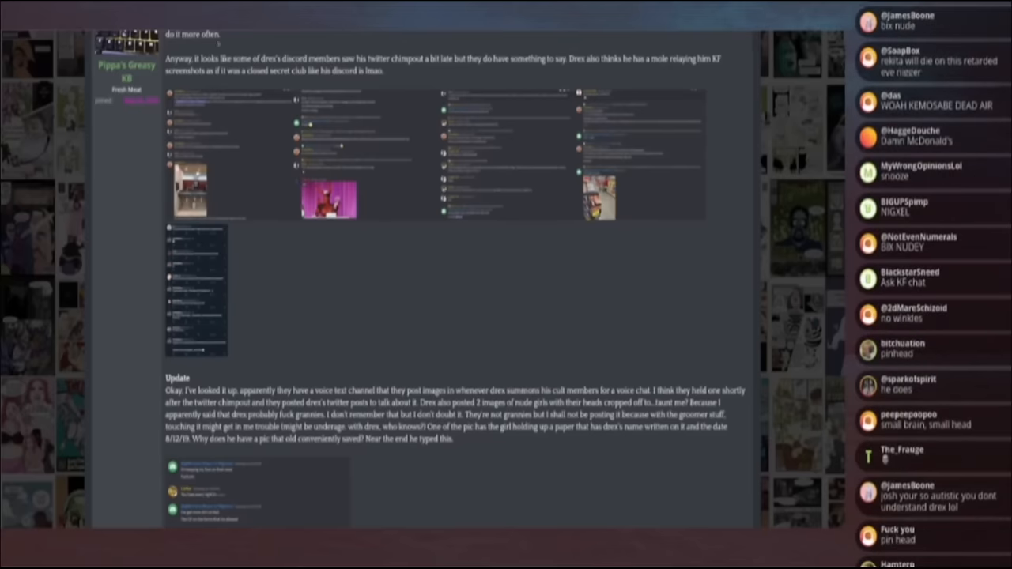
pyautogui.scroll(-3)
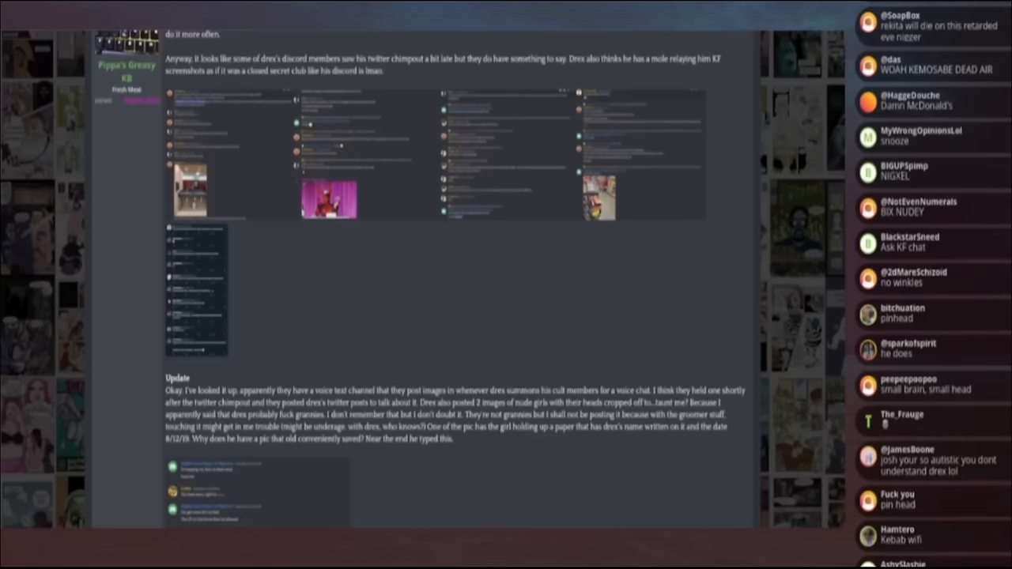
pyautogui.scroll(-3)
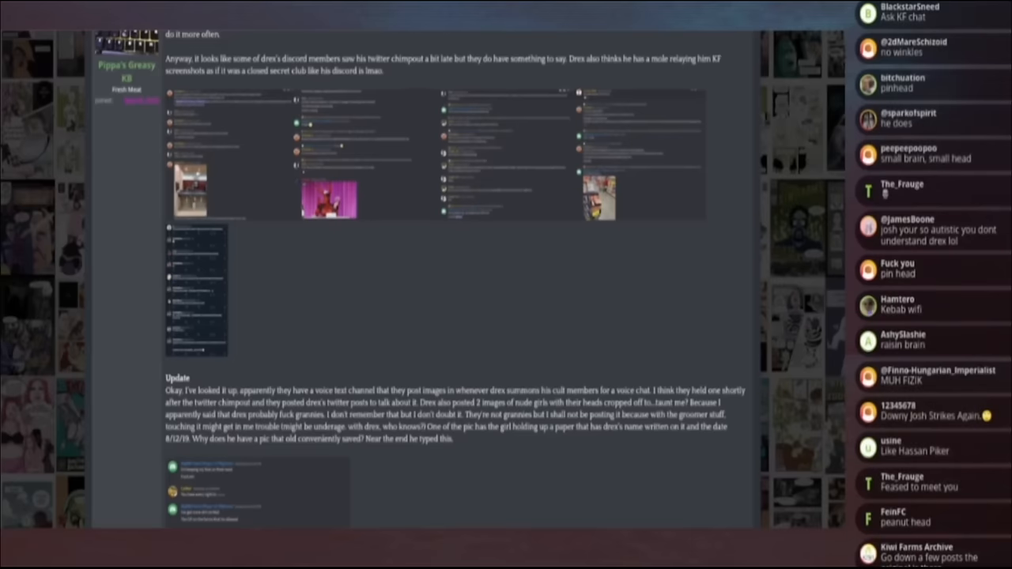
pyautogui.scroll(-3)
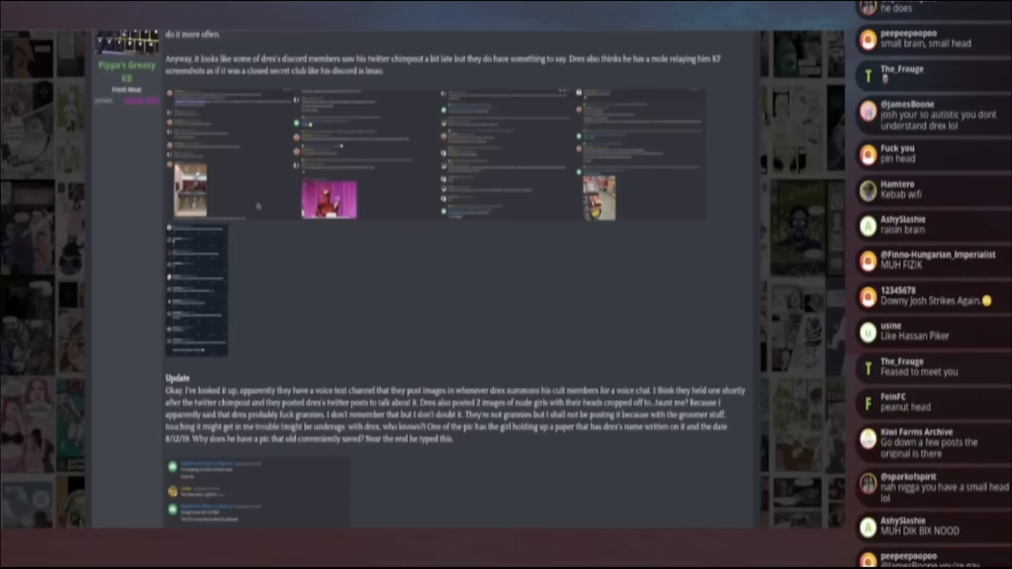
pyautogui.moveTo(282, 241)
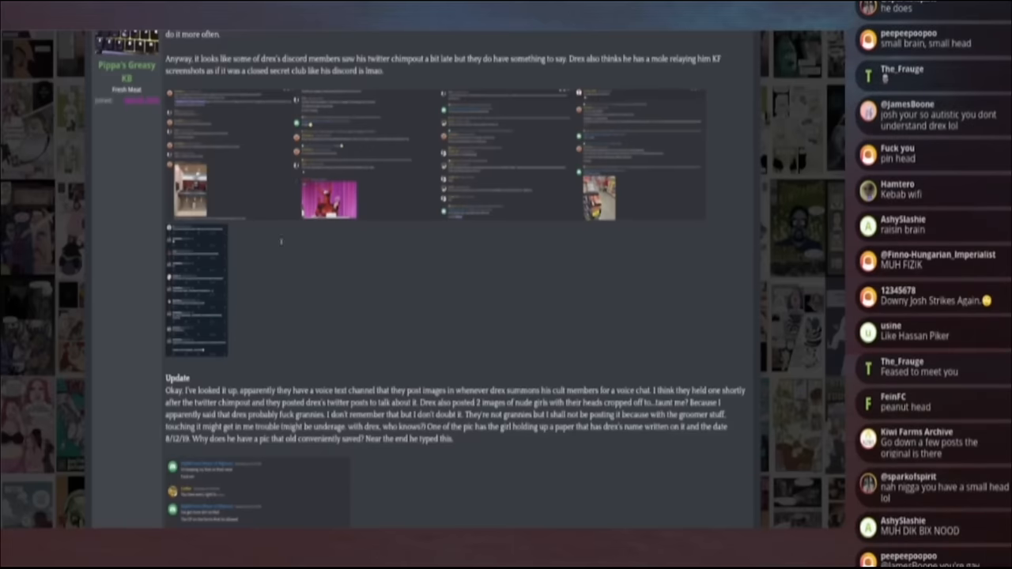
pyautogui.scroll(-3)
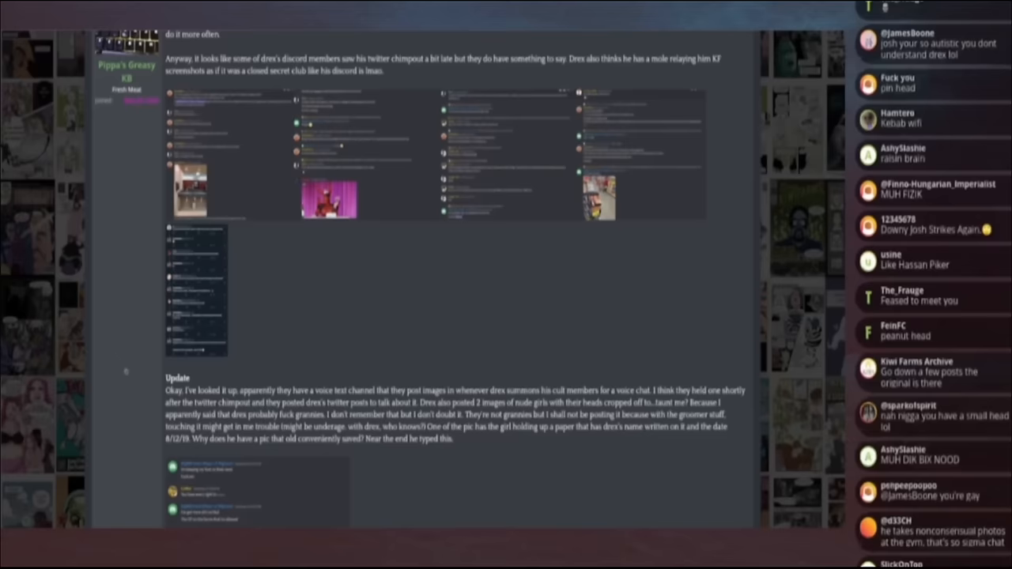
pyautogui.moveTo(145, 371)
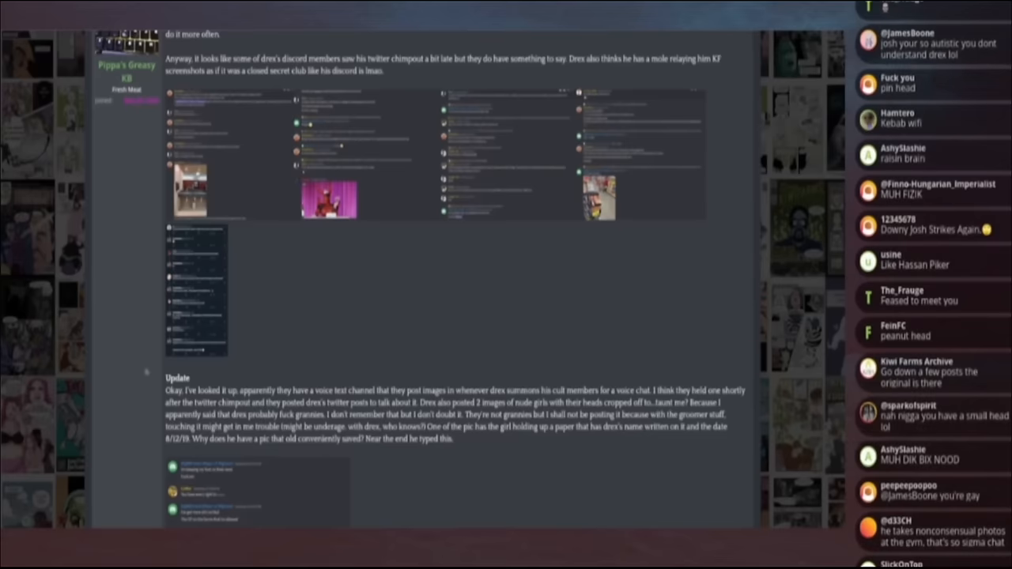
pyautogui.scroll(-3)
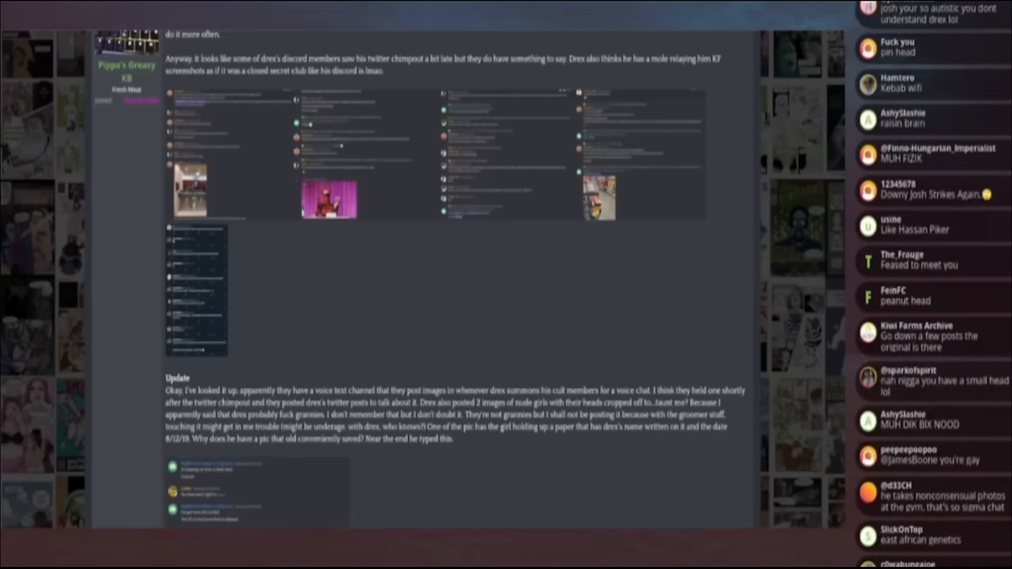
pyautogui.scroll(-3)
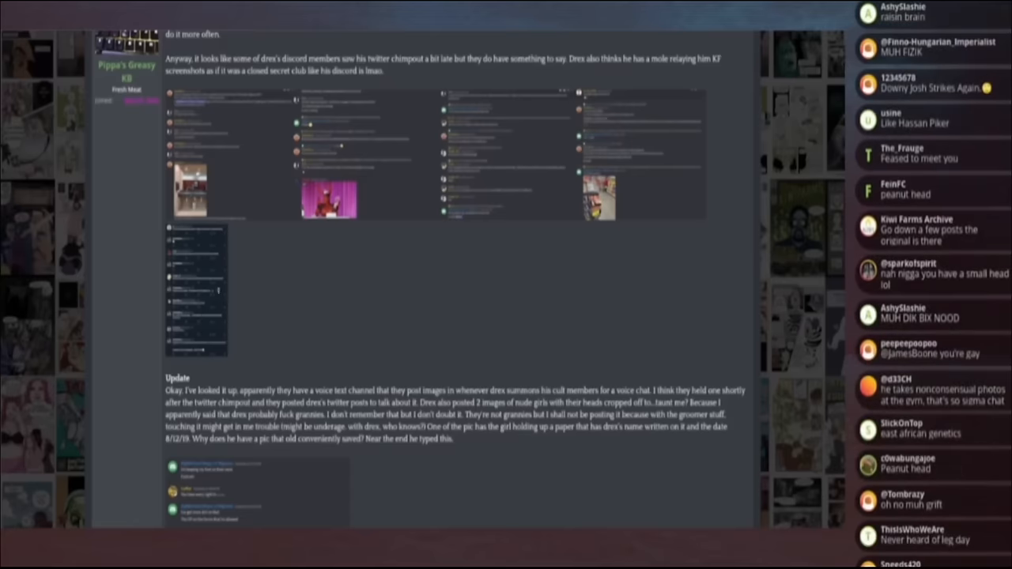
pyautogui.scroll(-3)
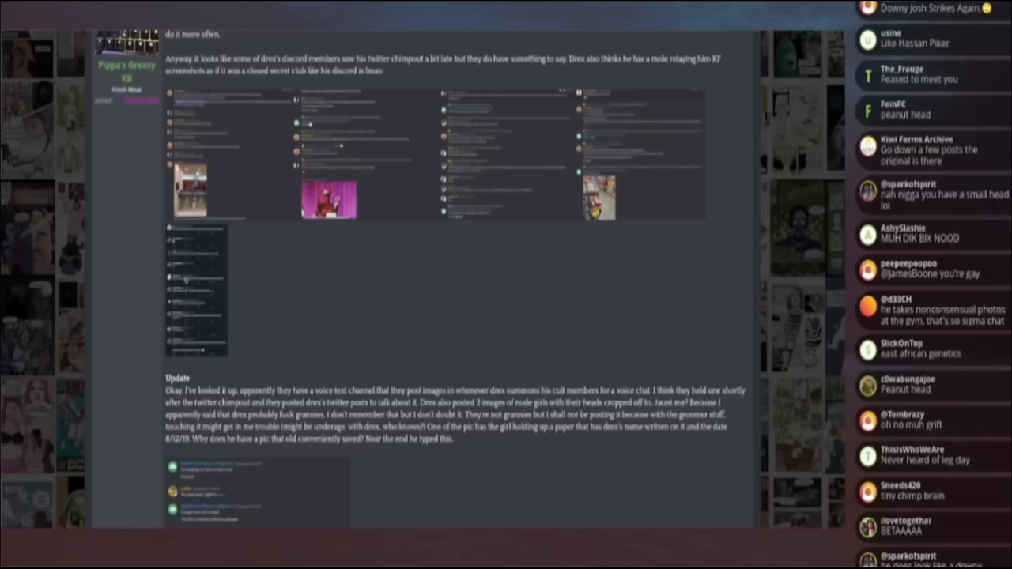
pyautogui.scroll(-3)
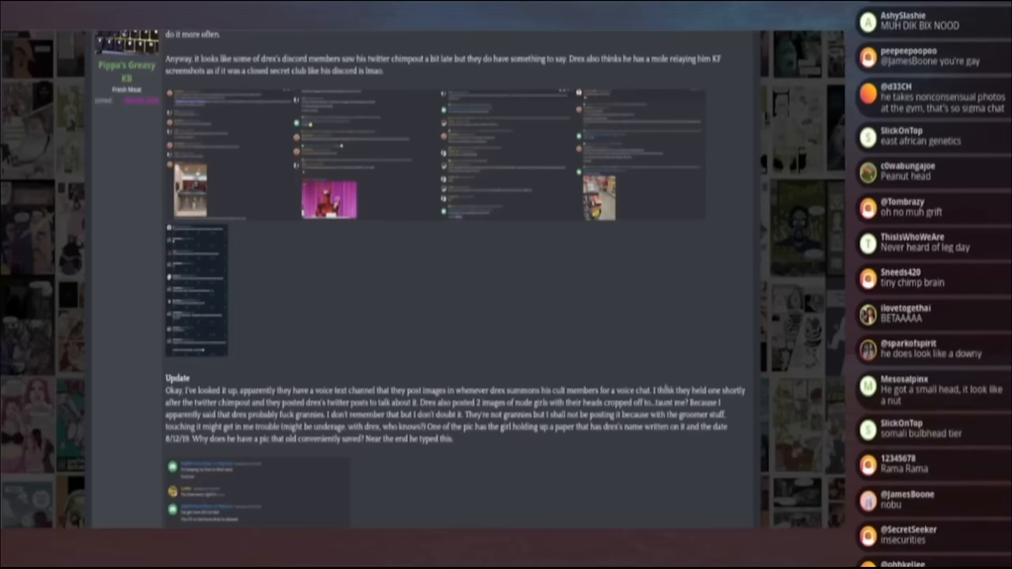
pyautogui.scroll(-3)
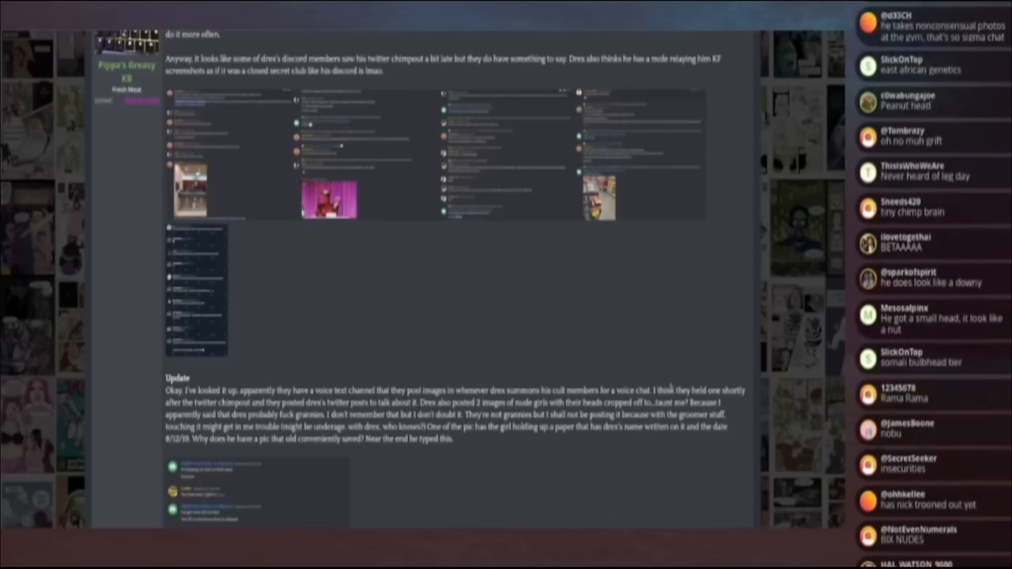
pyautogui.scroll(-3)
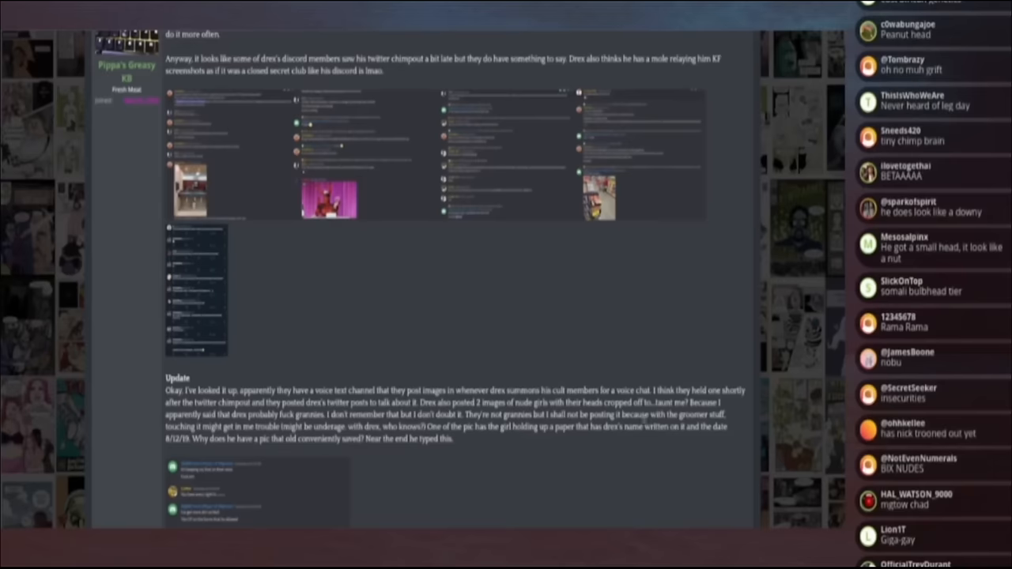
pyautogui.scroll(-3)
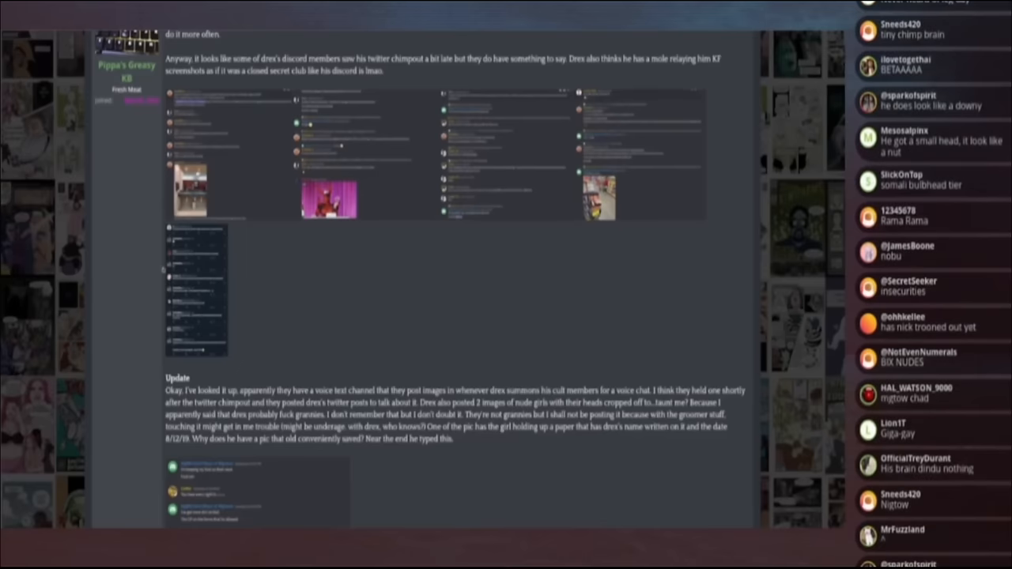
pyautogui.moveTo(186, 279)
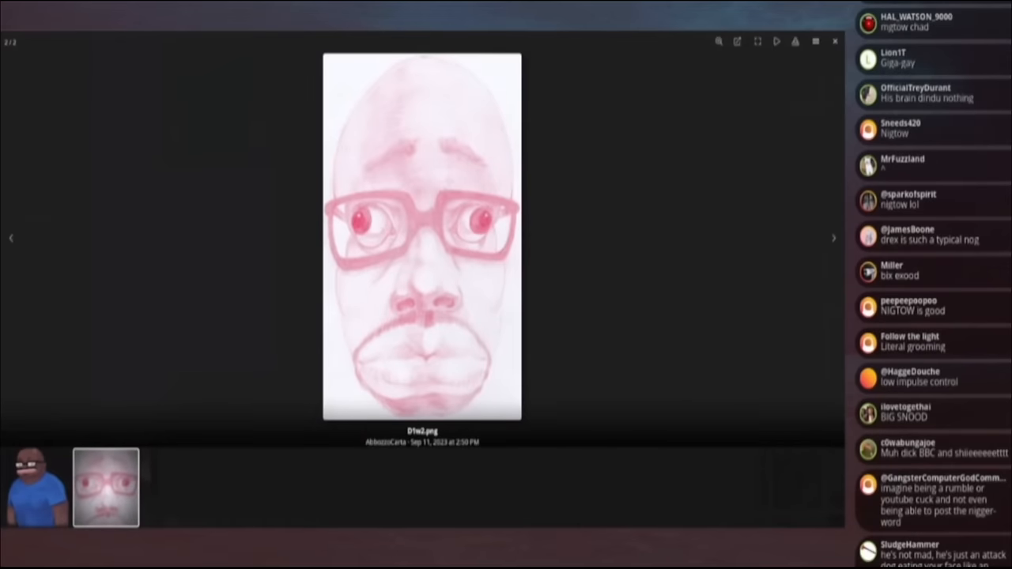
# Step: Scroll the post with the pink glasses-face sketch attachment into view
pyautogui.scroll(-3)
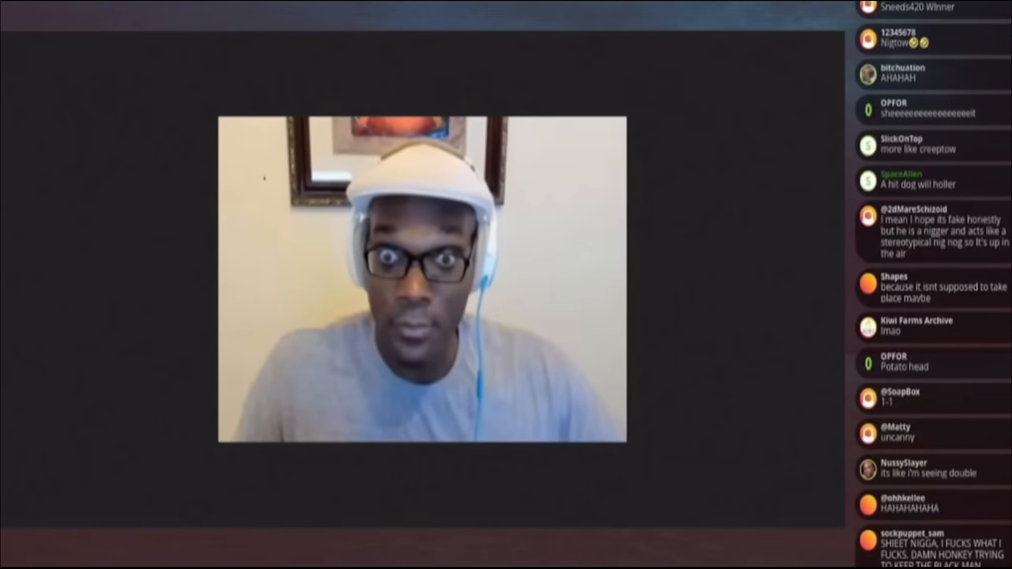
pyautogui.moveTo(234, 170)
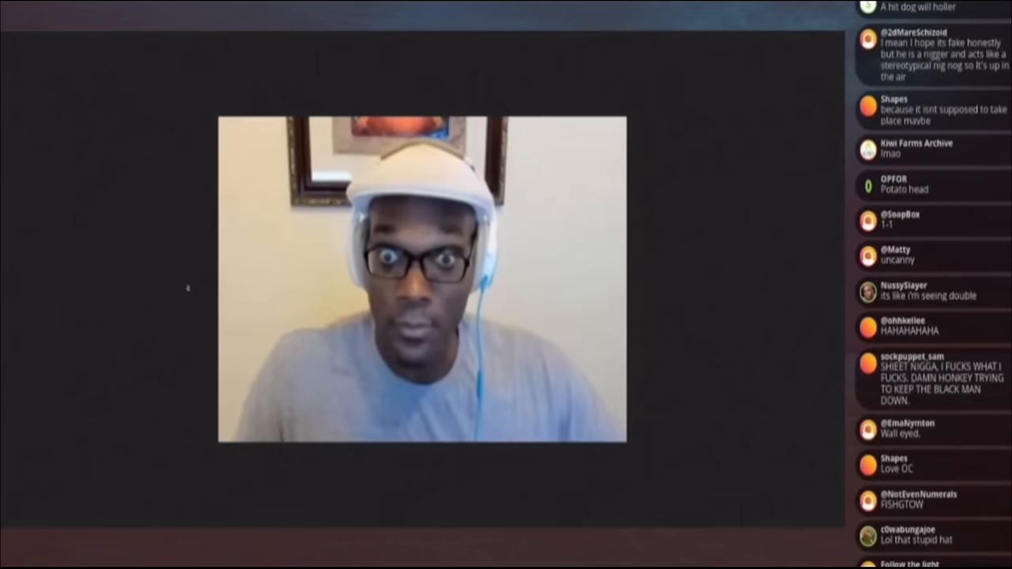
# Step: Scroll down the thread to the post with the embedded webcam clip
pyautogui.scroll(-3)
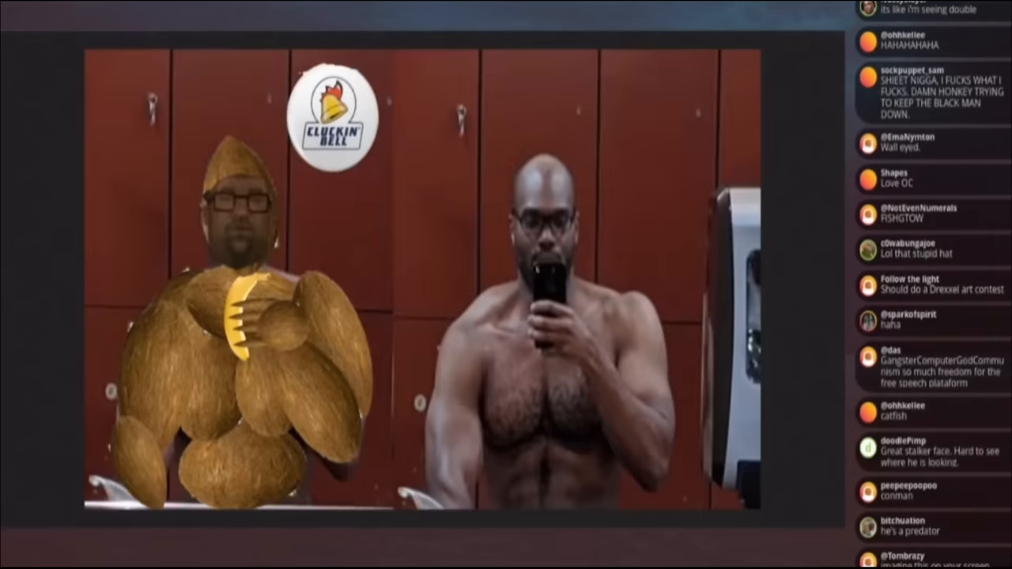
pyautogui.scroll(-3)
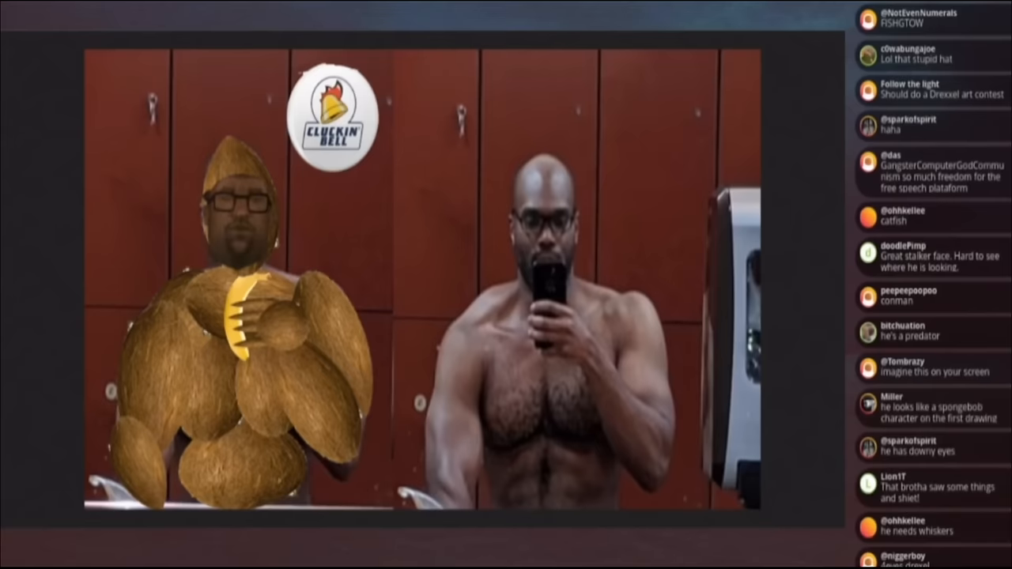
pyautogui.scroll(-3)
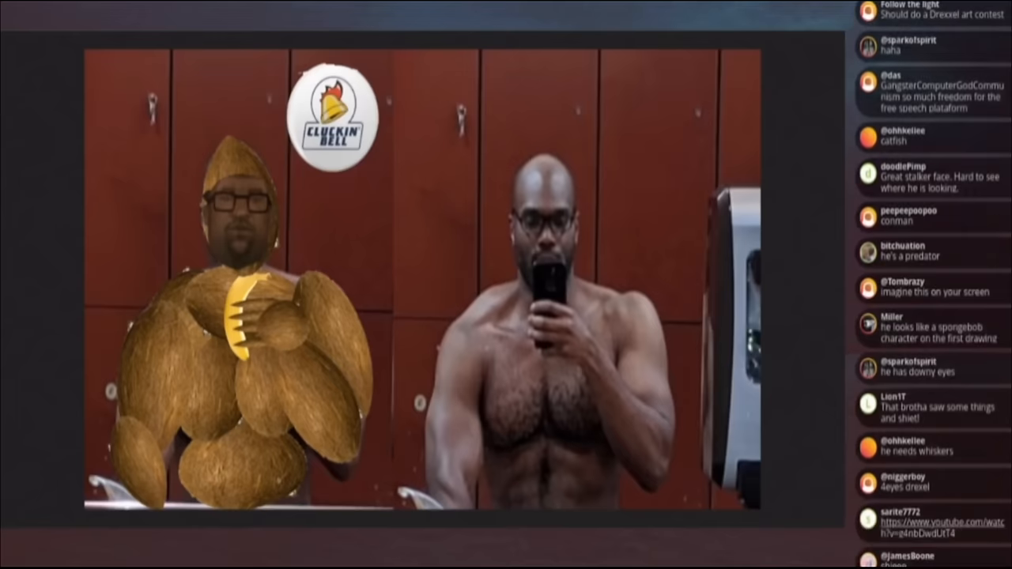
pyautogui.scroll(-3)
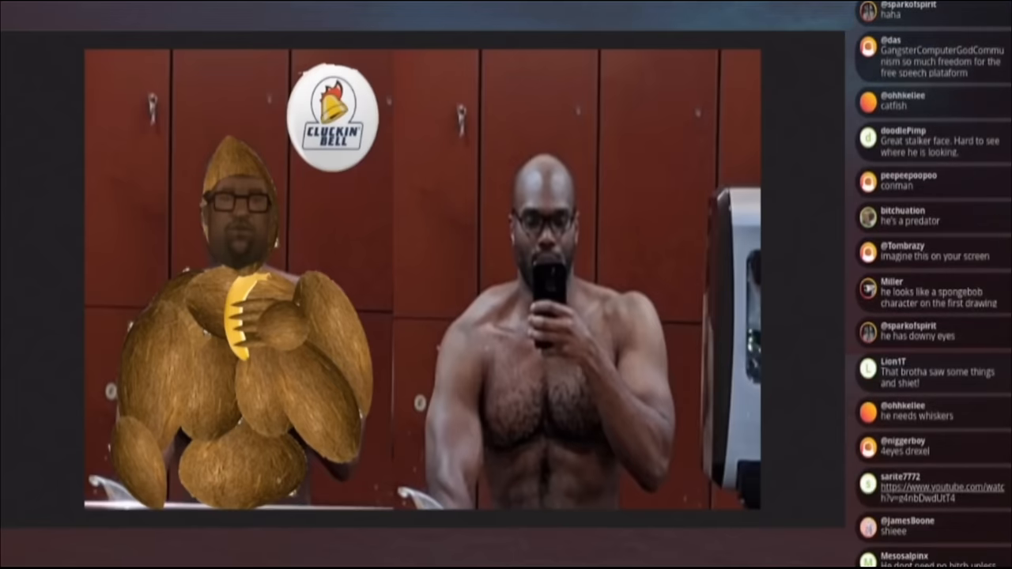
pyautogui.scroll(-3)
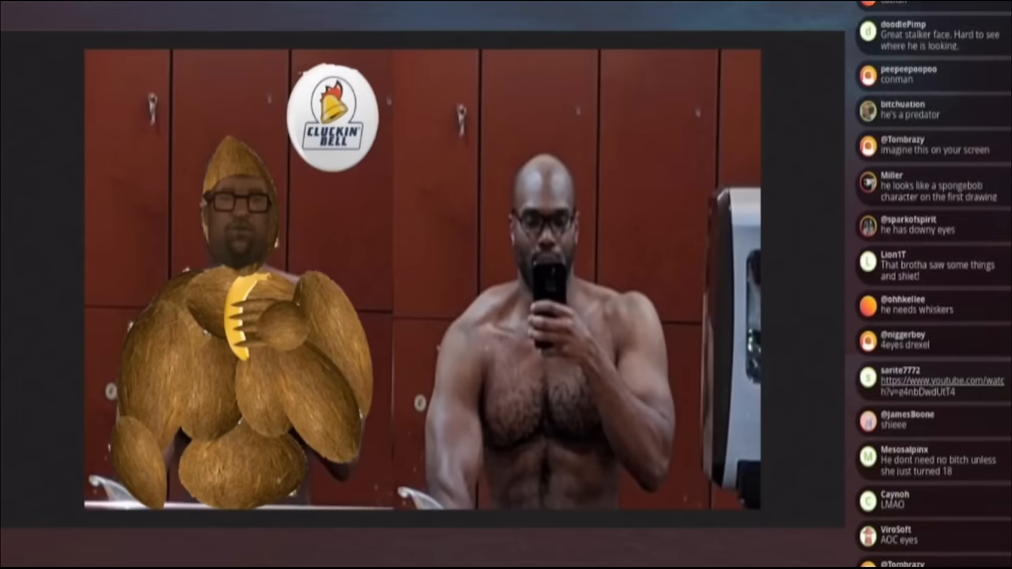
pyautogui.scroll(-3)
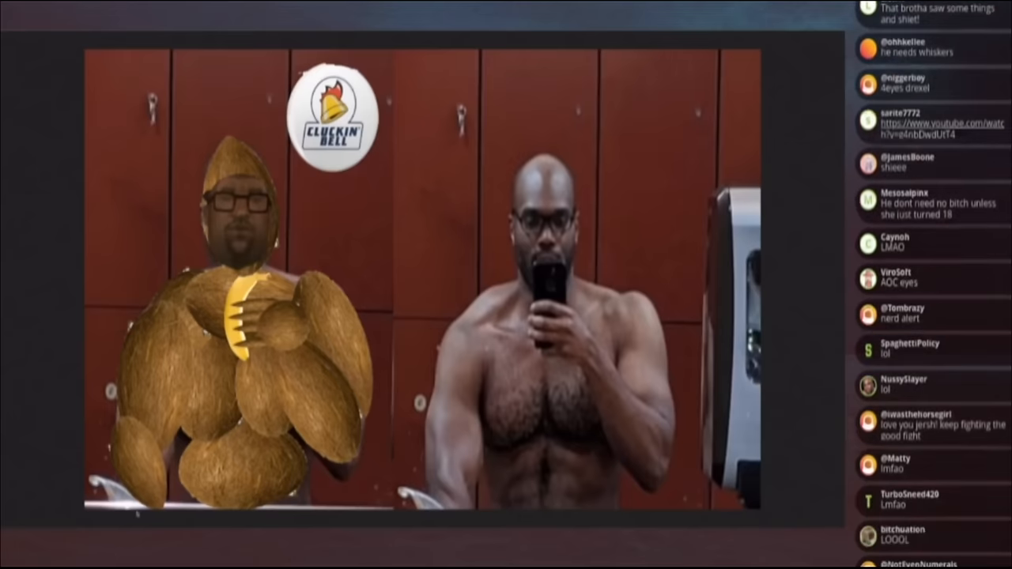
pyautogui.scroll(-3)
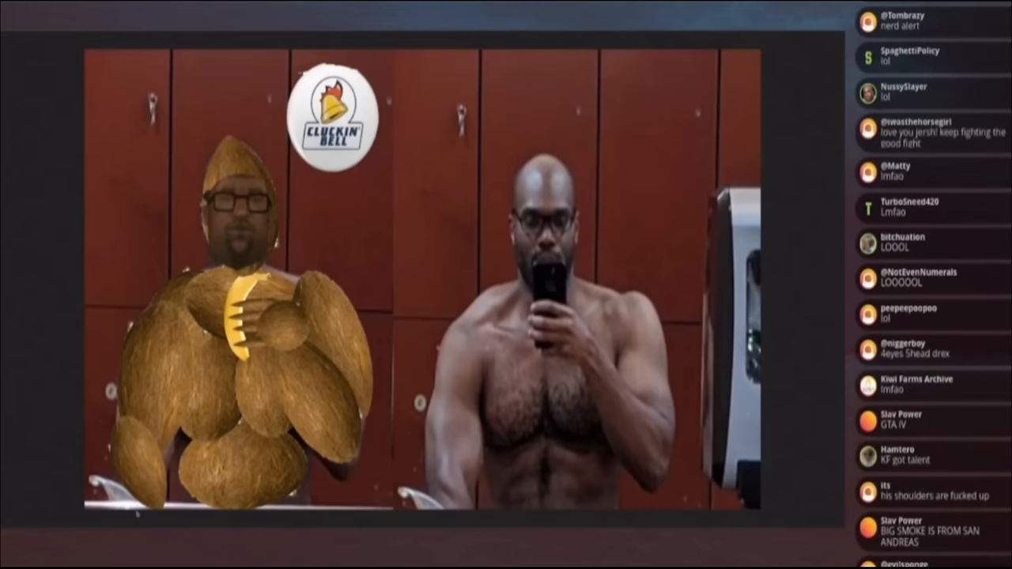
pyautogui.scroll(-3)
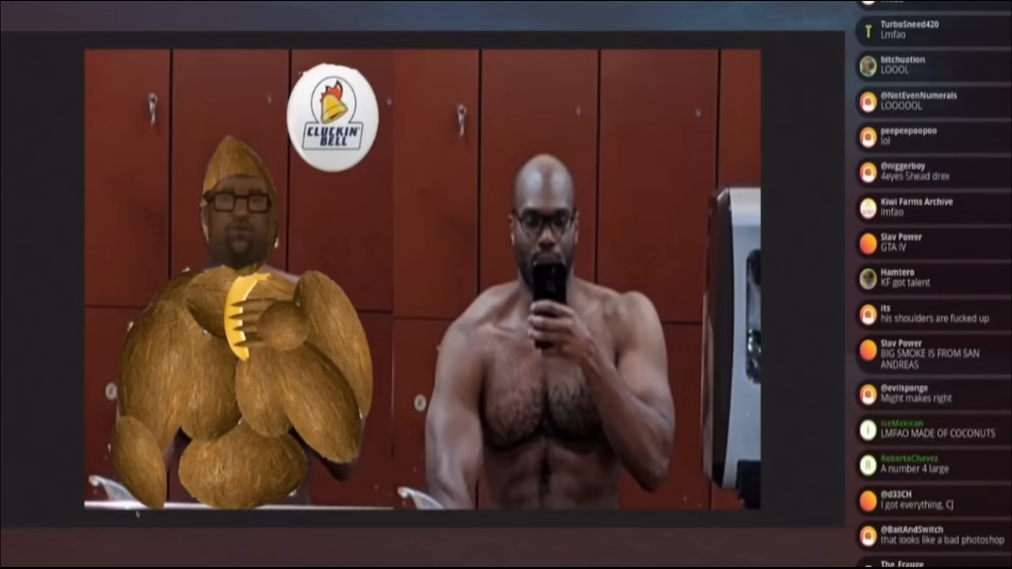
pyautogui.scroll(-3)
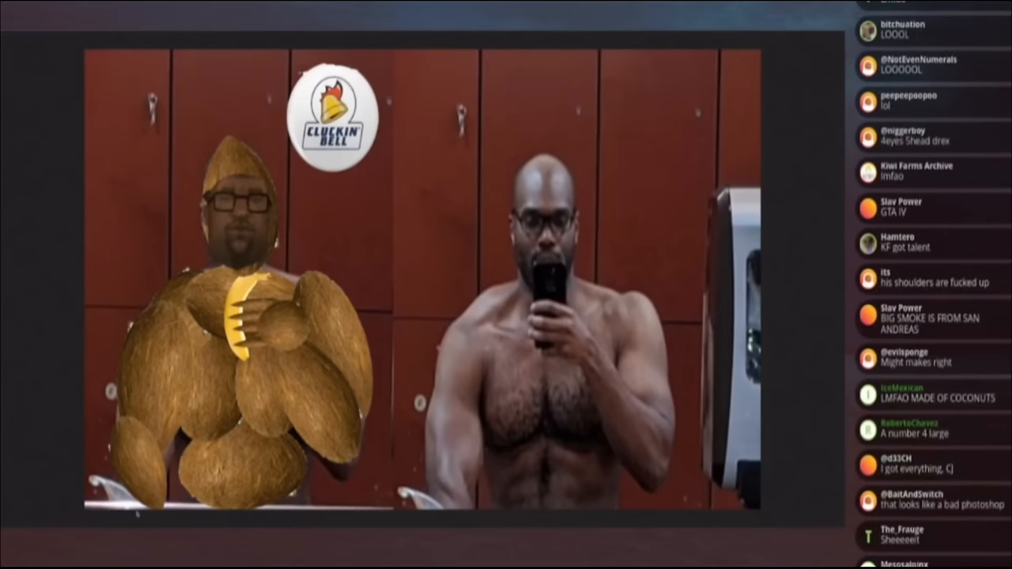
pyautogui.scroll(-3)
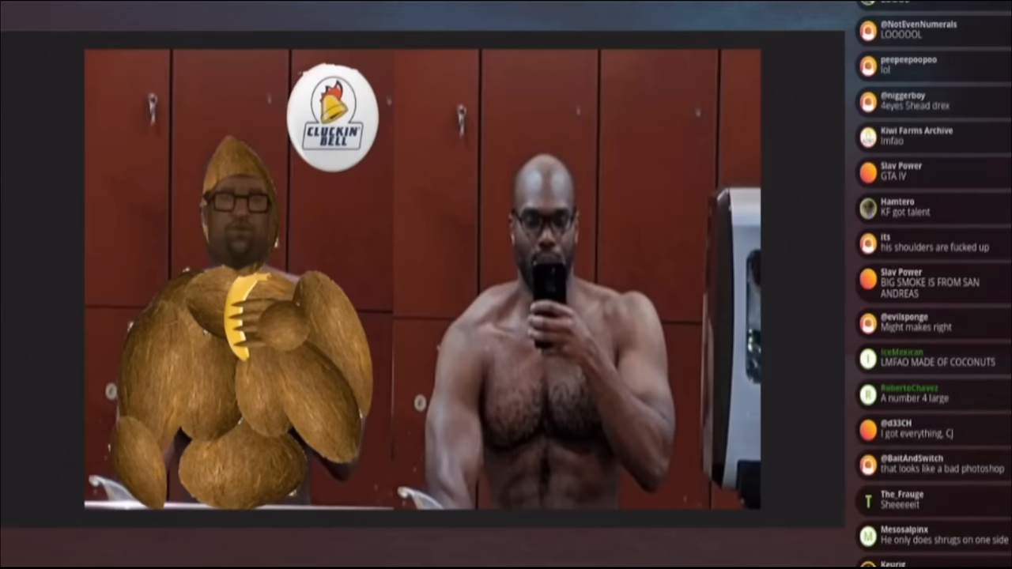
pyautogui.scroll(-3)
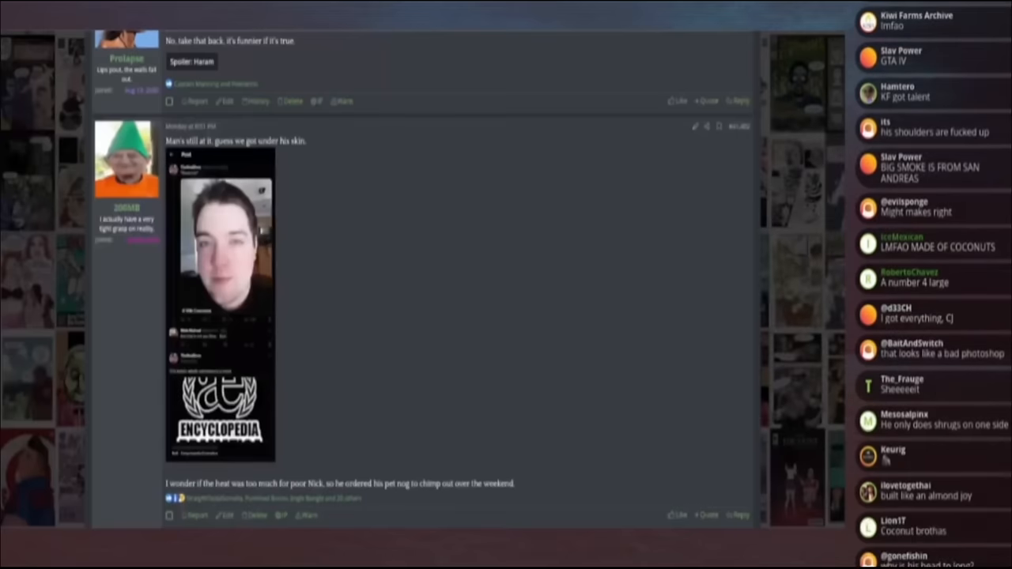
# Step: Enlarge the X post screenshot from the post, then continue down the thread
pyautogui.click(221, 222)
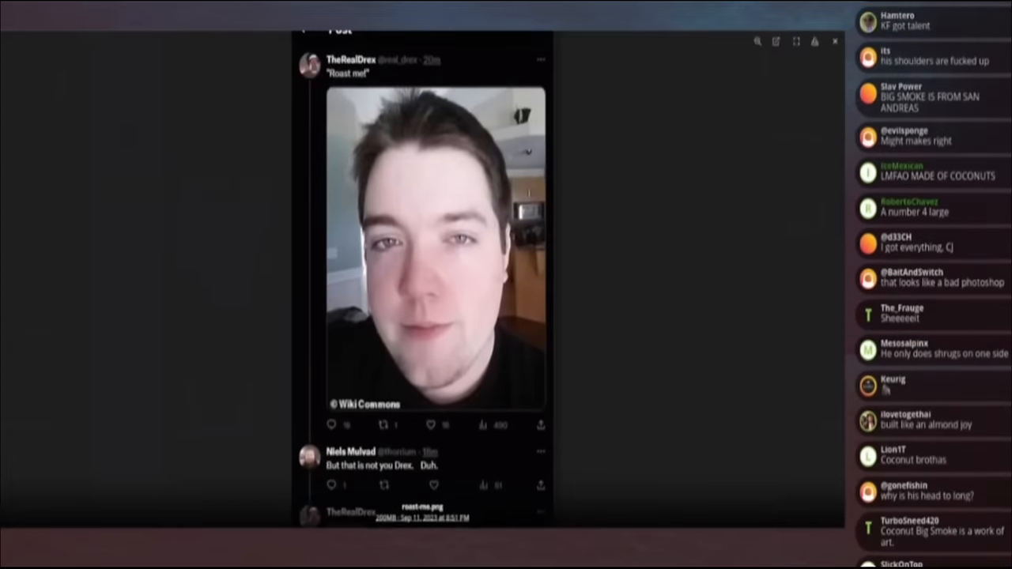
pyautogui.scroll(-3)
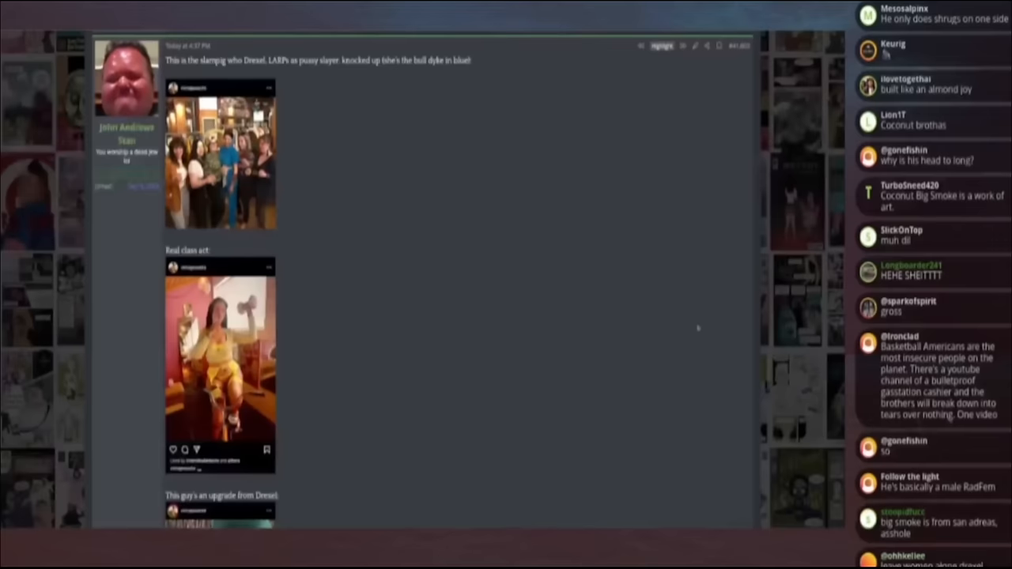
# Step: Scroll to the Instagram-screenshot post and enlarge its first attached group photo
pyautogui.scroll(-3)
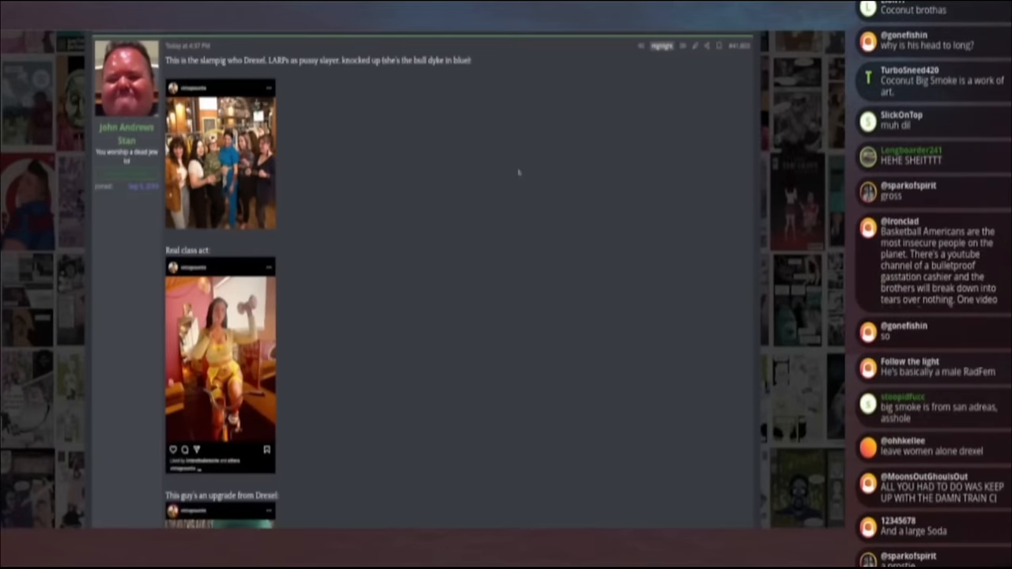
pyautogui.moveTo(469, 131)
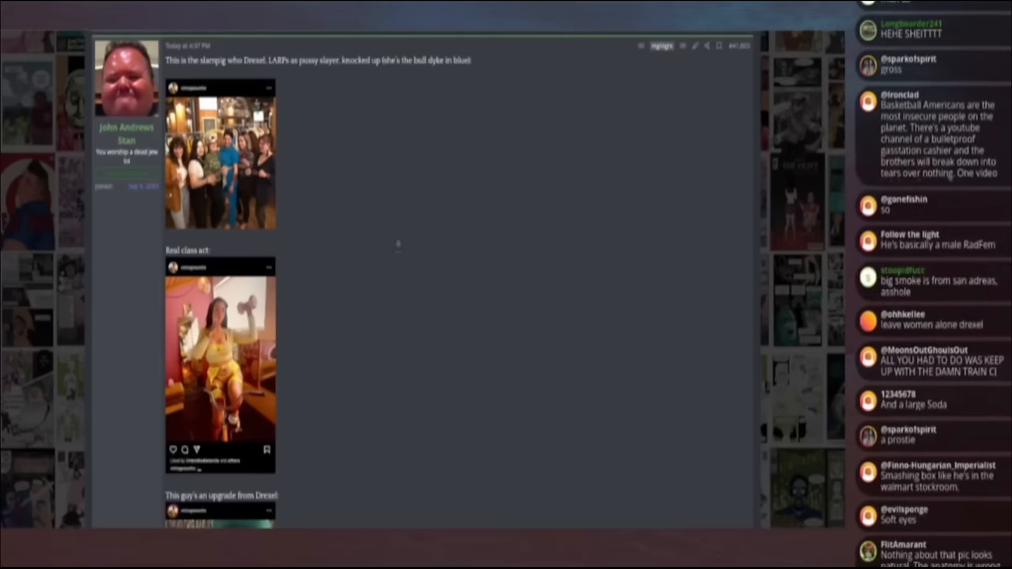
pyautogui.scroll(-3)
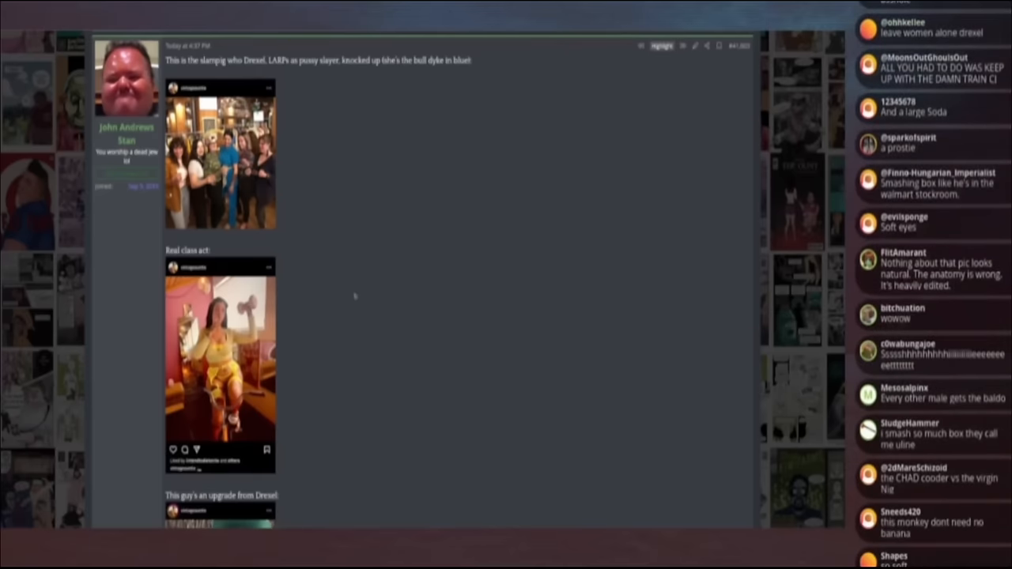
pyautogui.scroll(-3)
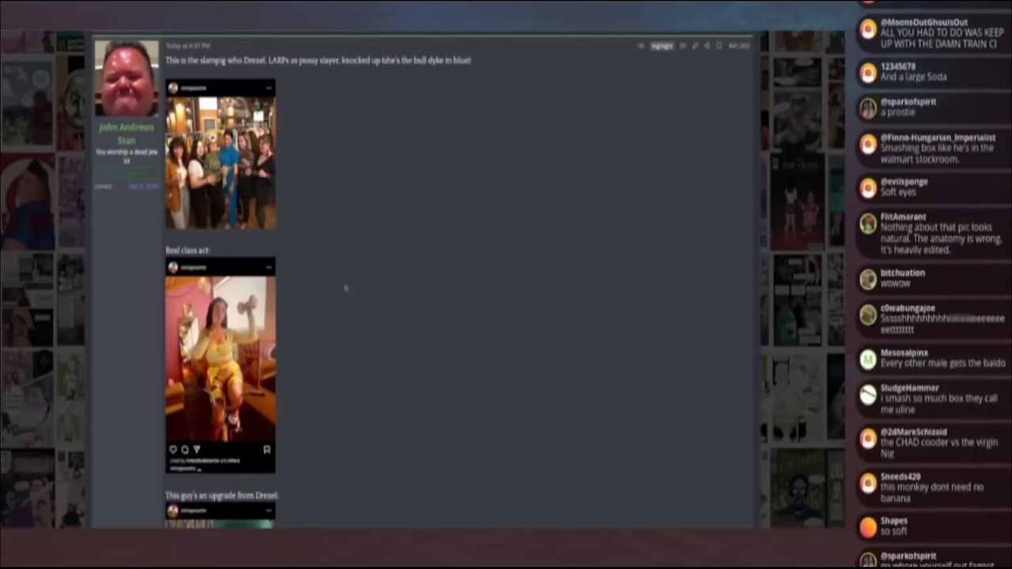
pyautogui.moveTo(386, 397)
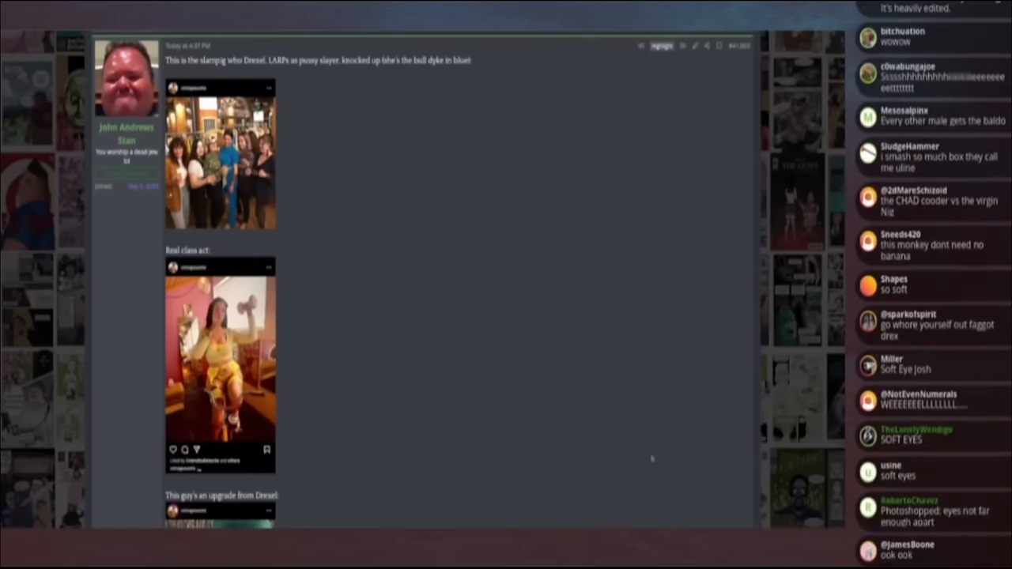
pyautogui.moveTo(309, 269)
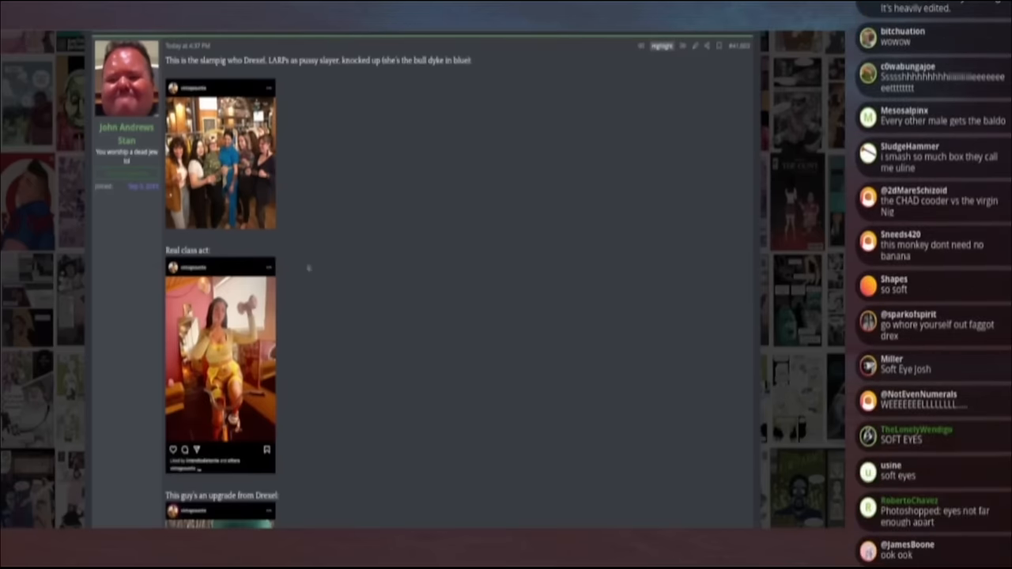
pyautogui.click(219, 156)
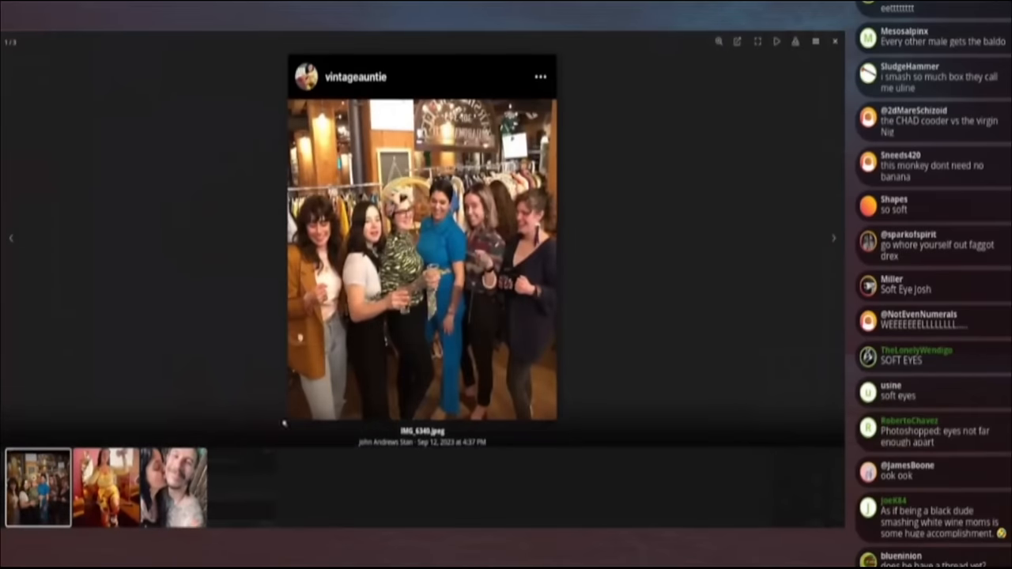
# Step: Advance to the second attached photo and read down through it
pyautogui.click(832, 237)
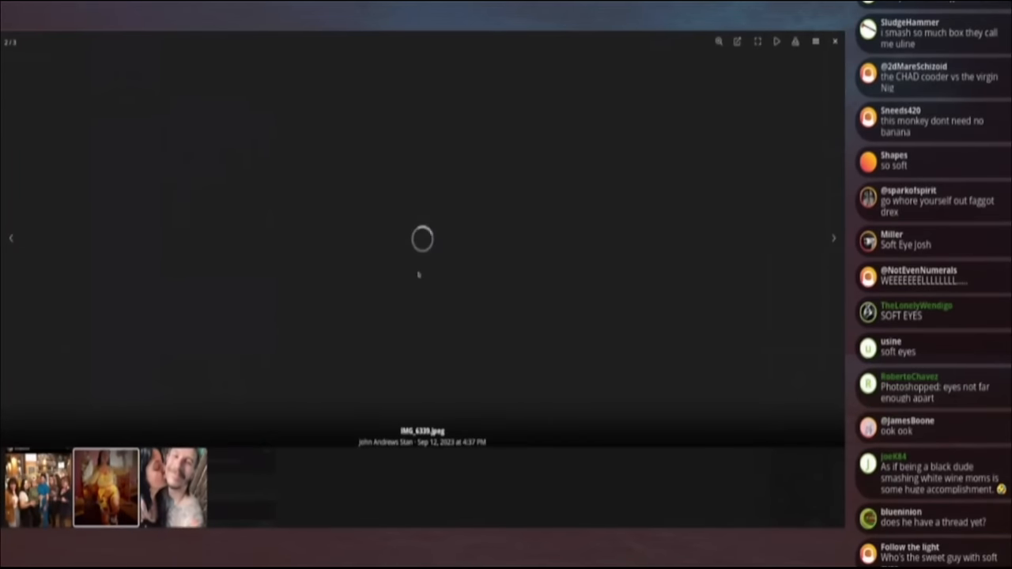
pyautogui.scroll(-3)
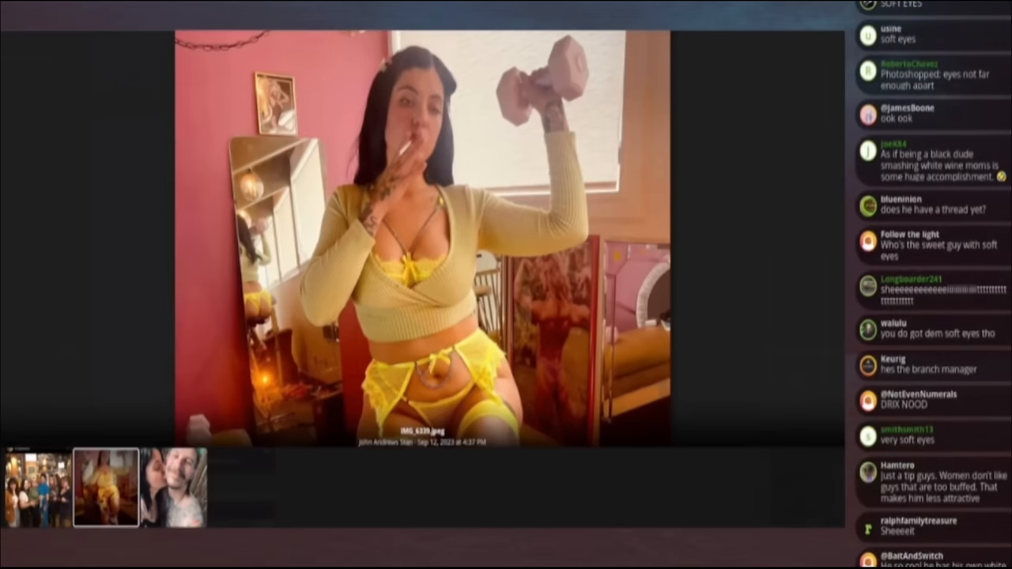
pyautogui.scroll(-3)
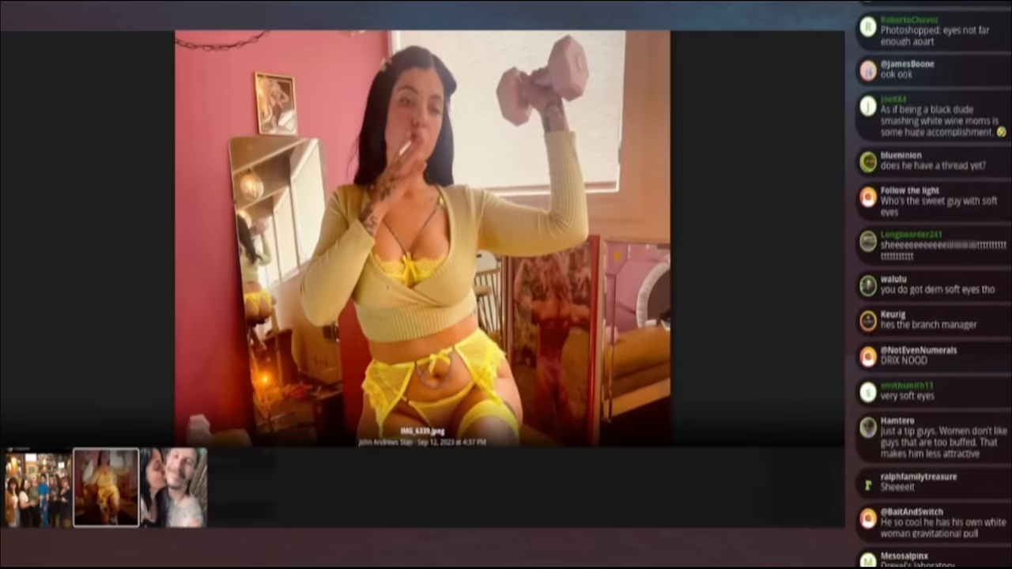
pyautogui.scroll(-3)
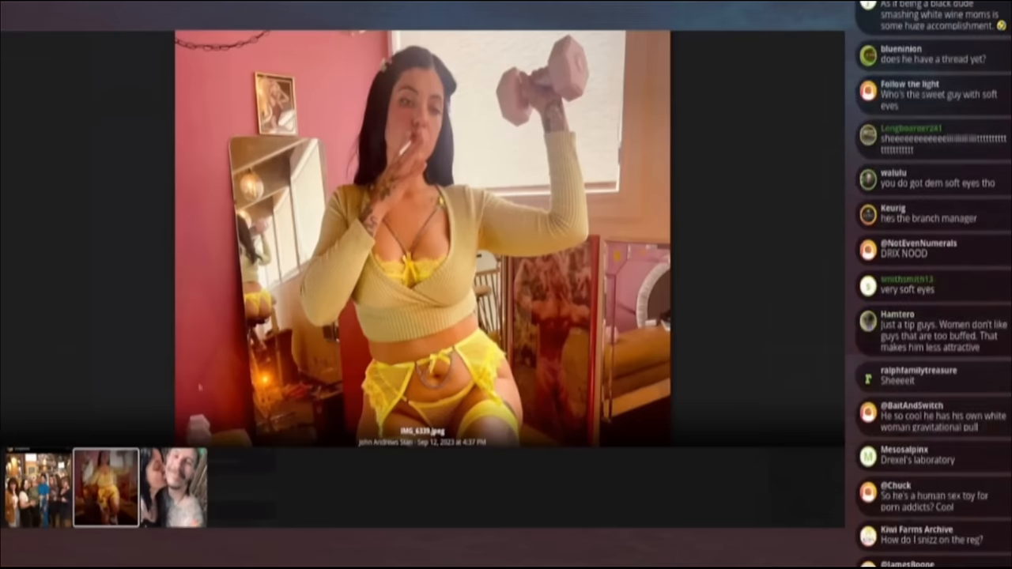
pyautogui.scroll(-3)
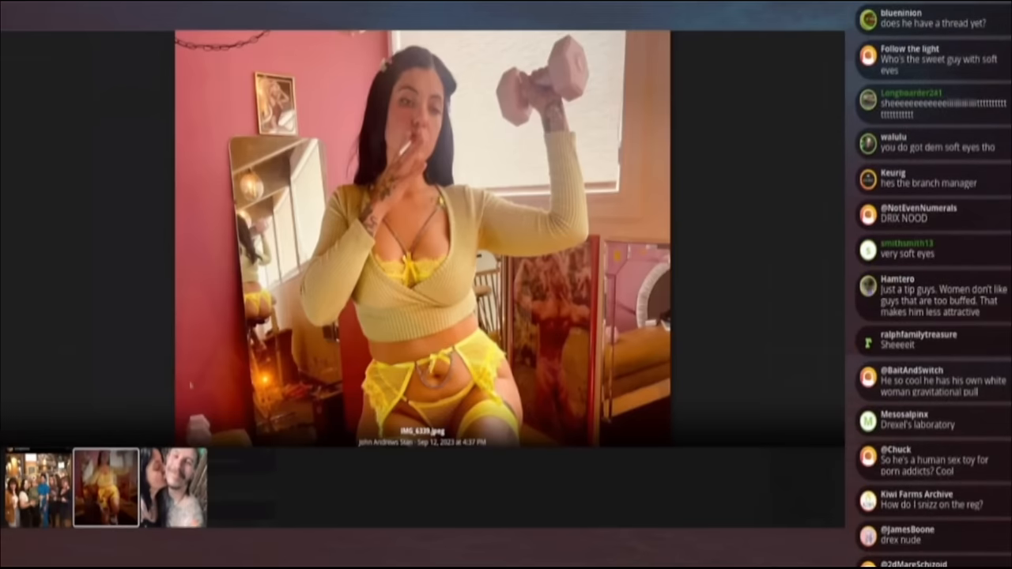
pyautogui.scroll(-3)
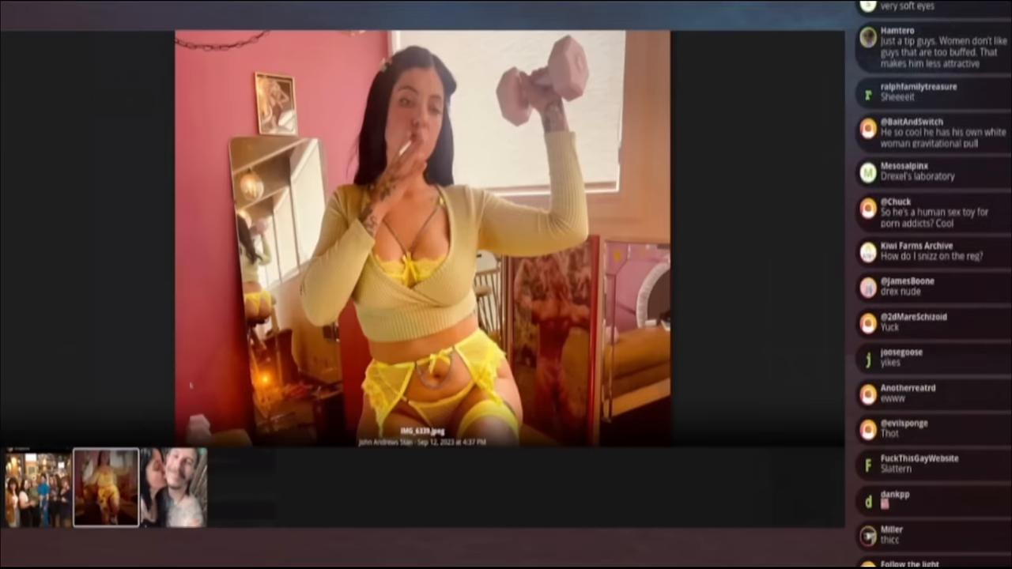
pyautogui.scroll(-3)
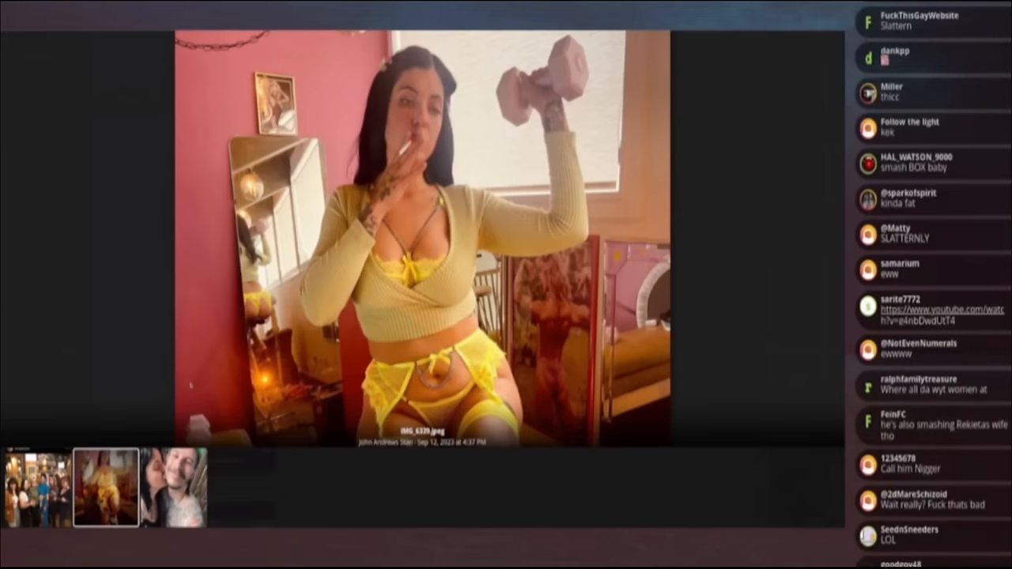
pyautogui.scroll(-3)
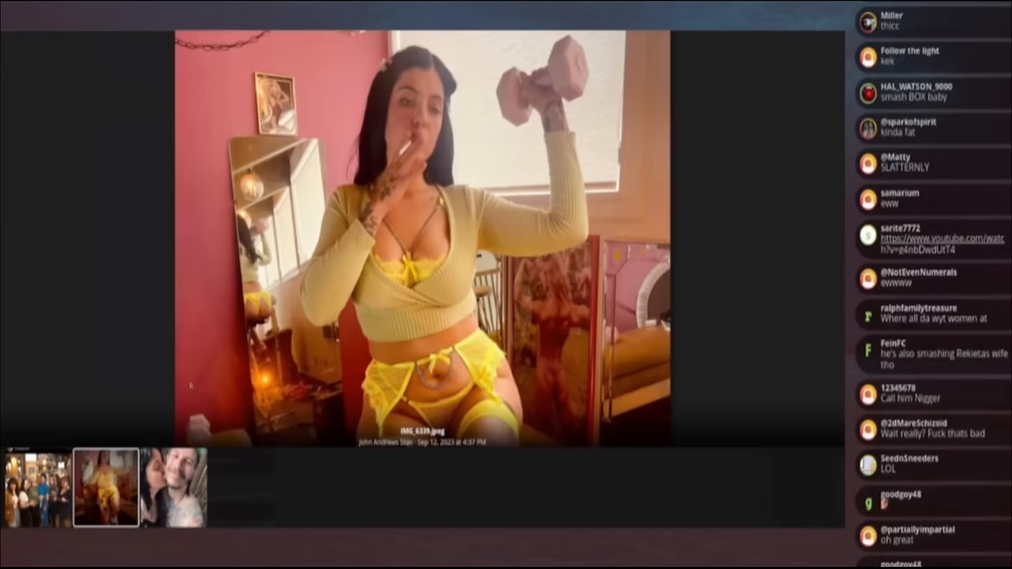
pyautogui.scroll(-3)
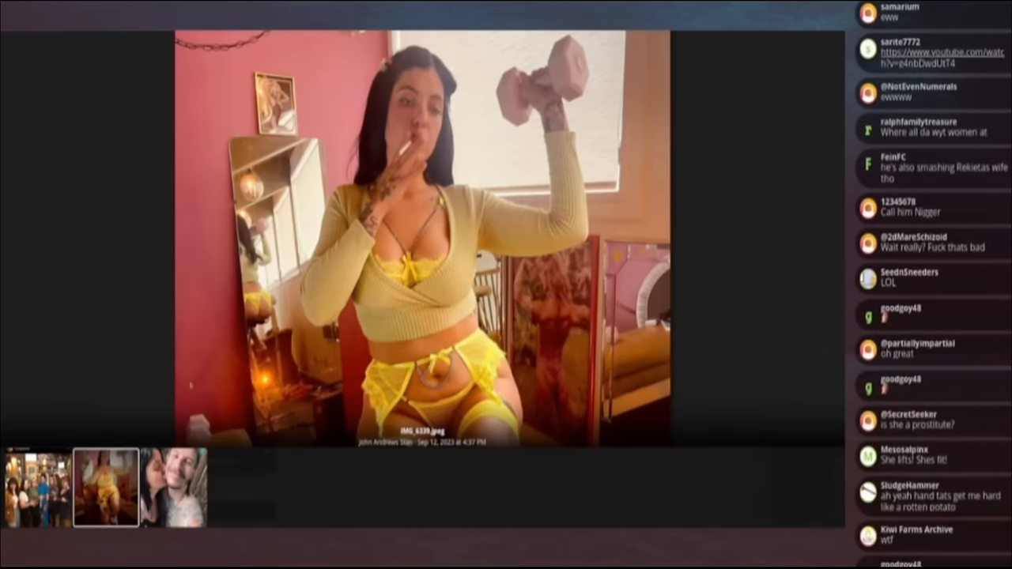
pyautogui.scroll(-3)
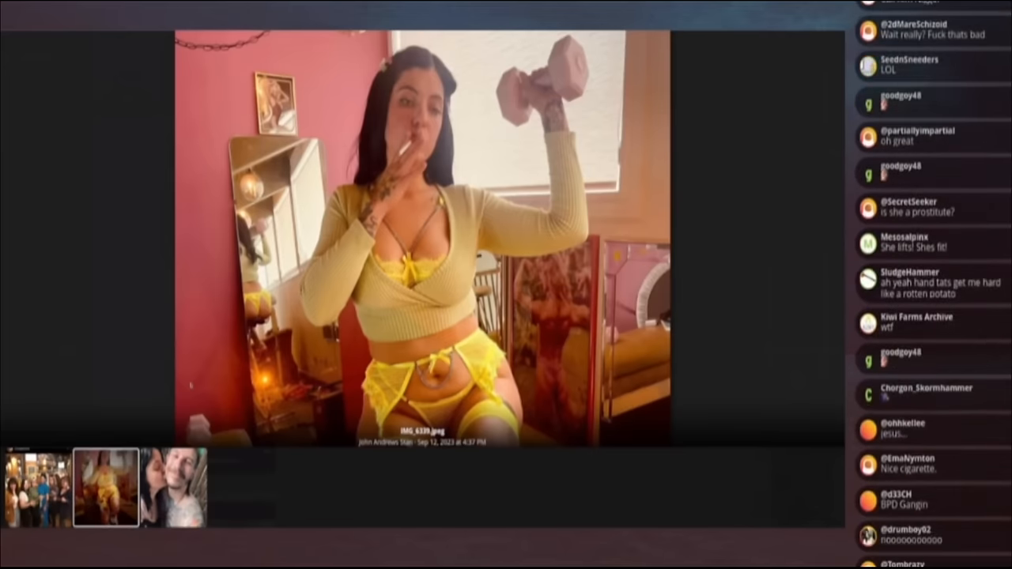
pyautogui.scroll(-3)
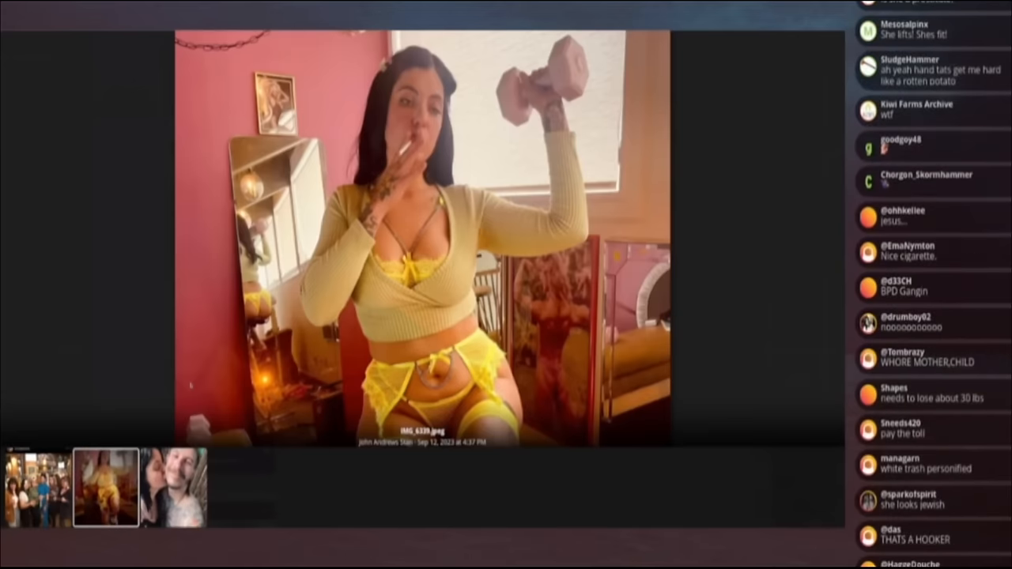
pyautogui.scroll(-3)
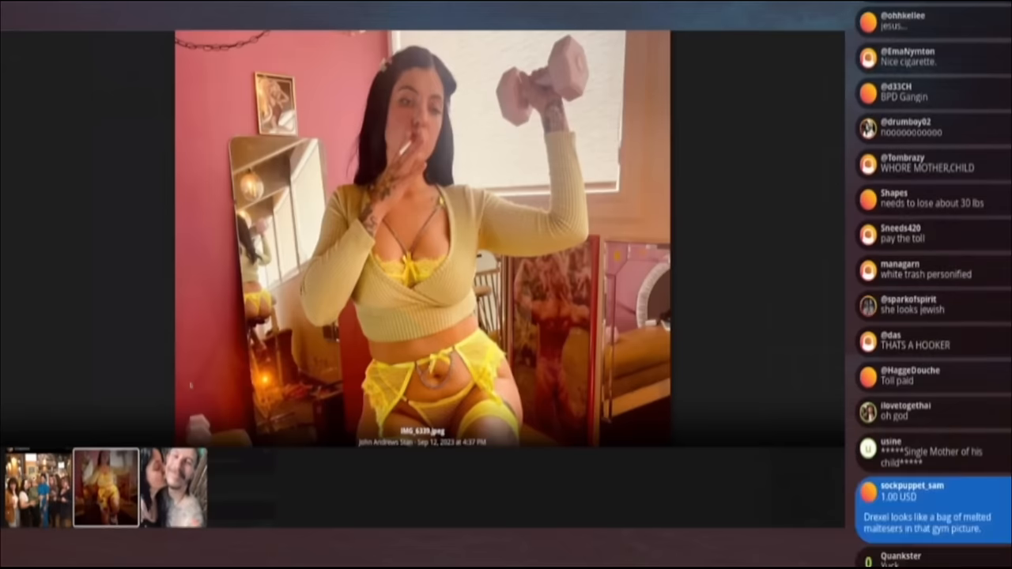
pyautogui.scroll(-3)
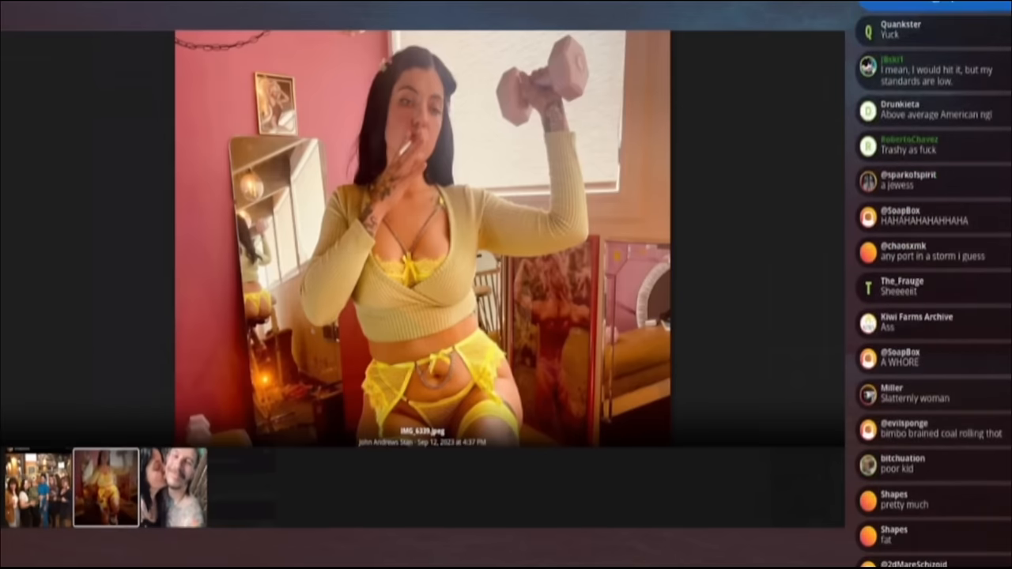
pyautogui.scroll(-3)
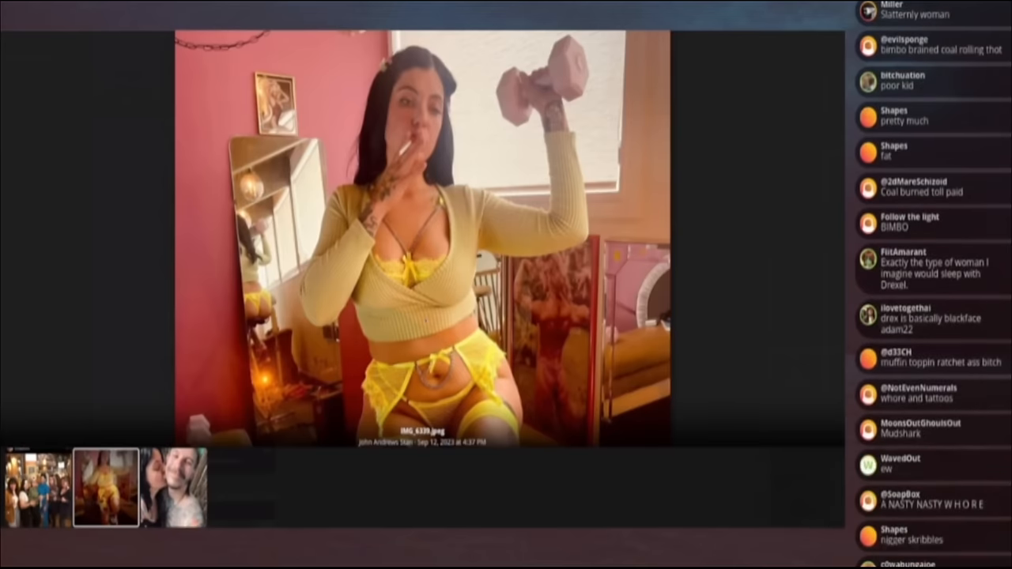
pyautogui.scroll(-3)
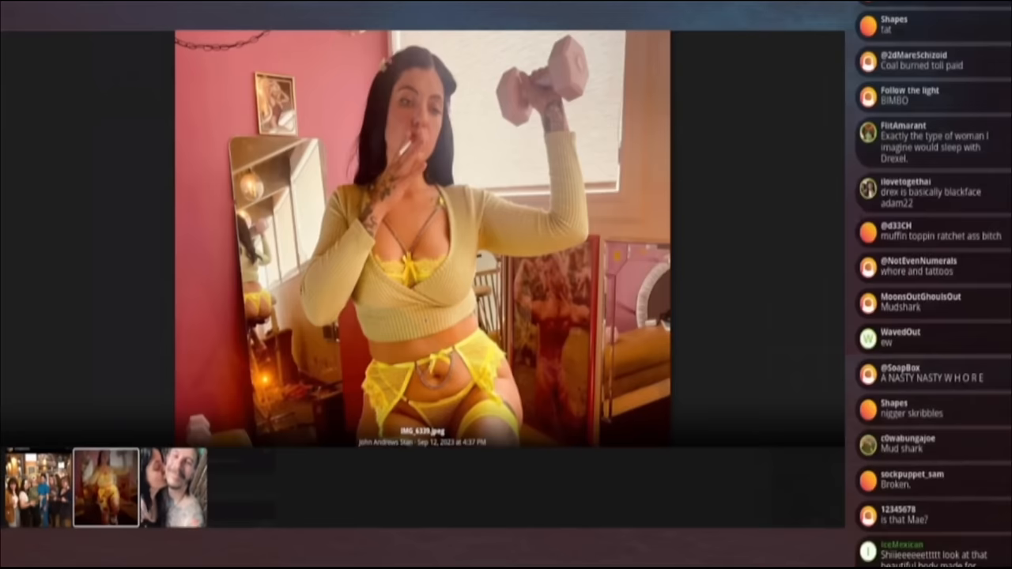
pyautogui.scroll(-3)
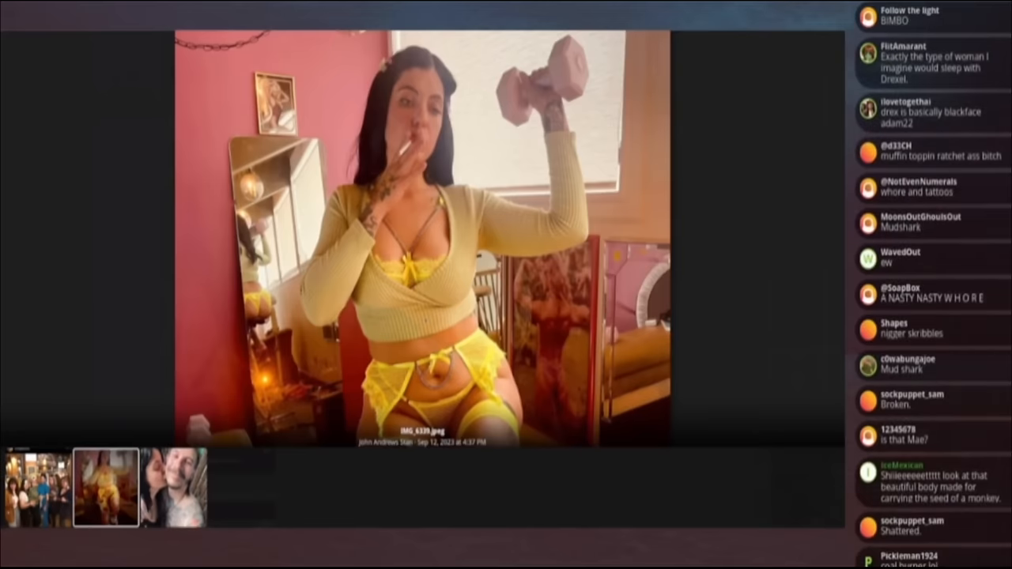
pyautogui.scroll(-3)
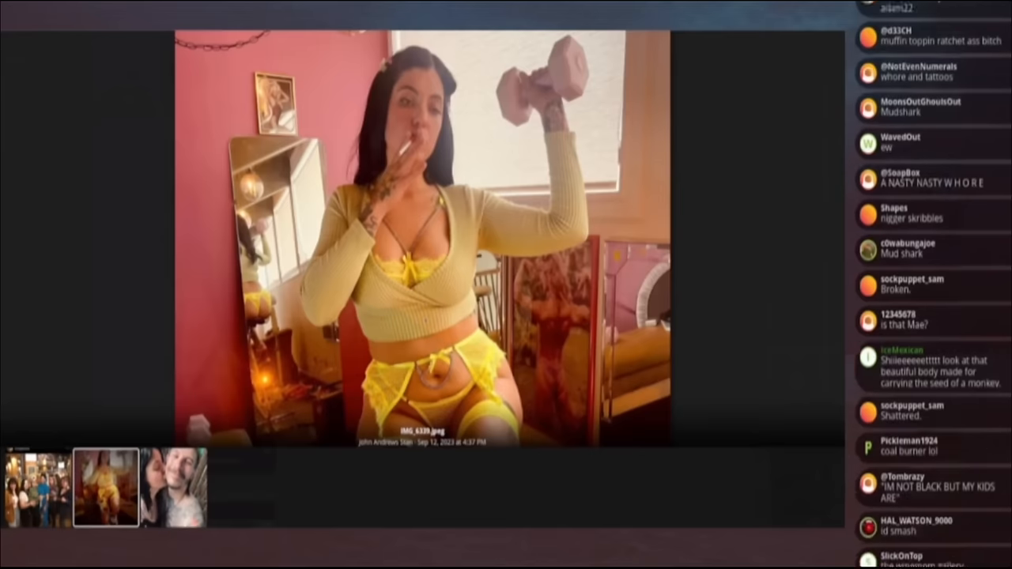
pyautogui.scroll(-3)
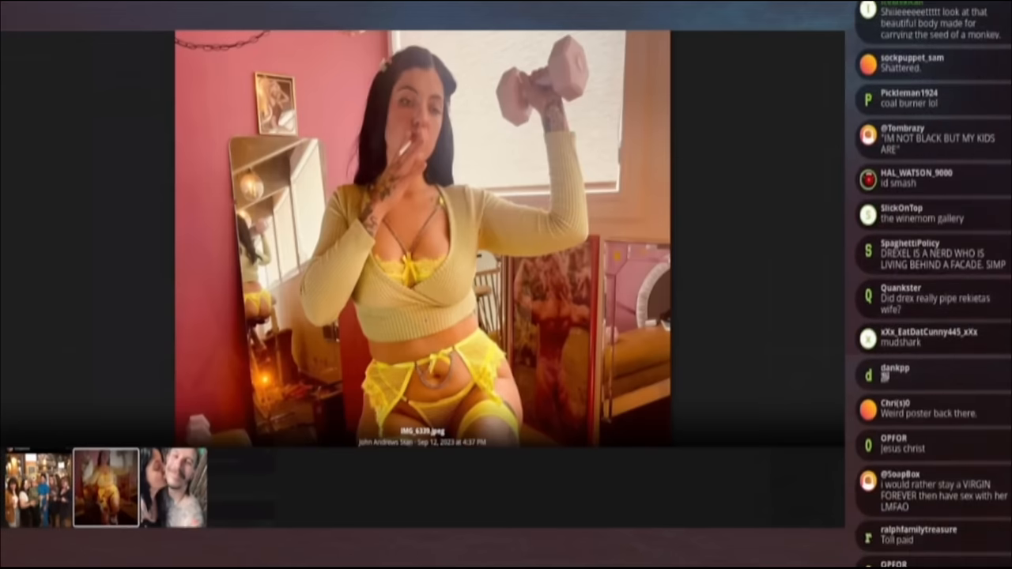
# Step: Scroll on down the thread to the post with the shirtless gym picture screenshots
pyautogui.scroll(-3)
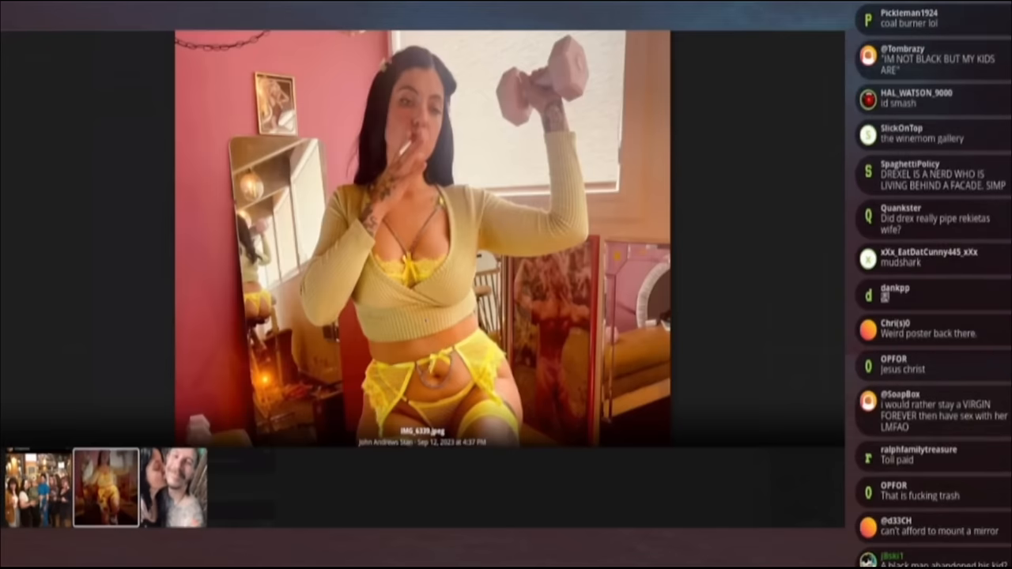
pyautogui.scroll(-3)
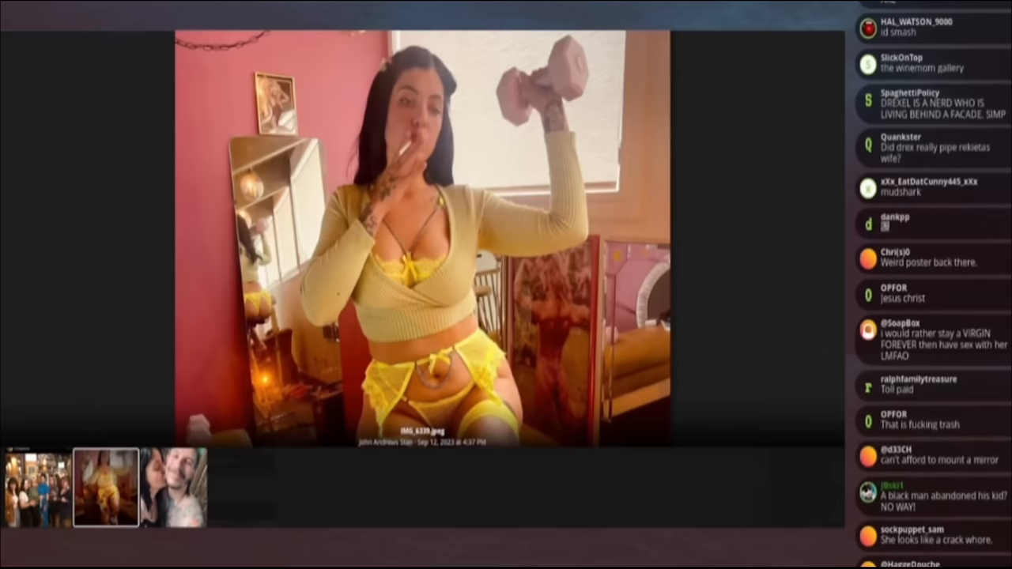
pyautogui.scroll(-3)
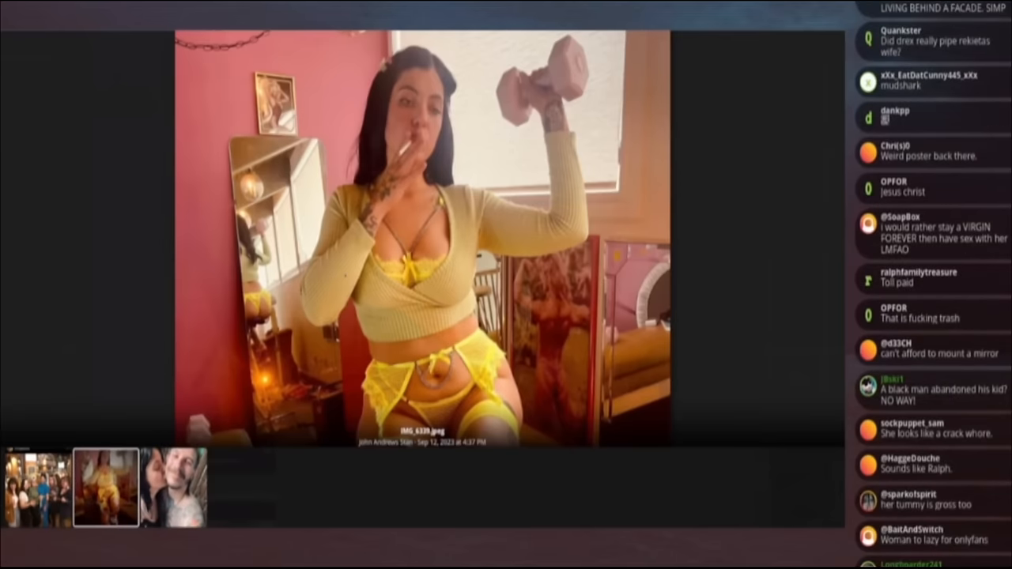
pyautogui.scroll(-3)
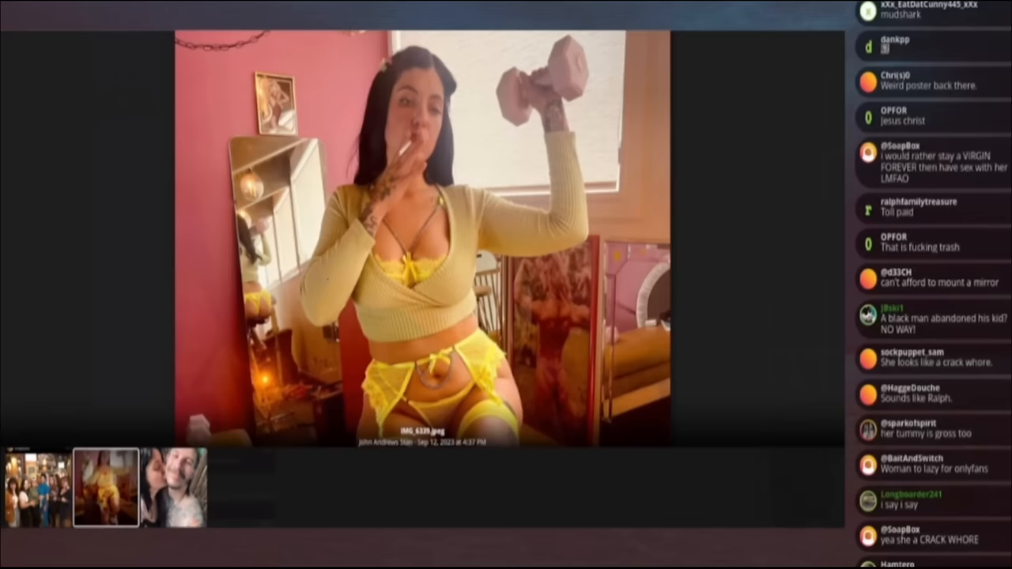
pyautogui.scroll(-3)
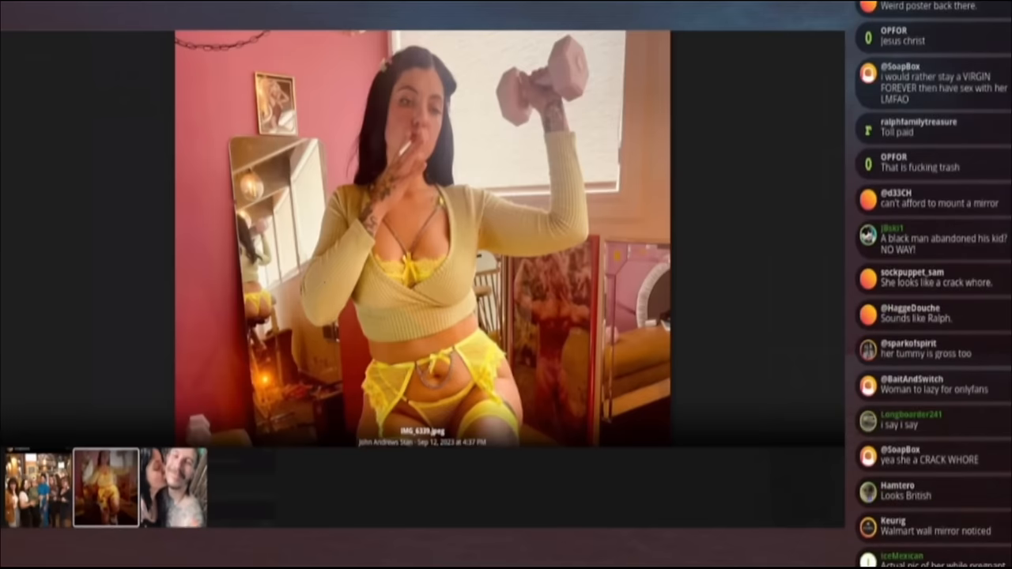
pyautogui.scroll(-3)
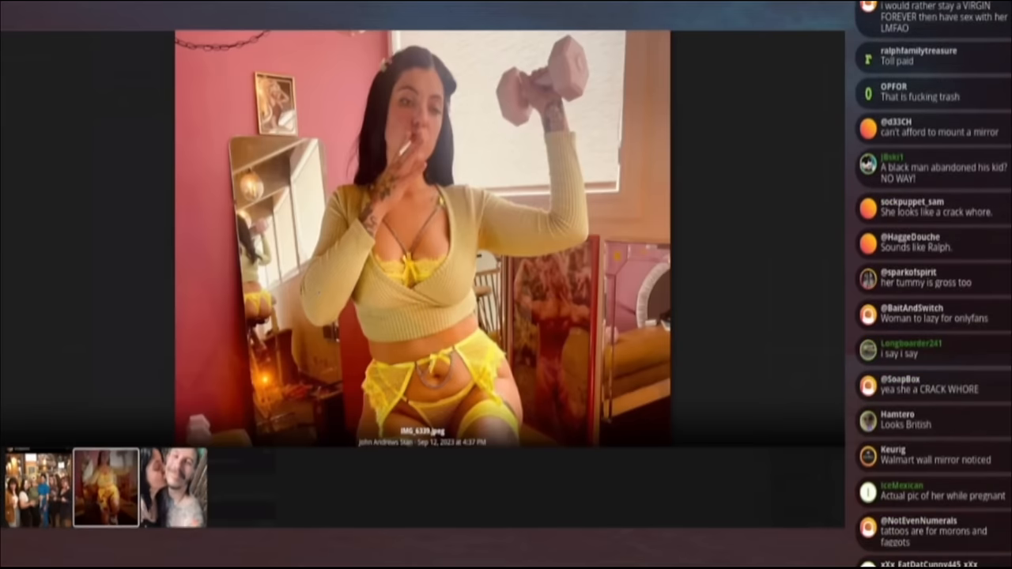
pyautogui.scroll(-3)
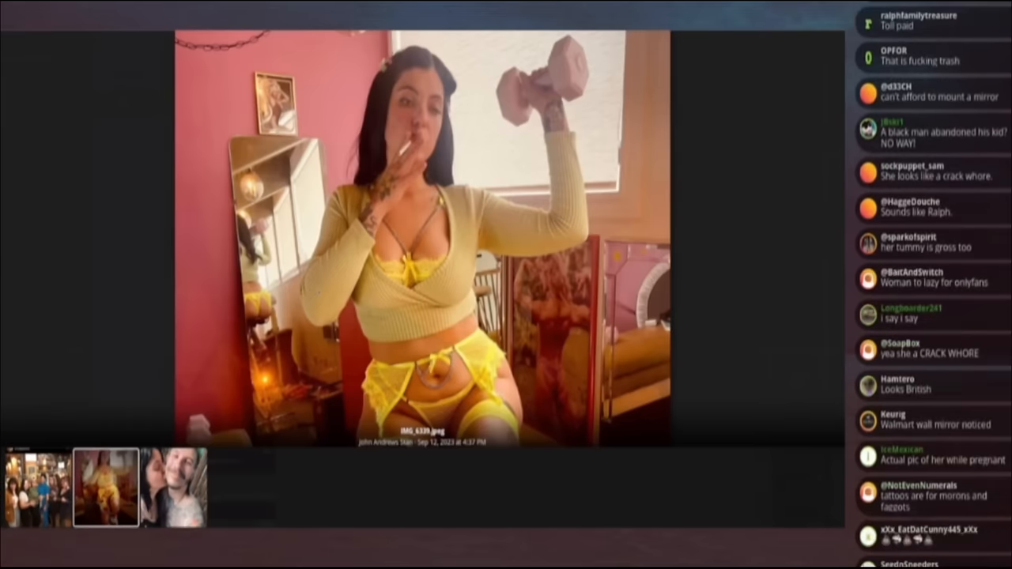
pyautogui.scroll(-3)
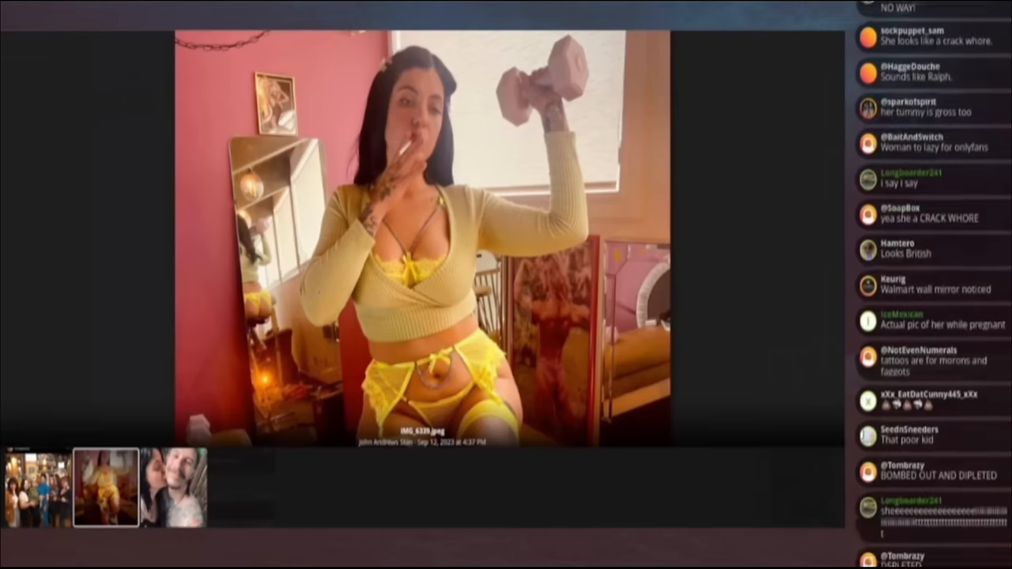
pyautogui.scroll(-3)
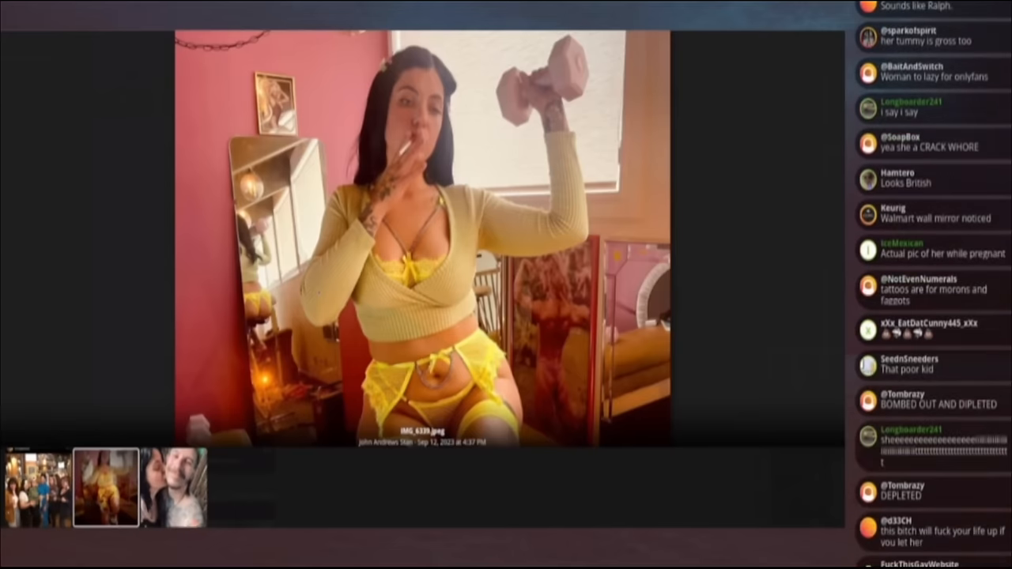
pyautogui.scroll(-3)
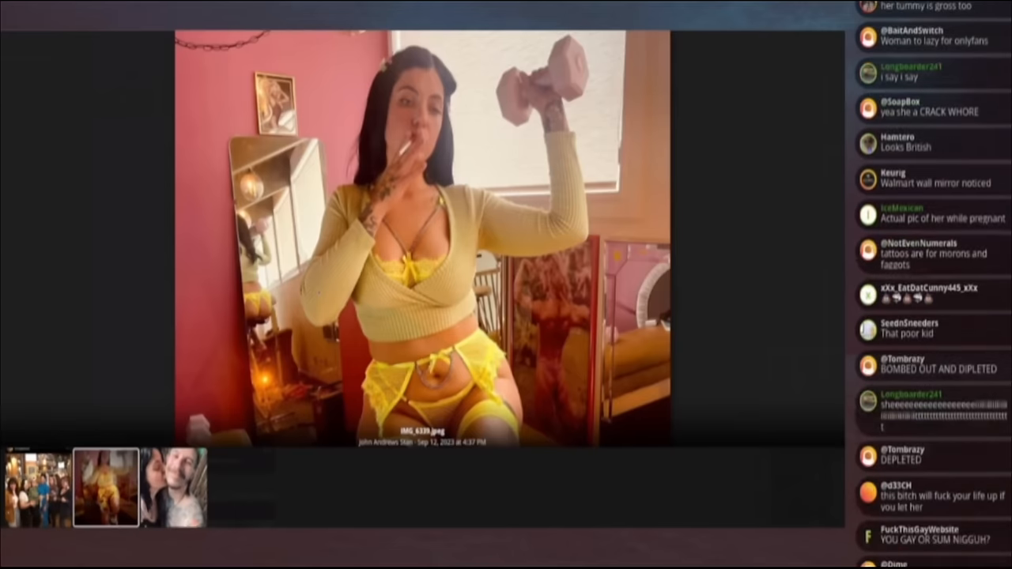
pyautogui.scroll(-3)
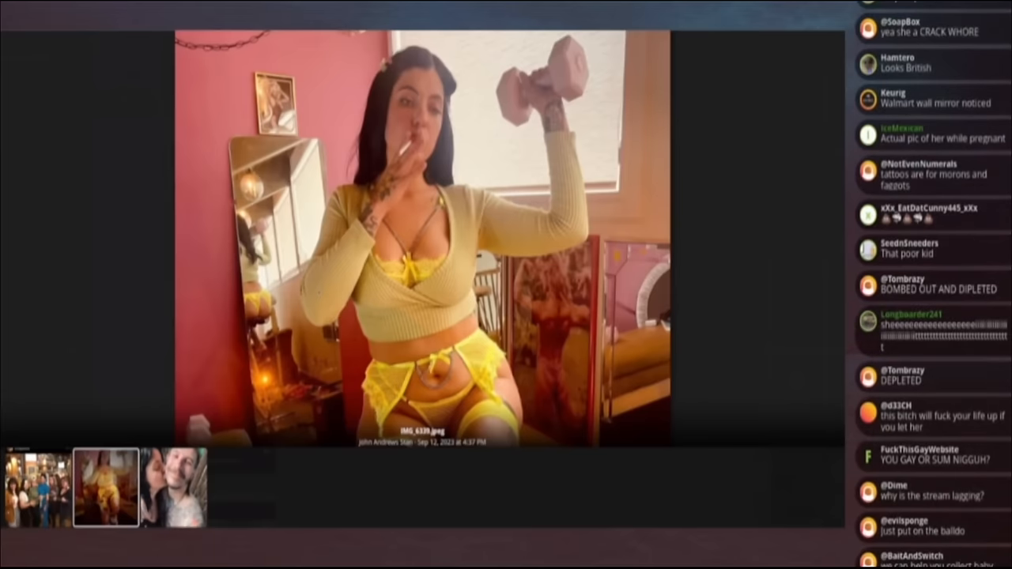
pyautogui.scroll(-3)
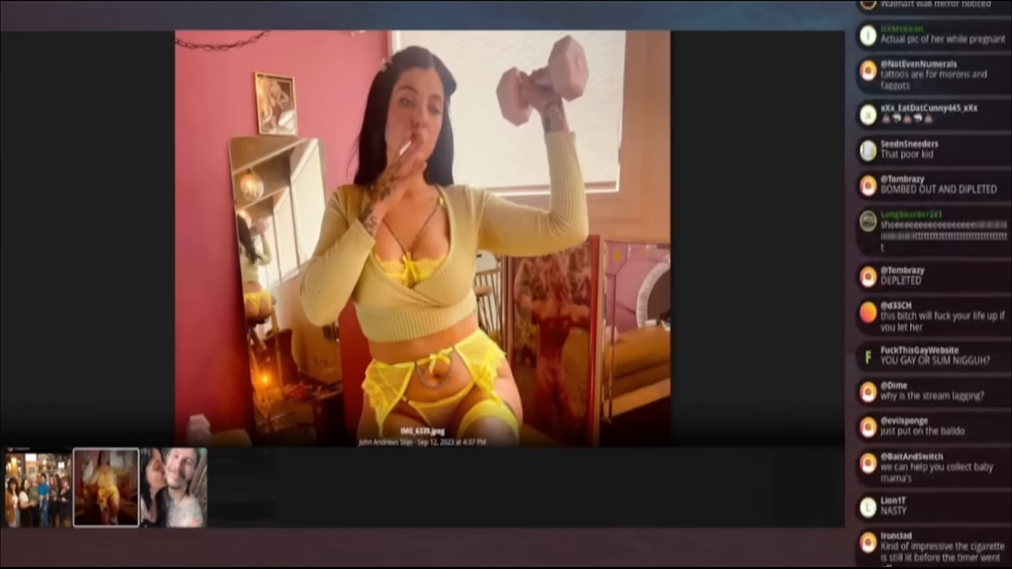
pyautogui.scroll(-3)
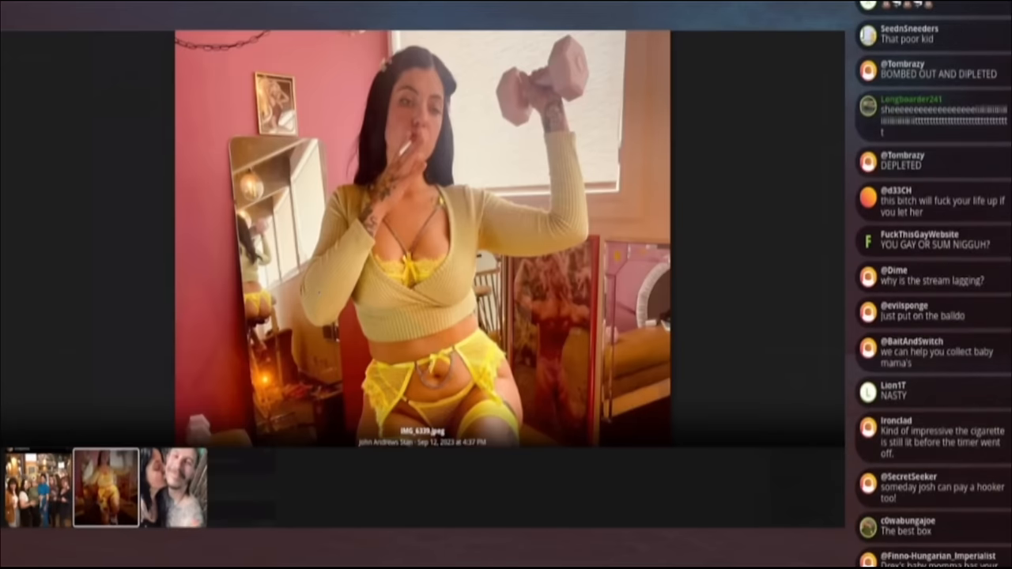
pyautogui.scroll(-3)
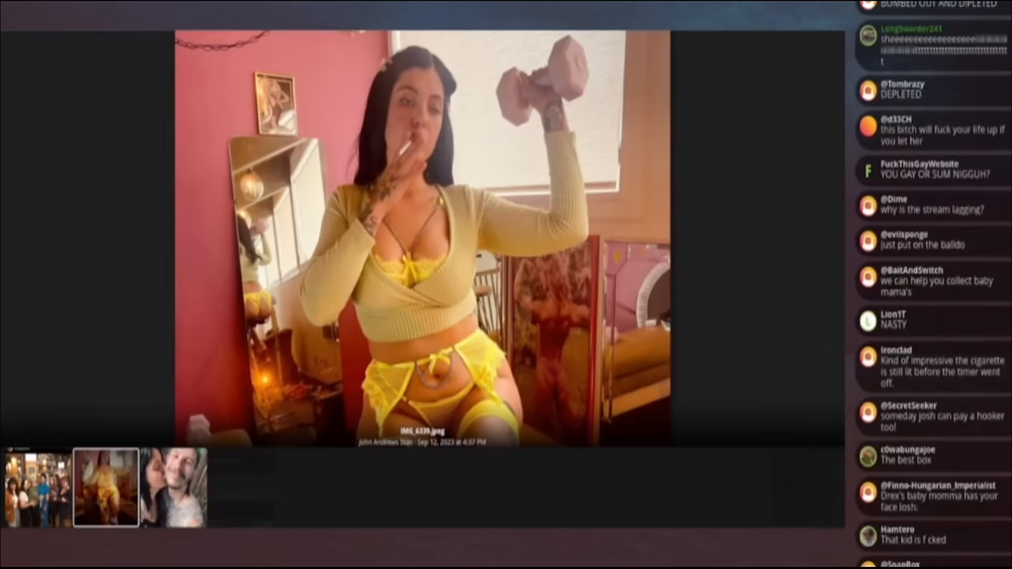
pyautogui.scroll(-3)
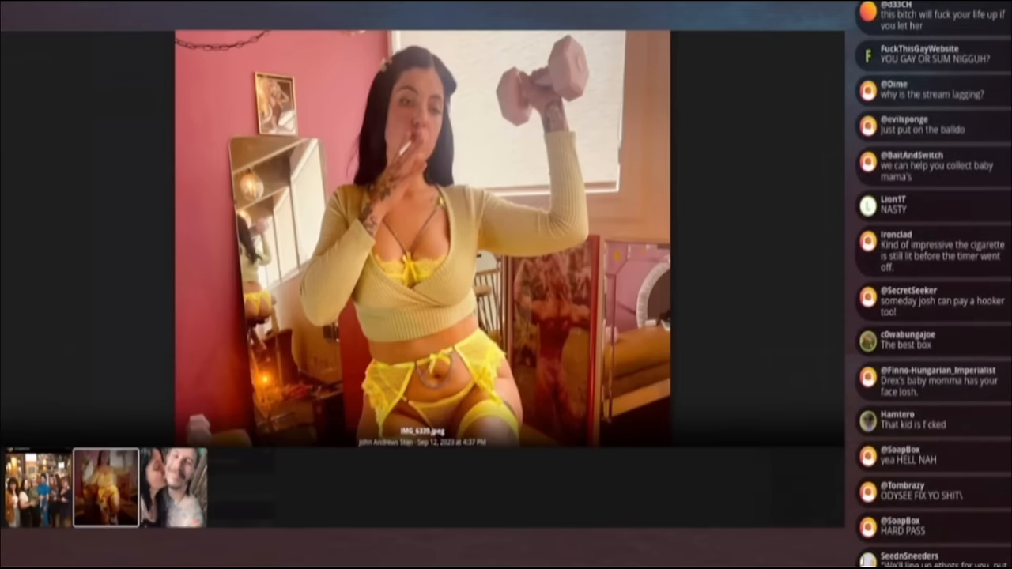
pyautogui.scroll(-3)
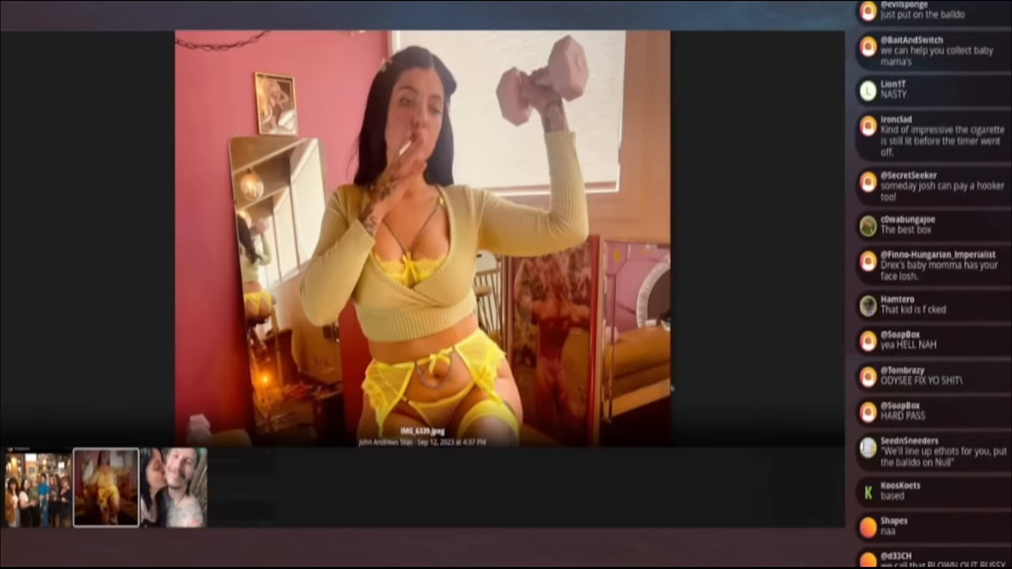
pyautogui.scroll(-3)
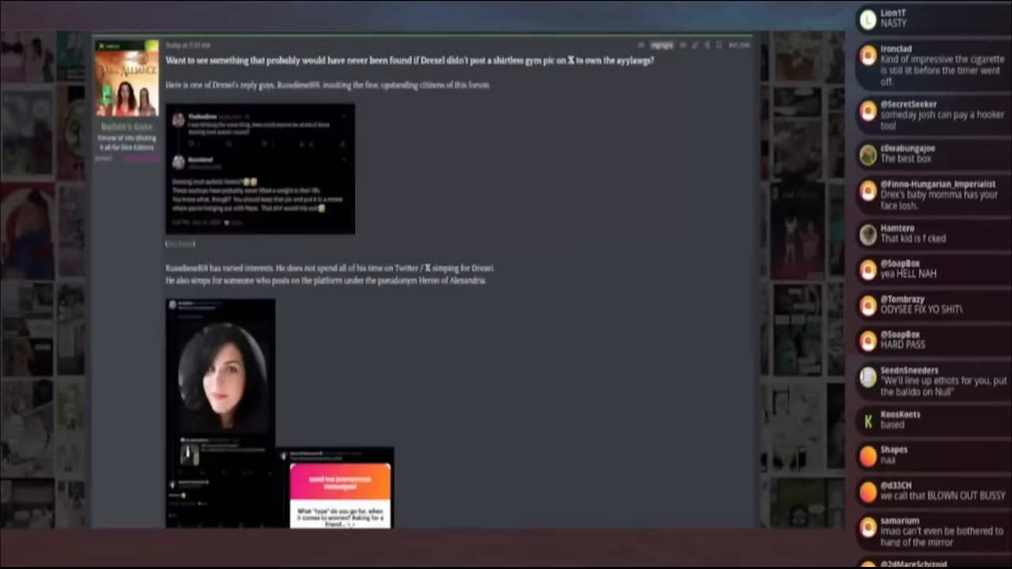
pyautogui.scroll(-3)
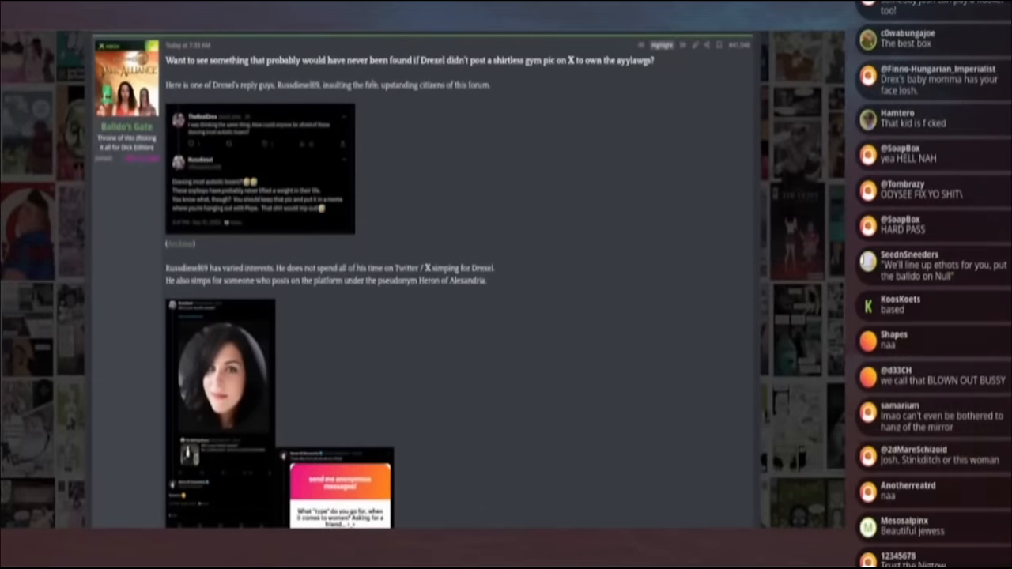
pyautogui.scroll(-3)
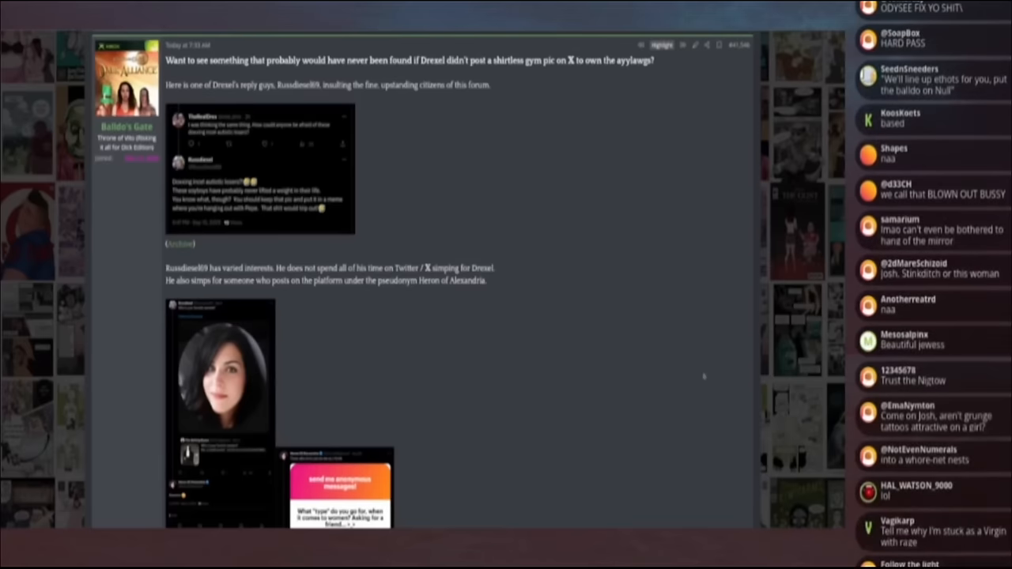
pyautogui.scroll(-3)
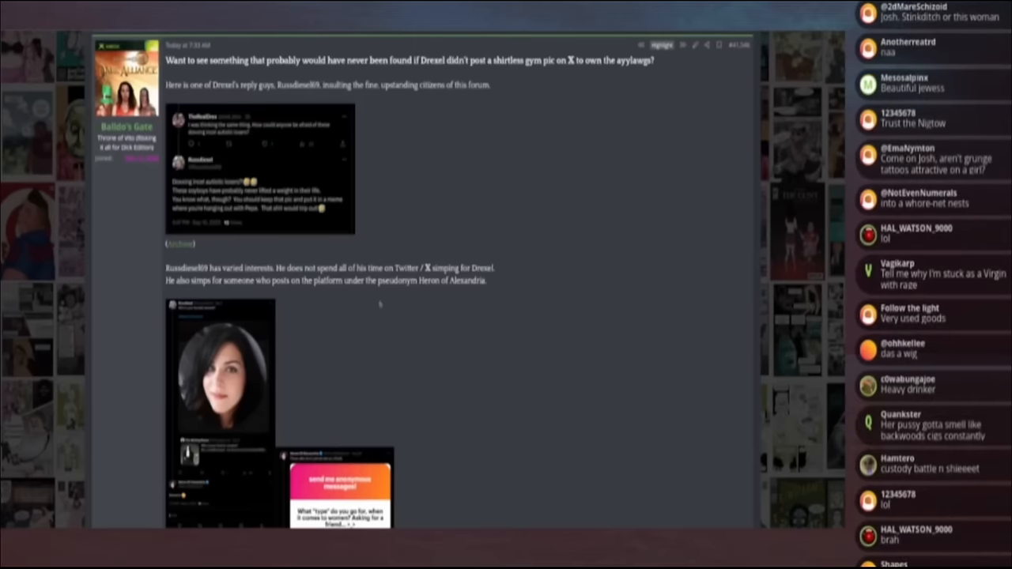
pyautogui.moveTo(392, 313)
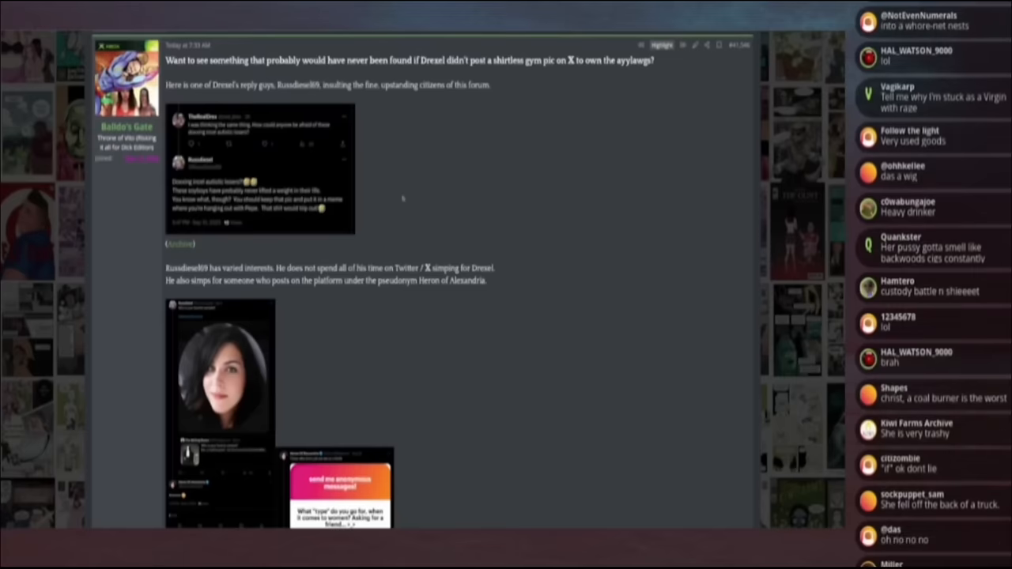
pyautogui.scroll(-3)
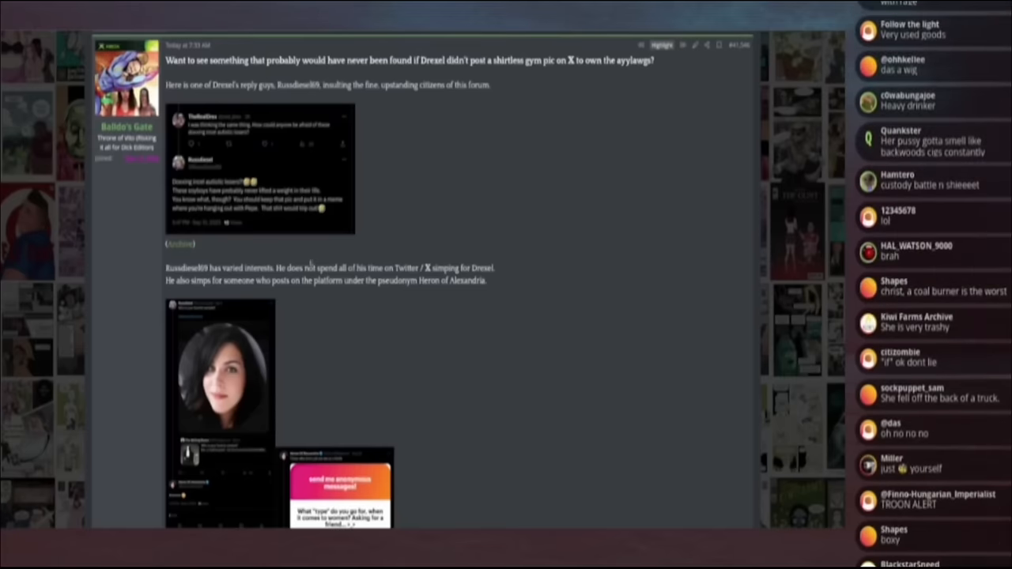
pyautogui.scroll(-3)
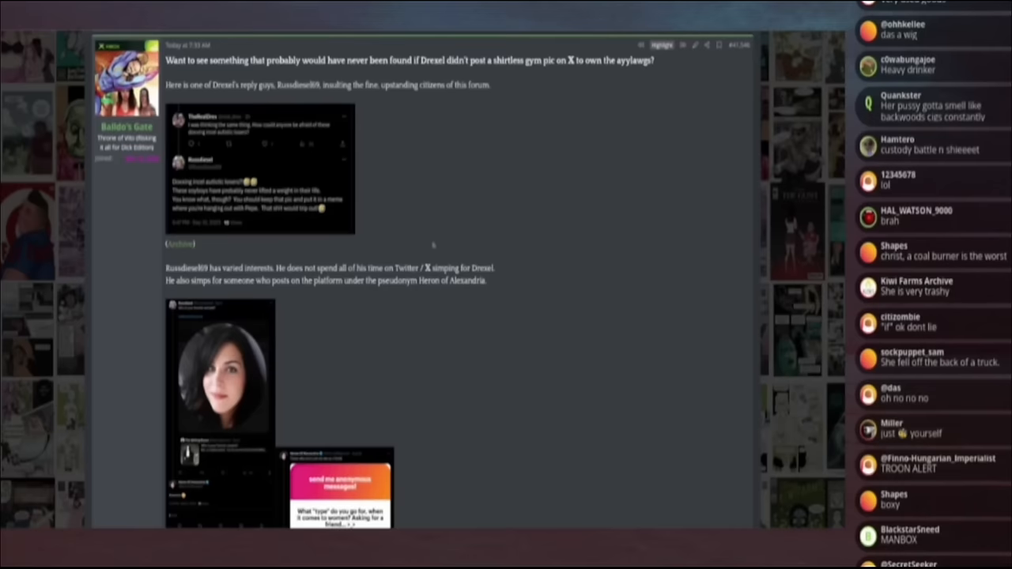
pyautogui.moveTo(420, 207)
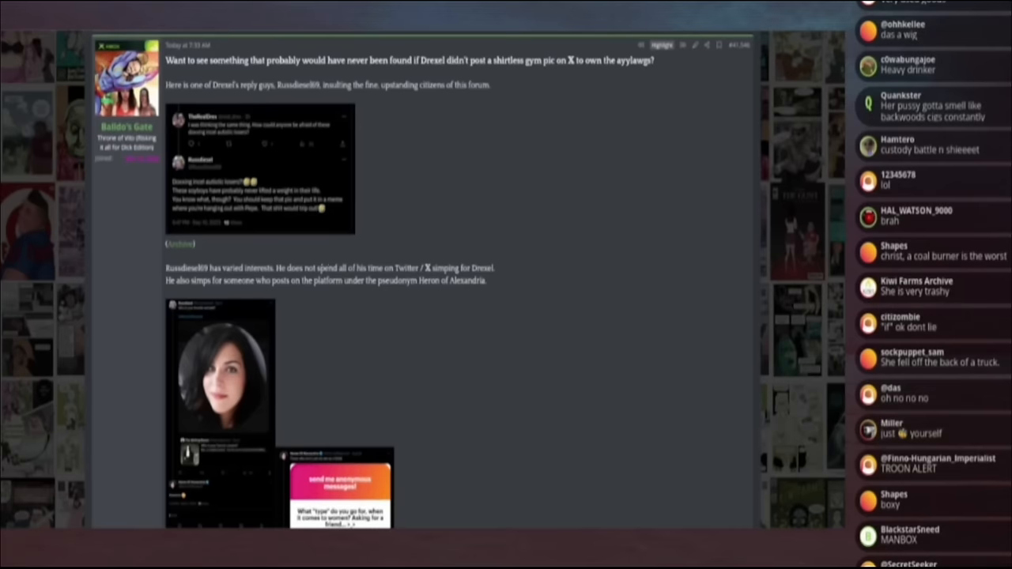
pyautogui.scroll(-3)
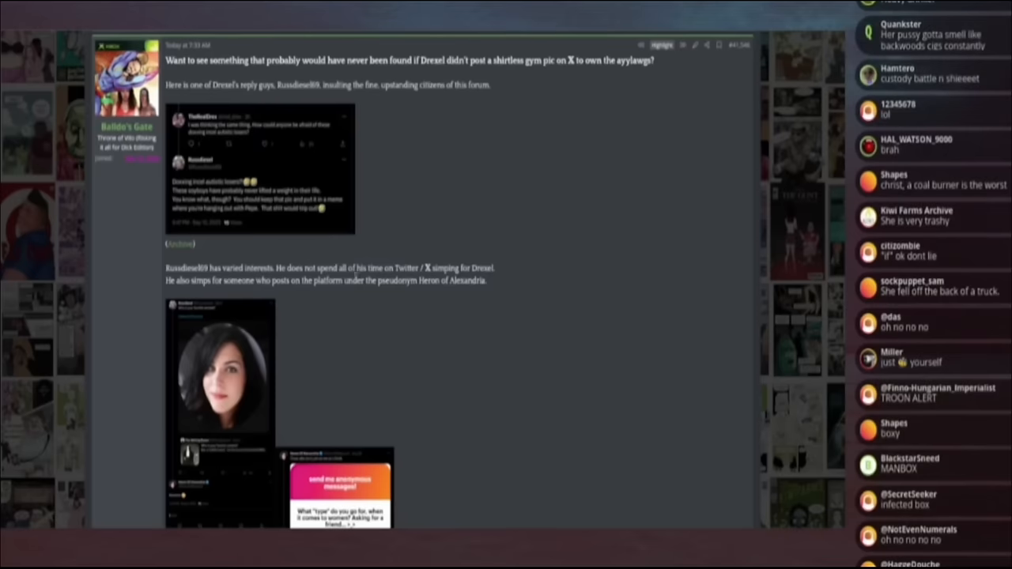
pyautogui.scroll(-3)
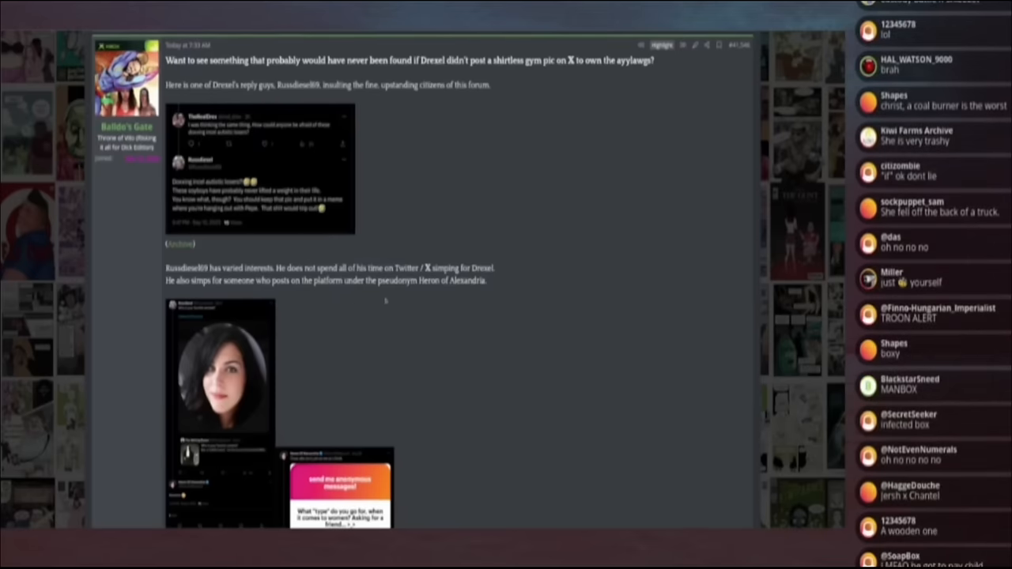
pyautogui.scroll(-3)
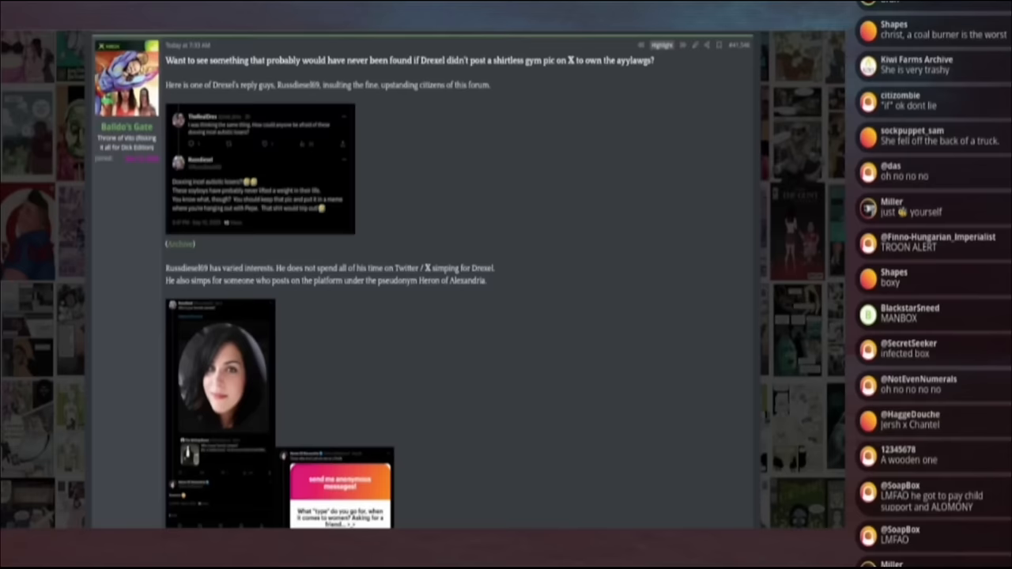
pyautogui.scroll(-3)
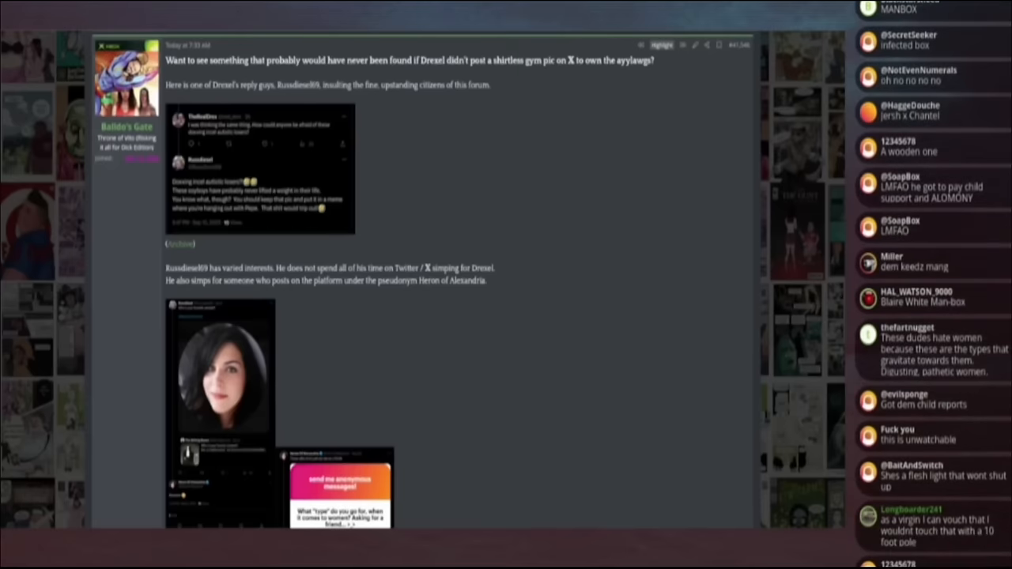
pyautogui.scroll(-3)
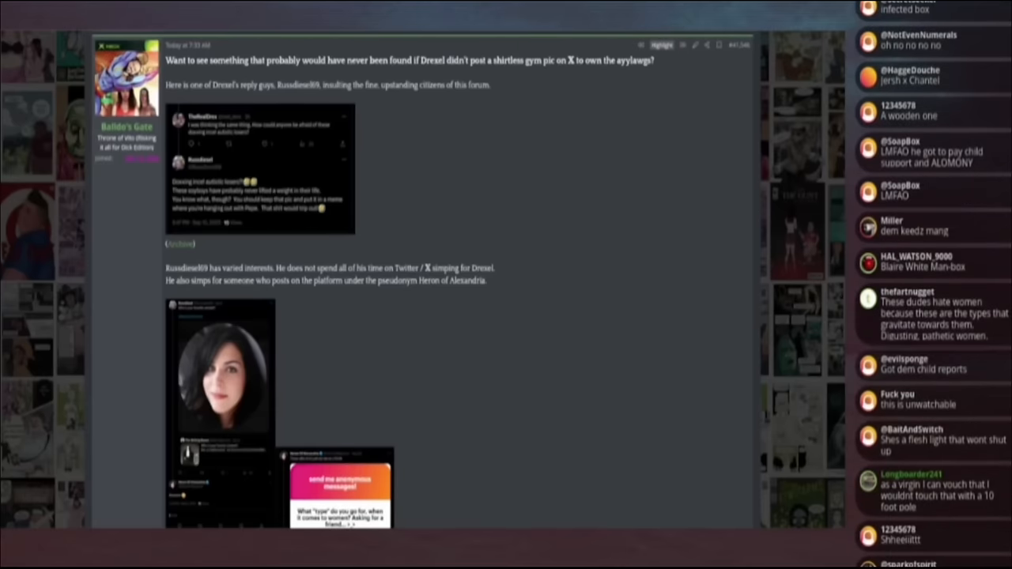
pyautogui.scroll(-3)
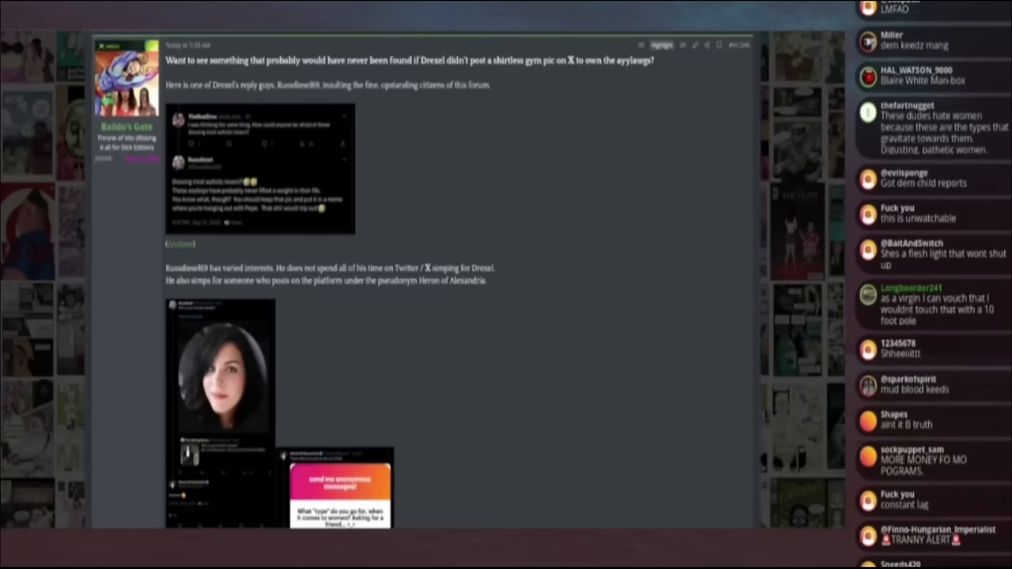
pyautogui.scroll(-3)
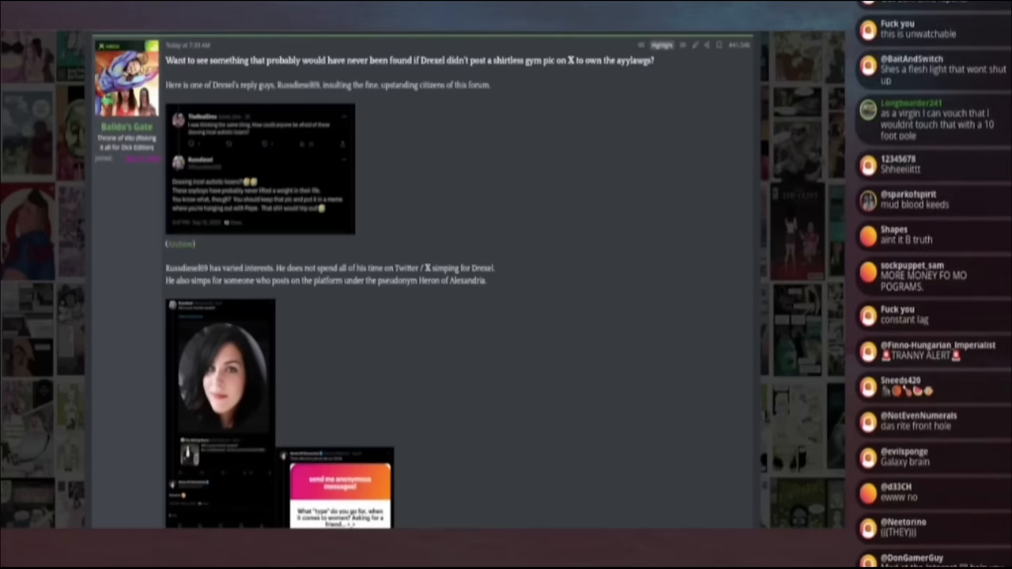
pyautogui.scroll(-3)
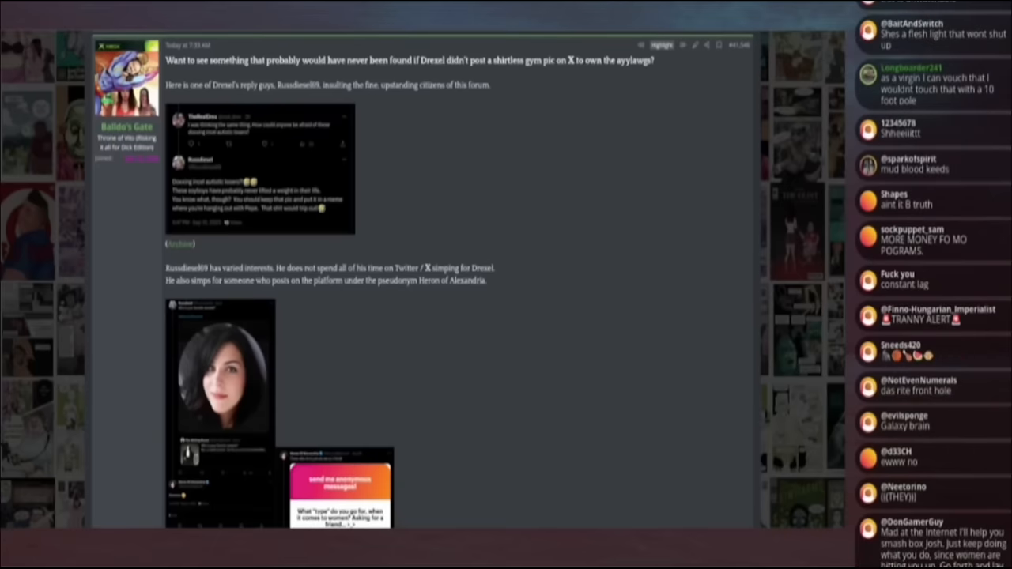
pyautogui.scroll(-3)
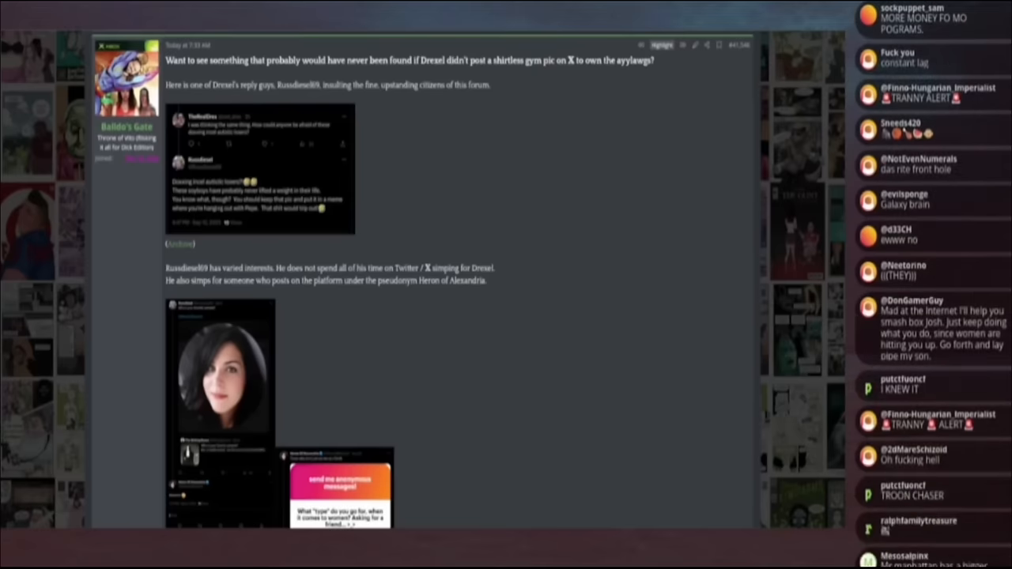
pyautogui.scroll(-3)
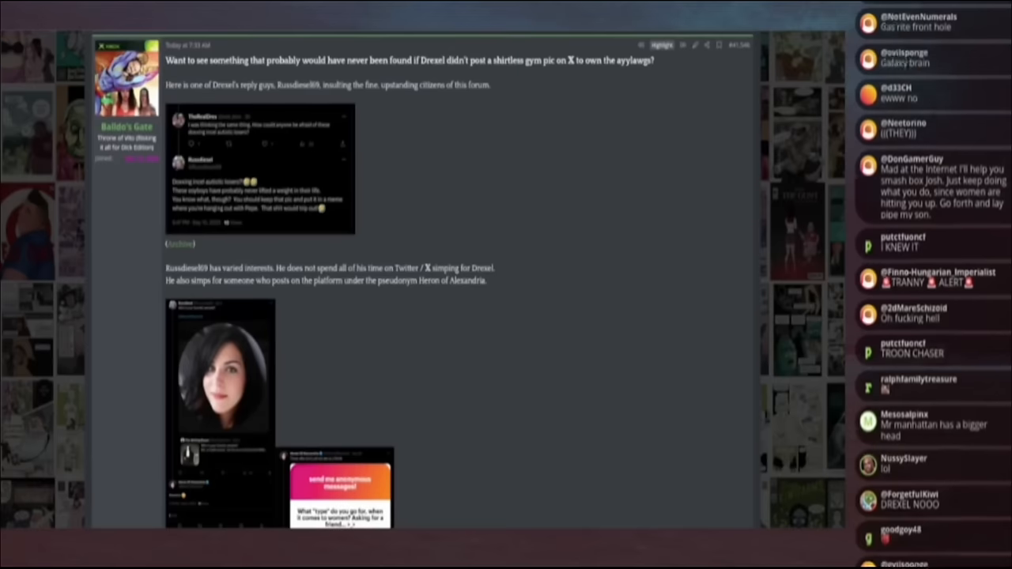
pyautogui.scroll(-3)
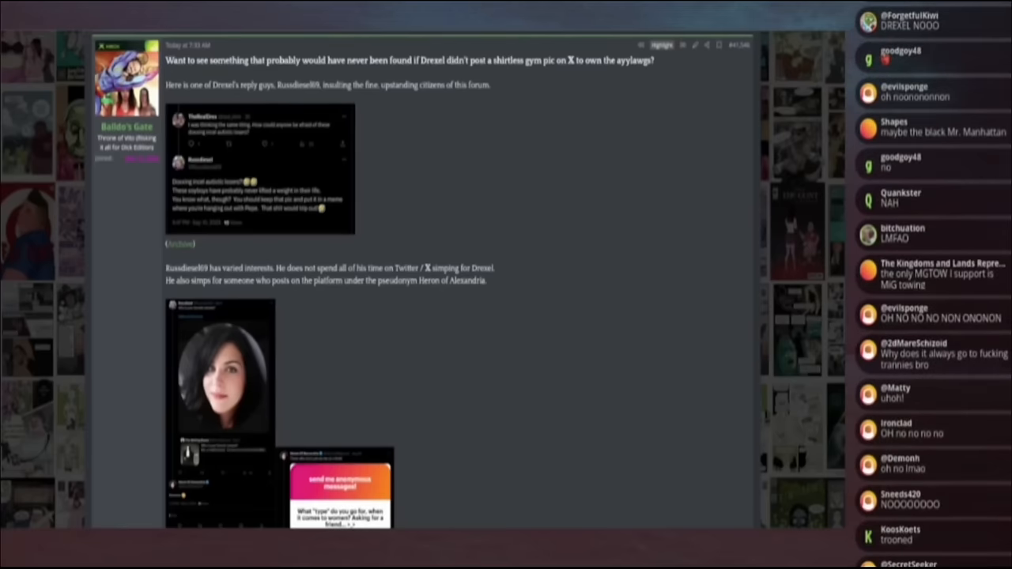
pyautogui.scroll(-3)
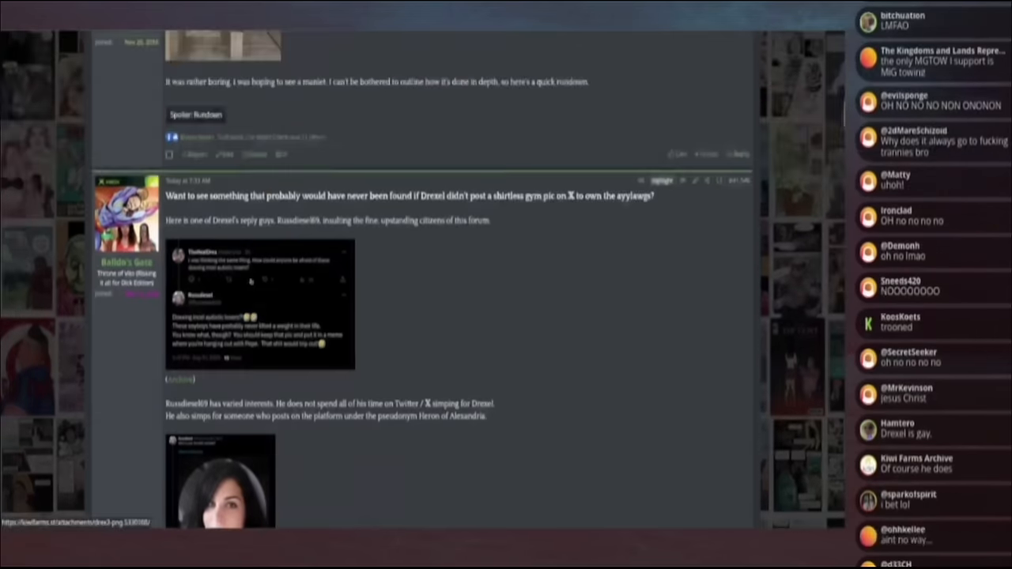
pyautogui.click(259, 303)
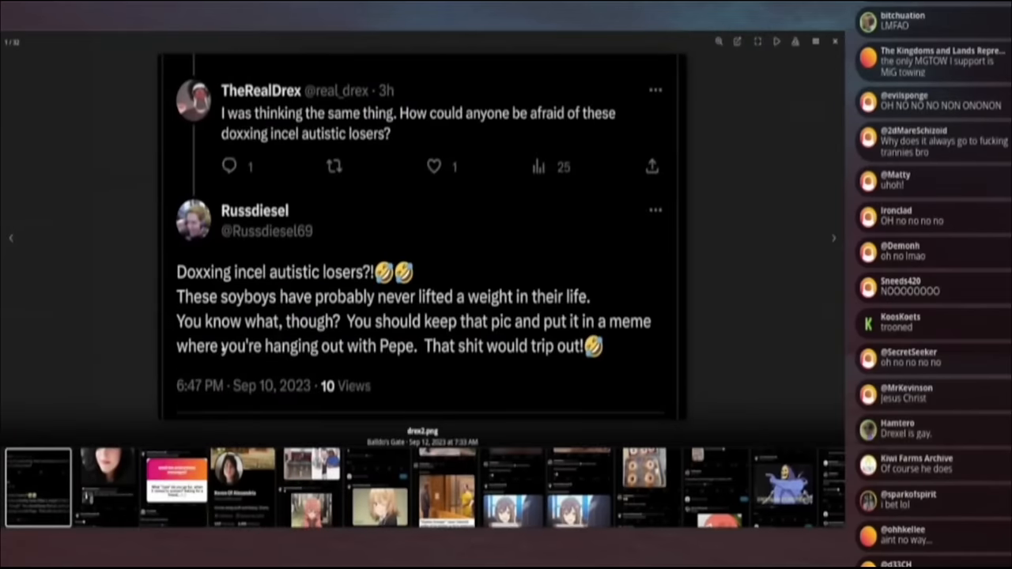
# Step: Read down the first Drex tweet screenshot, then advance to the 'favorite vampire' tweet
pyautogui.scroll(-3)
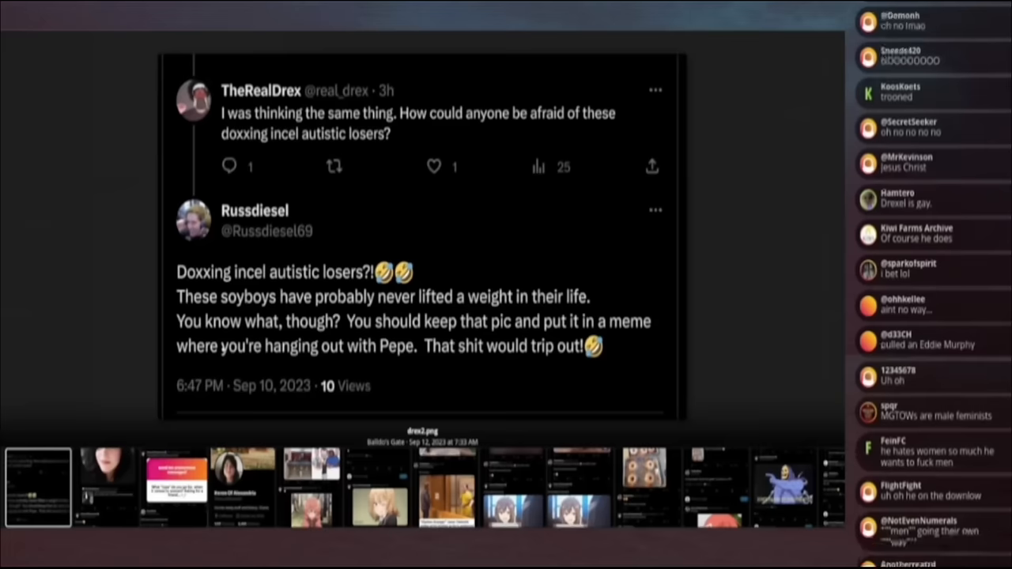
pyautogui.scroll(-3)
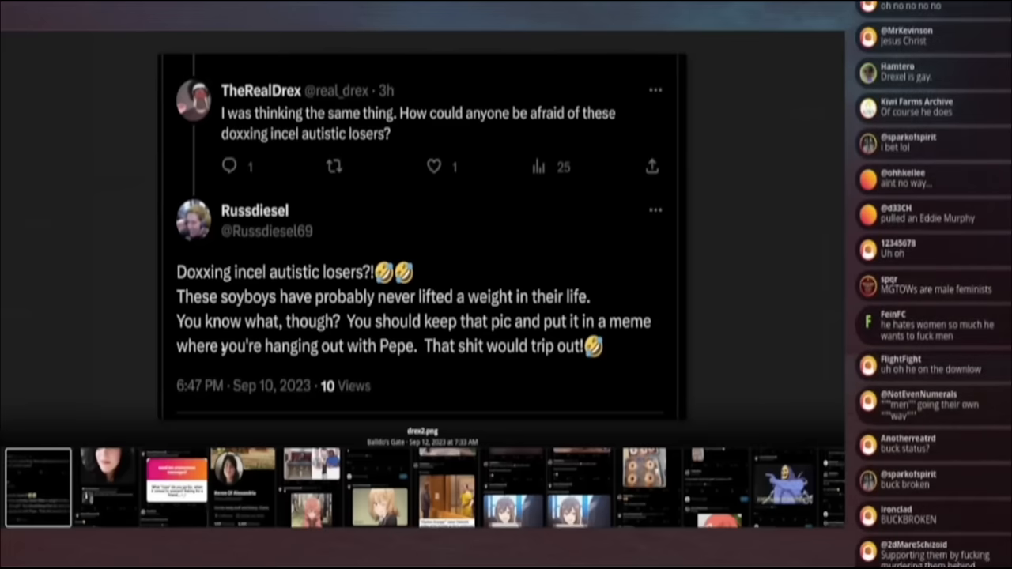
pyautogui.scroll(-3)
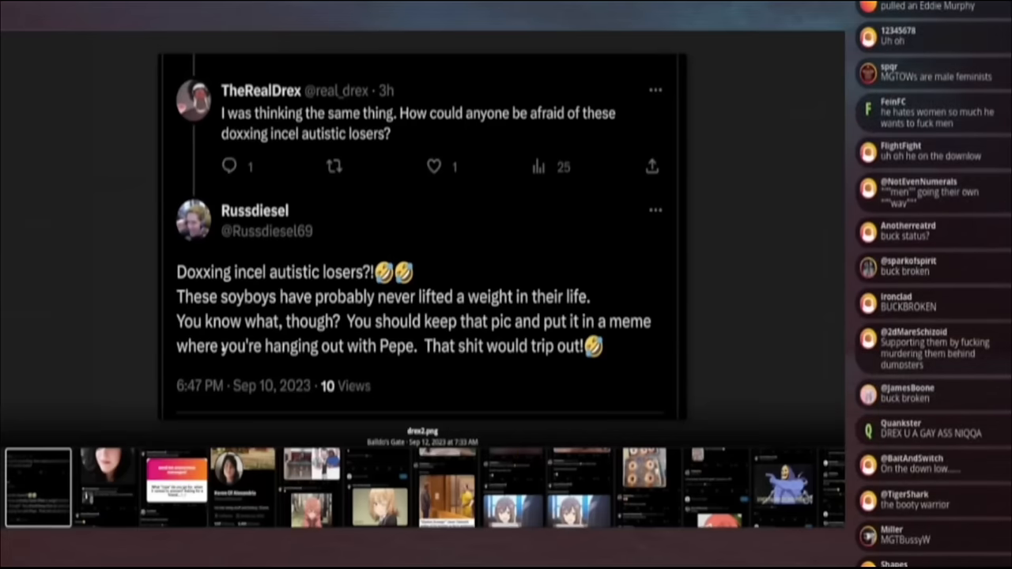
pyautogui.scroll(-3)
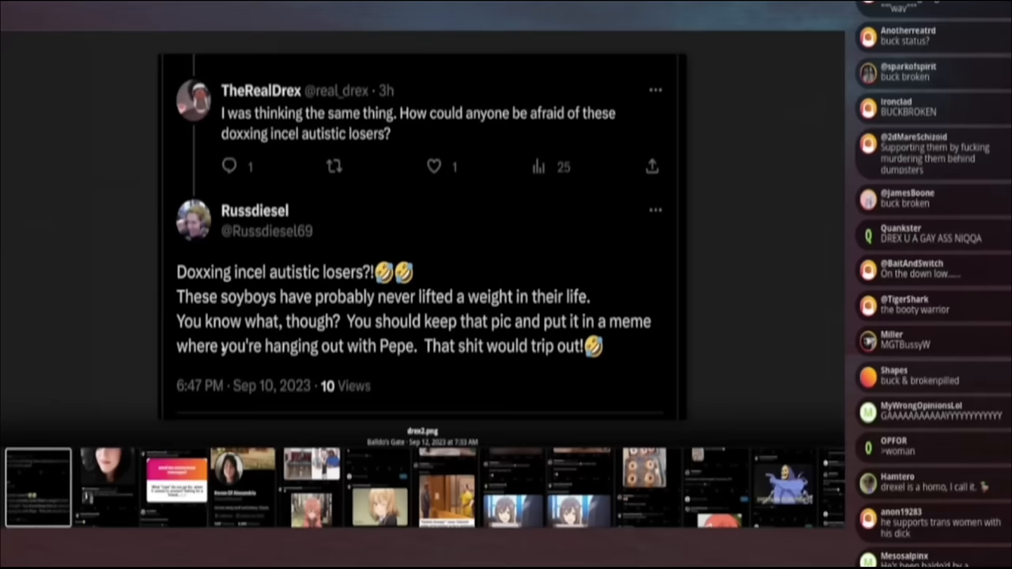
pyautogui.scroll(-3)
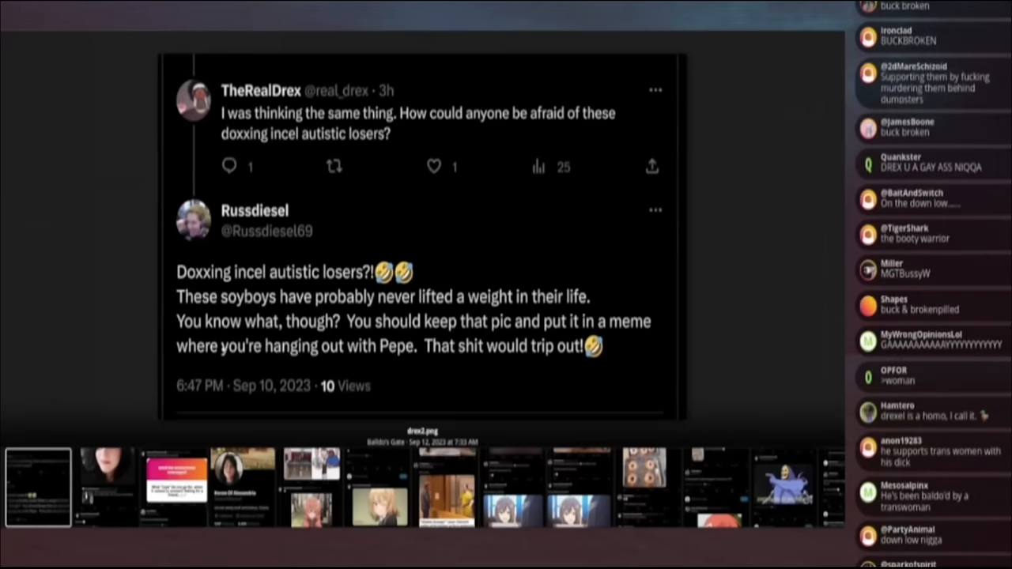
pyautogui.scroll(-3)
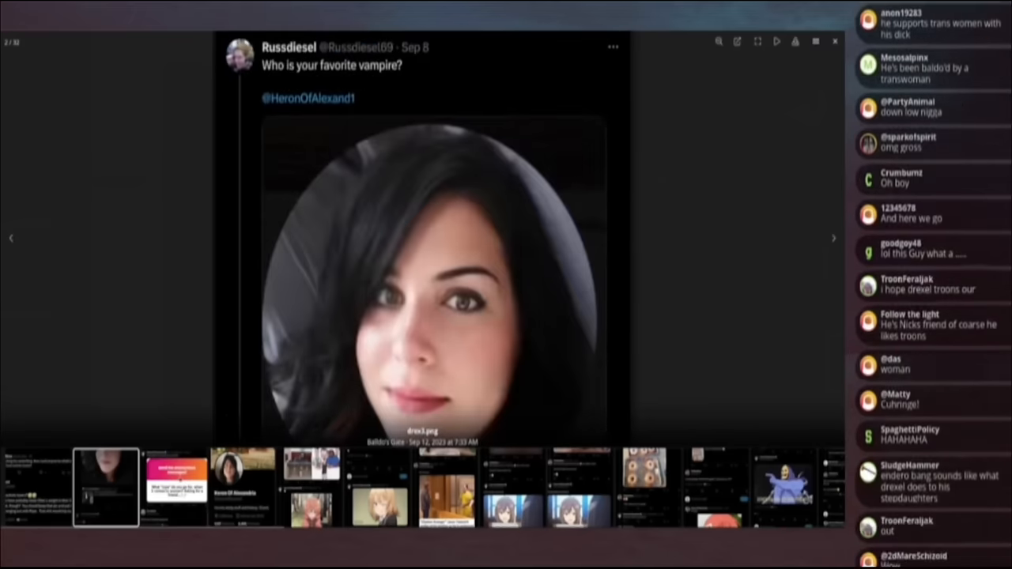
pyautogui.click(832, 237)
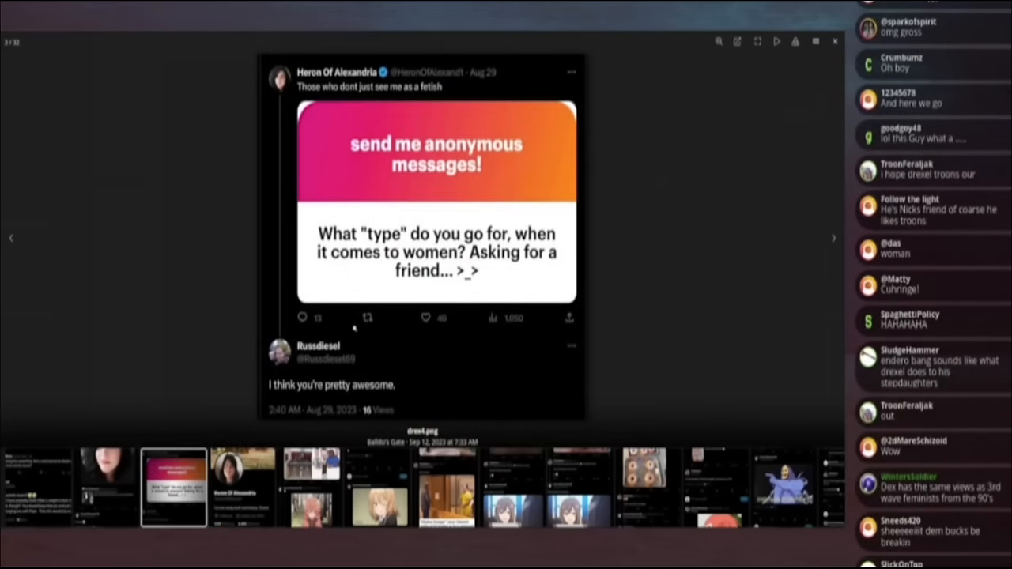
# Step: Read the anonymous-messages tweet and advance to the restroom-photo caricature screenshot
pyautogui.scroll(-3)
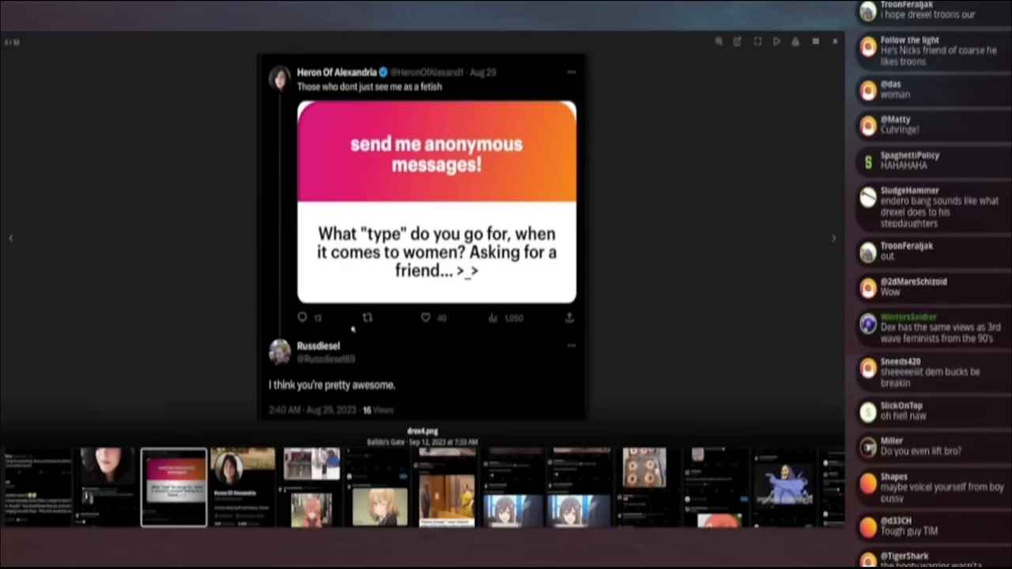
pyautogui.scroll(-3)
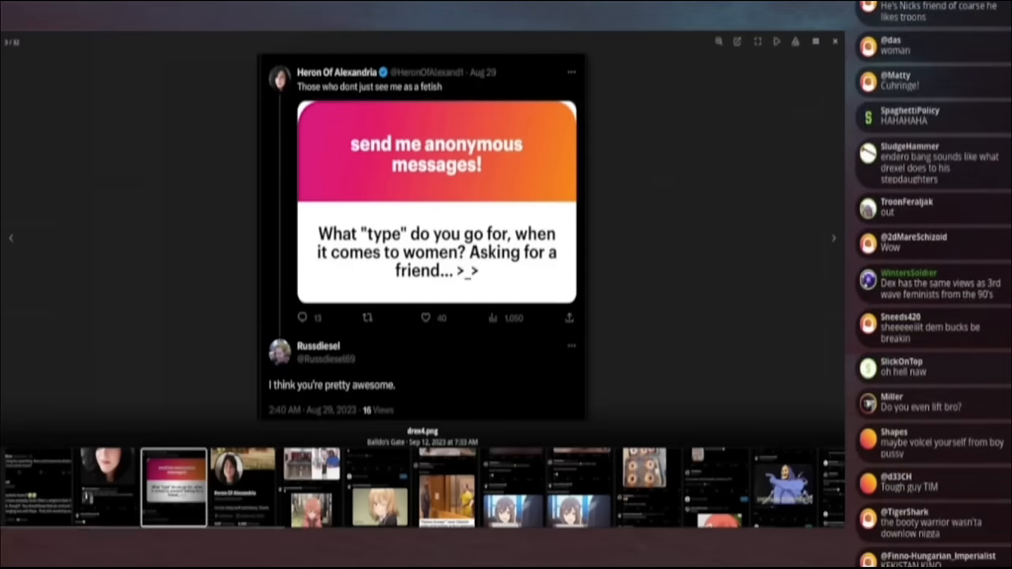
pyautogui.click(834, 237)
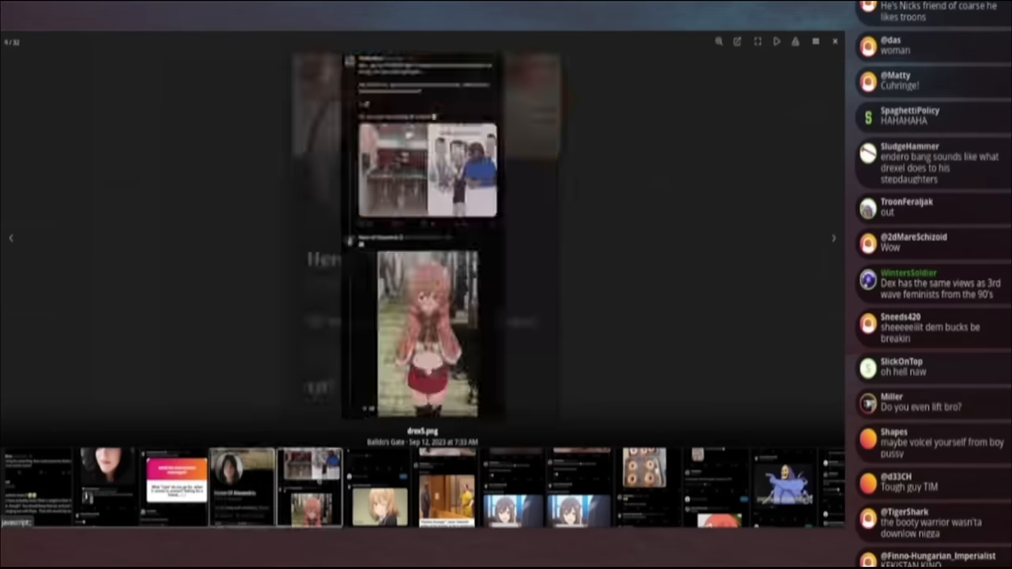
# Step: Enlarge the restroom-caricature tweet and read down through it toward the winking anime girl reply
pyautogui.click(831, 238)
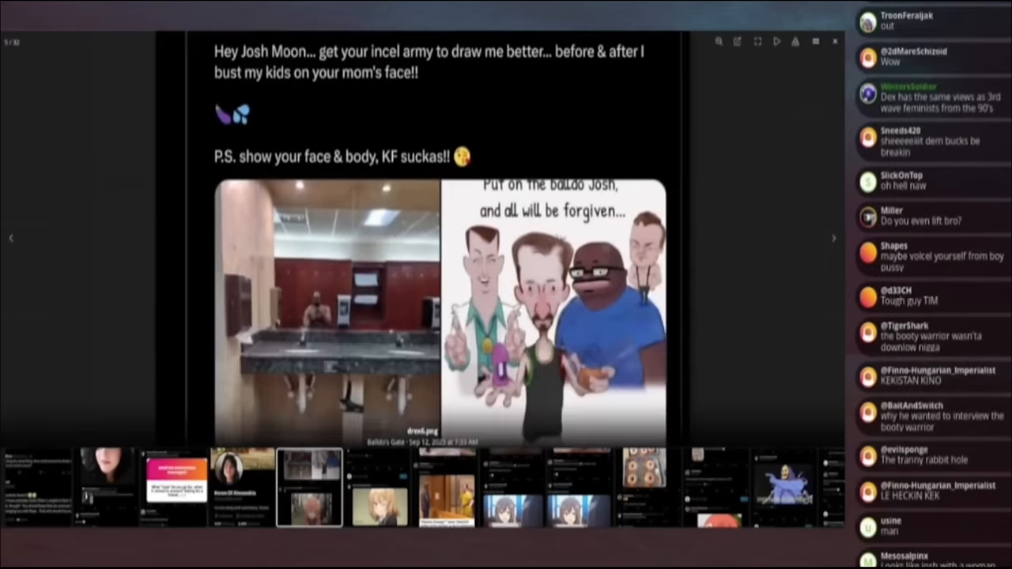
pyautogui.scroll(-3)
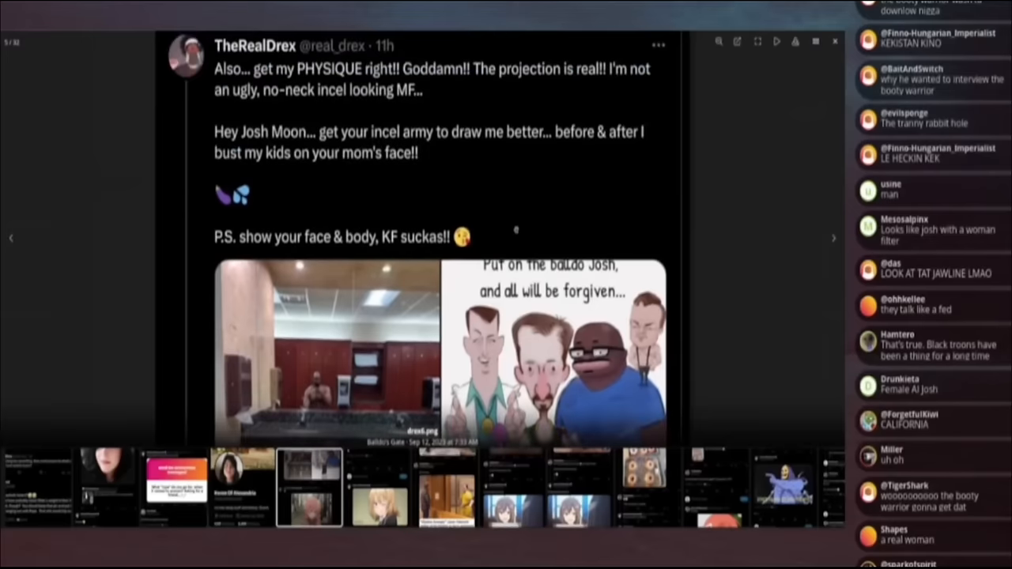
pyautogui.scroll(-3)
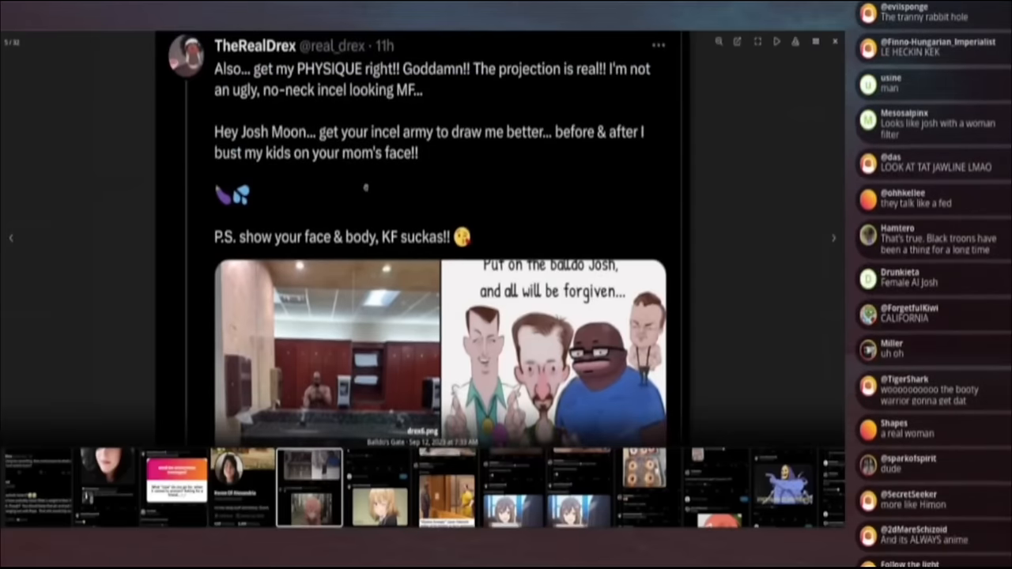
pyautogui.moveTo(375, 215)
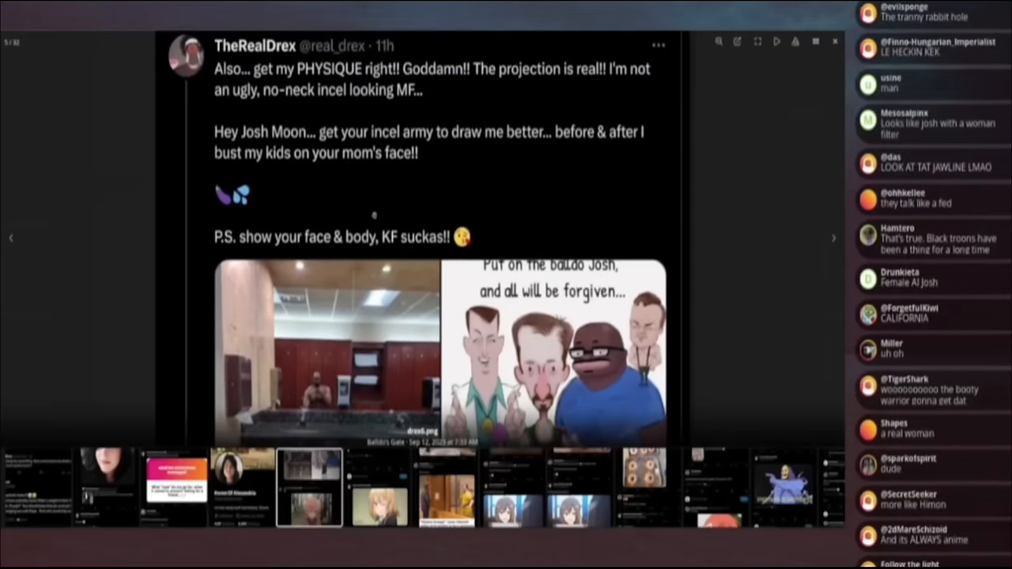
pyautogui.scroll(-3)
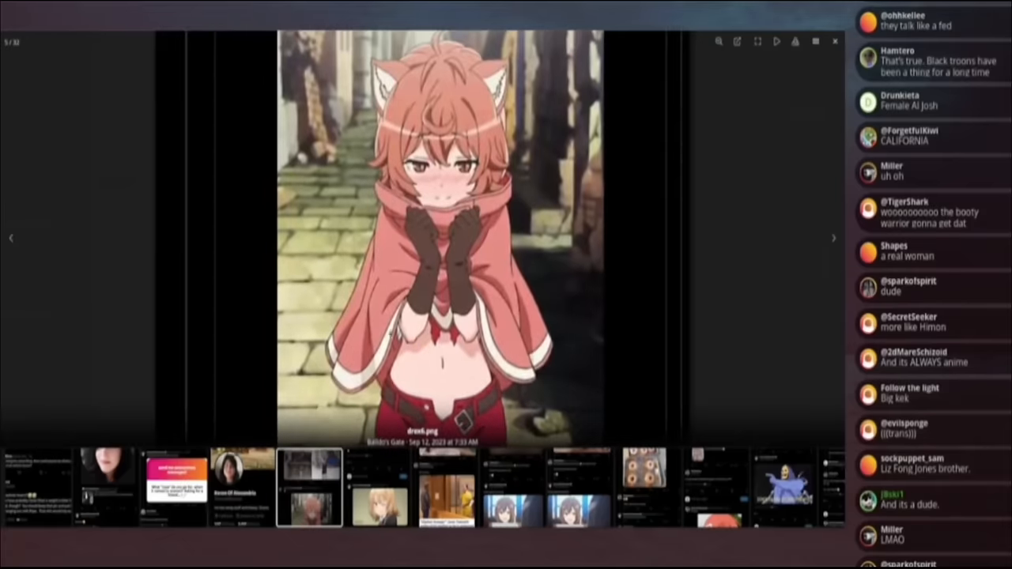
pyautogui.scroll(-3)
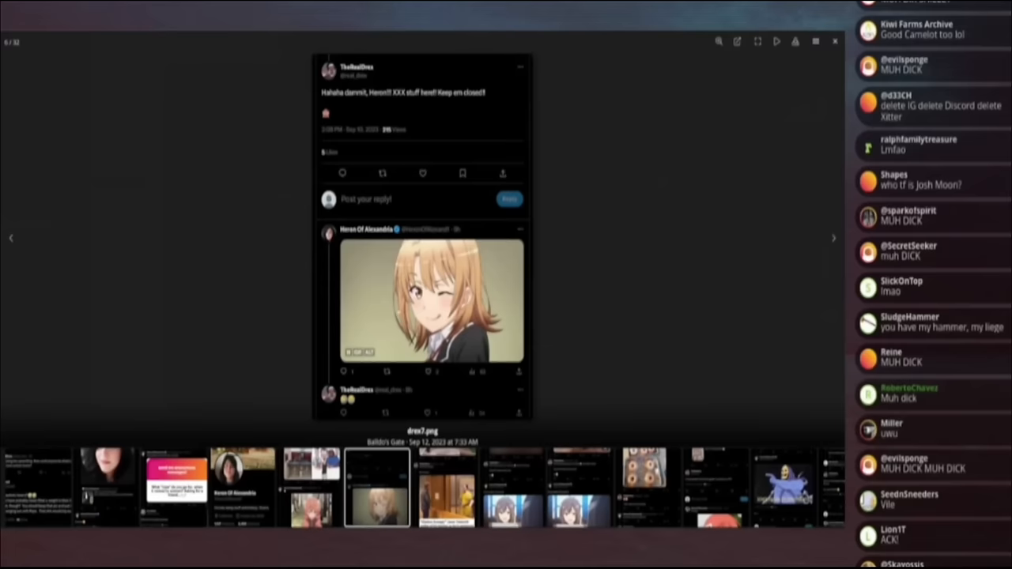
pyautogui.scroll(-3)
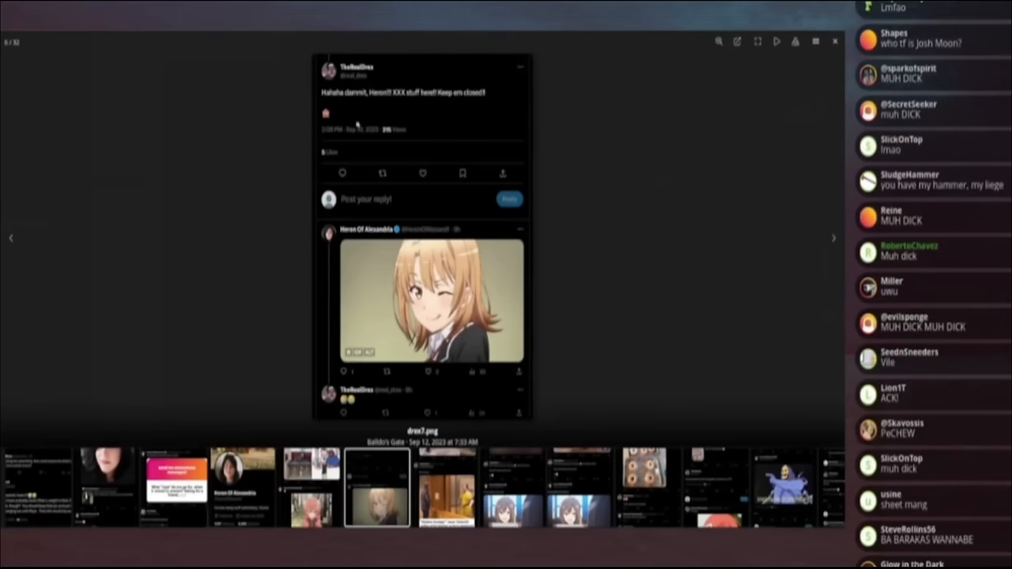
pyautogui.scroll(-3)
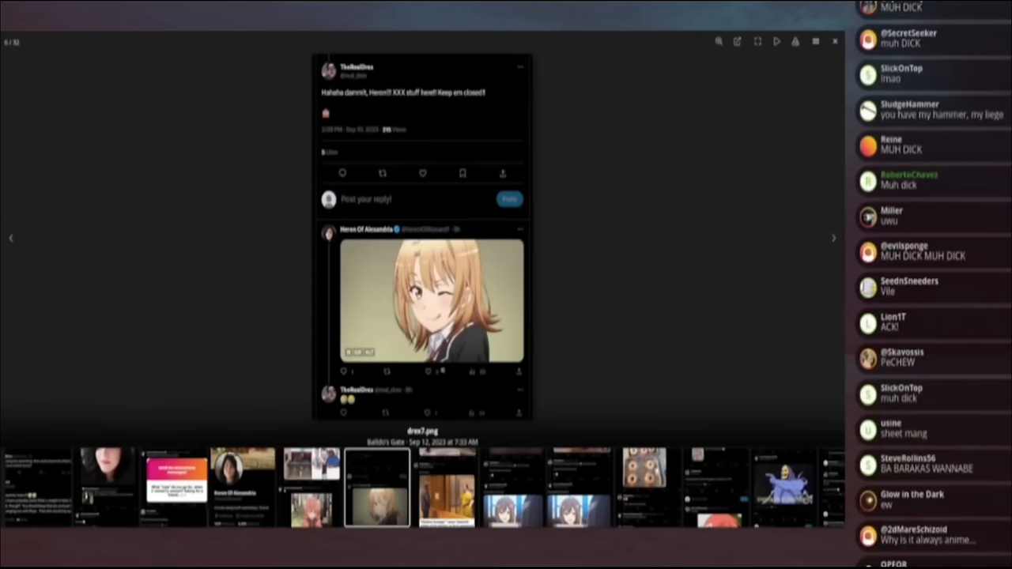
# Step: Bring up the winking anime-girl reply tweet in the viewer and scroll through it
pyautogui.click(834, 41)
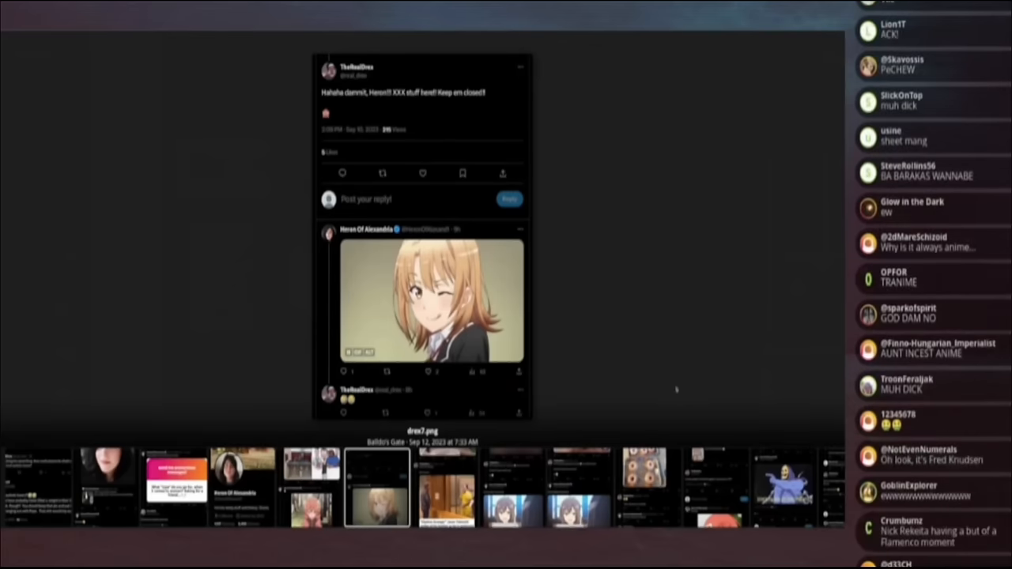
pyautogui.scroll(-3)
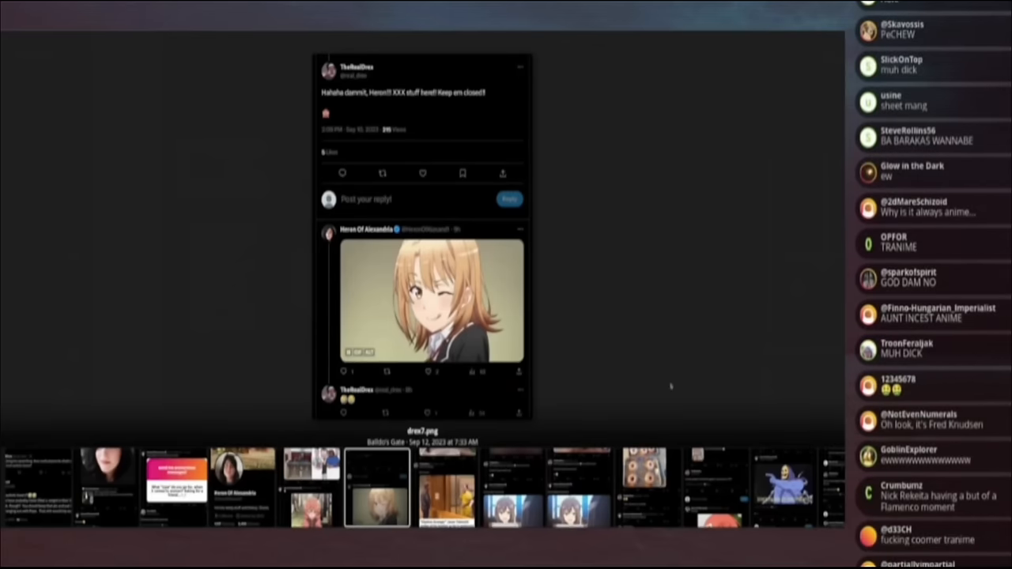
pyautogui.scroll(-3)
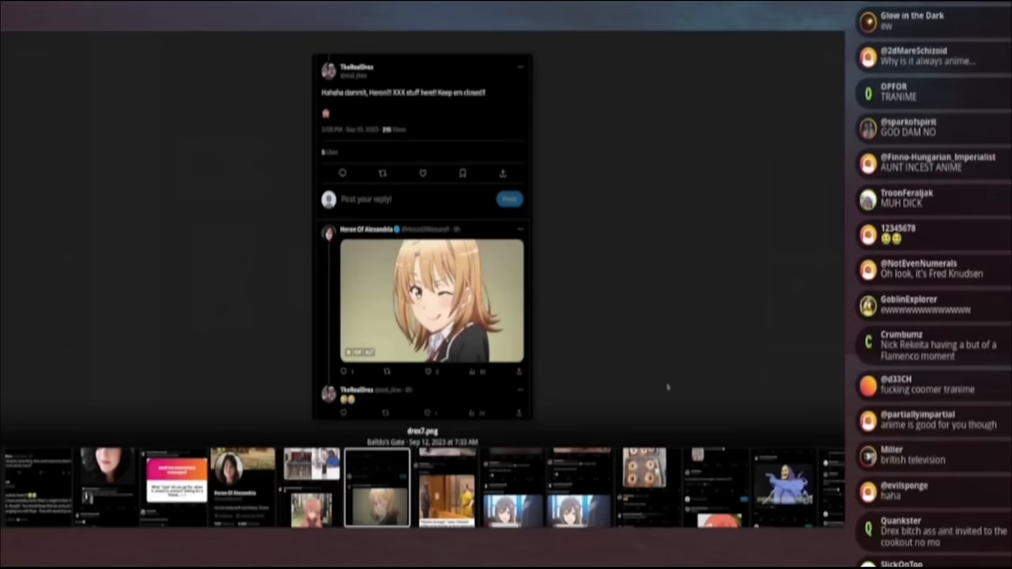
pyautogui.moveTo(651, 389)
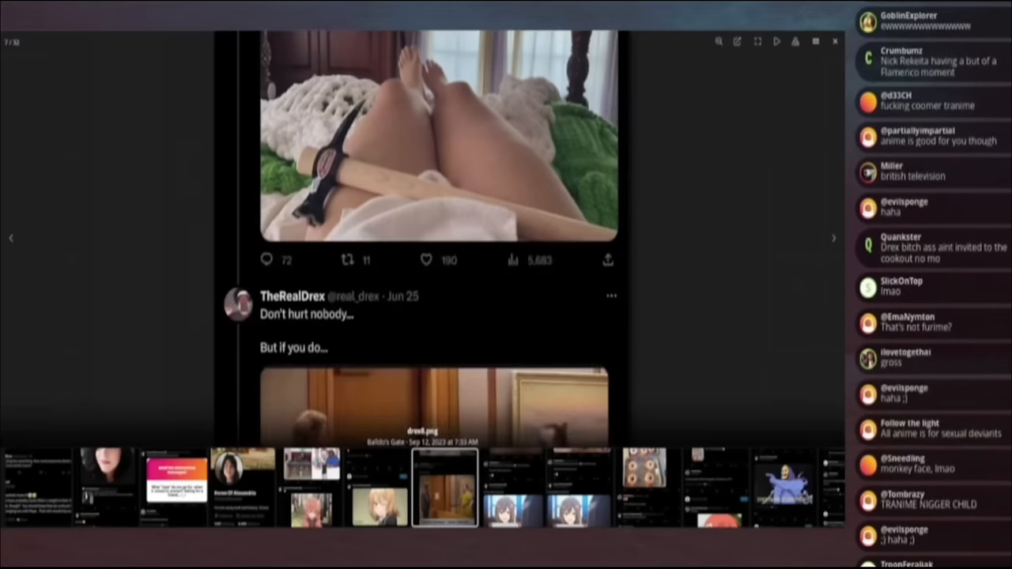
# Step: Scroll through the Drex tweet screenshots up to the tenth one with trays of glazed bundt cakes
pyautogui.scroll(-3)
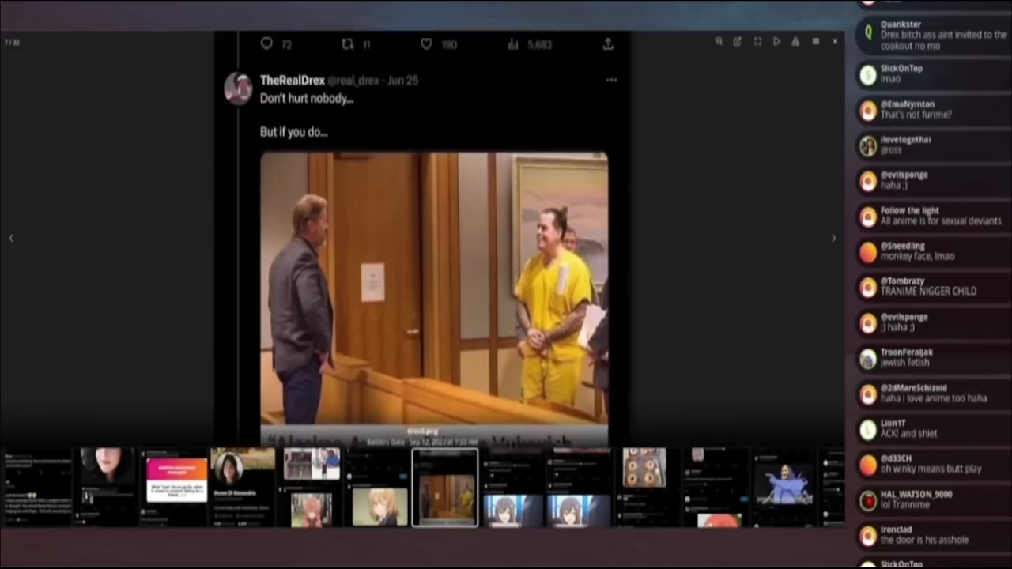
pyautogui.scroll(-3)
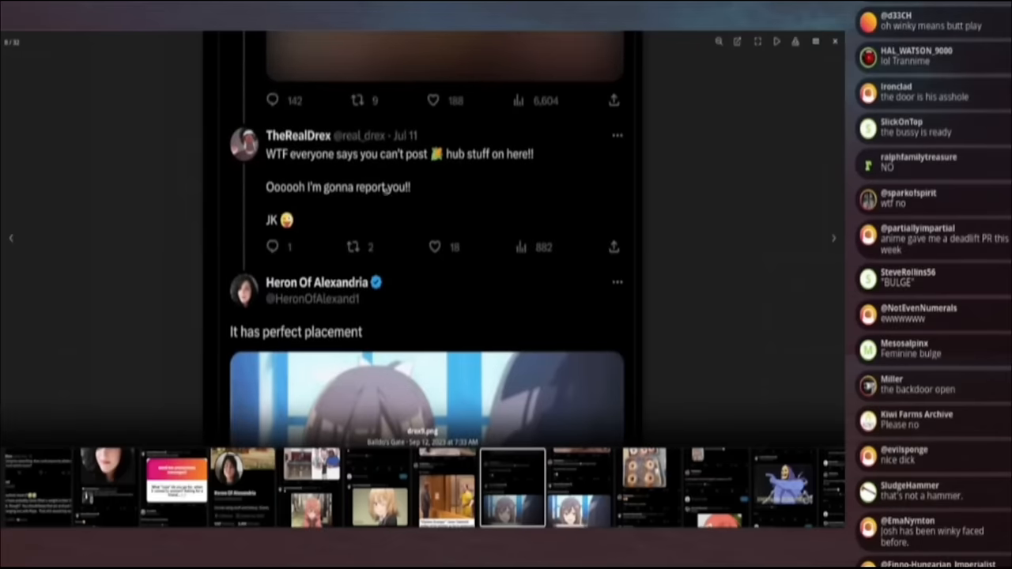
pyautogui.scroll(-3)
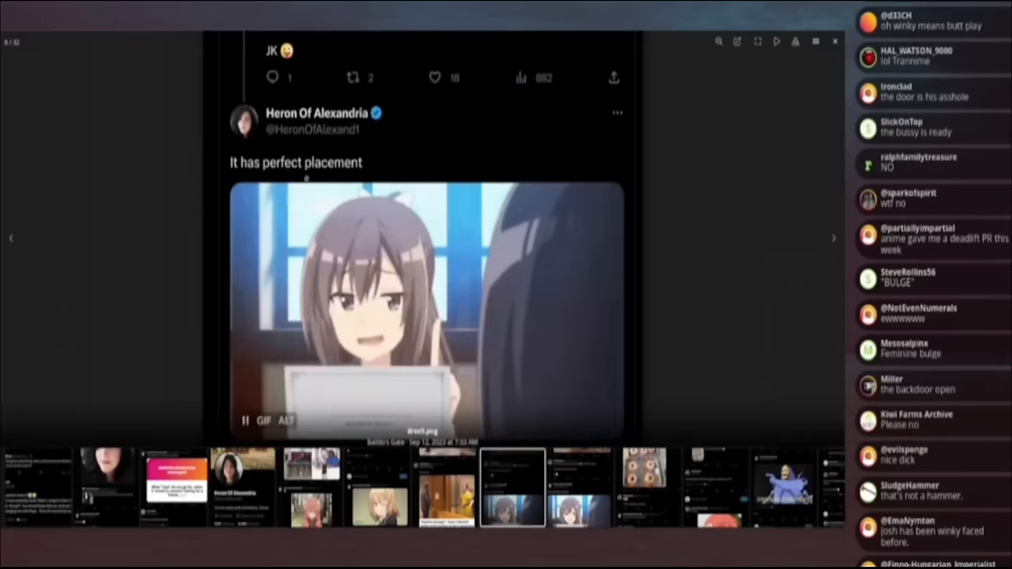
pyautogui.scroll(-3)
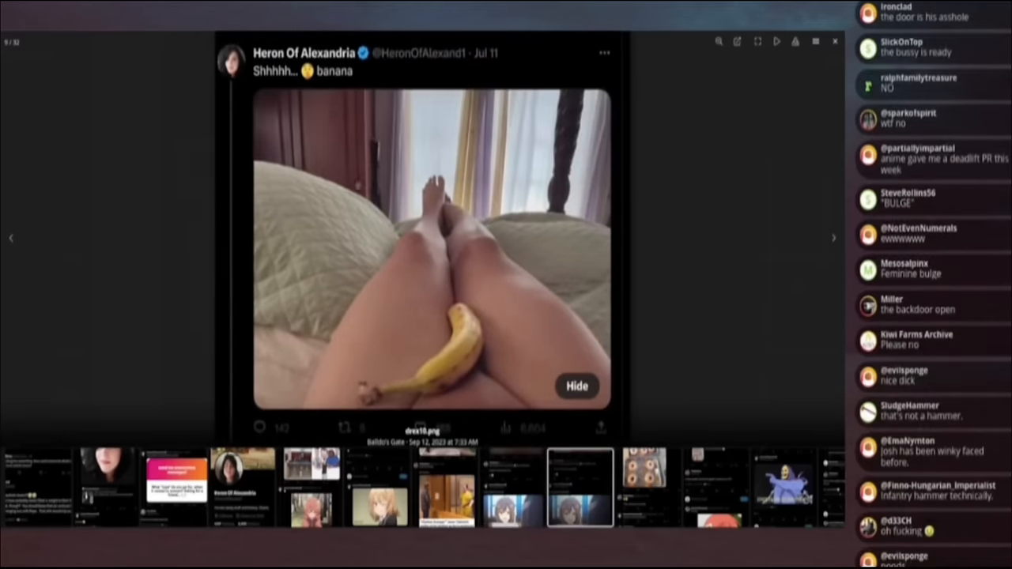
pyautogui.scroll(-3)
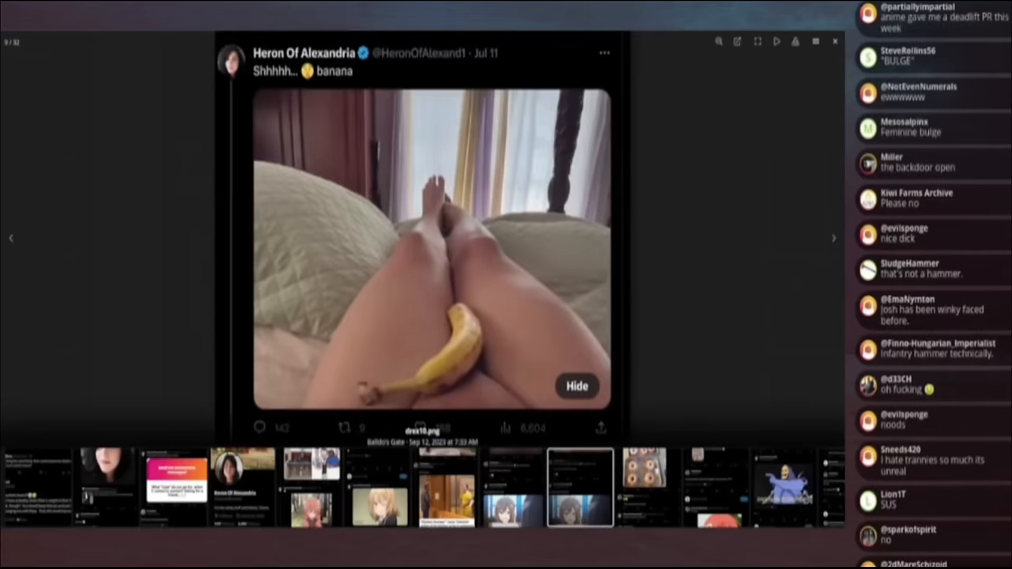
pyautogui.scroll(-3)
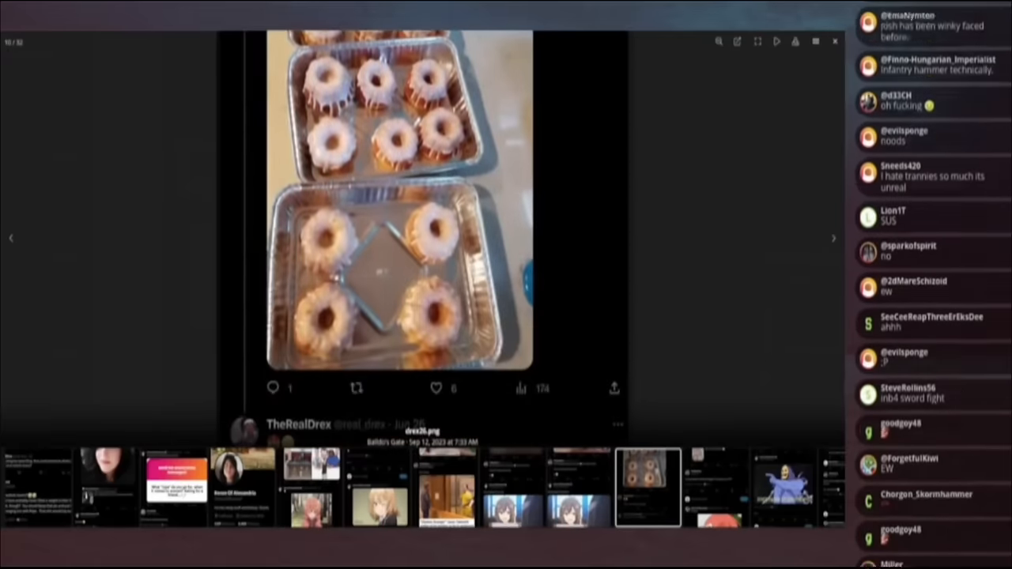
# Step: Read the remaining tweet screenshots through the 'horny jail' meme, advancing the gallery once
pyautogui.scroll(-3)
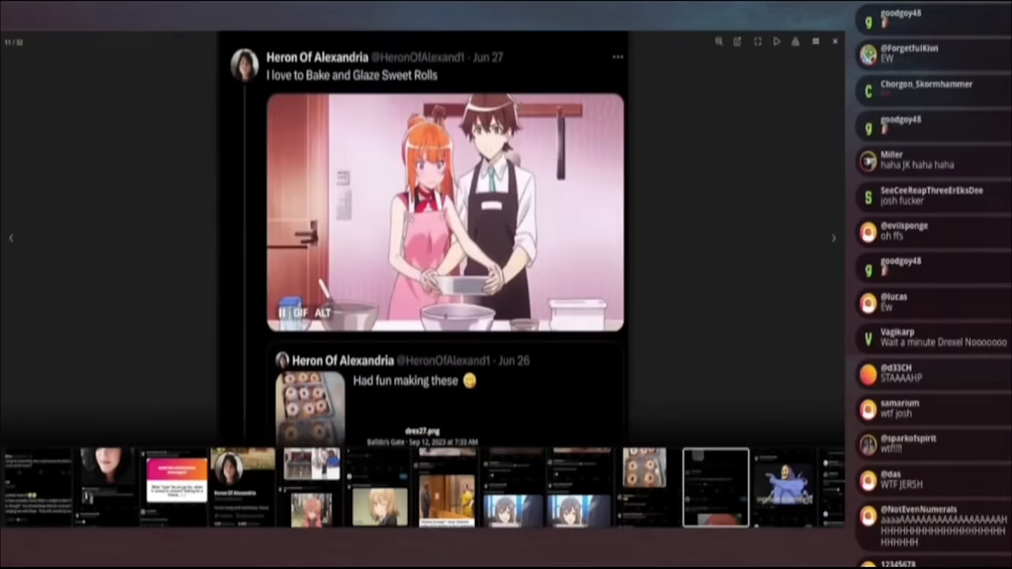
pyautogui.scroll(-3)
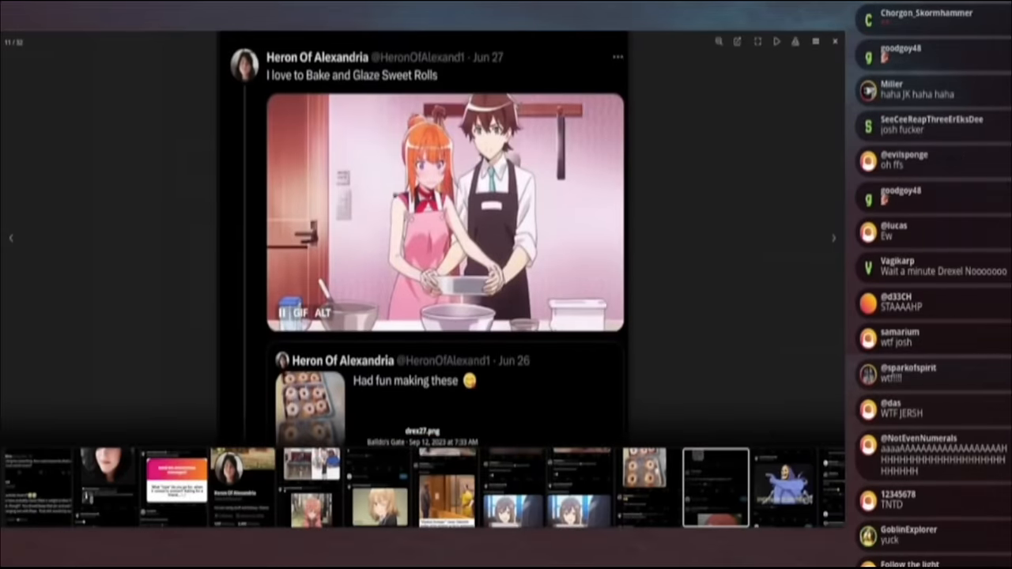
pyautogui.scroll(-3)
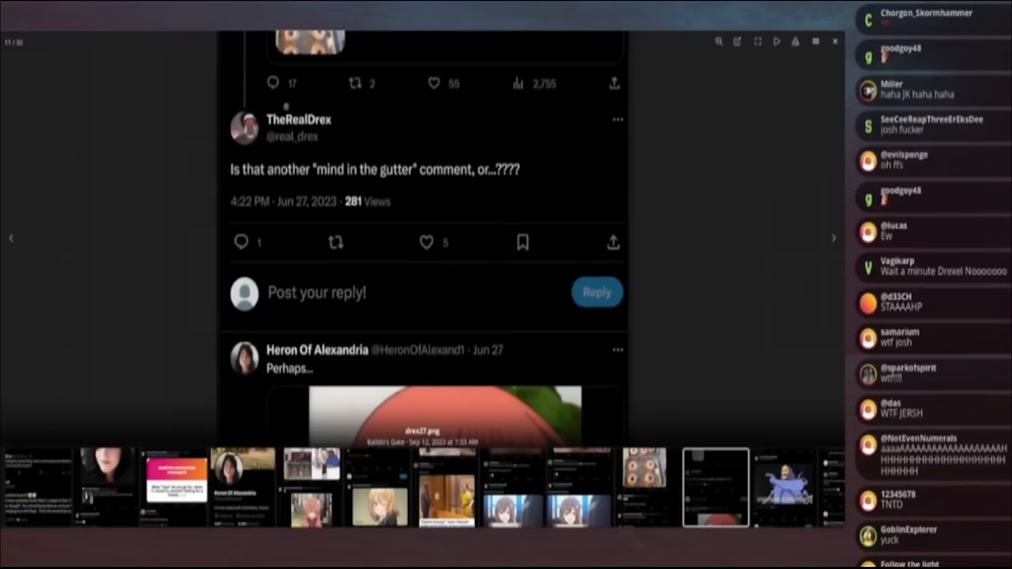
pyautogui.scroll(-3)
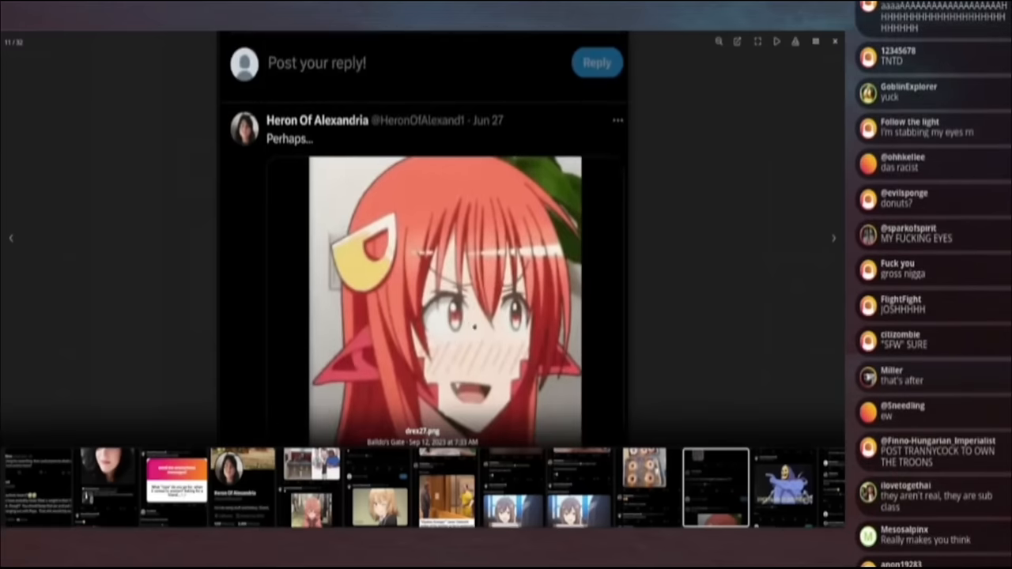
pyautogui.click(833, 237)
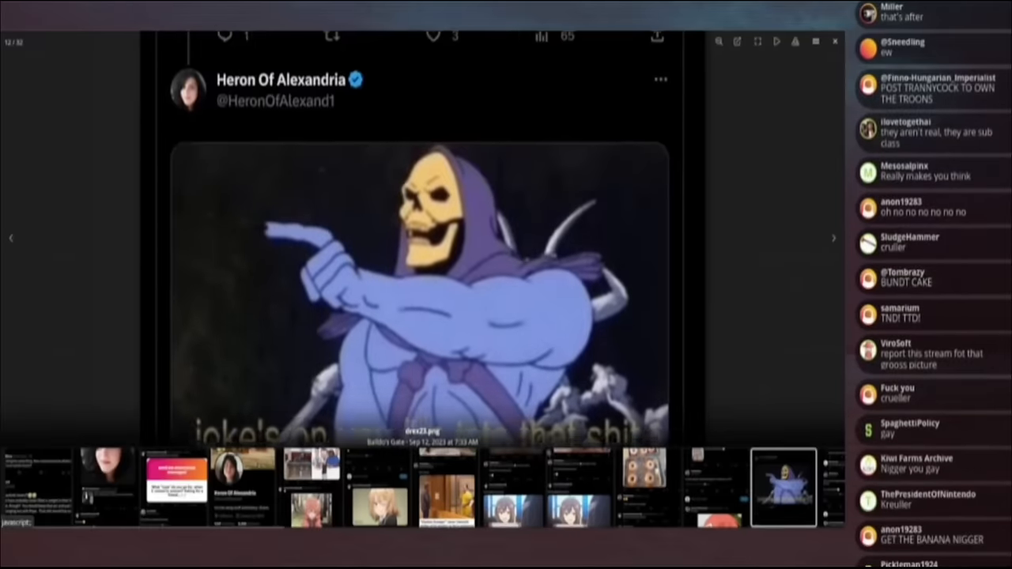
pyautogui.scroll(-3)
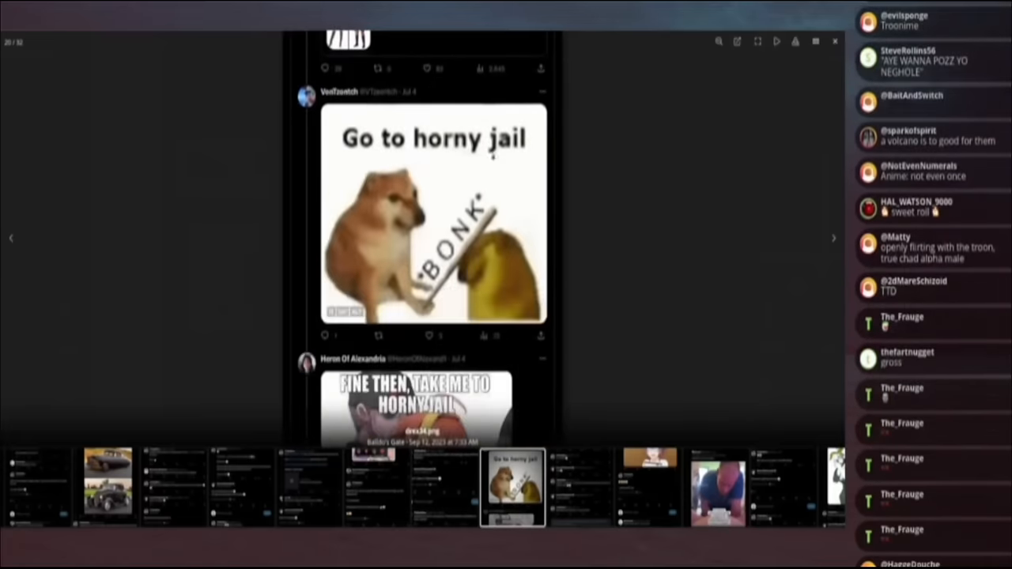
pyautogui.scroll(-3)
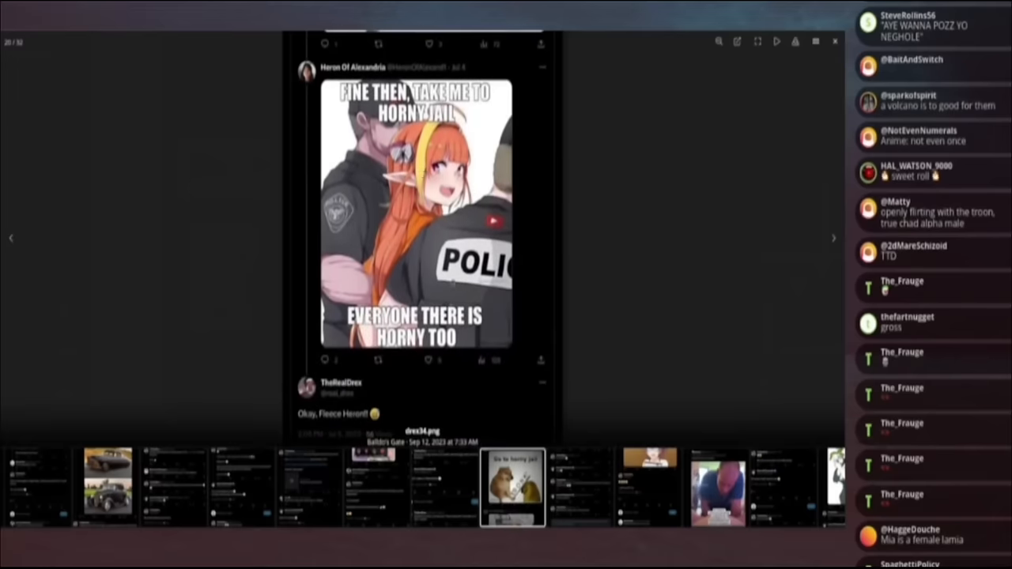
pyautogui.scroll(-3)
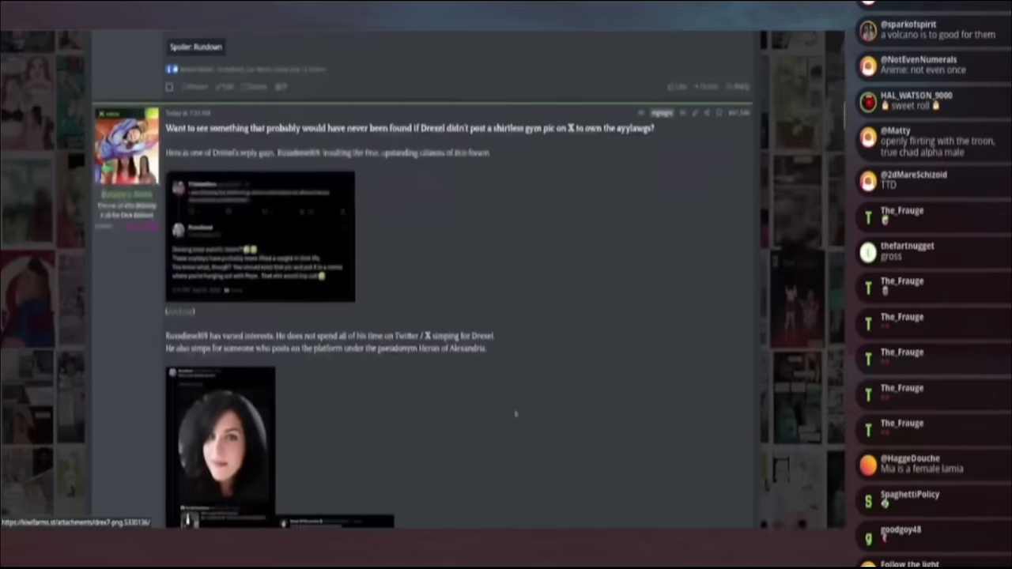
# Step: Scroll down the thread past the encyclopedia-logo tweet post to the gym mirror selfie shown full size
pyautogui.scroll(-3)
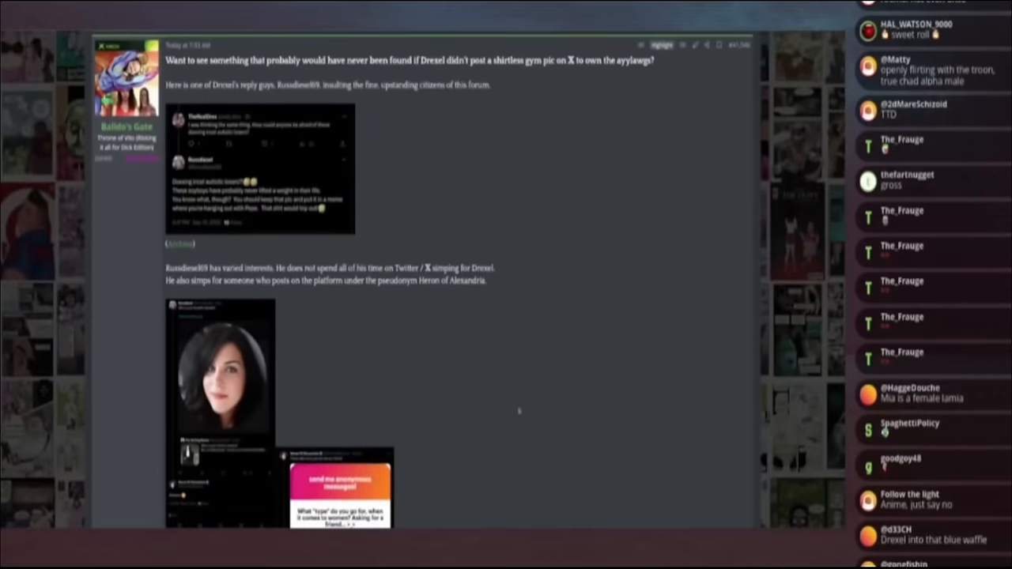
pyautogui.scroll(-3)
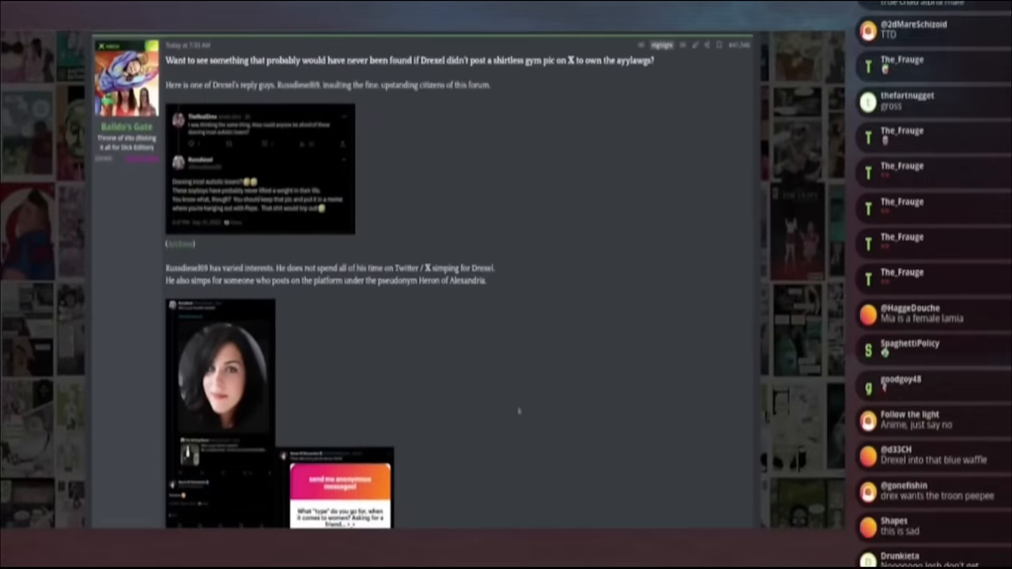
pyautogui.scroll(-3)
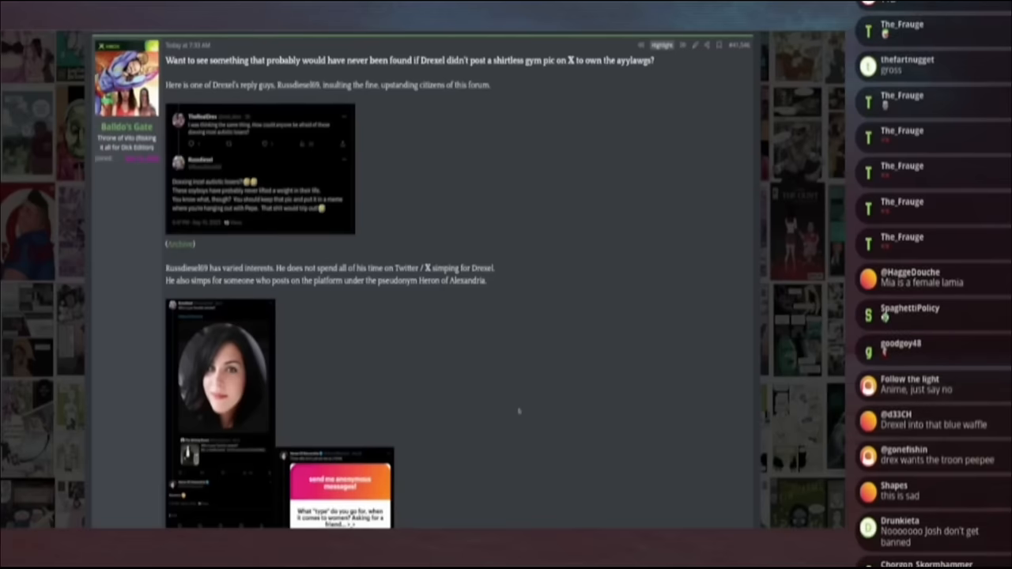
pyautogui.scroll(-3)
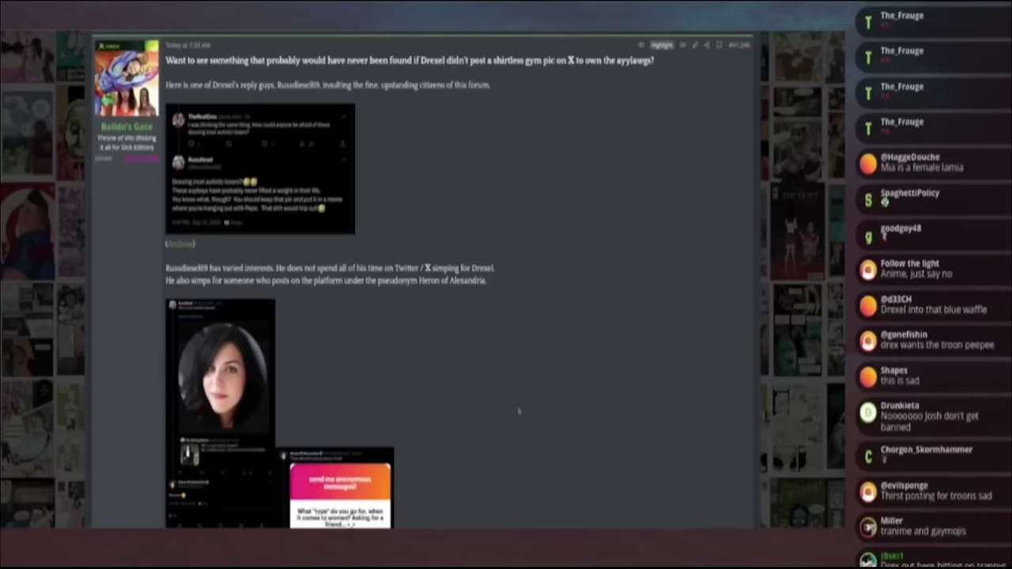
pyautogui.scroll(-3)
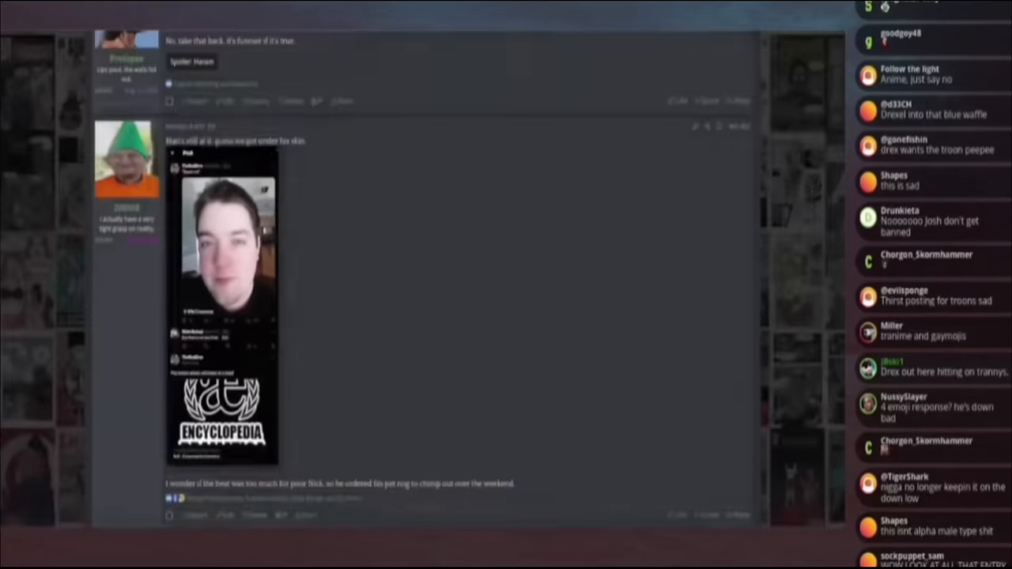
pyautogui.scroll(-3)
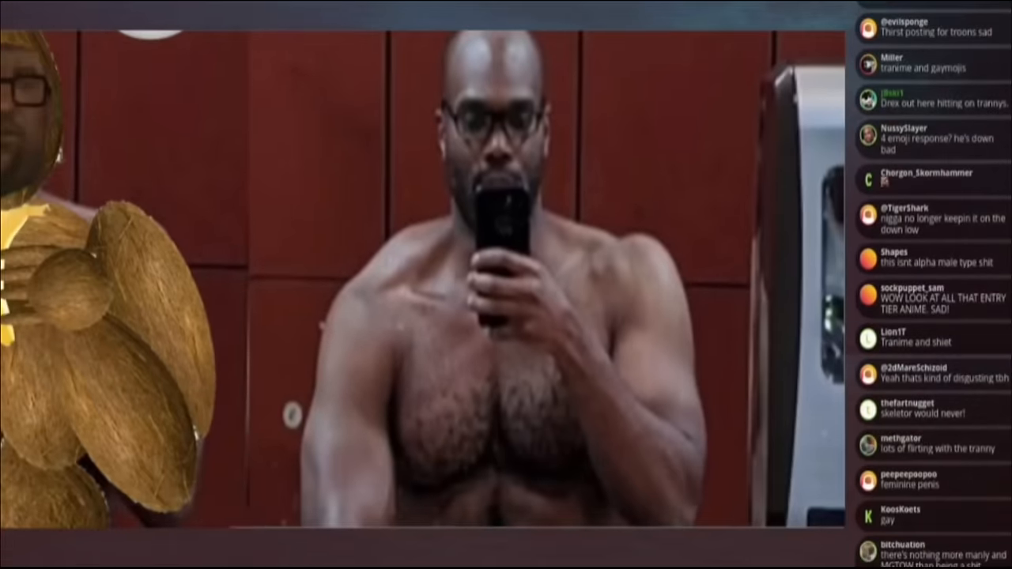
# Step: Scroll down through the thread's later posts after leaving the gym selfie
pyautogui.scroll(-3)
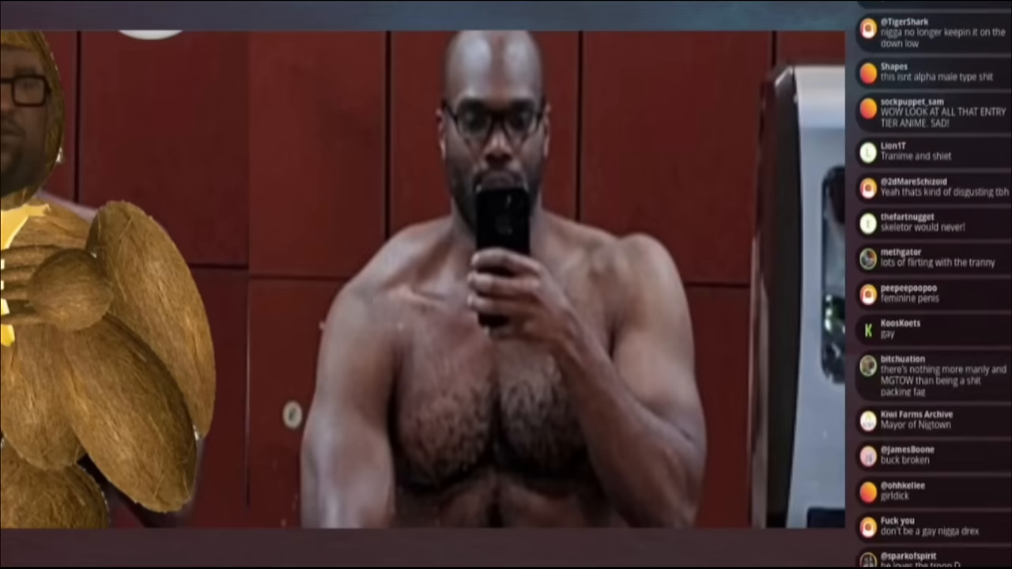
pyautogui.scroll(-3)
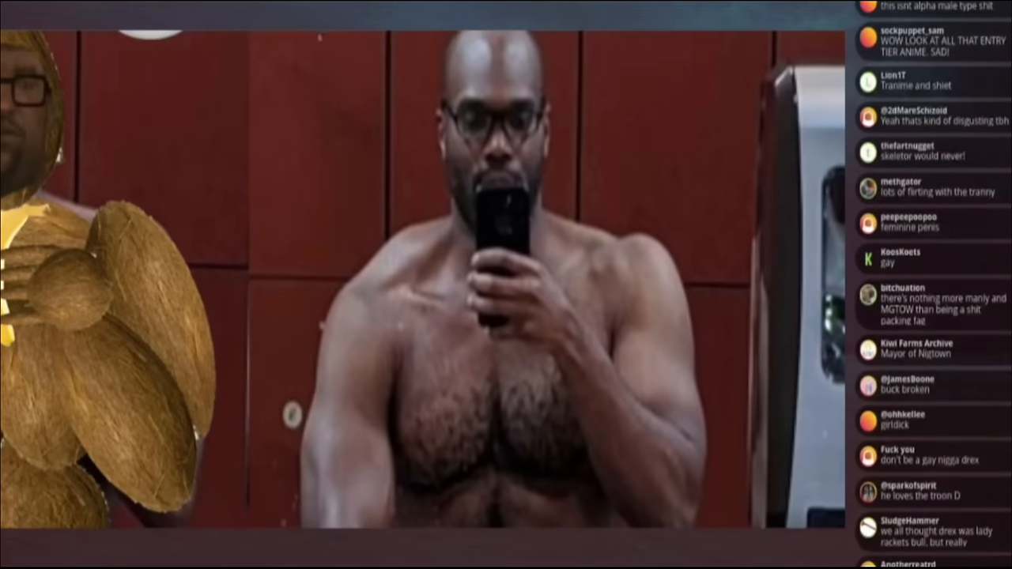
pyautogui.scroll(-3)
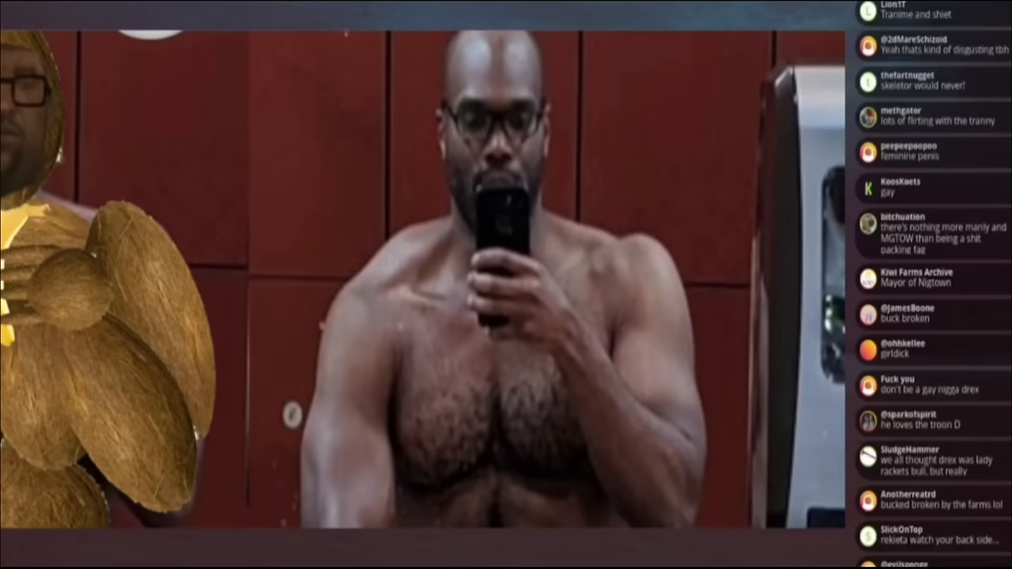
pyautogui.scroll(-3)
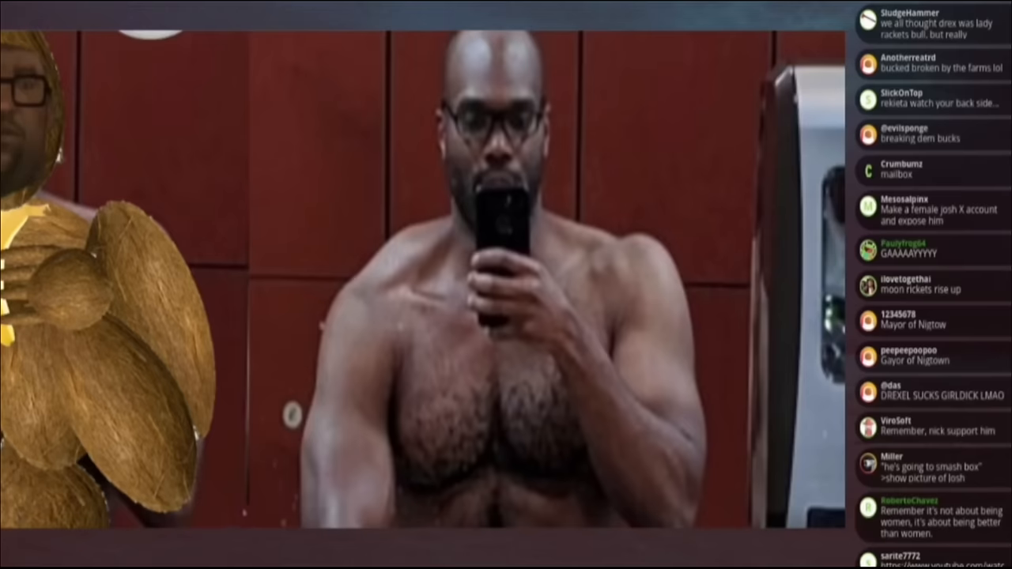
pyautogui.scroll(-3)
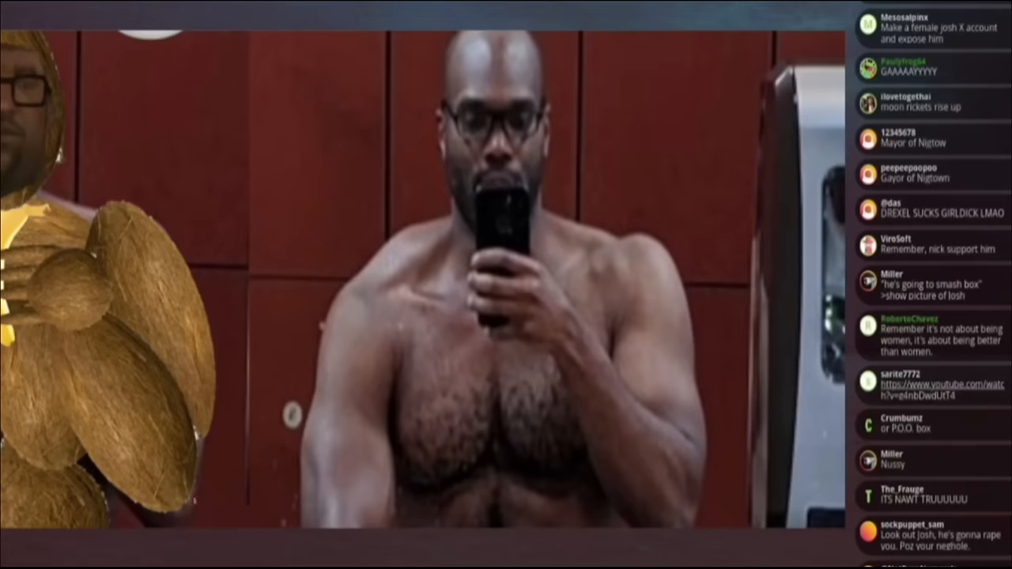
pyautogui.scroll(-3)
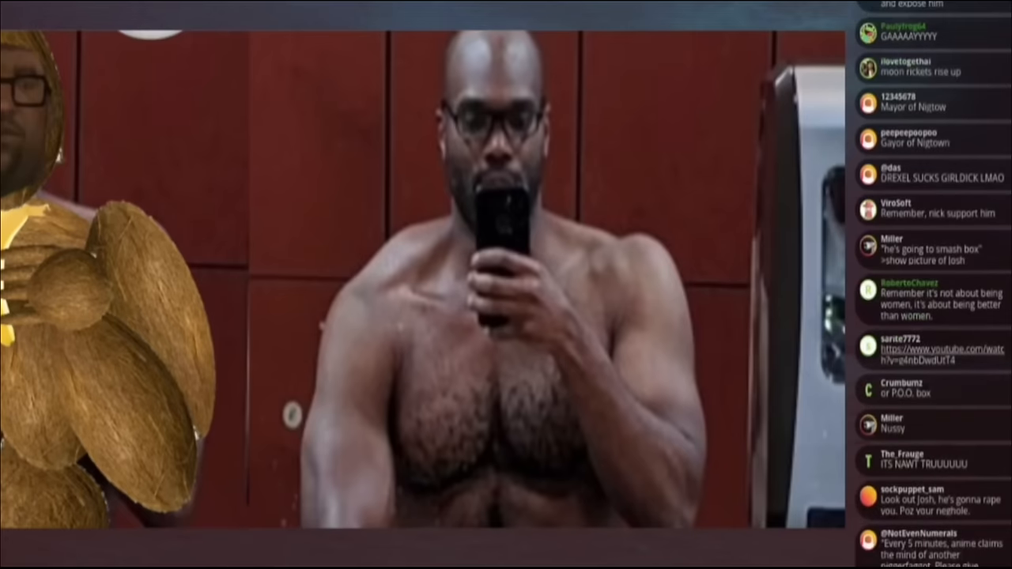
pyautogui.scroll(-3)
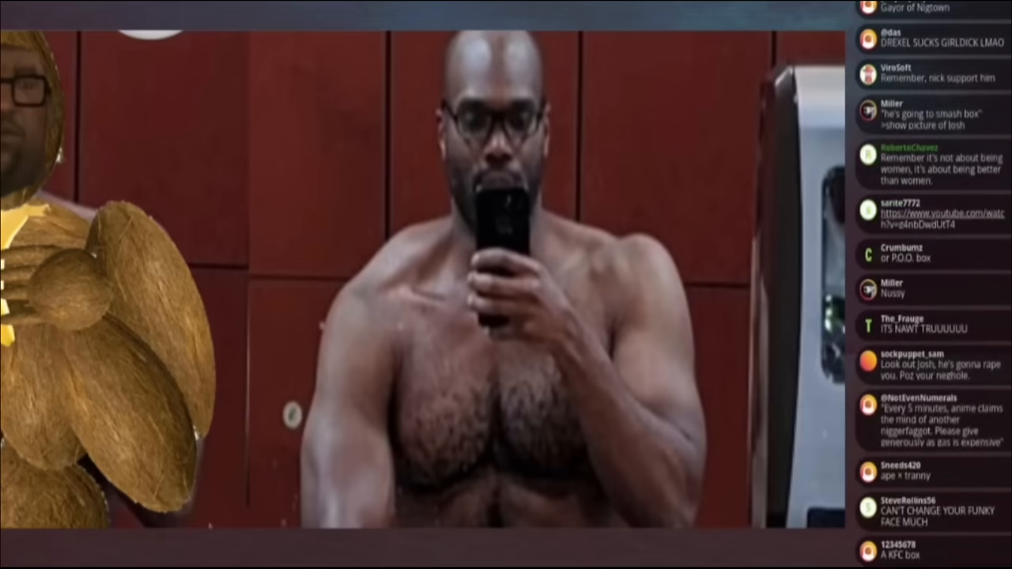
pyautogui.scroll(-3)
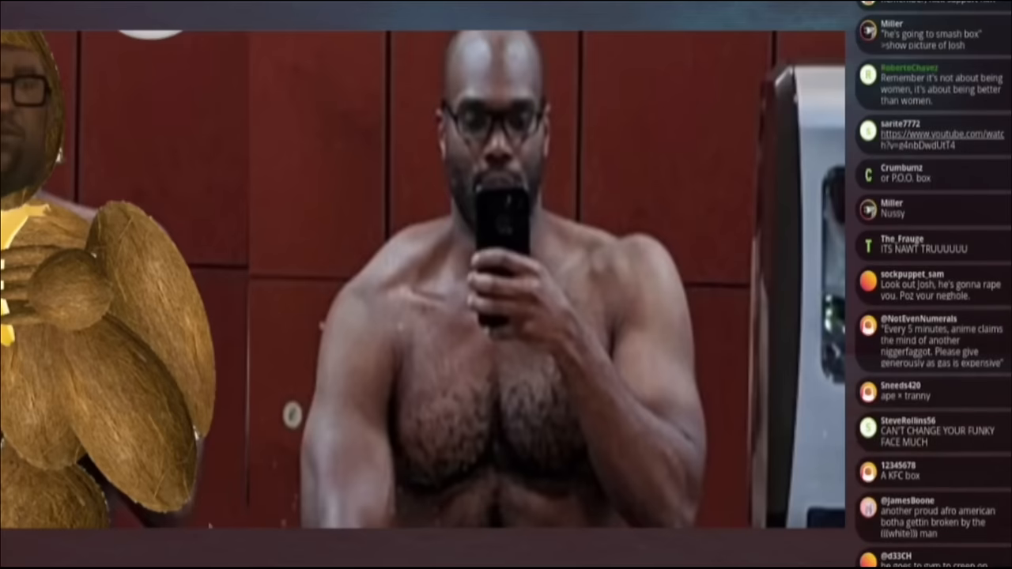
pyautogui.scroll(-3)
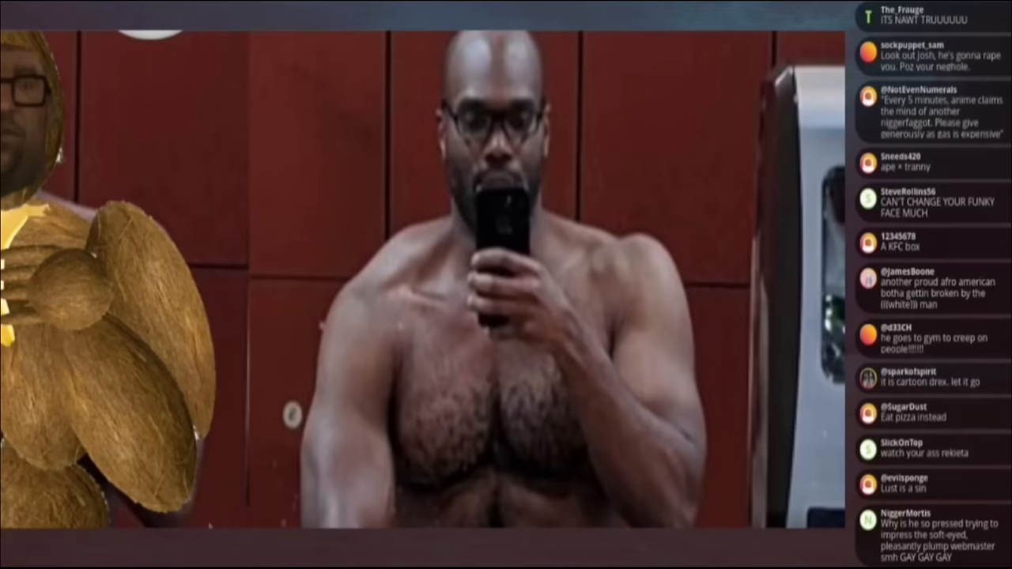
pyautogui.scroll(-3)
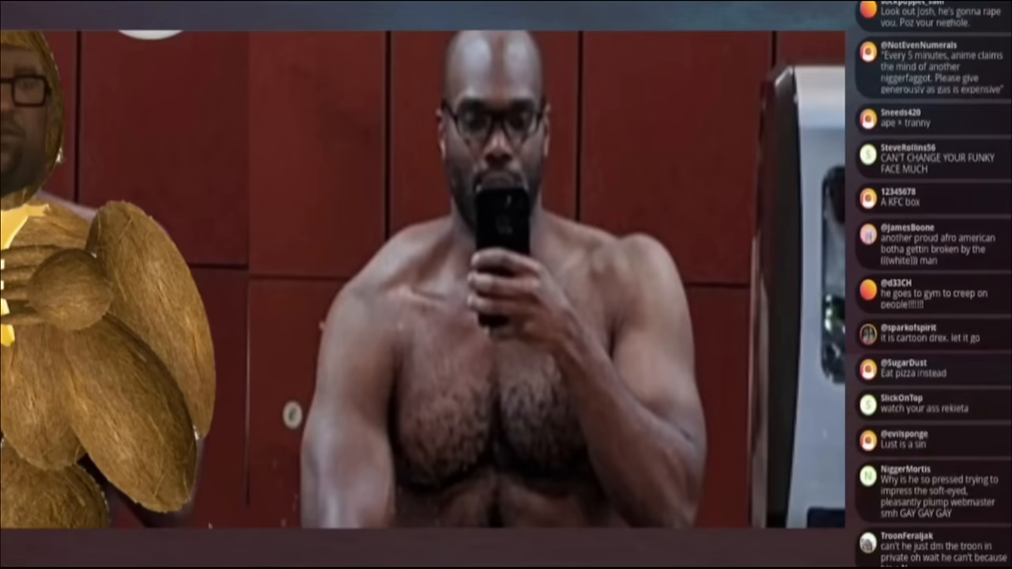
pyautogui.scroll(-3)
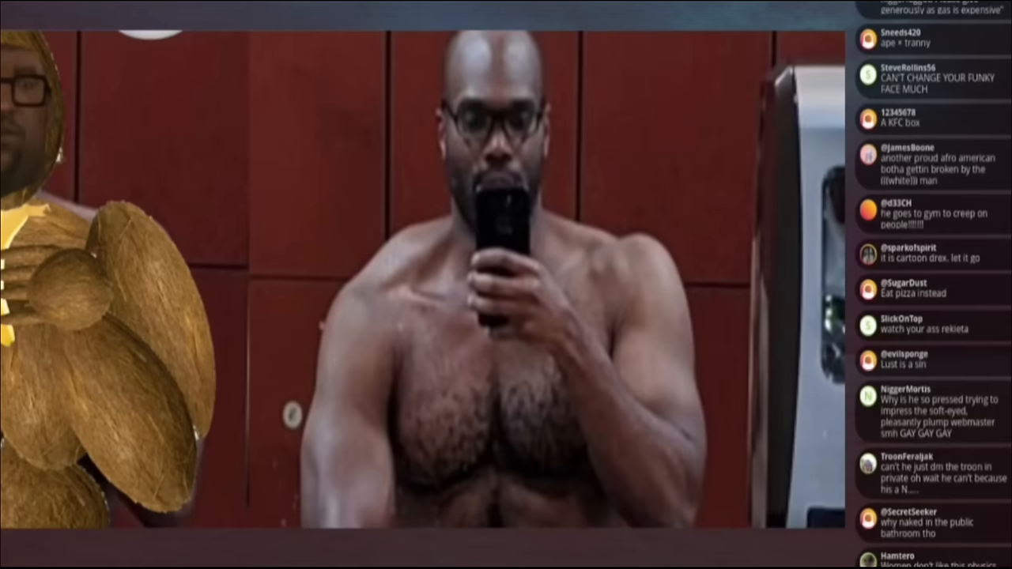
pyautogui.scroll(-3)
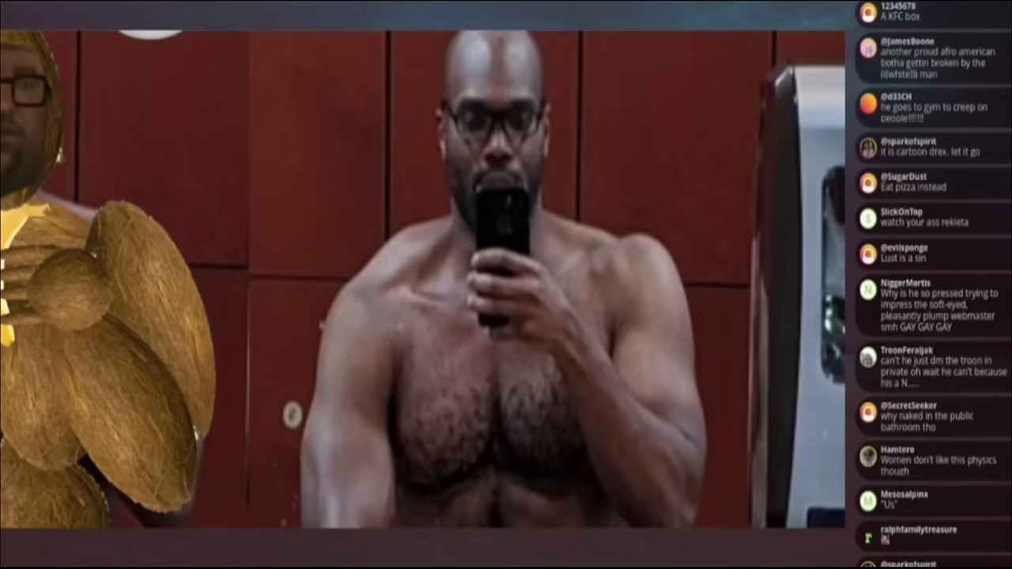
pyautogui.scroll(-3)
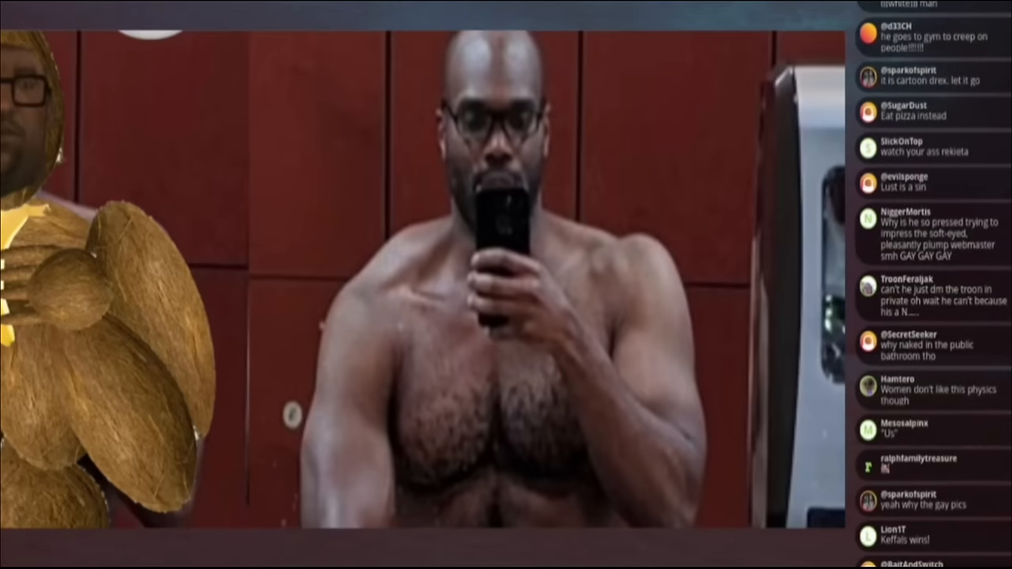
pyautogui.scroll(-3)
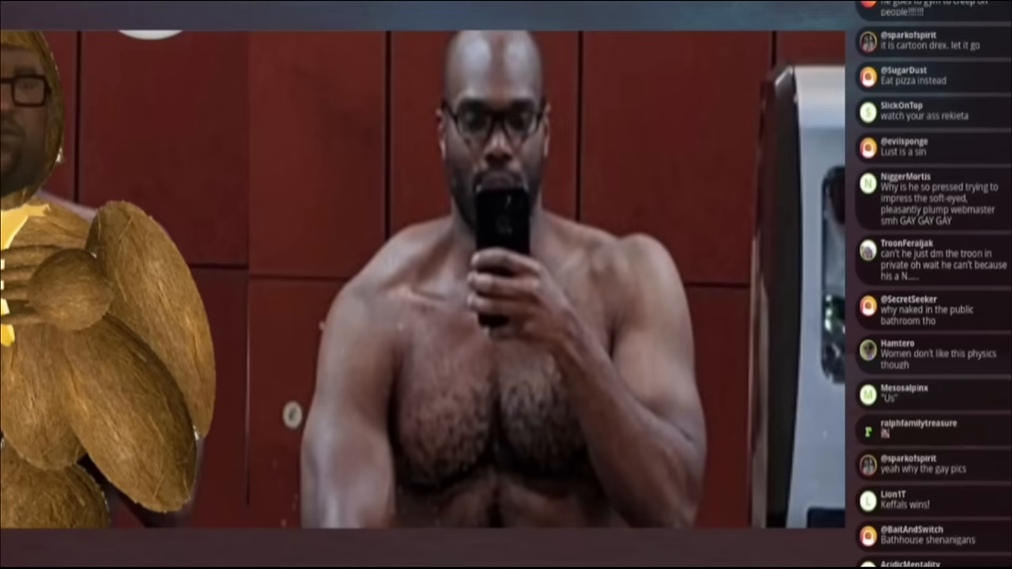
pyautogui.scroll(-3)
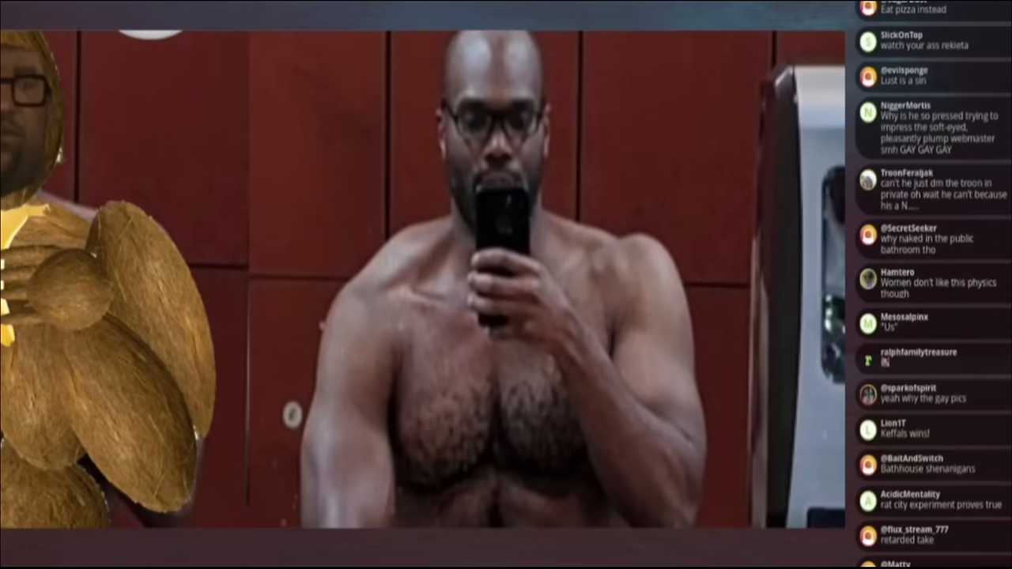
pyautogui.scroll(-3)
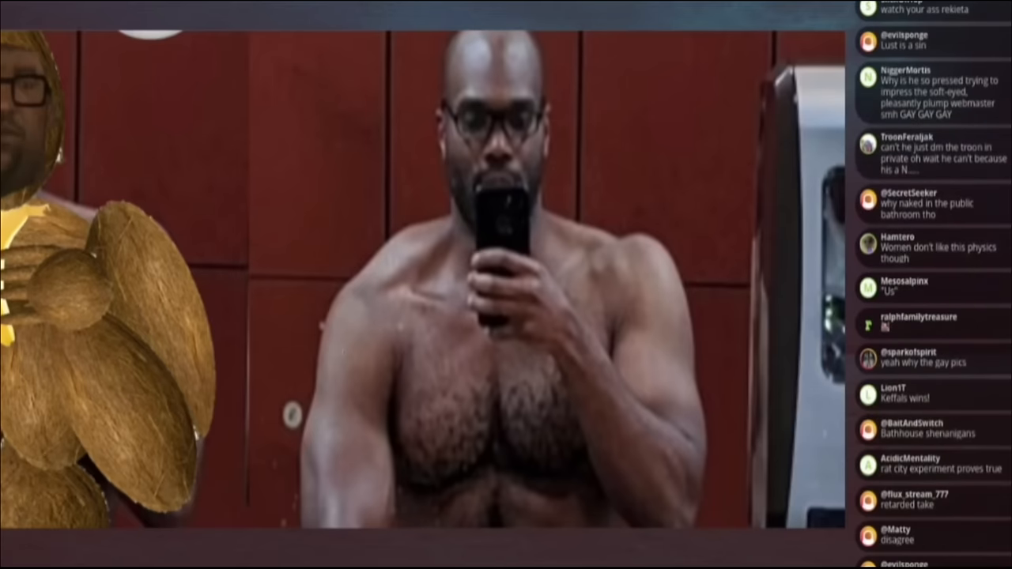
pyautogui.scroll(-3)
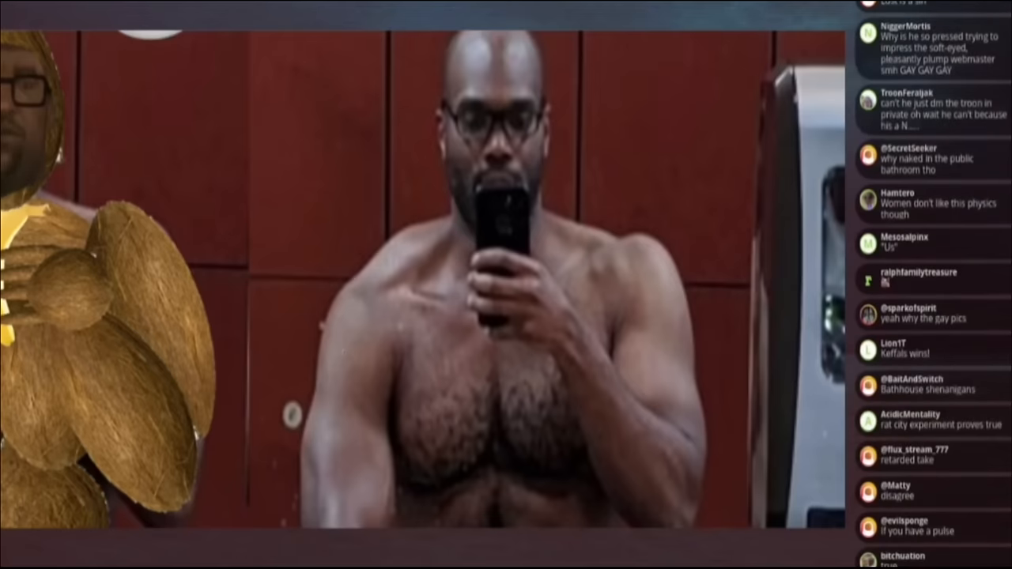
pyautogui.scroll(-3)
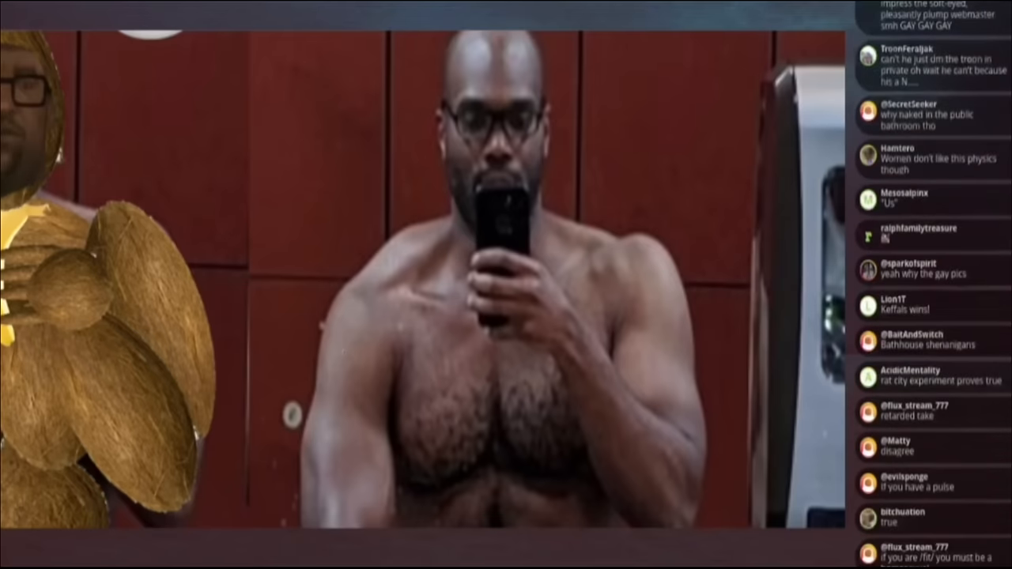
pyautogui.scroll(-3)
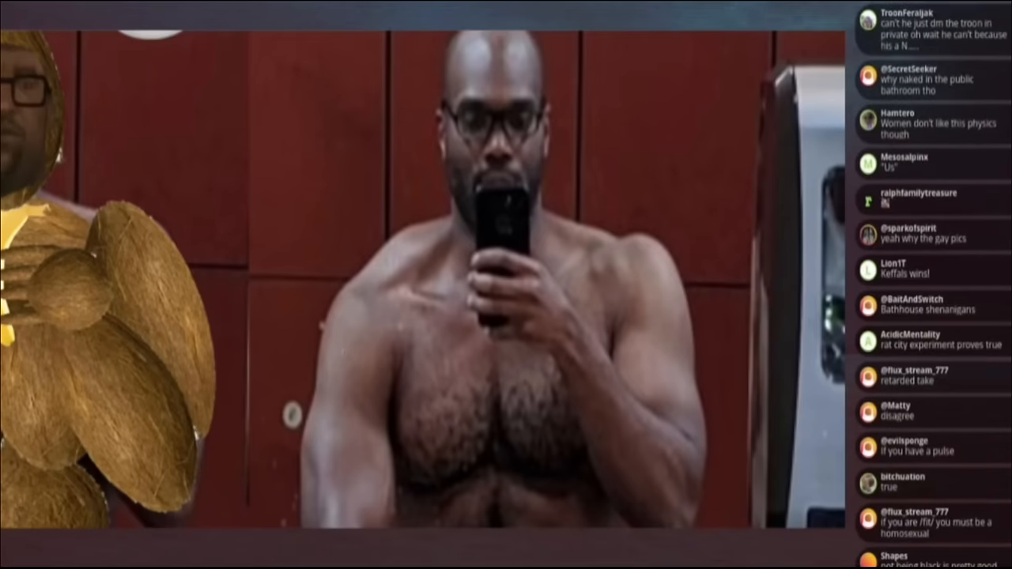
pyautogui.scroll(-3)
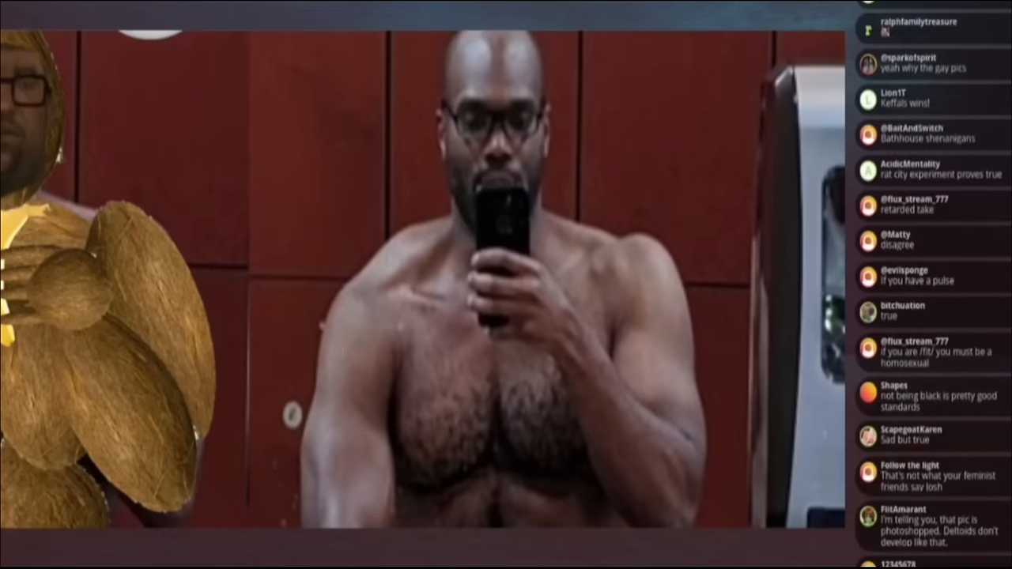
pyautogui.scroll(-3)
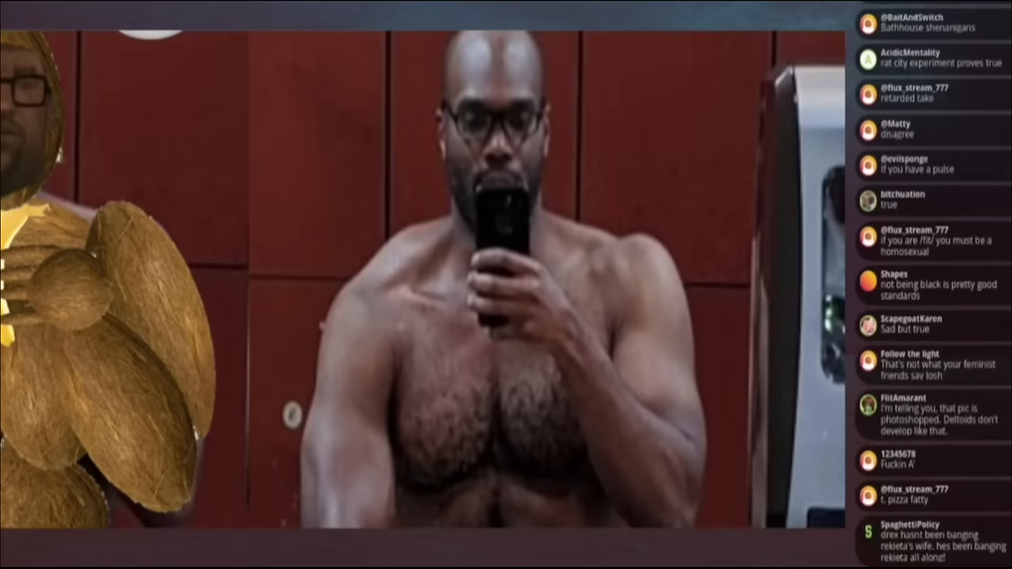
pyautogui.scroll(-3)
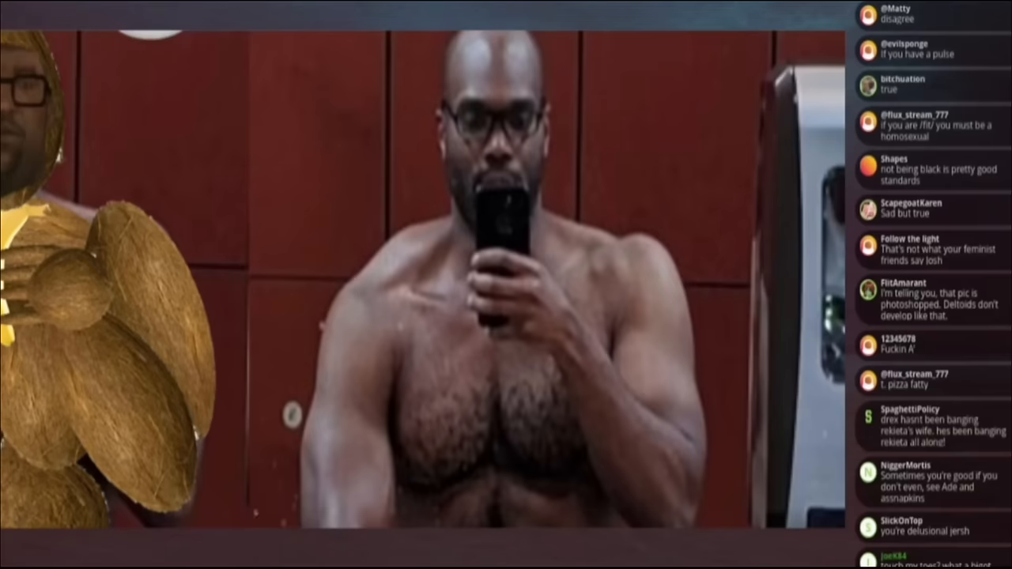
pyautogui.scroll(-3)
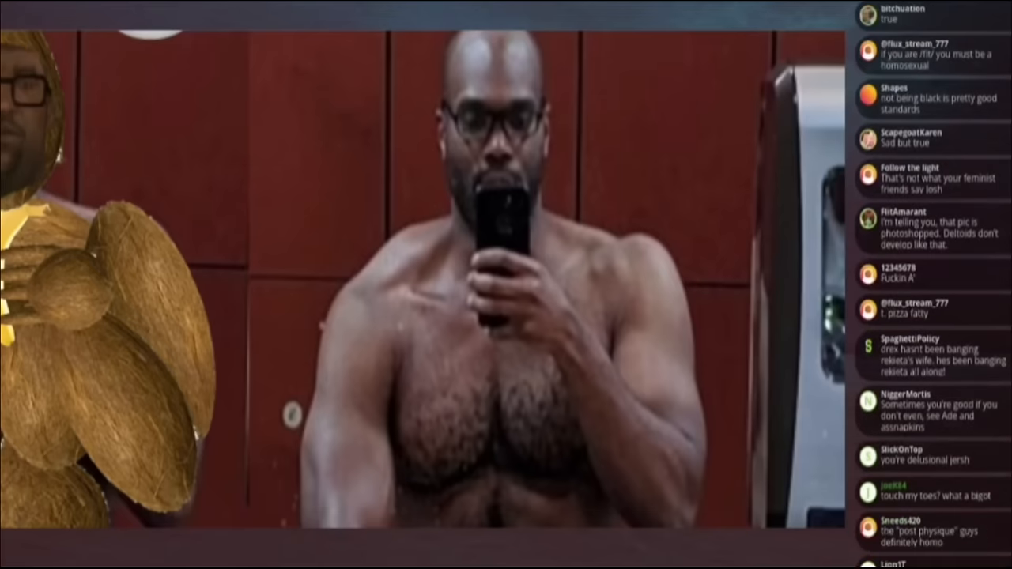
pyautogui.scroll(-3)
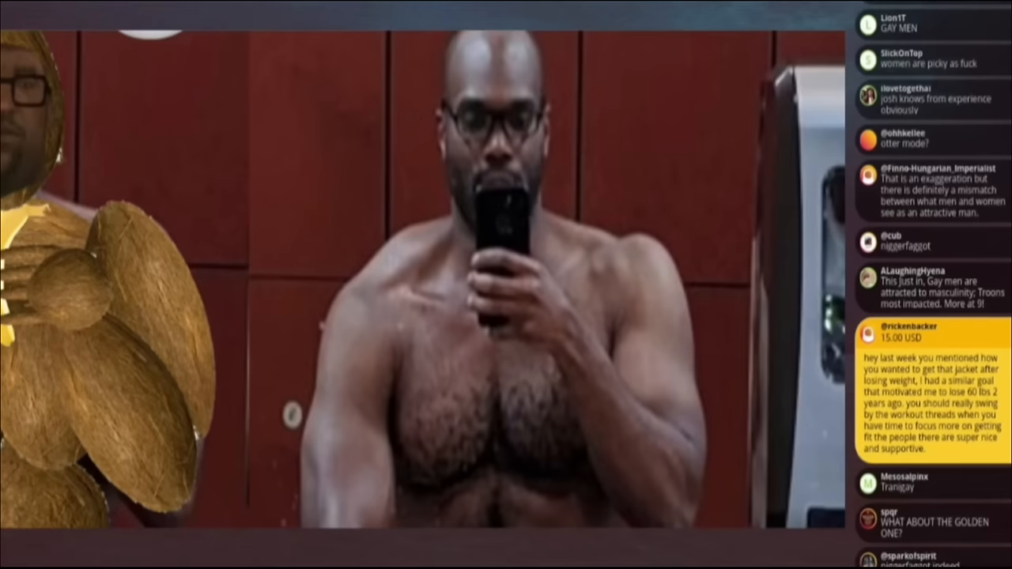
# Step: Continue scrolling to the post with the Instagram group and party photos
pyautogui.scroll(-3)
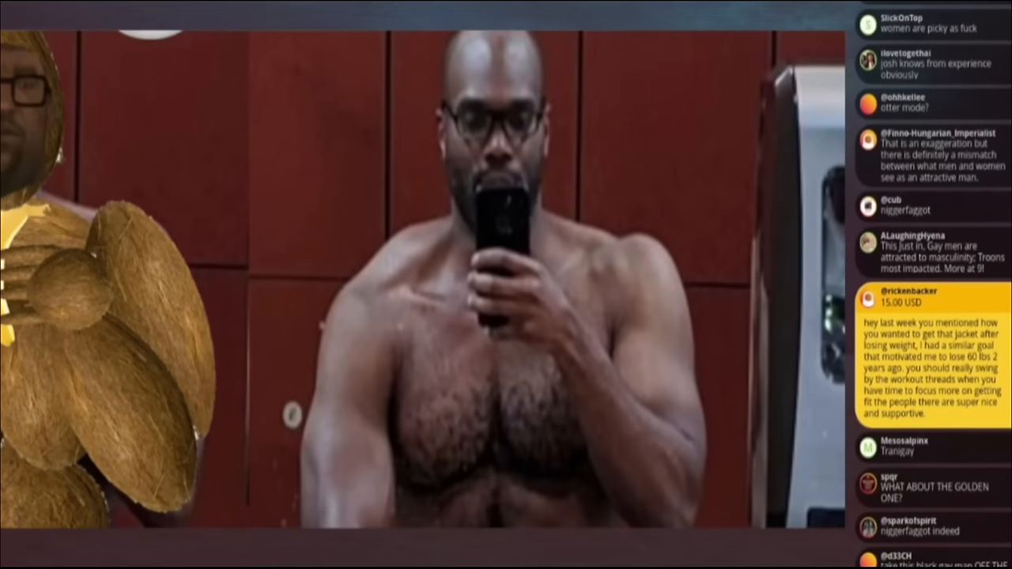
pyautogui.scroll(-3)
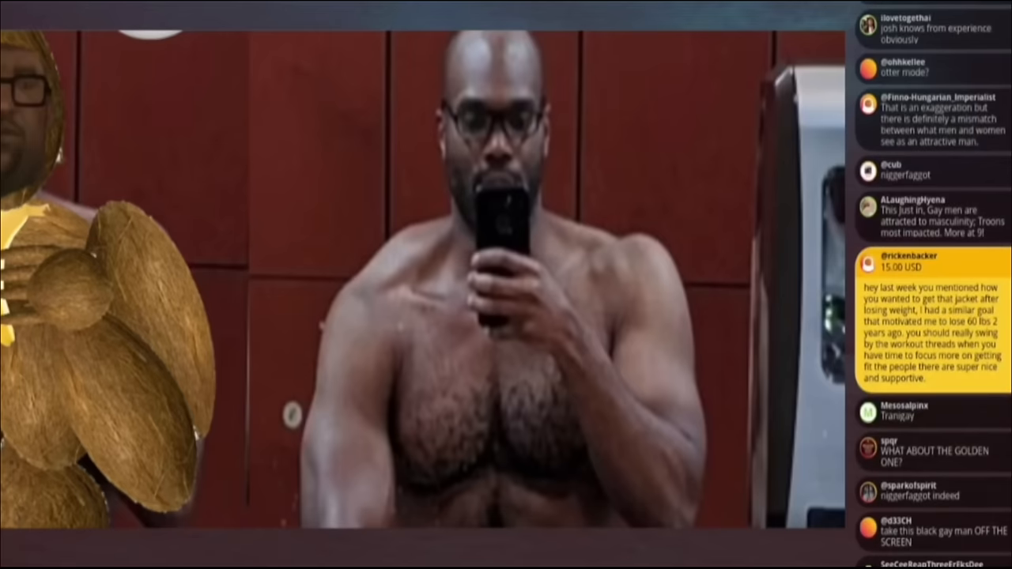
pyautogui.scroll(3)
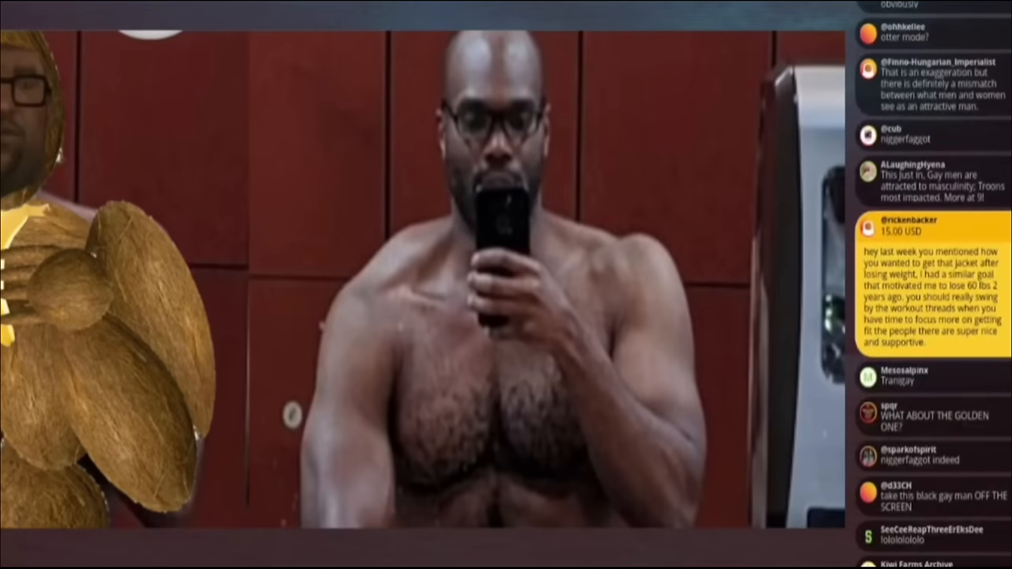
pyautogui.scroll(-3)
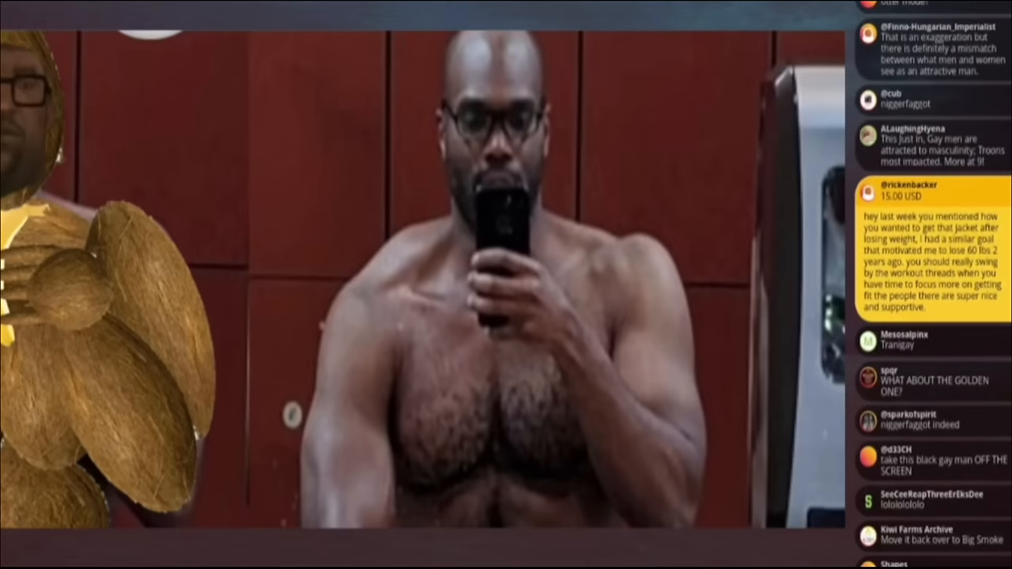
pyautogui.scroll(-3)
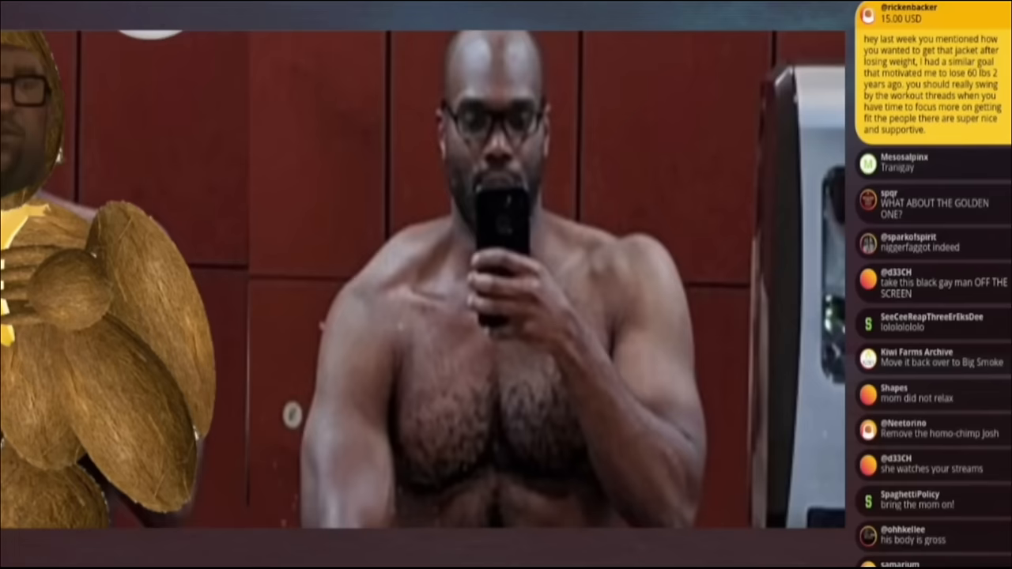
pyautogui.scroll(-3)
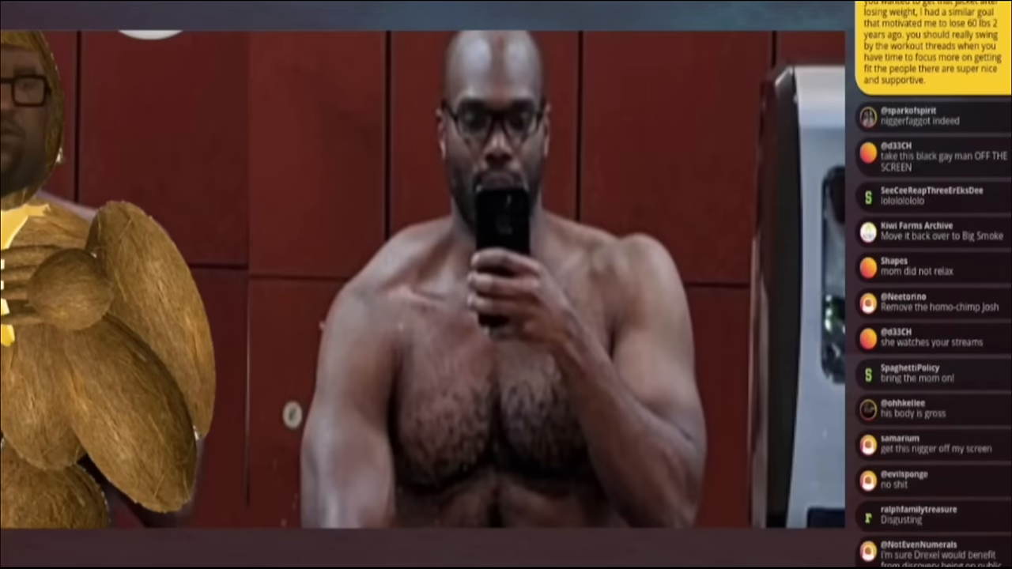
pyautogui.scroll(-3)
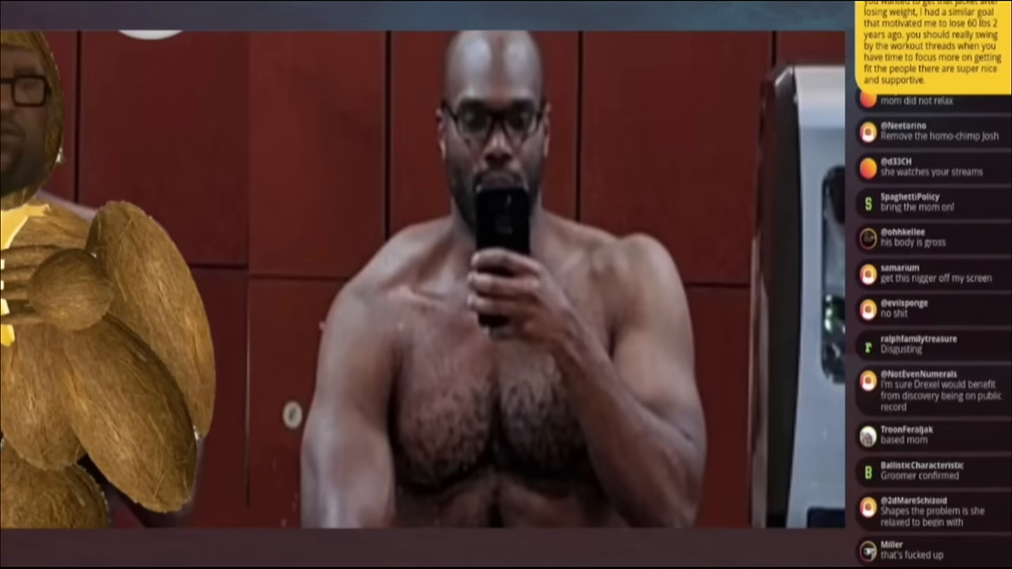
pyautogui.scroll(-3)
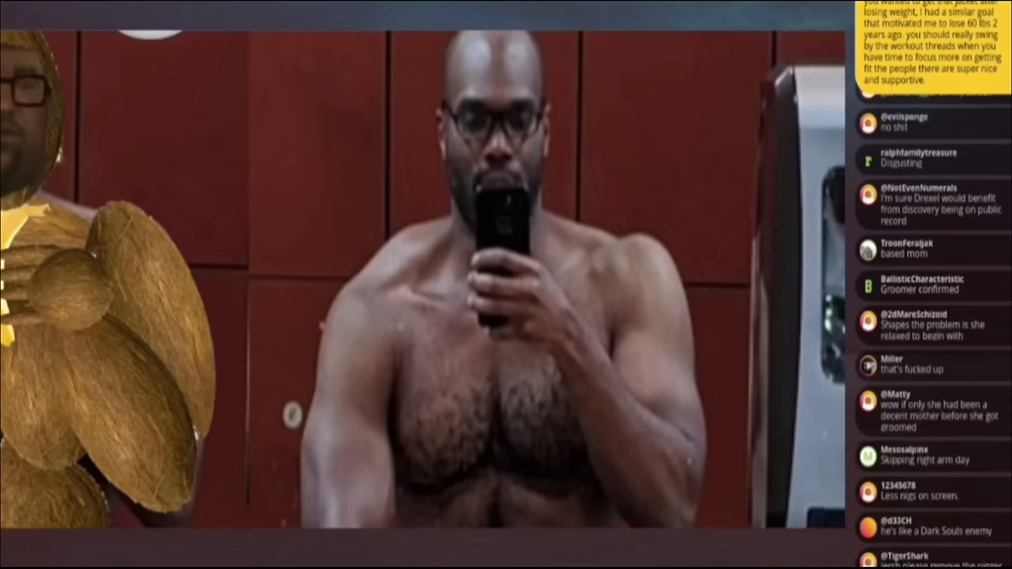
pyautogui.scroll(-3)
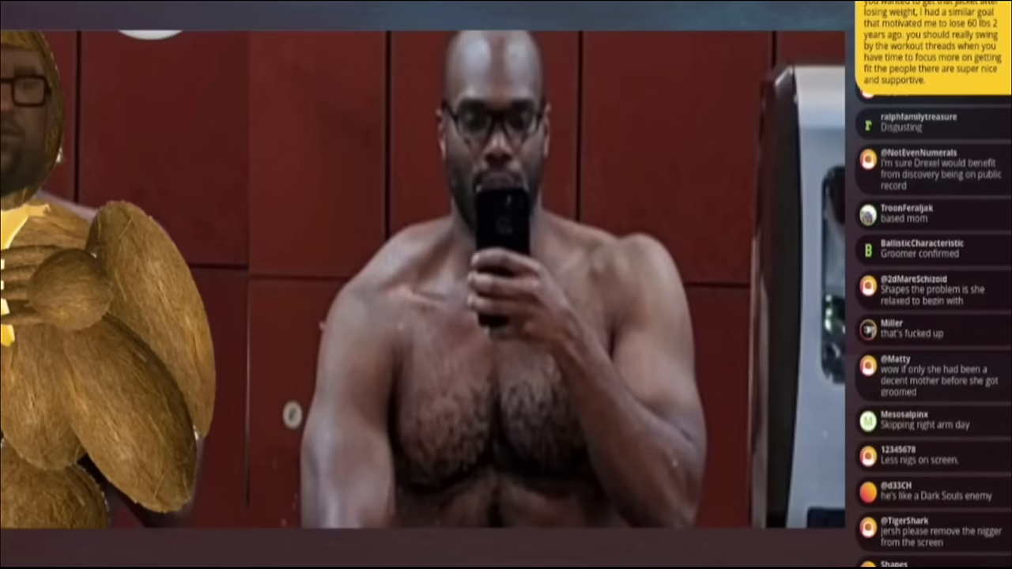
pyautogui.scroll(-3)
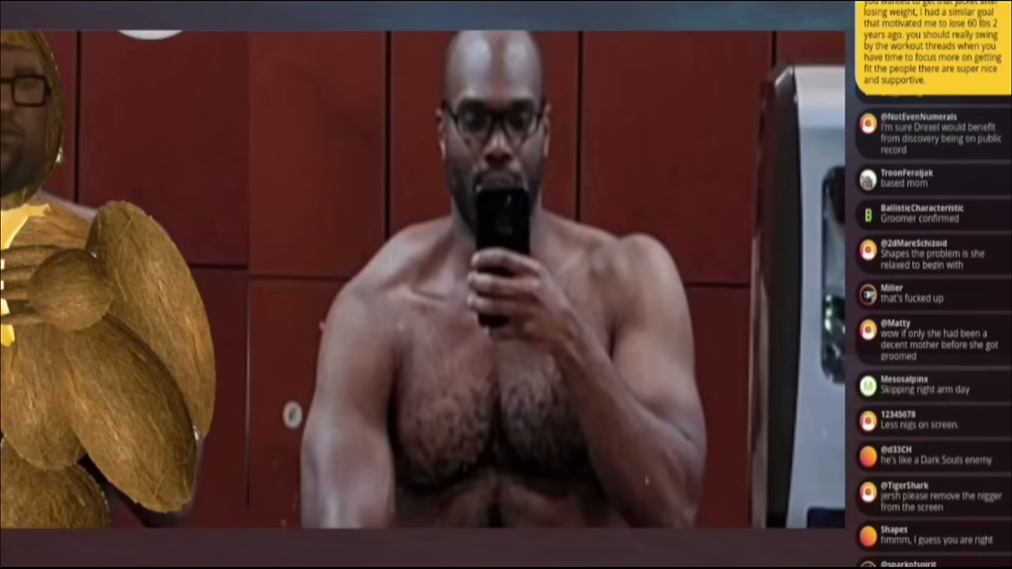
pyautogui.scroll(-3)
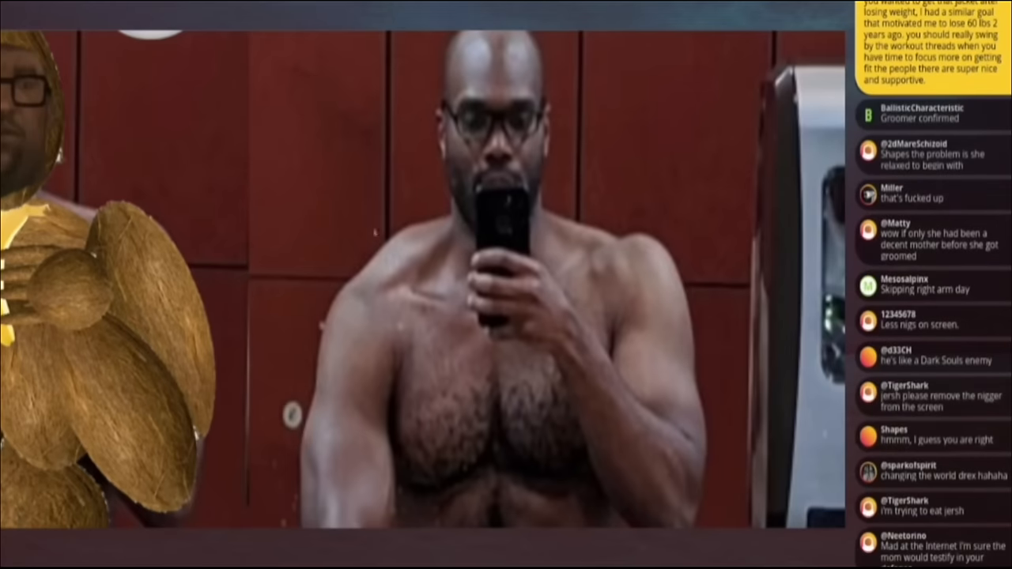
pyautogui.scroll(-3)
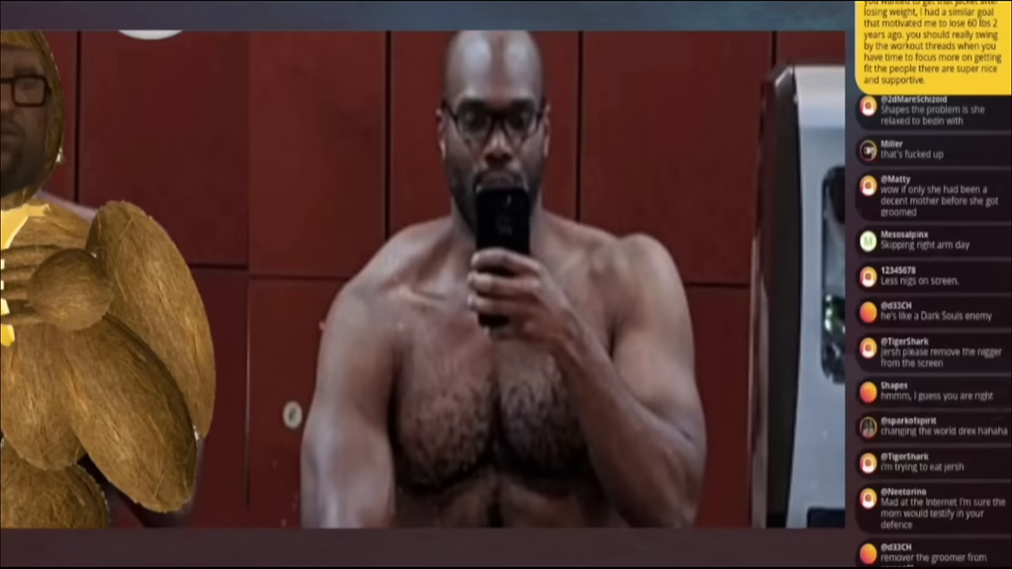
pyautogui.scroll(-3)
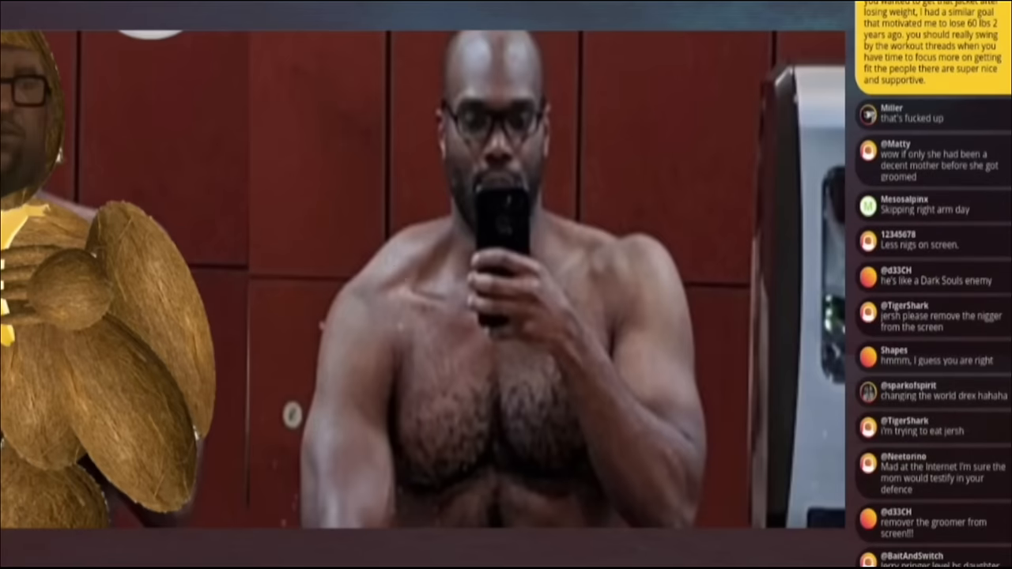
pyautogui.scroll(-3)
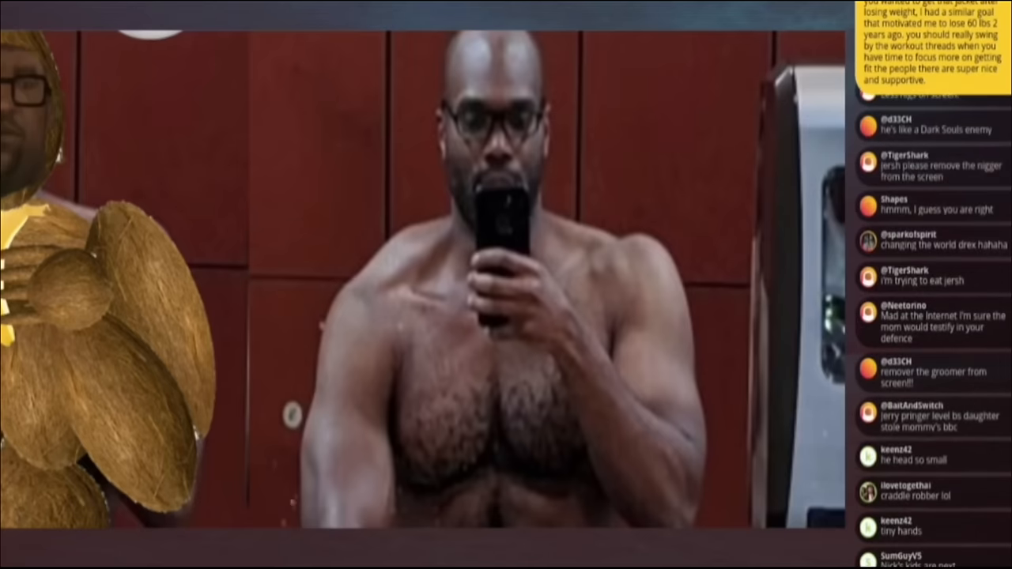
pyautogui.scroll(-3)
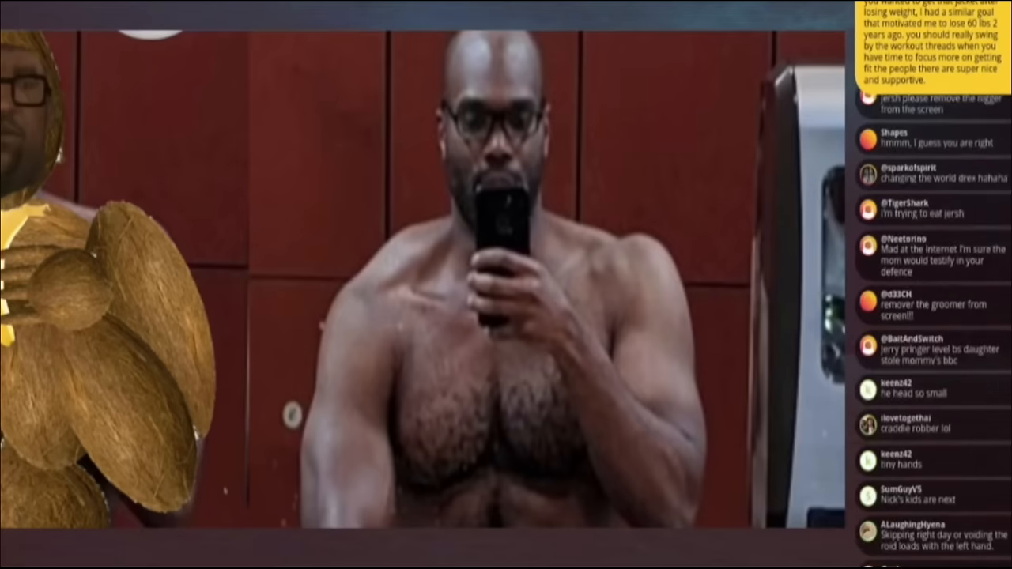
pyautogui.scroll(-3)
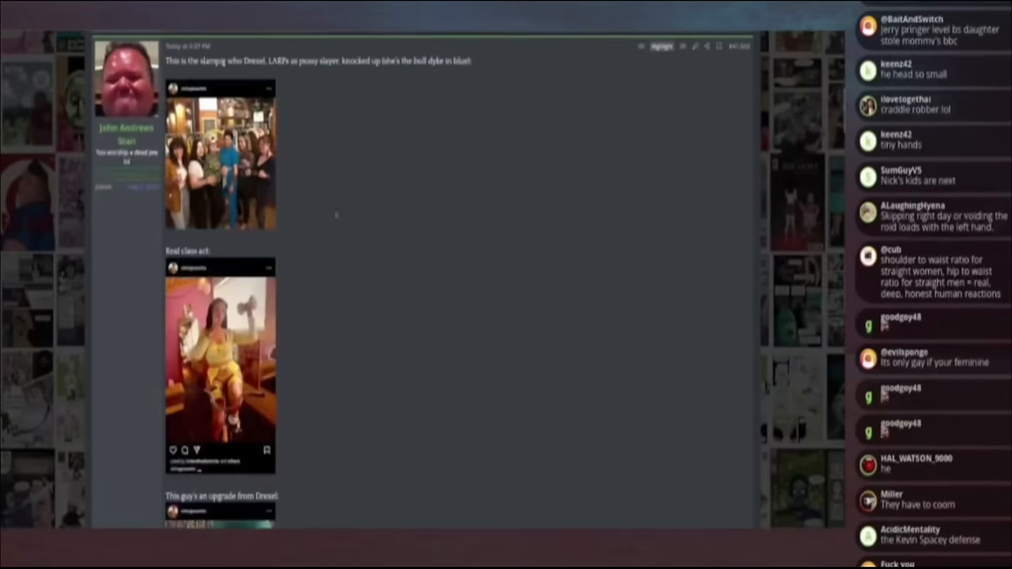
# Step: Enlarge the attached Discord chat screenshot with the store-aisle photo in the gallery viewer
pyautogui.scroll(-3)
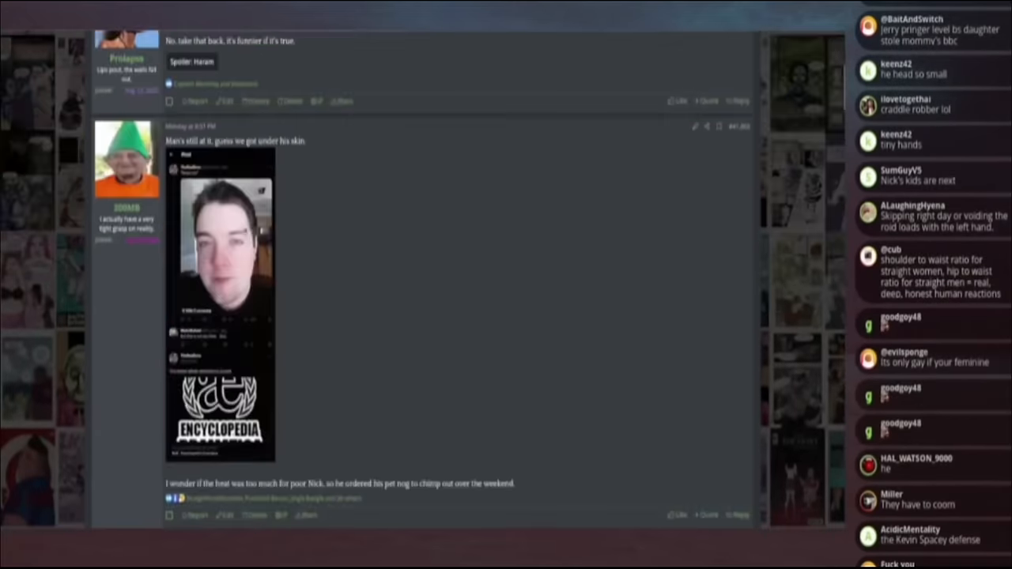
pyautogui.click(222, 245)
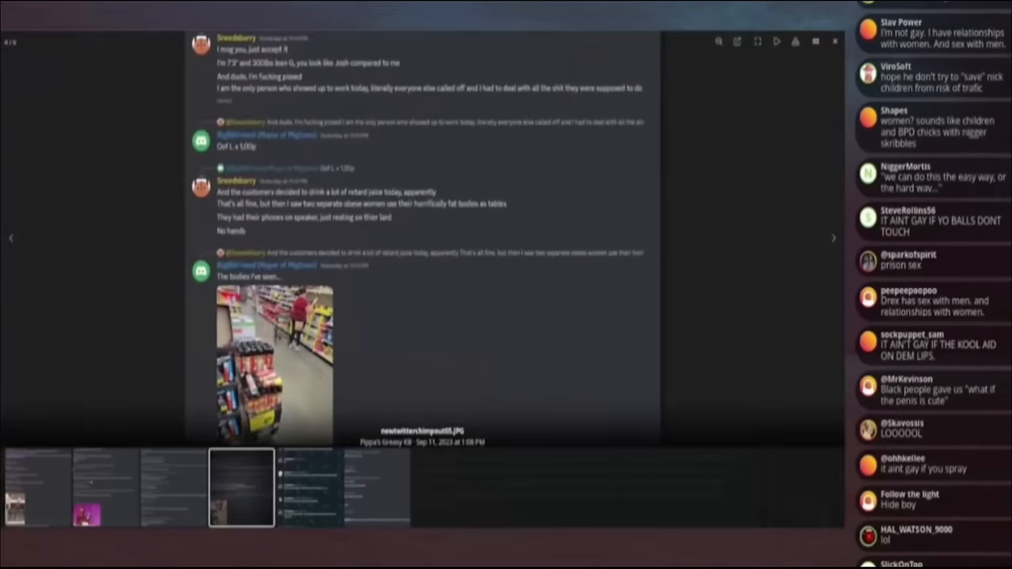
# Step: Leave the screenshot viewer and scroll down to the post embedding a video of a man on stage
pyautogui.scroll(-3)
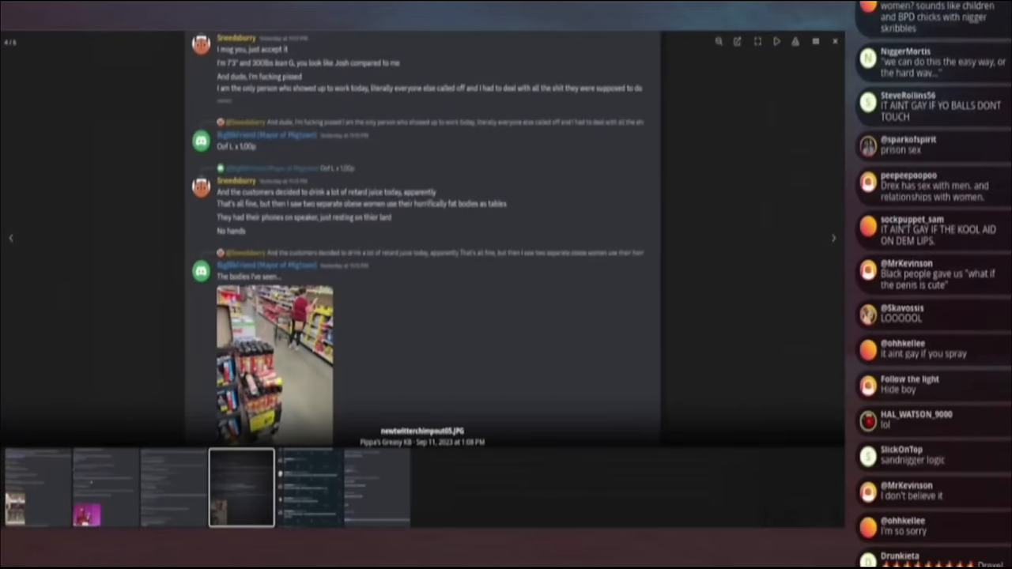
pyautogui.scroll(-3)
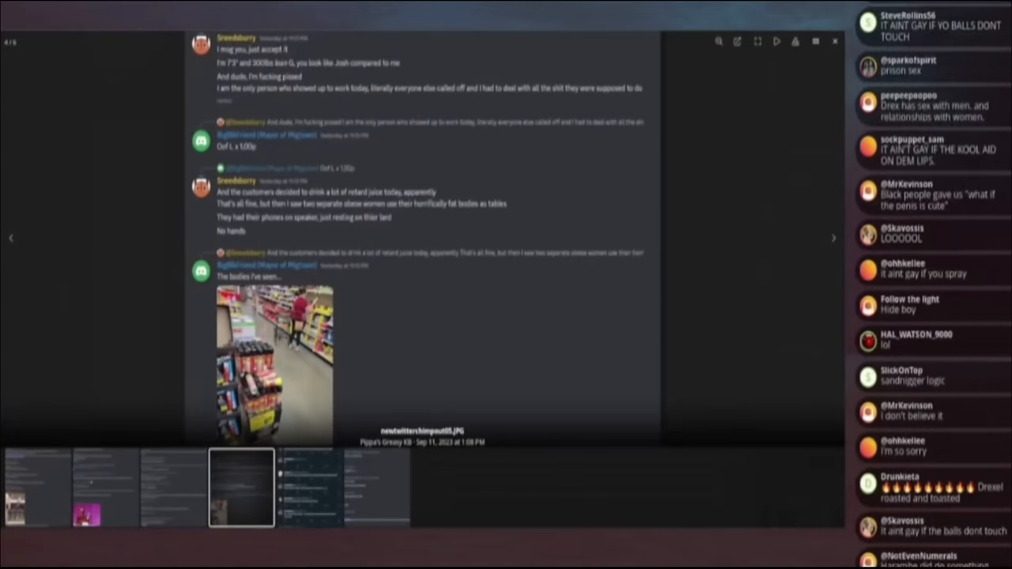
pyautogui.scroll(-3)
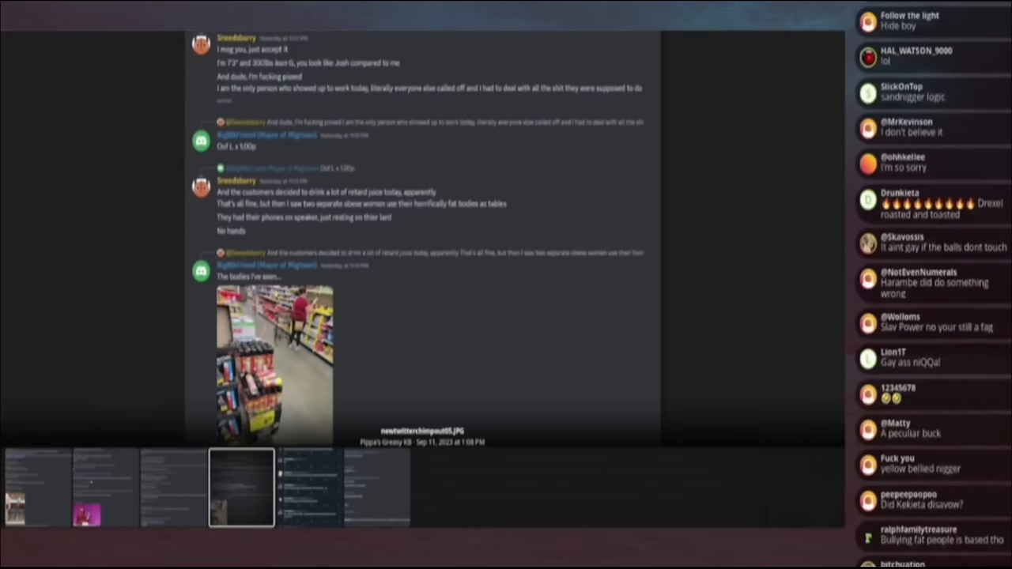
pyautogui.scroll(-3)
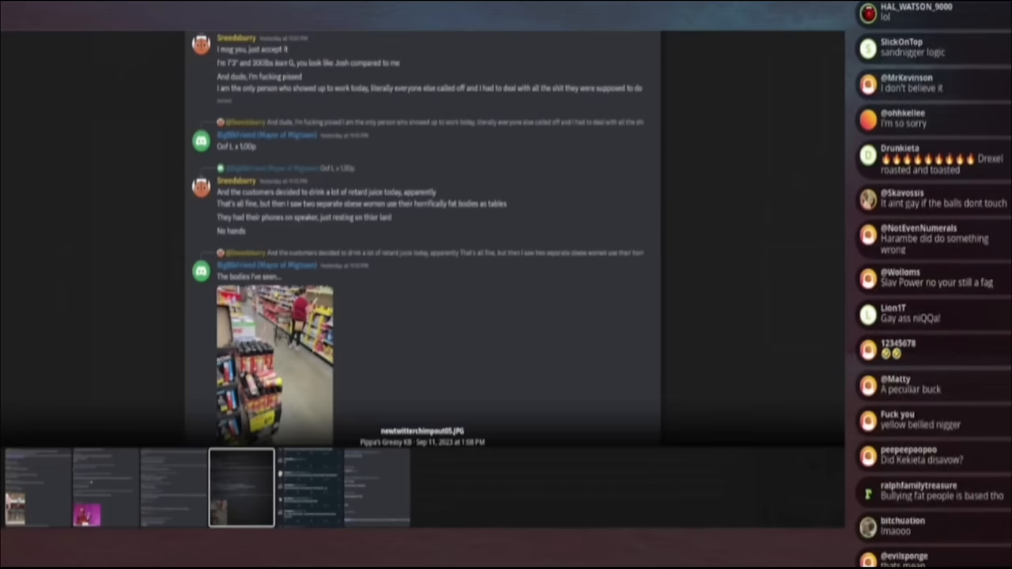
pyautogui.scroll(-3)
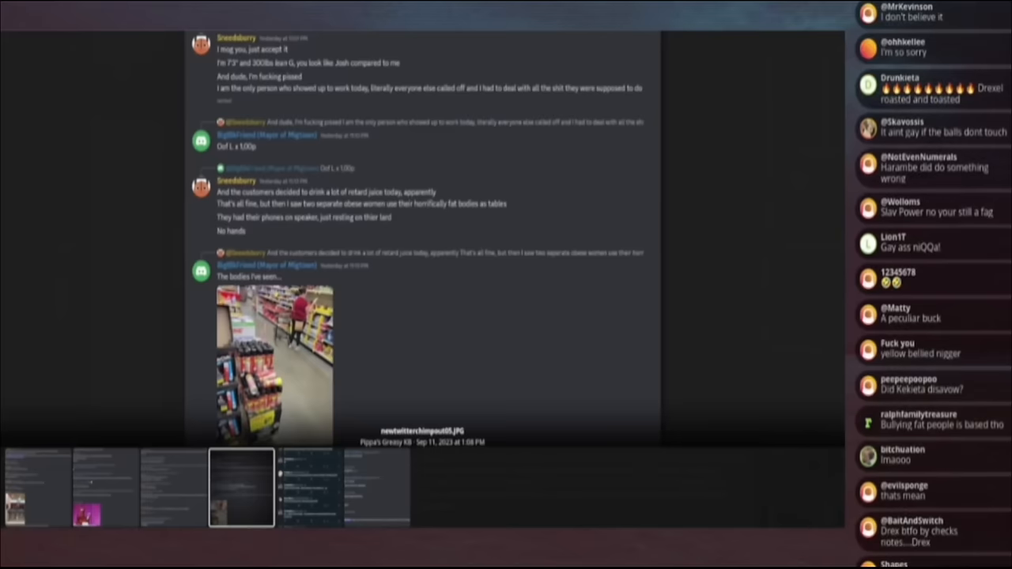
pyautogui.scroll(-3)
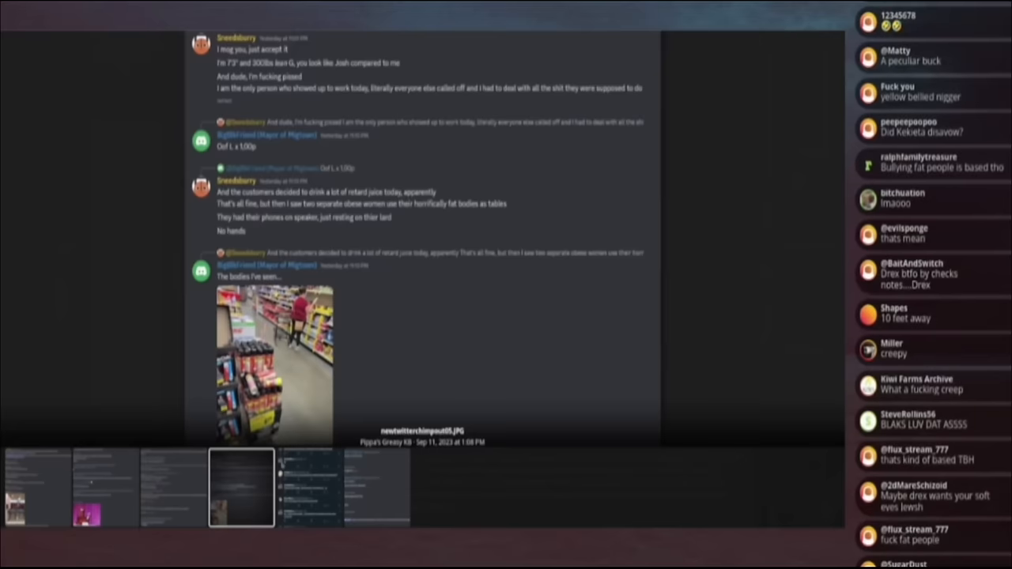
pyautogui.scroll(-3)
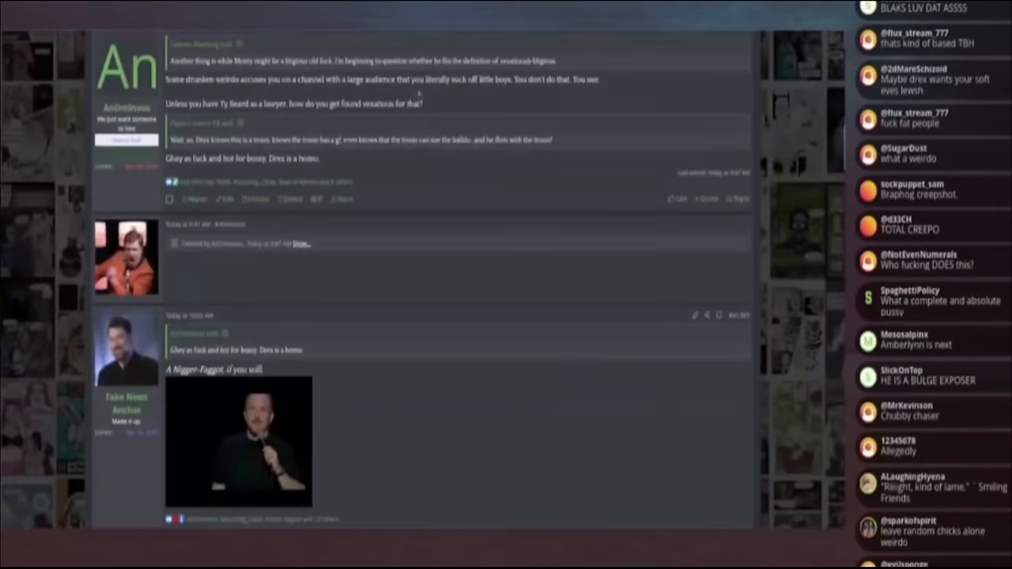
# Step: Scroll down through the following replies in the thread
pyautogui.scroll(-3)
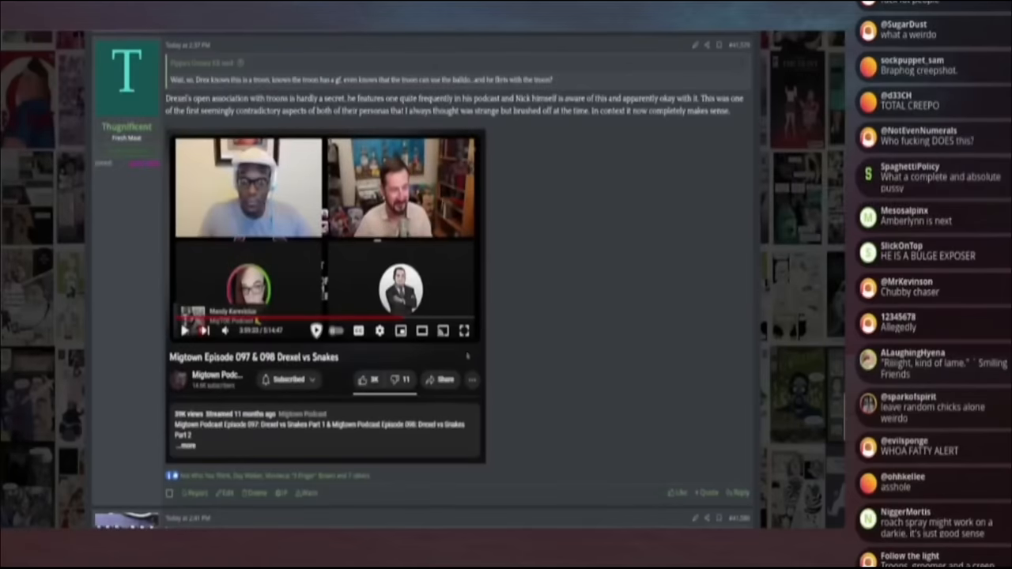
pyautogui.scroll(-3)
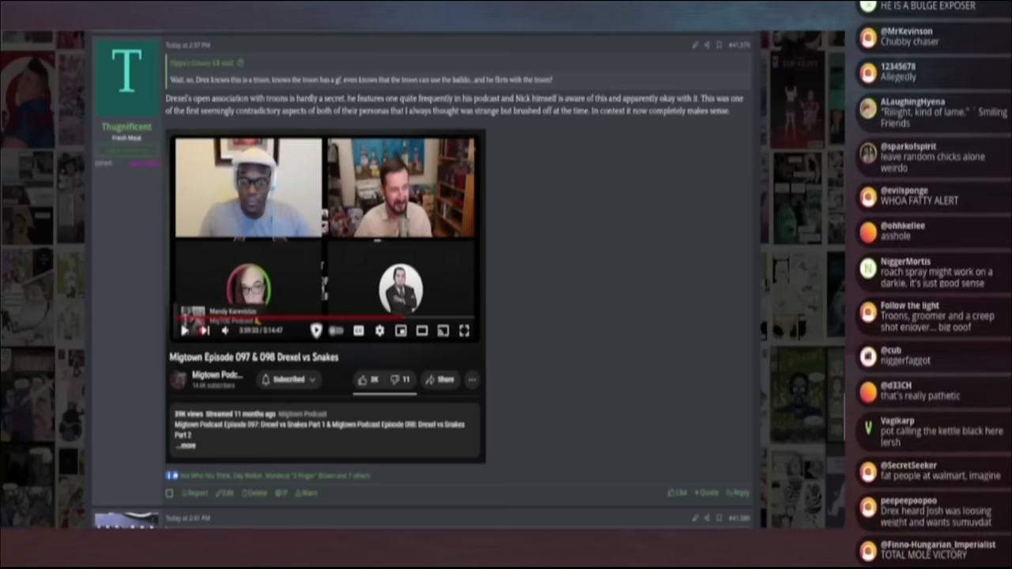
pyautogui.scroll(-3)
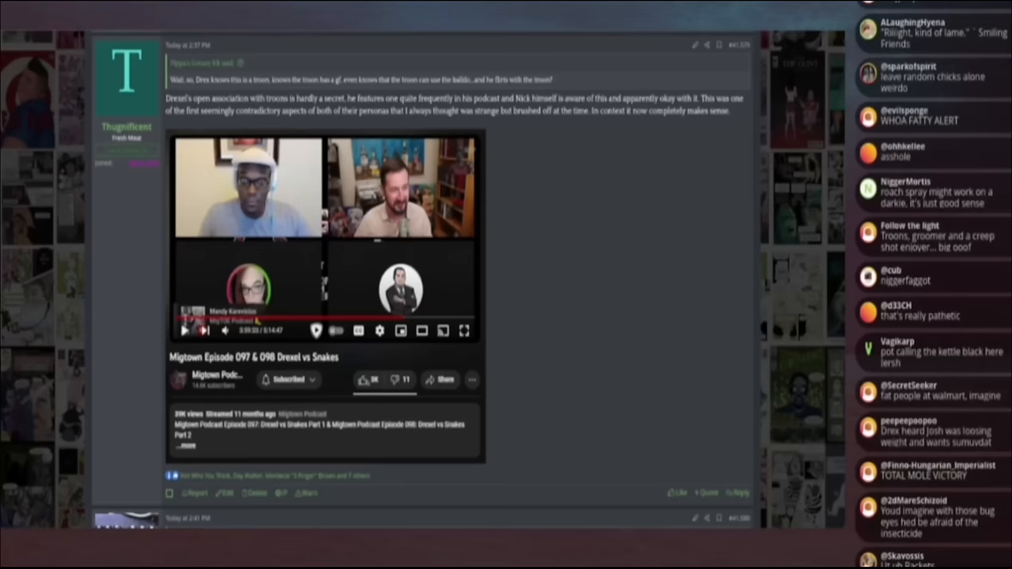
pyautogui.scroll(-3)
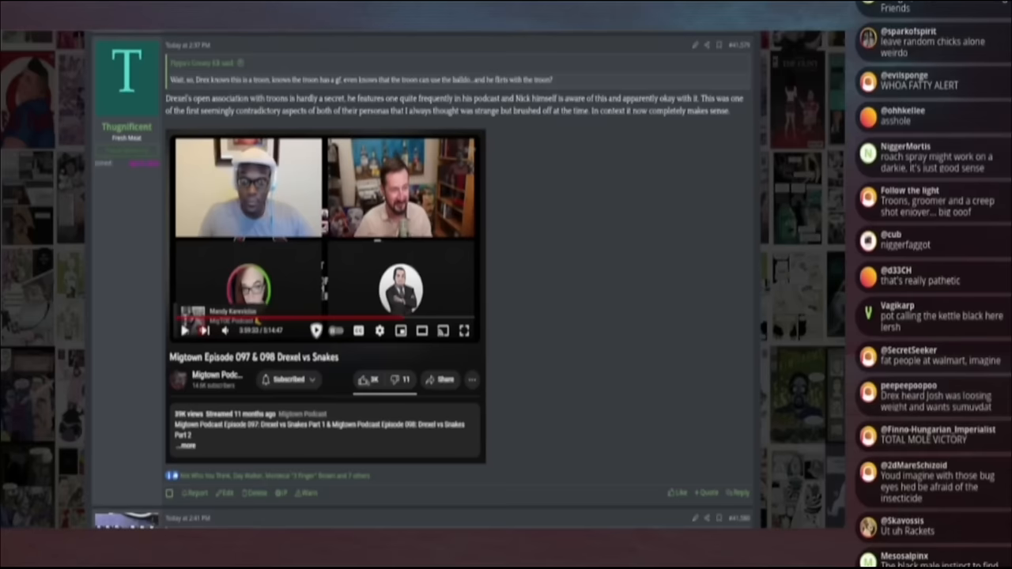
pyautogui.scroll(-3)
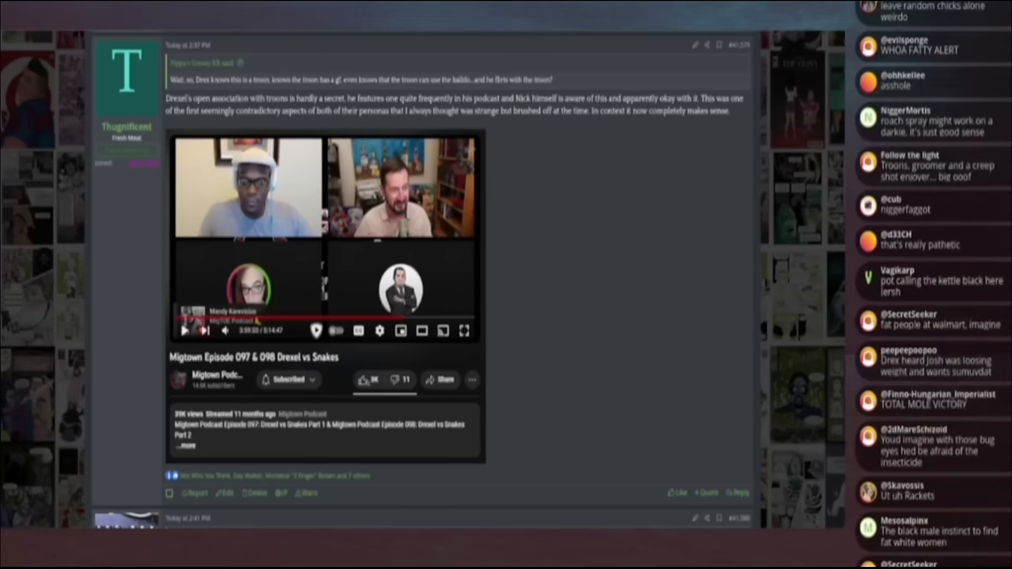
pyautogui.scroll(-3)
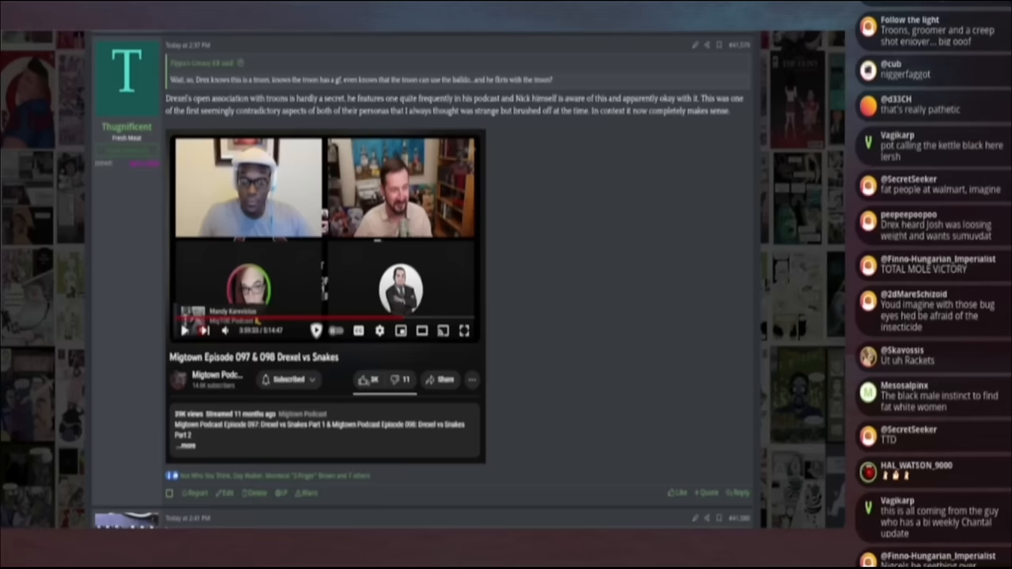
pyautogui.scroll(-3)
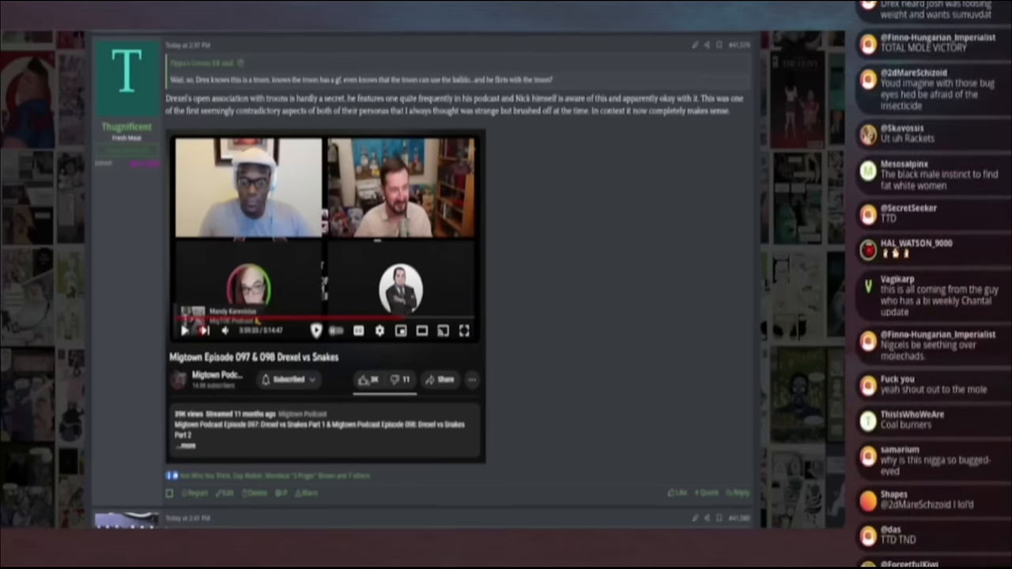
pyautogui.scroll(-3)
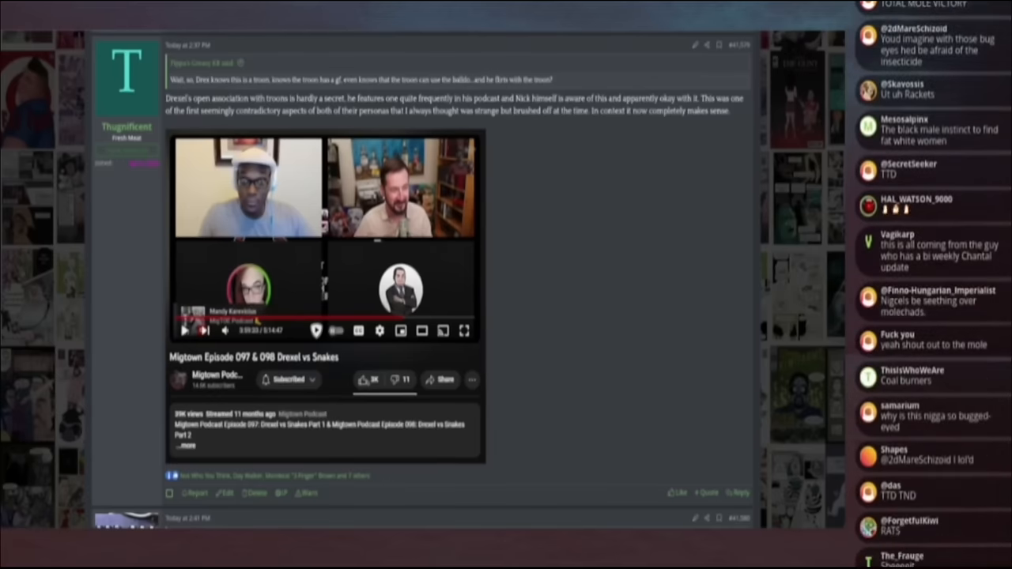
pyautogui.scroll(-3)
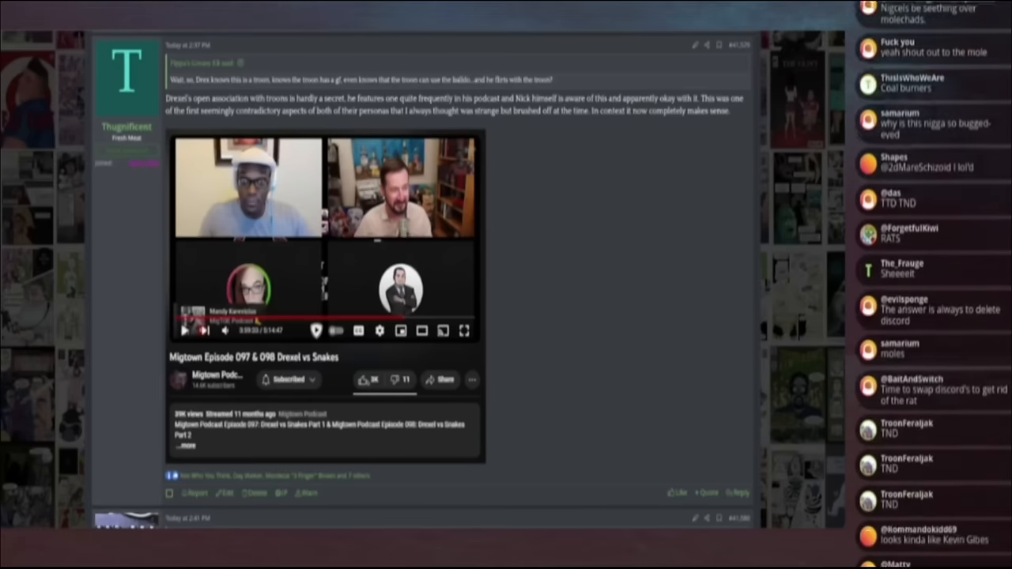
pyautogui.scroll(-3)
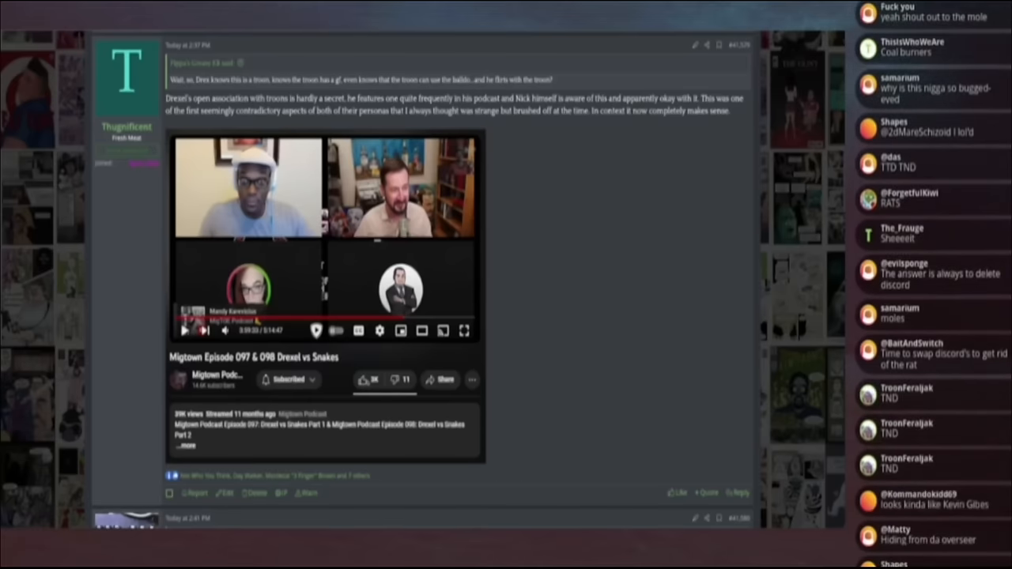
# Step: Reach the post about Drex's association with Snakes embedding the two-person podcast episode video
pyautogui.scroll(-3)
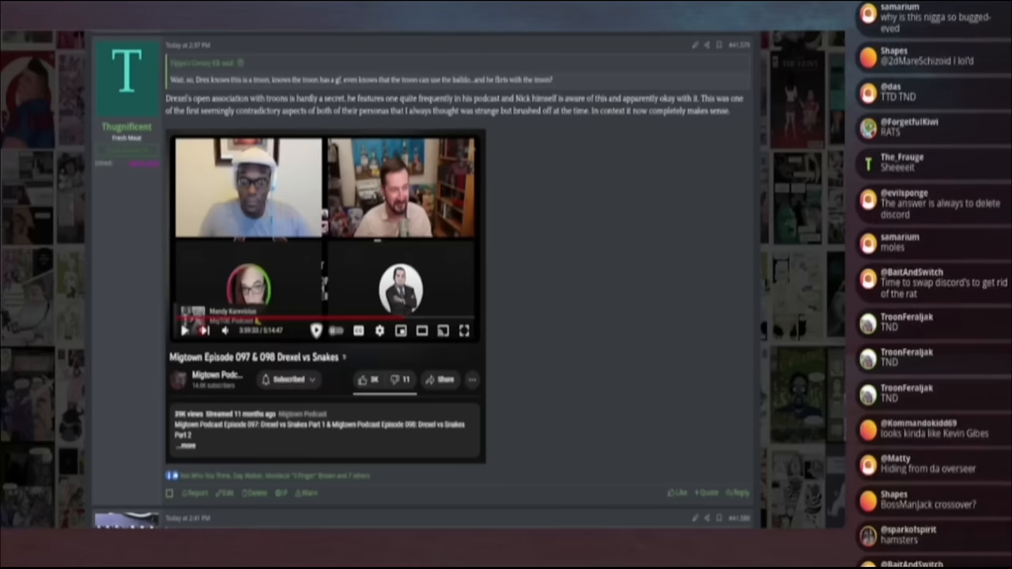
pyautogui.scroll(-3)
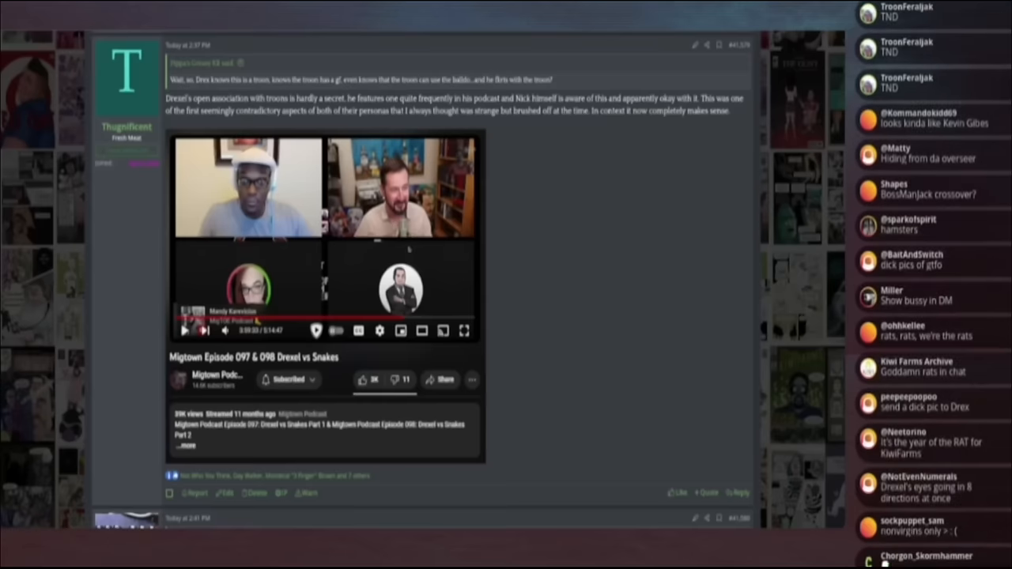
pyautogui.scroll(-3)
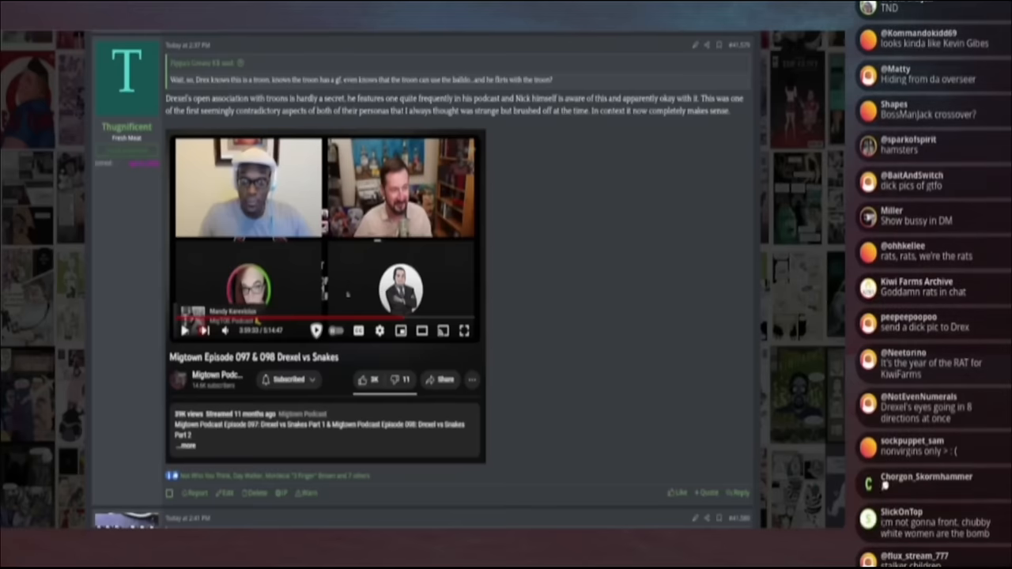
pyautogui.scroll(-3)
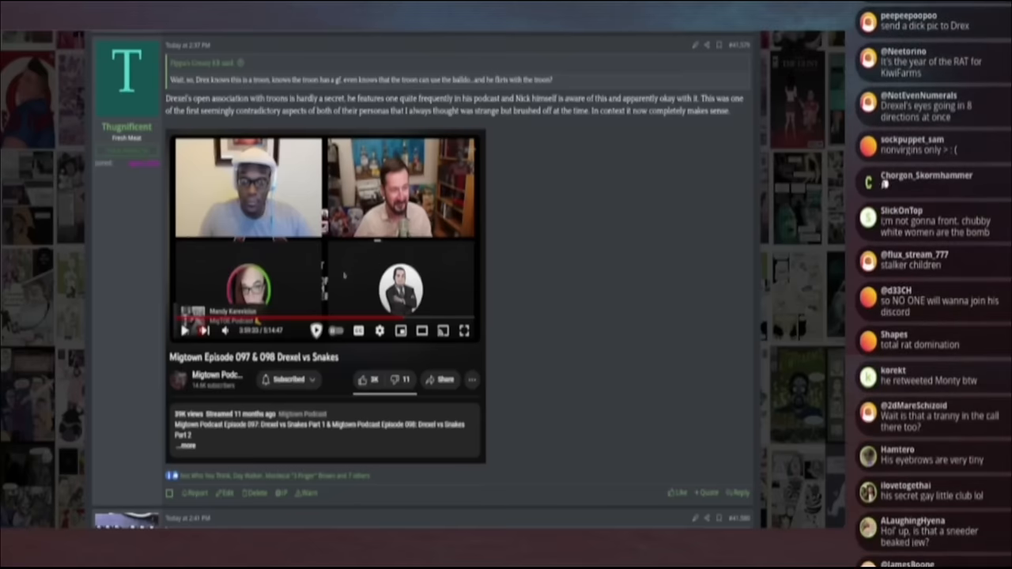
pyautogui.scroll(-3)
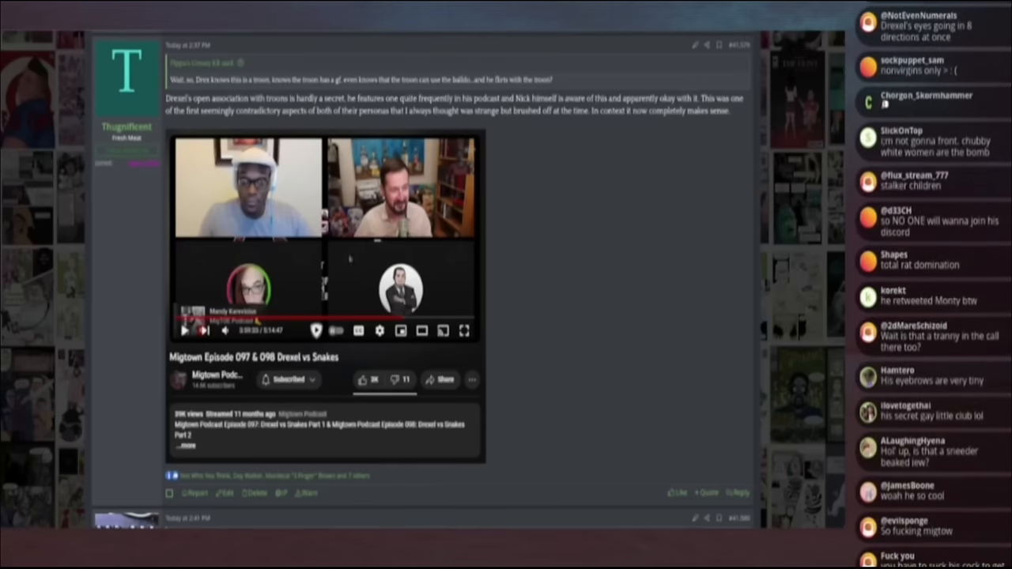
pyautogui.scroll(-3)
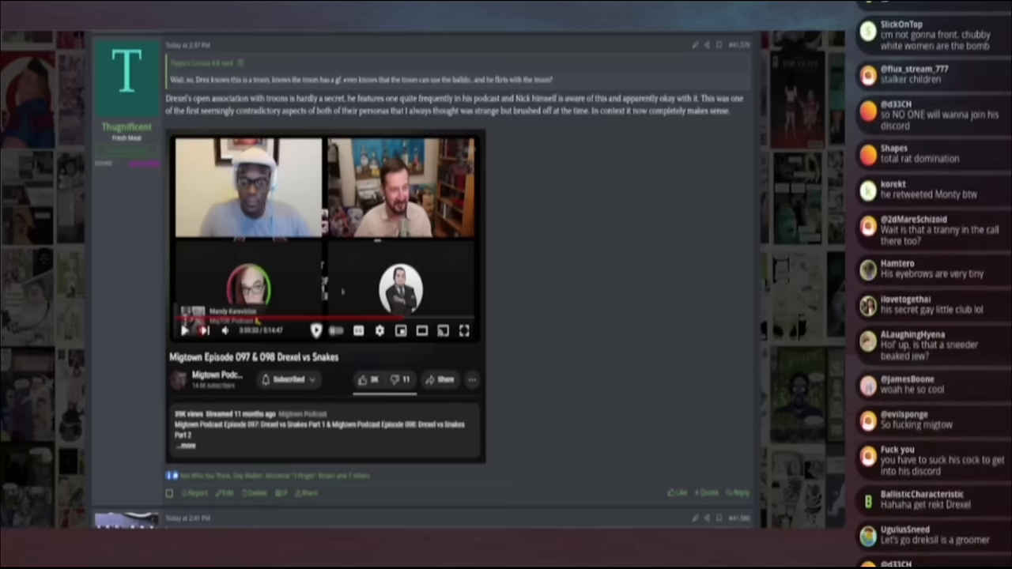
pyautogui.scroll(-3)
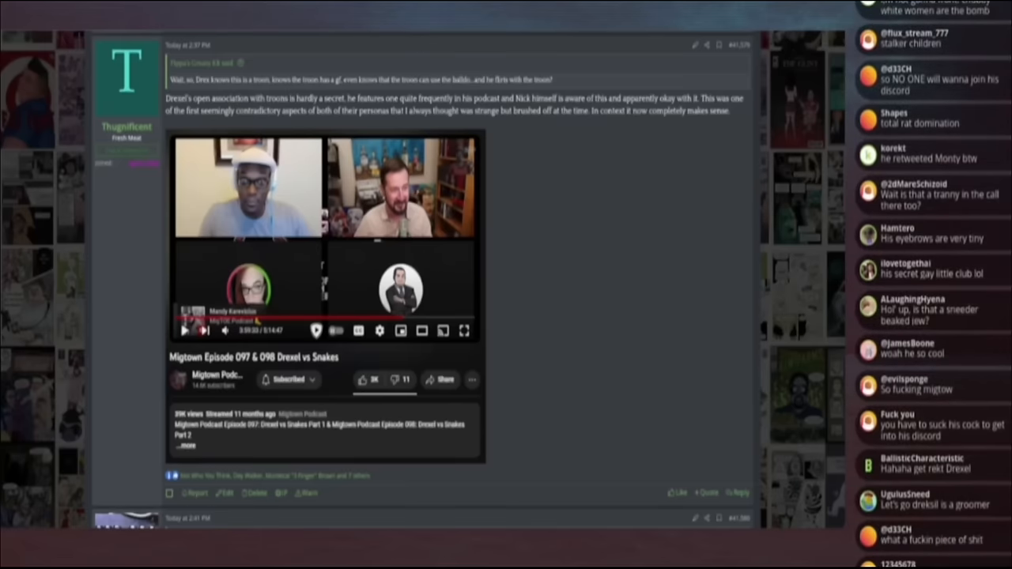
pyautogui.scroll(-3)
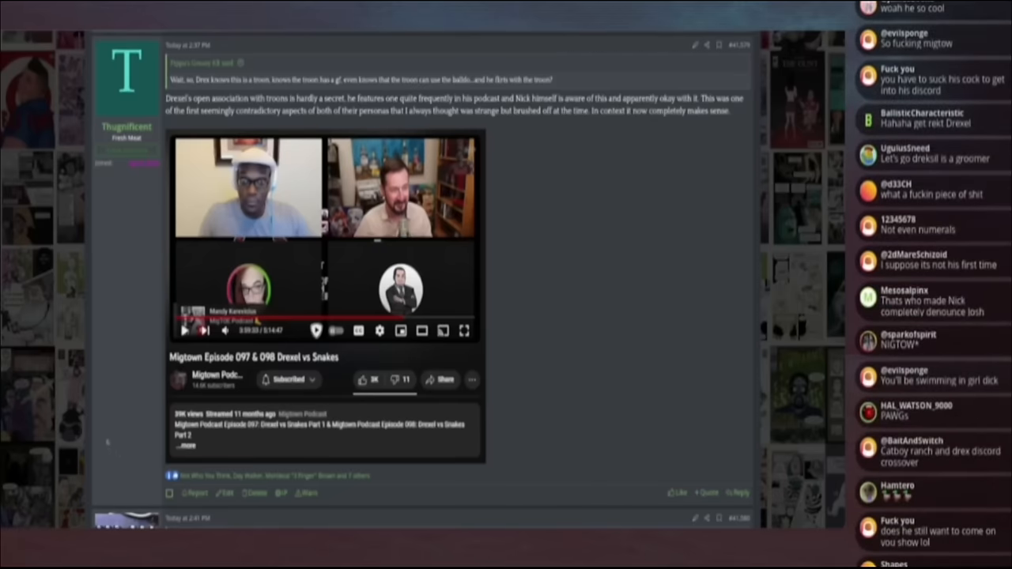
pyautogui.scroll(-3)
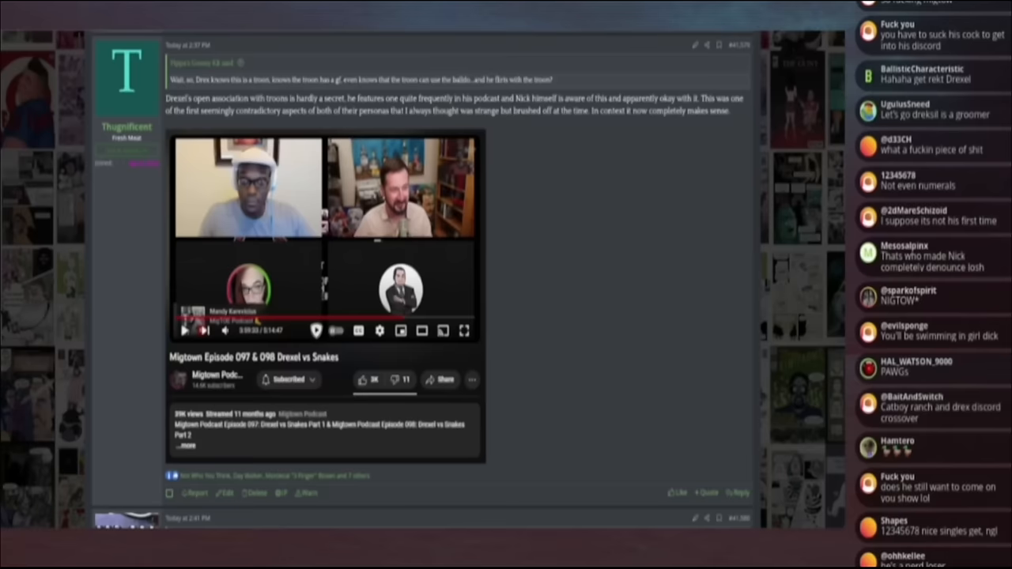
pyautogui.scroll(-3)
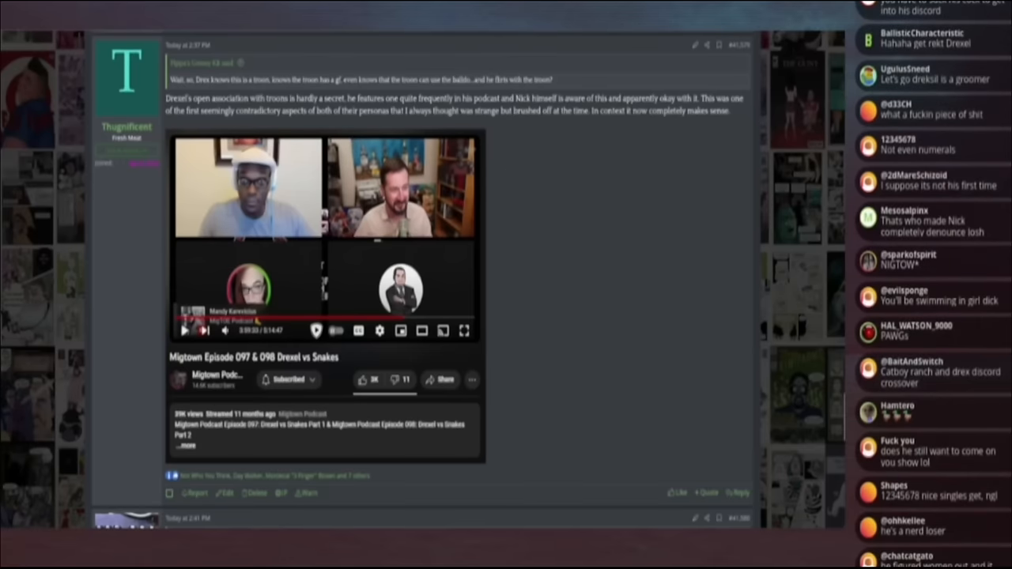